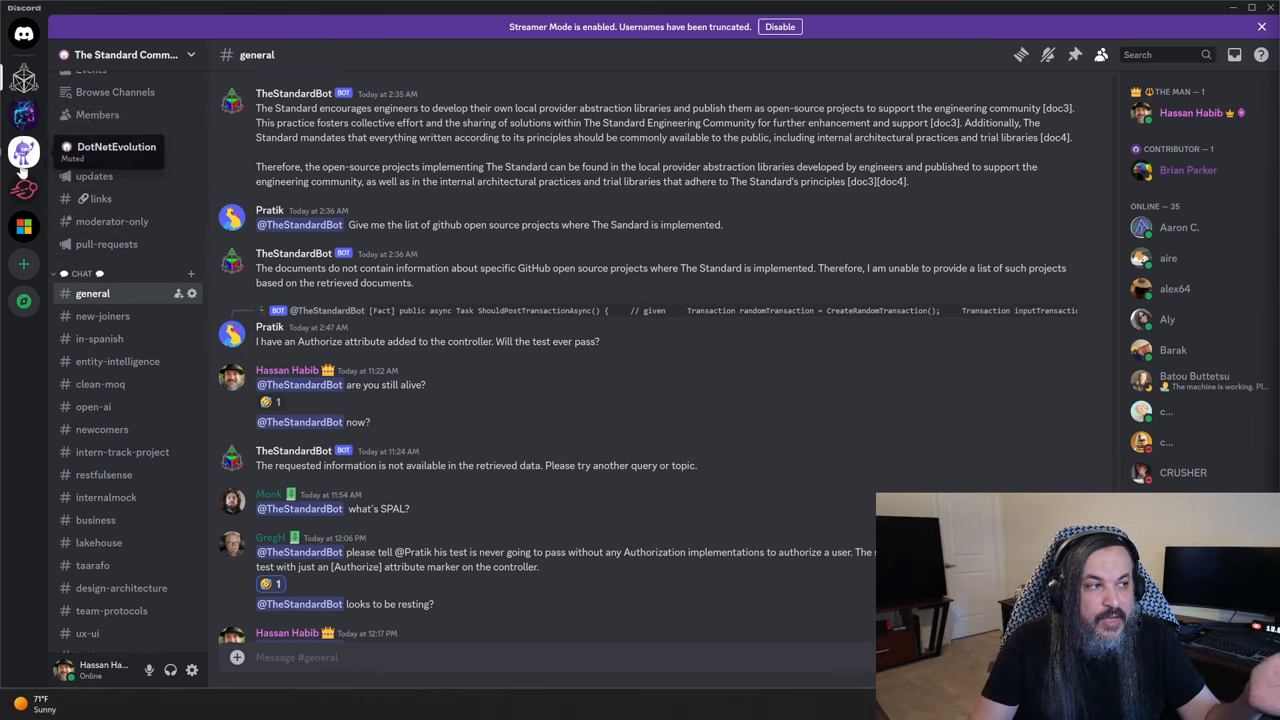
- Switch to the DotNetEvolution server and scroll through the #general channel messages
{"action": "left_click", "coordinate": [24, 152]}
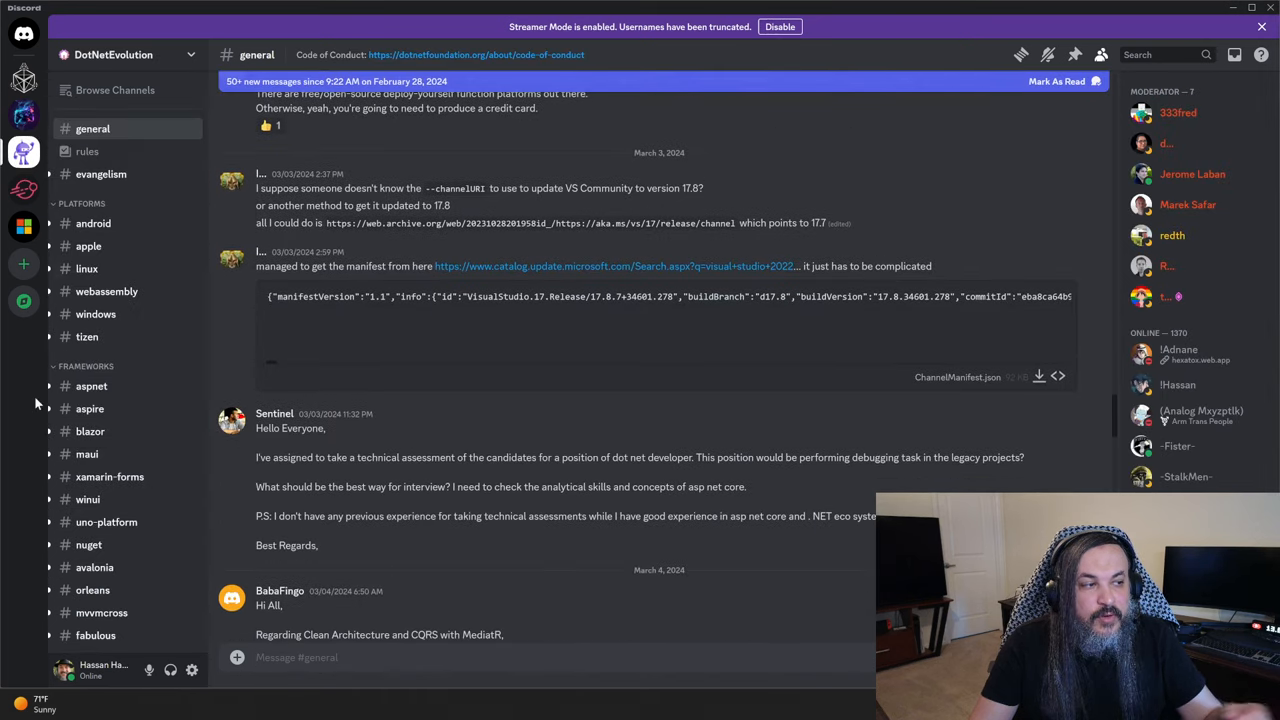
{"action": "scroll", "scroll_direction": "down", "scroll_amount": 3}
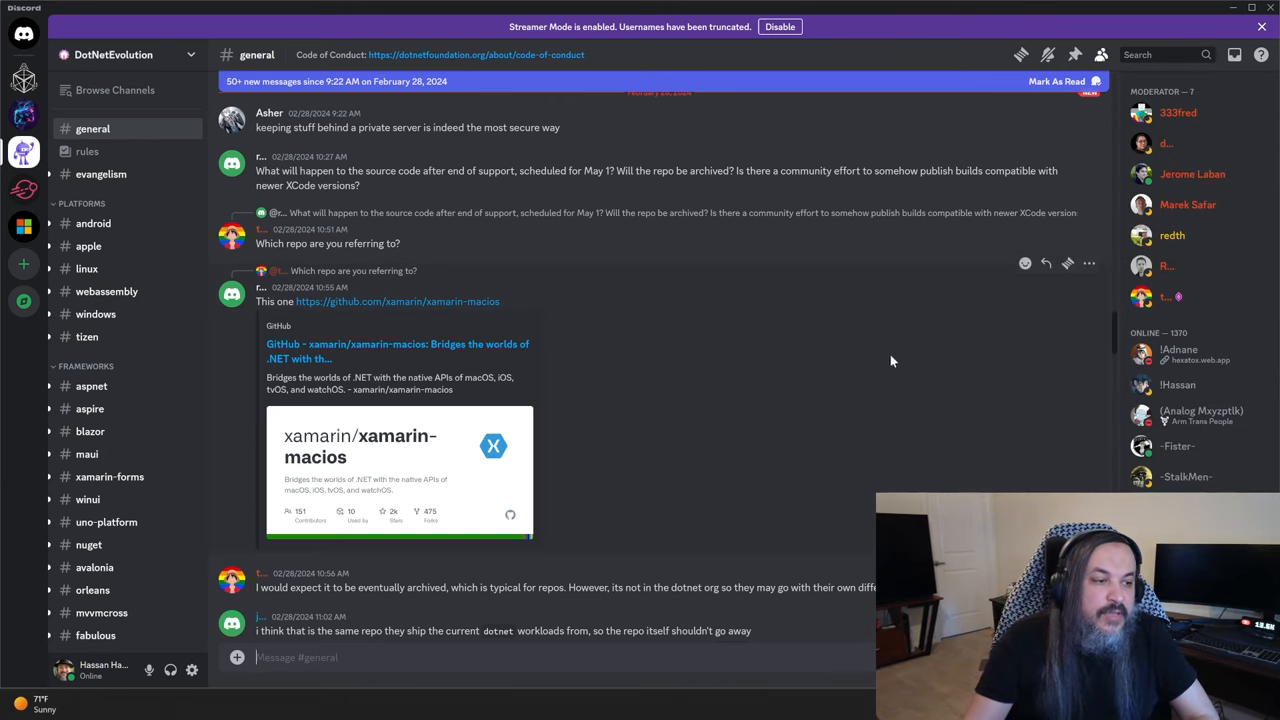
{"action": "scroll", "scroll_direction": "down", "scroll_amount": 3}
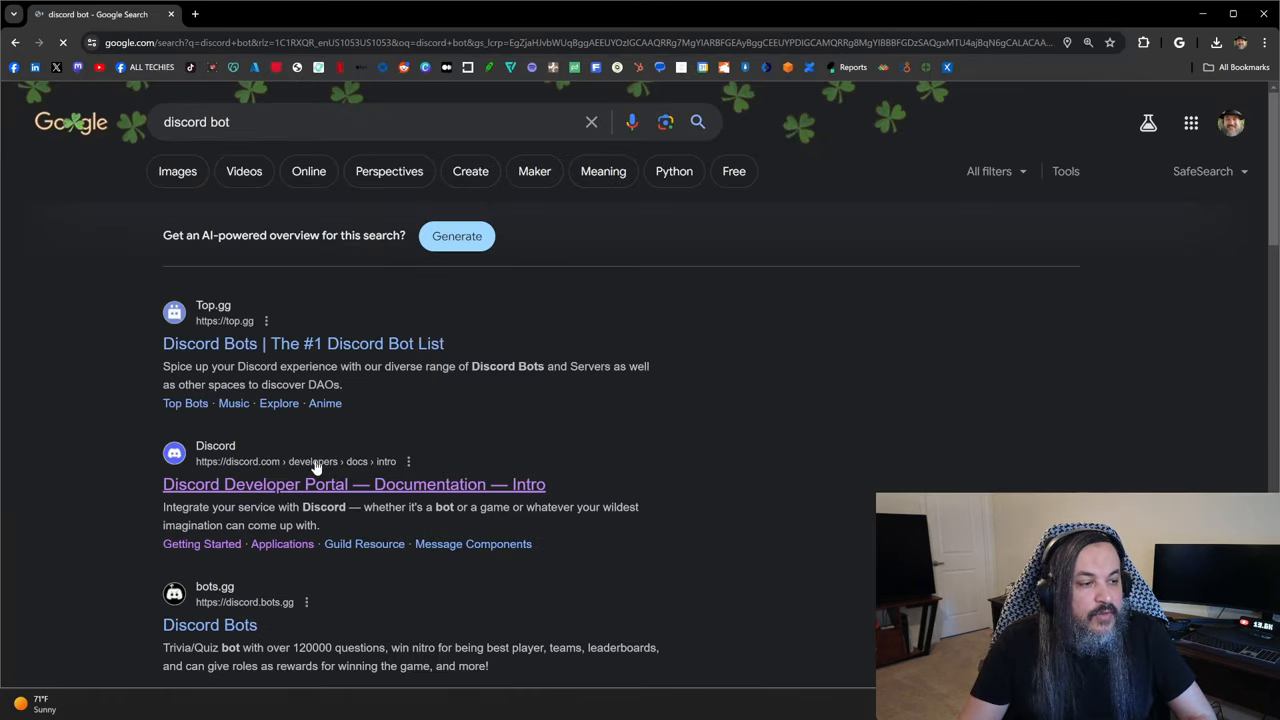
- Open the Discord Developer Portal documentation intro from the search results
{"action": "left_click", "coordinate": [354, 484]}
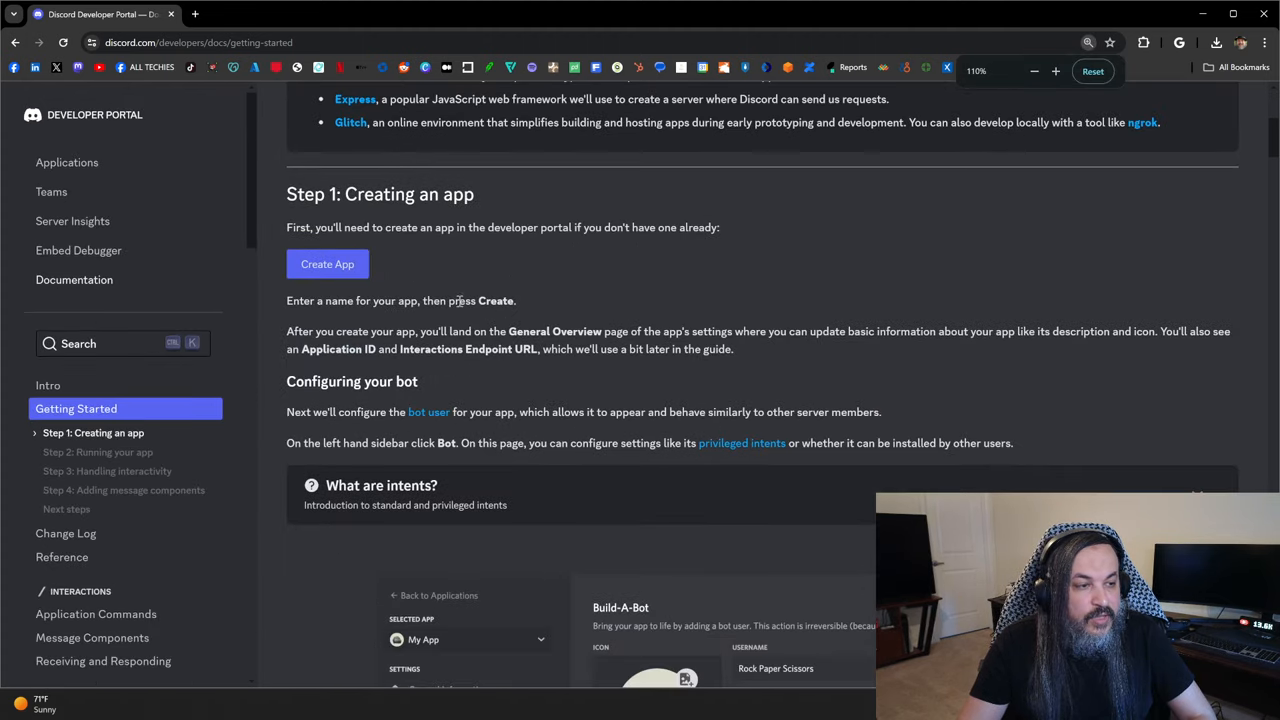
- Create a new Discord application named YT-DEMO-BOT, accepting the developer terms
{"action": "left_click", "coordinate": [328, 264]}
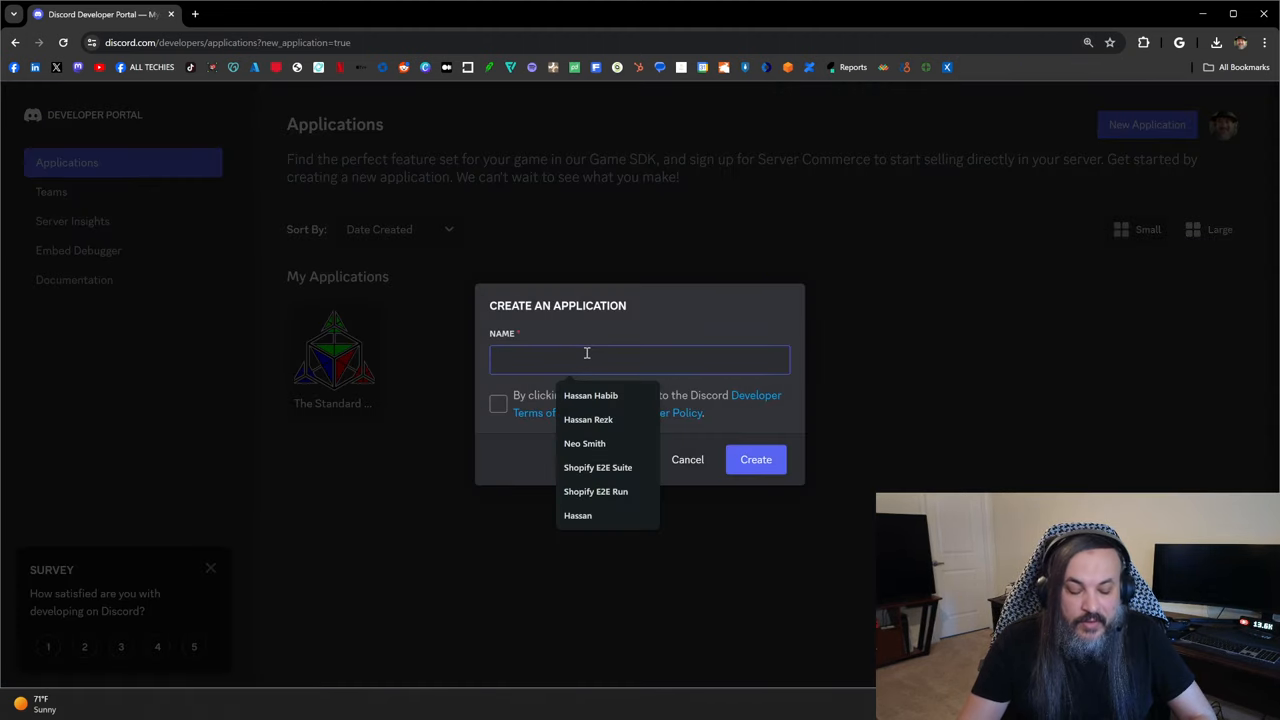
{"action": "left_click", "coordinate": [588, 360]}
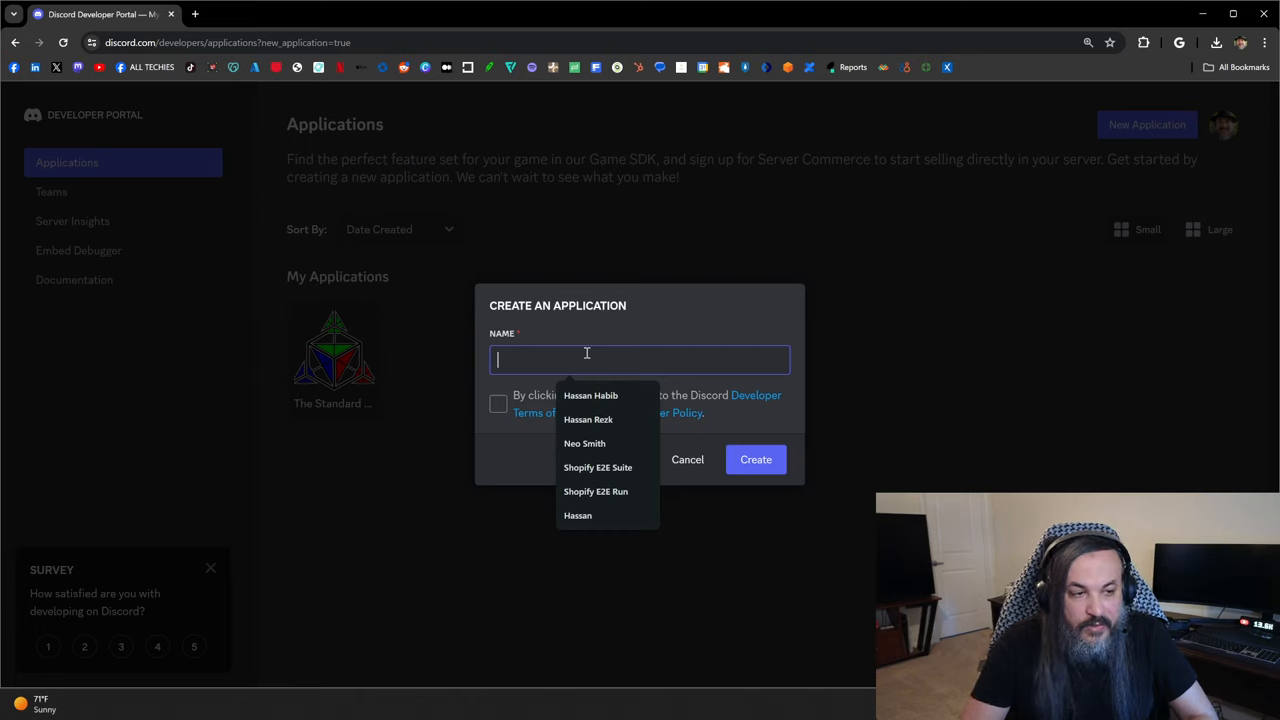
{"action": "type", "text": "Y"}
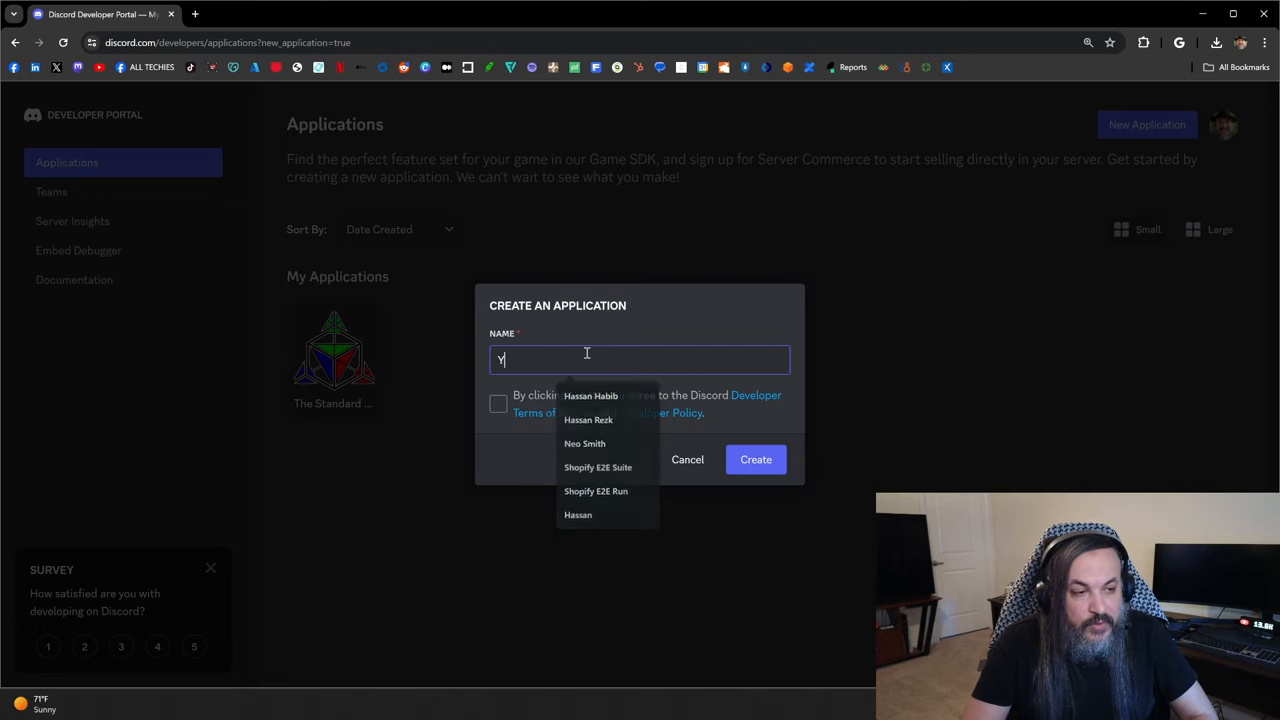
{"action": "type", "text": "T-DEMO"}
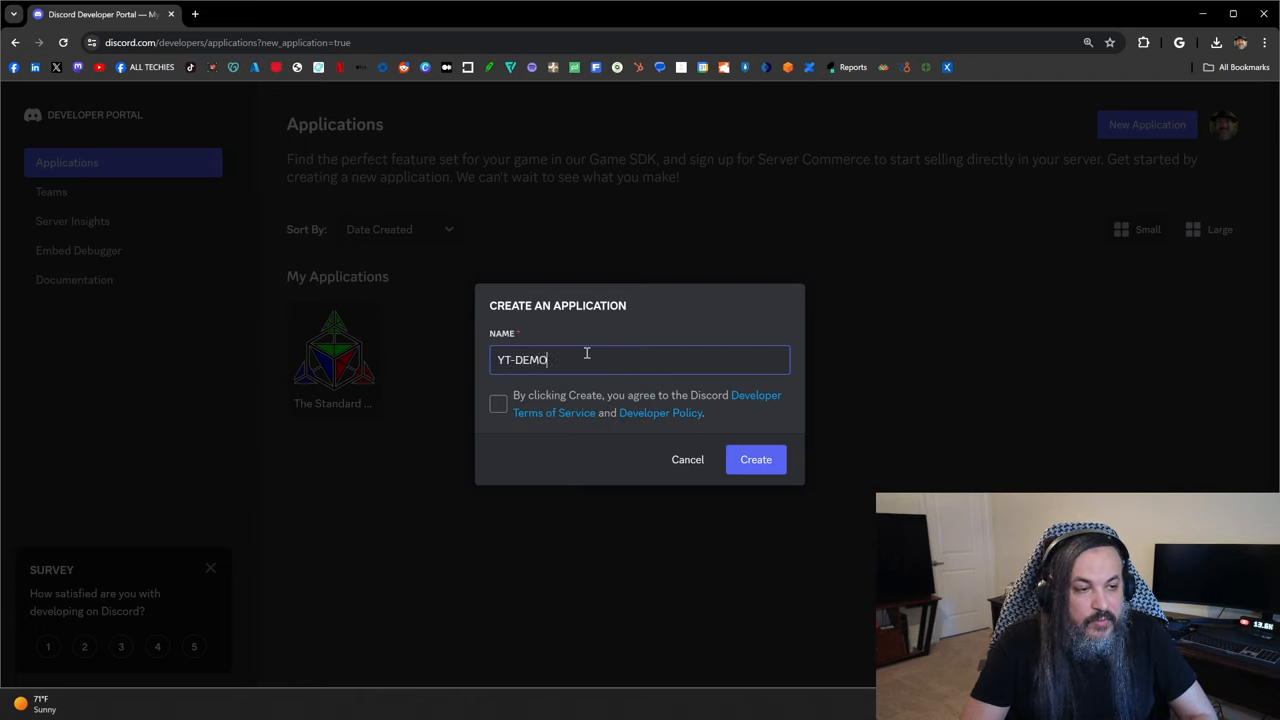
{"action": "type", "text": "-BOT"}
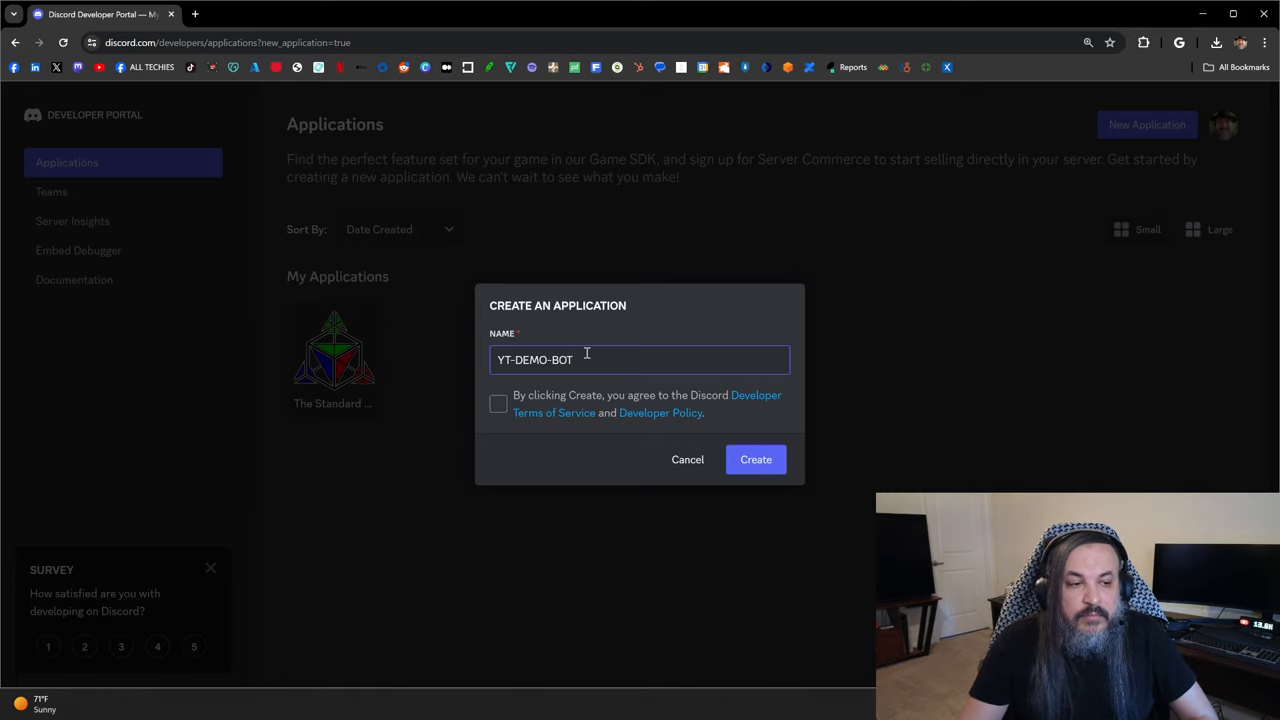
{"action": "left_click", "coordinate": [498, 404]}
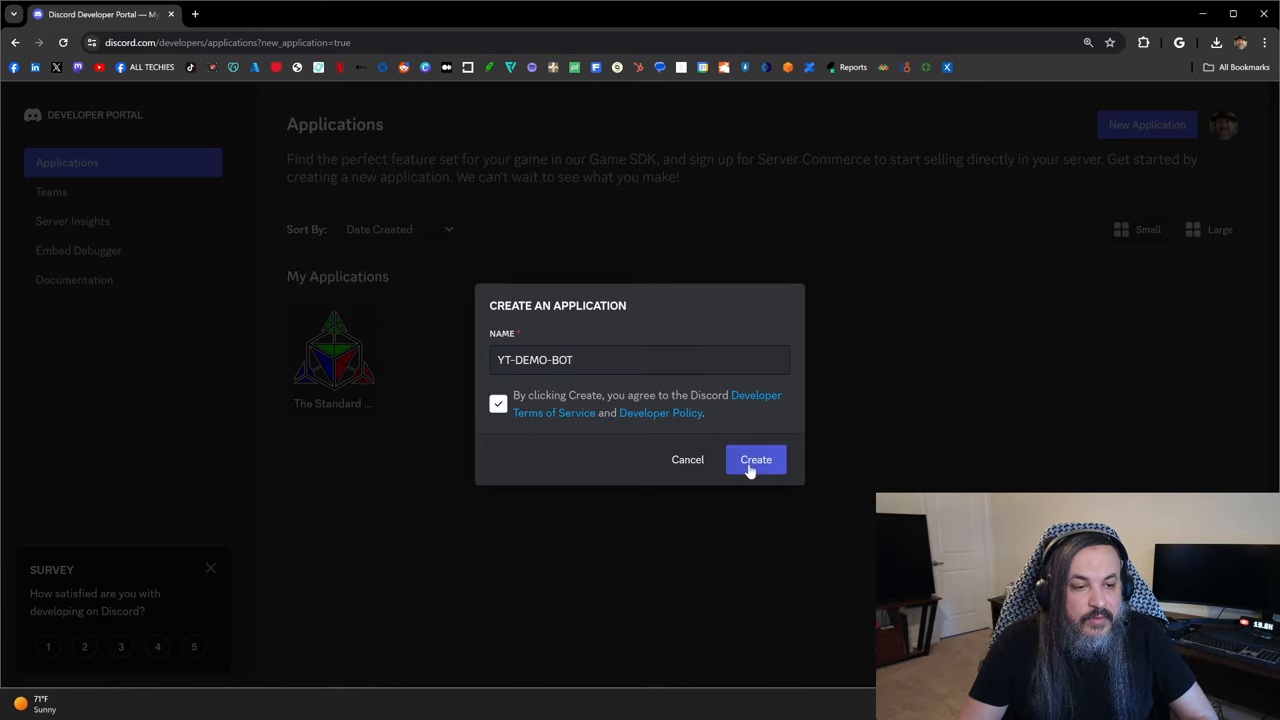
{"action": "left_click", "coordinate": [756, 458]}
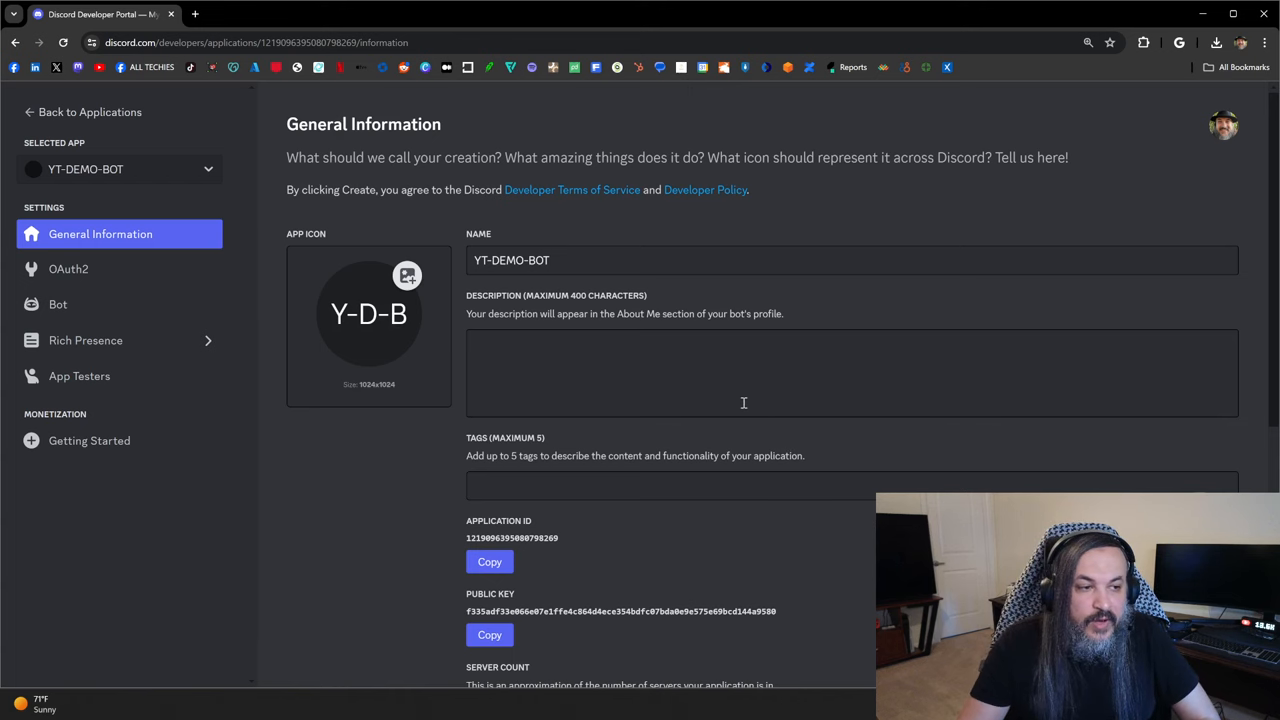
- Go to the YT-DEMO-BOT application's Bot settings page
{"action": "scroll", "scroll_direction": "down", "scroll_amount": 3}
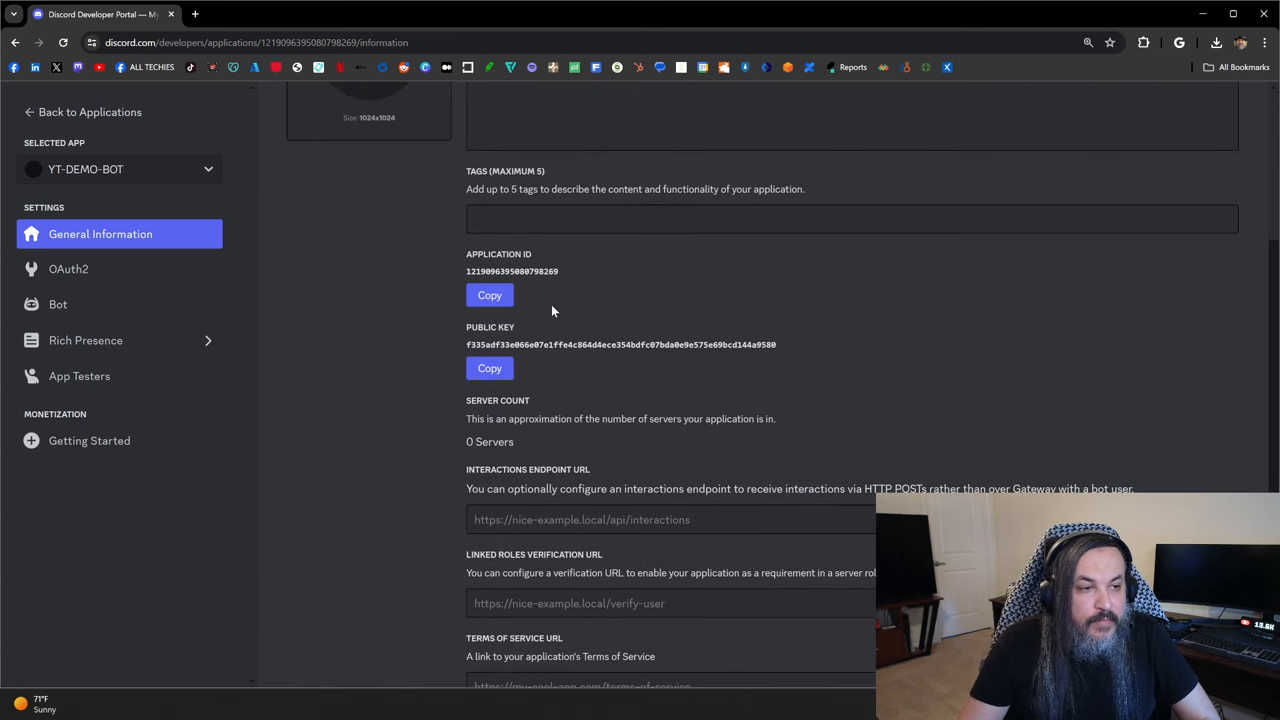
{"action": "scroll", "scroll_direction": "down", "scroll_amount": 3}
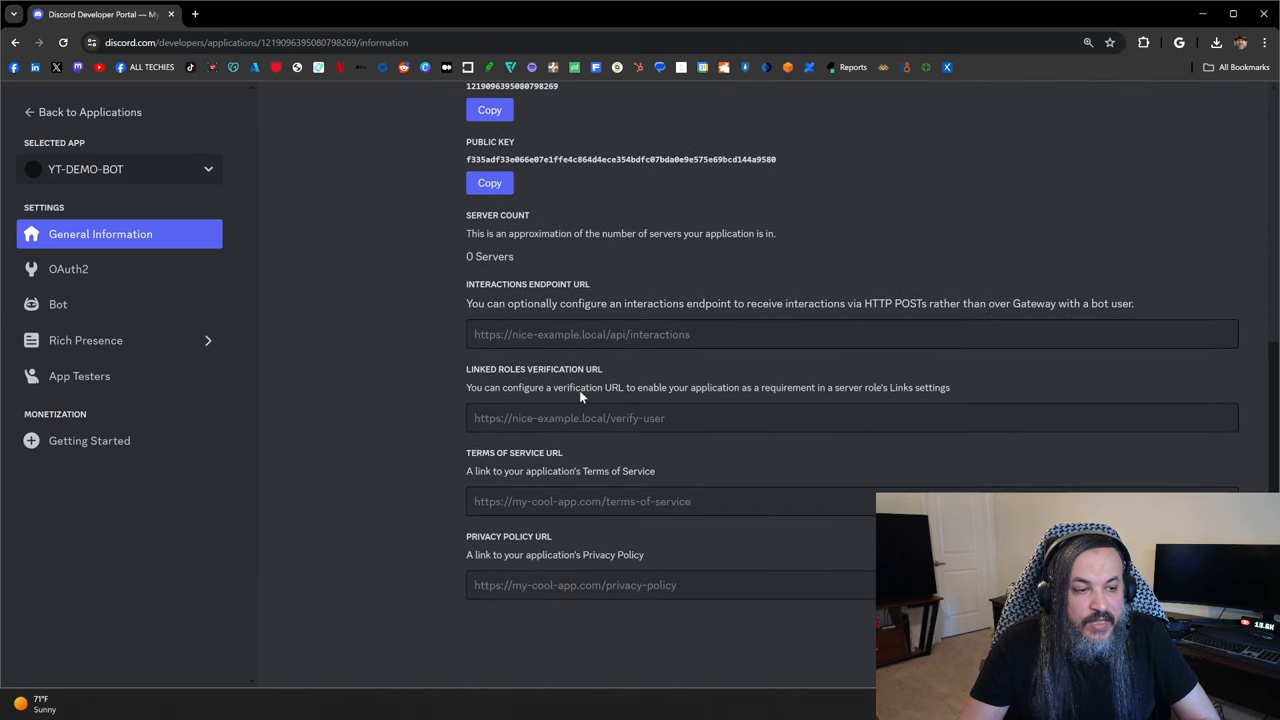
{"action": "left_click", "coordinate": [58, 304]}
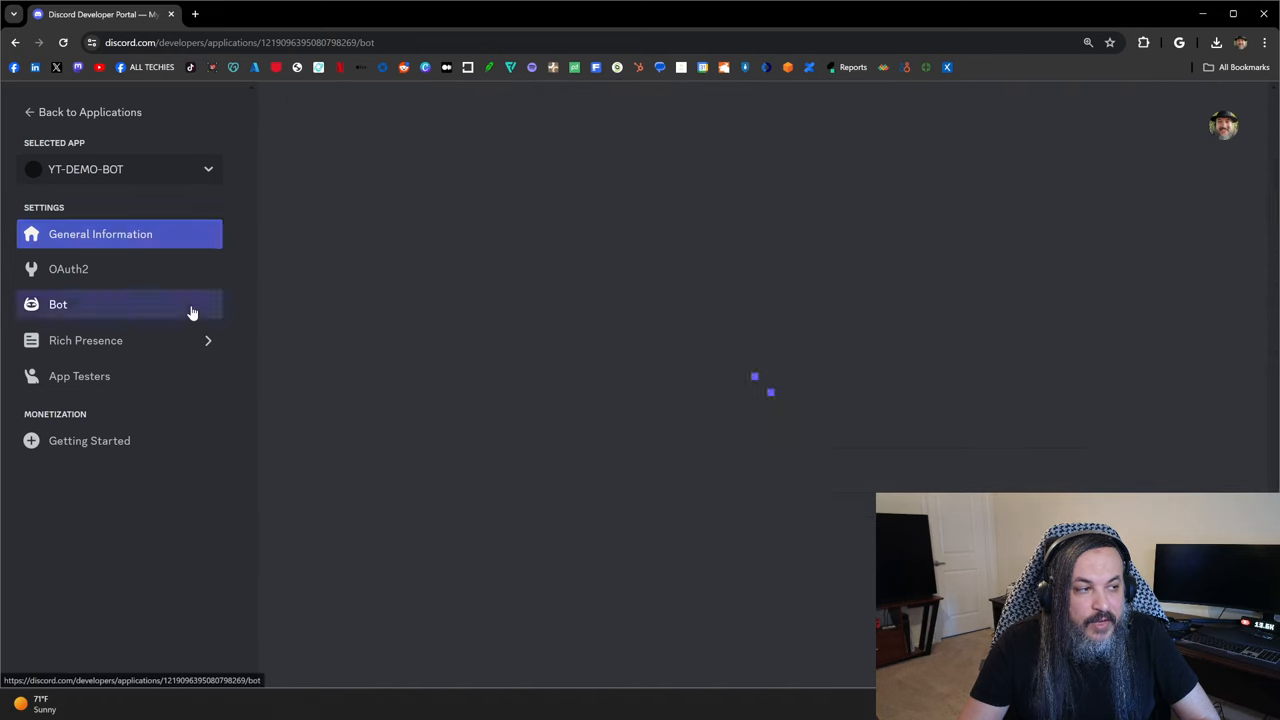
{"action": "left_click", "coordinate": [58, 304]}
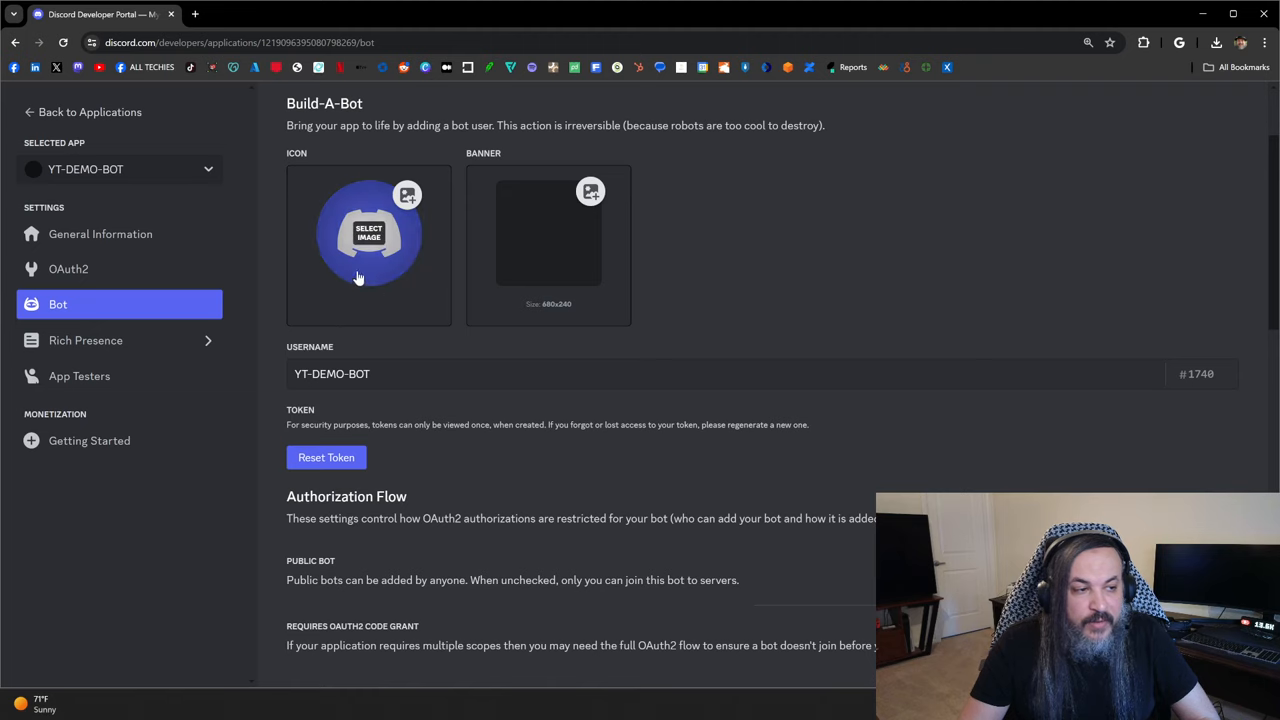
{"action": "mouse_move", "coordinate": [370, 290]}
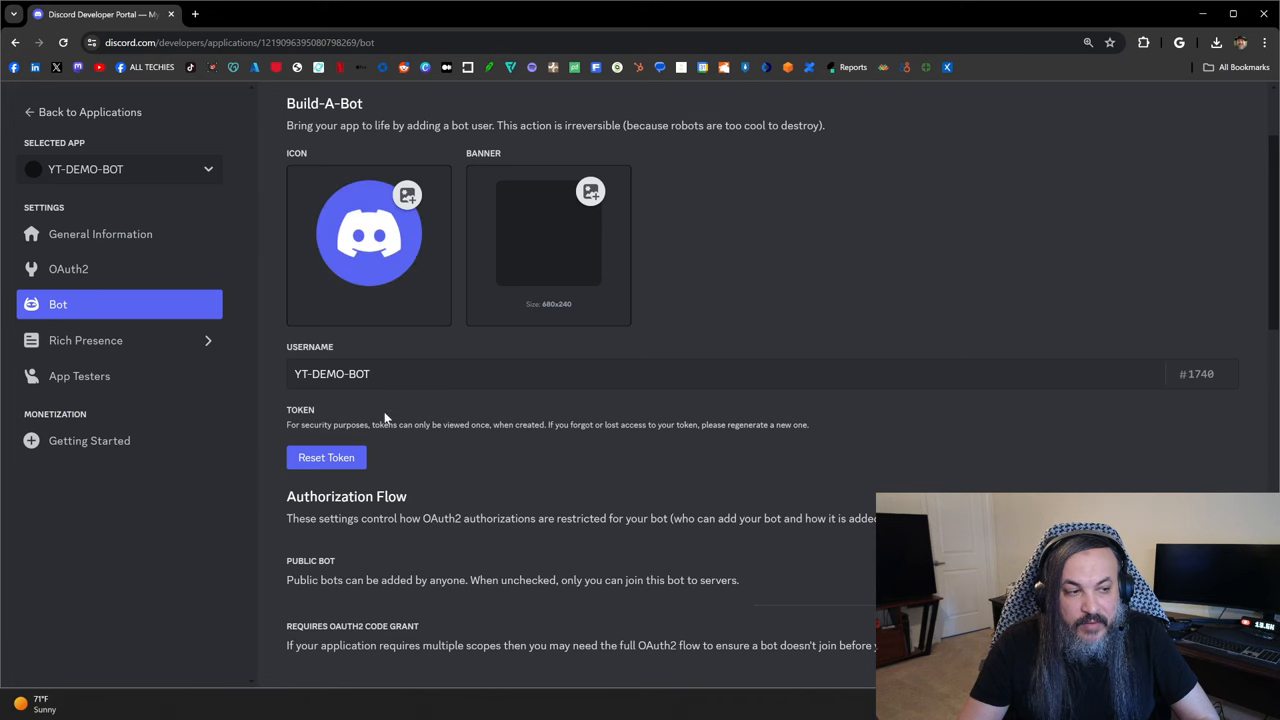
- Reset the bot token, confirm, and copy the newly generated token
{"action": "left_click", "coordinate": [326, 456]}
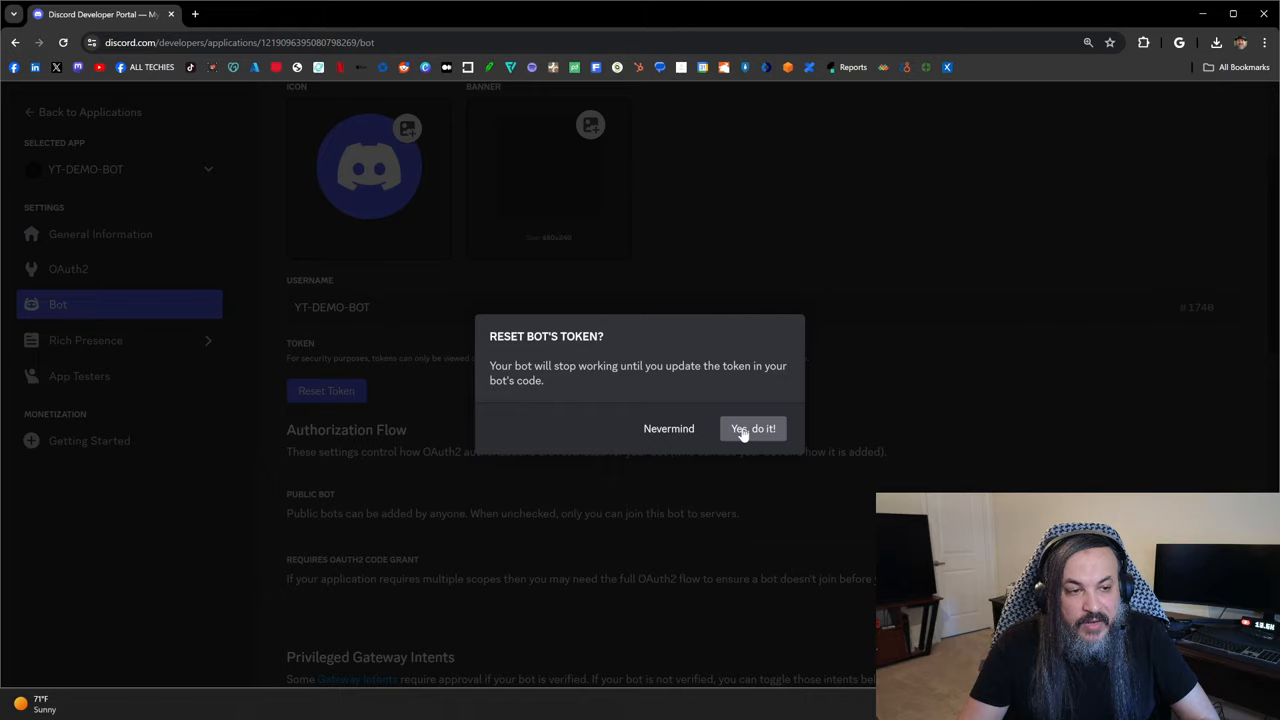
{"action": "left_click", "coordinate": [752, 428]}
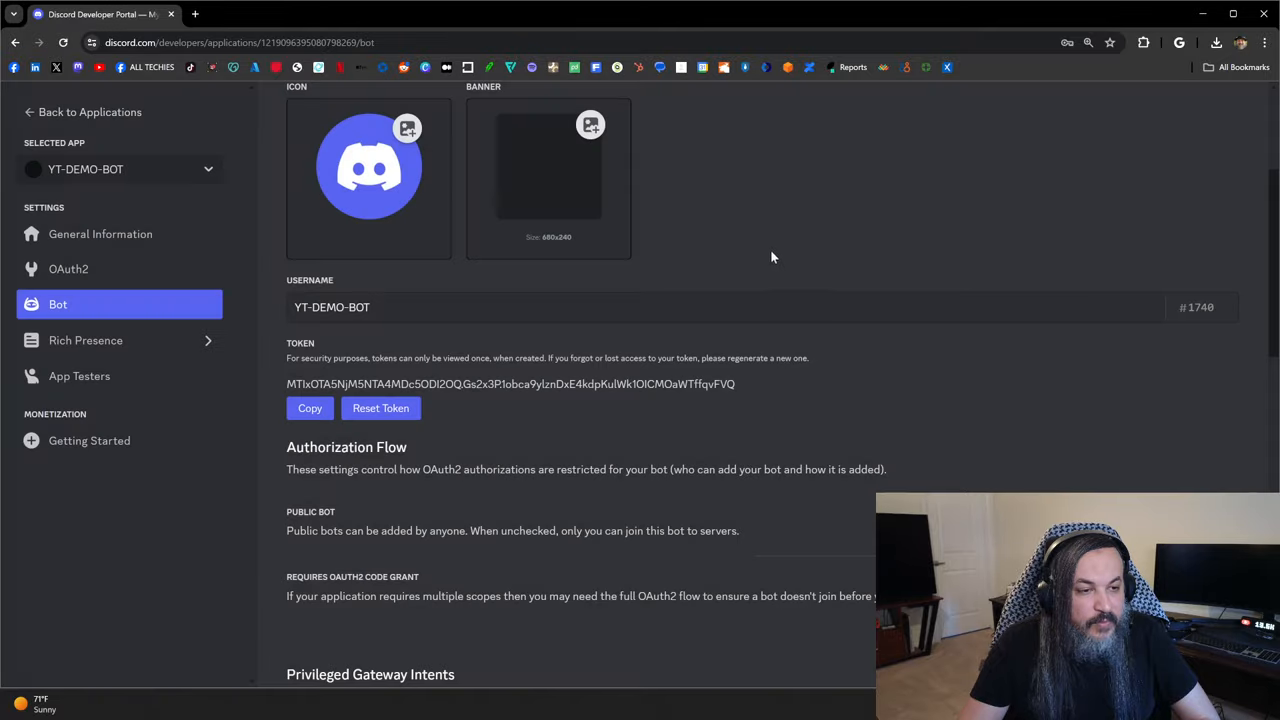
{"action": "right_click", "coordinate": [510, 384]}
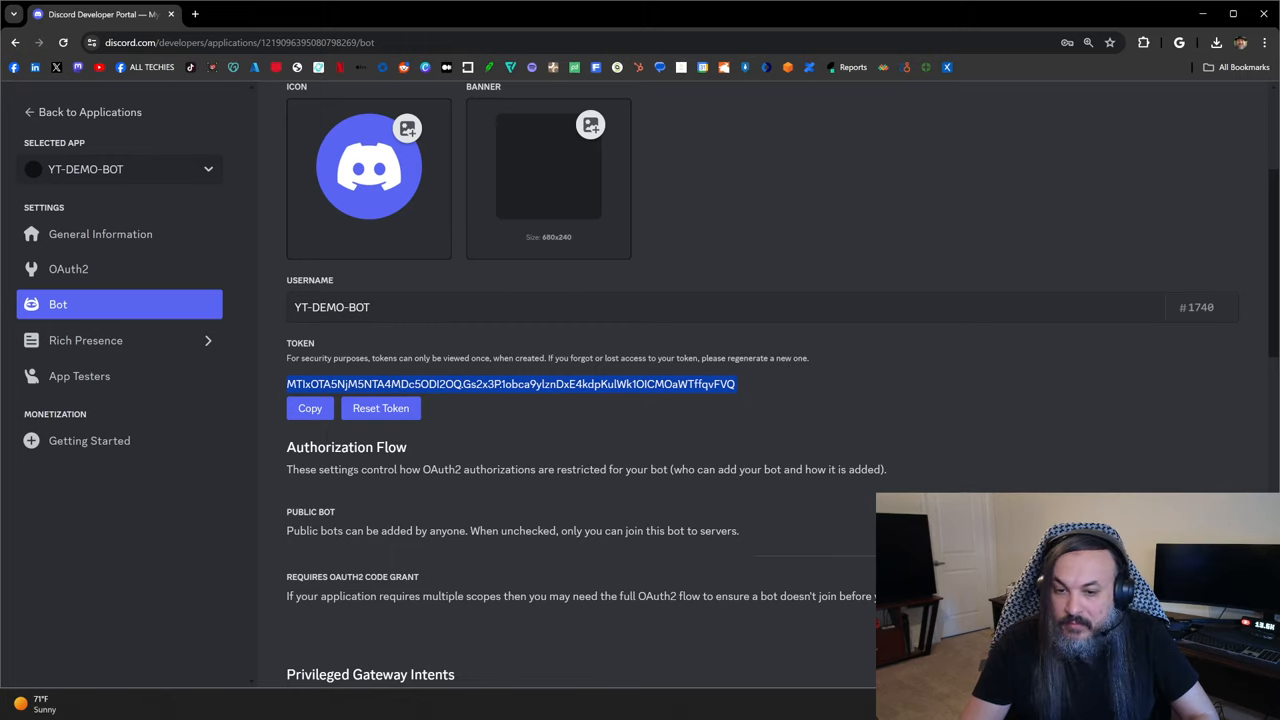
{"action": "scroll", "scroll_direction": "down", "scroll_amount": 3}
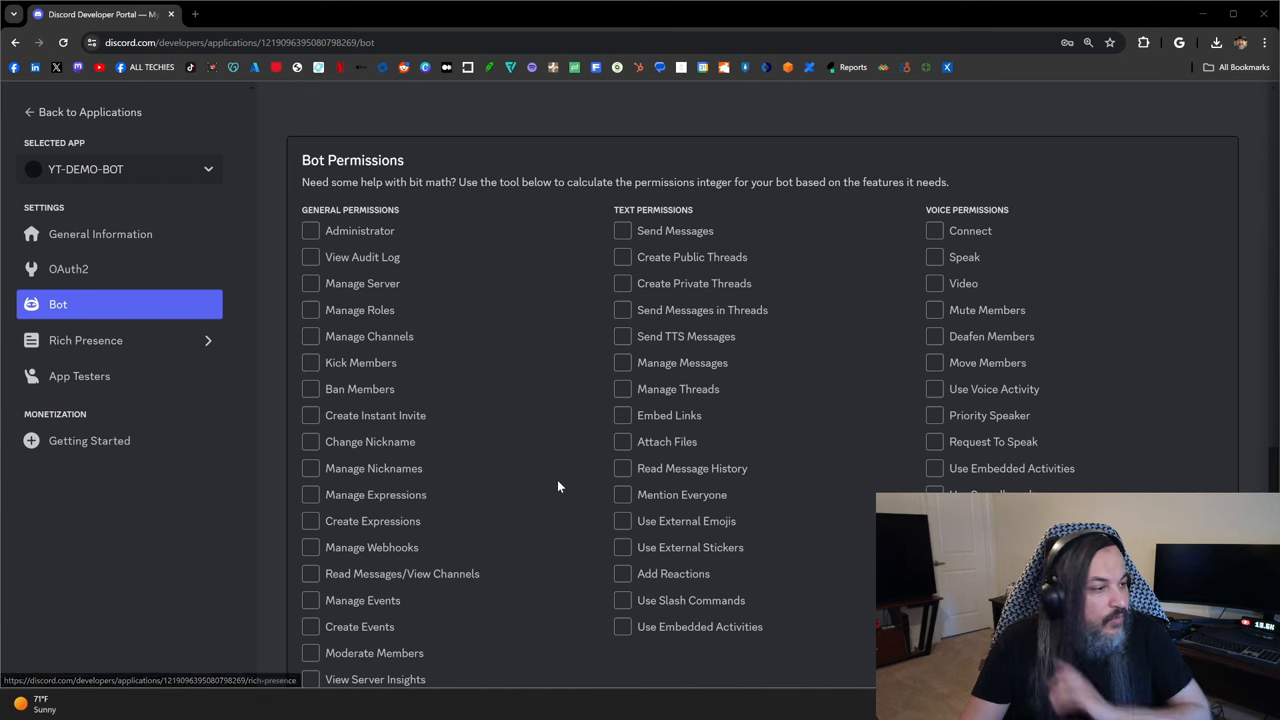
{"action": "scroll", "scroll_direction": "up", "scroll_amount": 3}
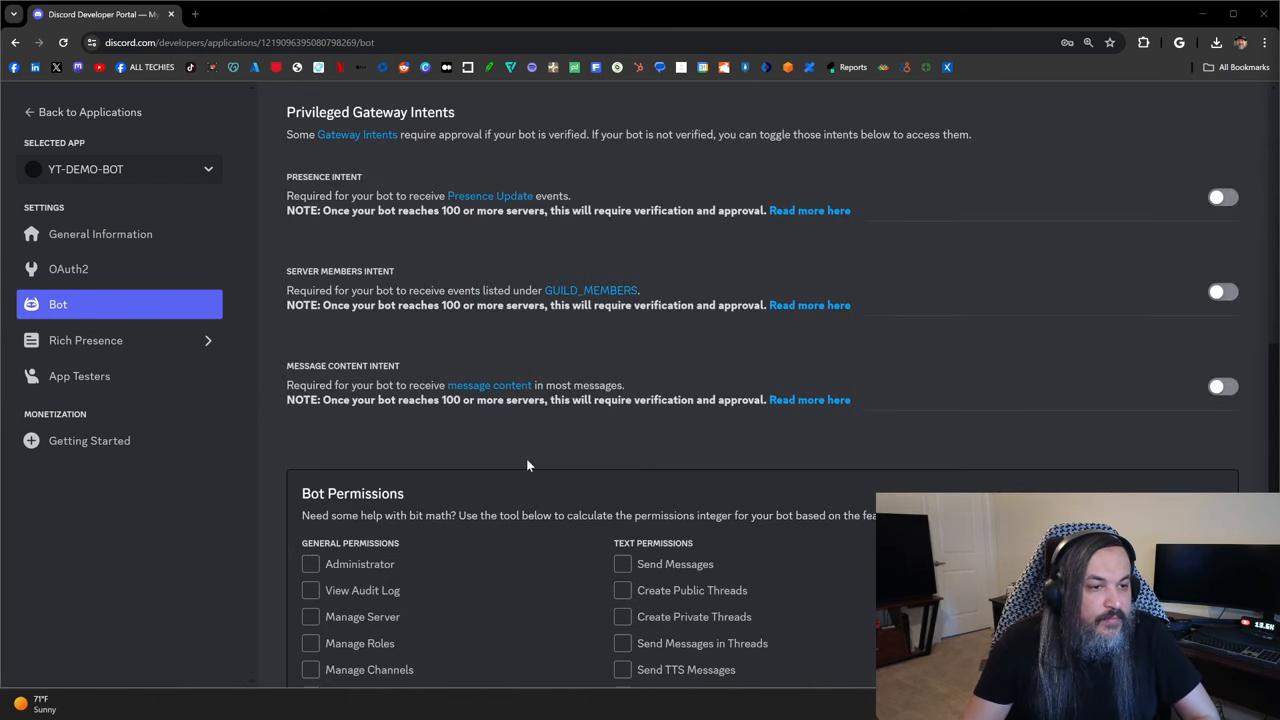
{"action": "scroll", "scroll_direction": "down", "scroll_amount": 3}
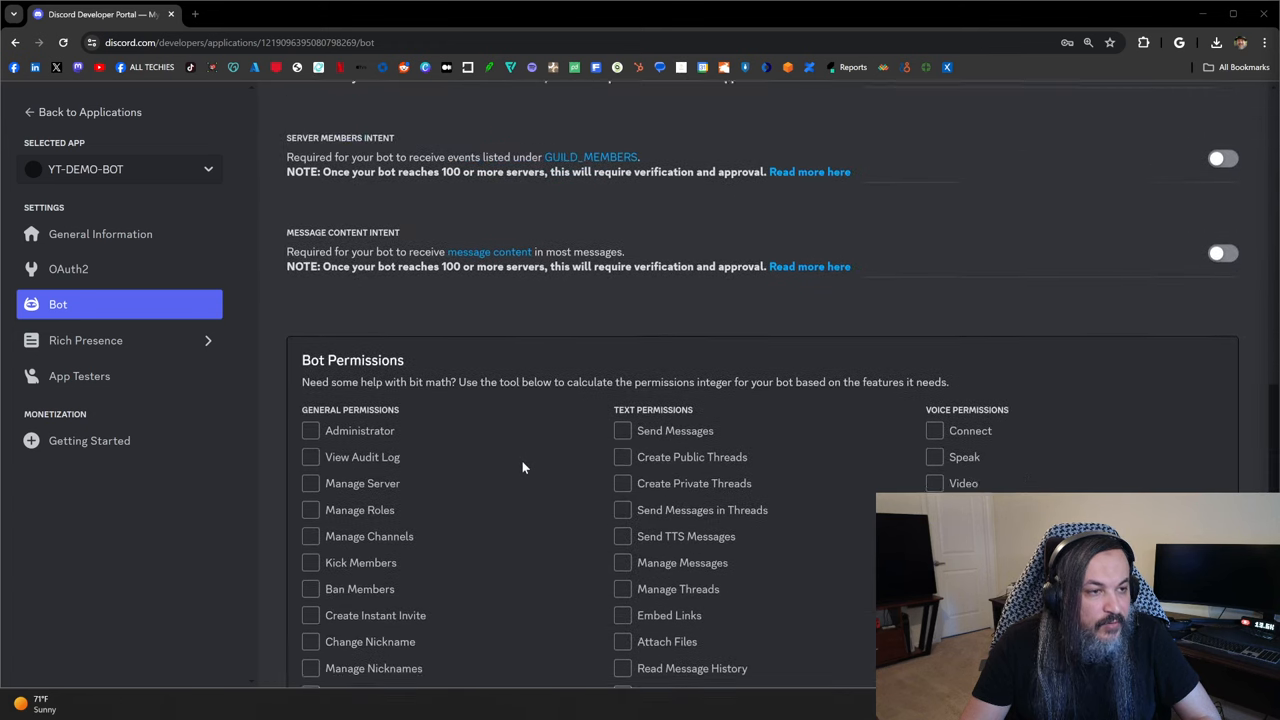
{"action": "scroll", "scroll_direction": "up", "scroll_amount": 3}
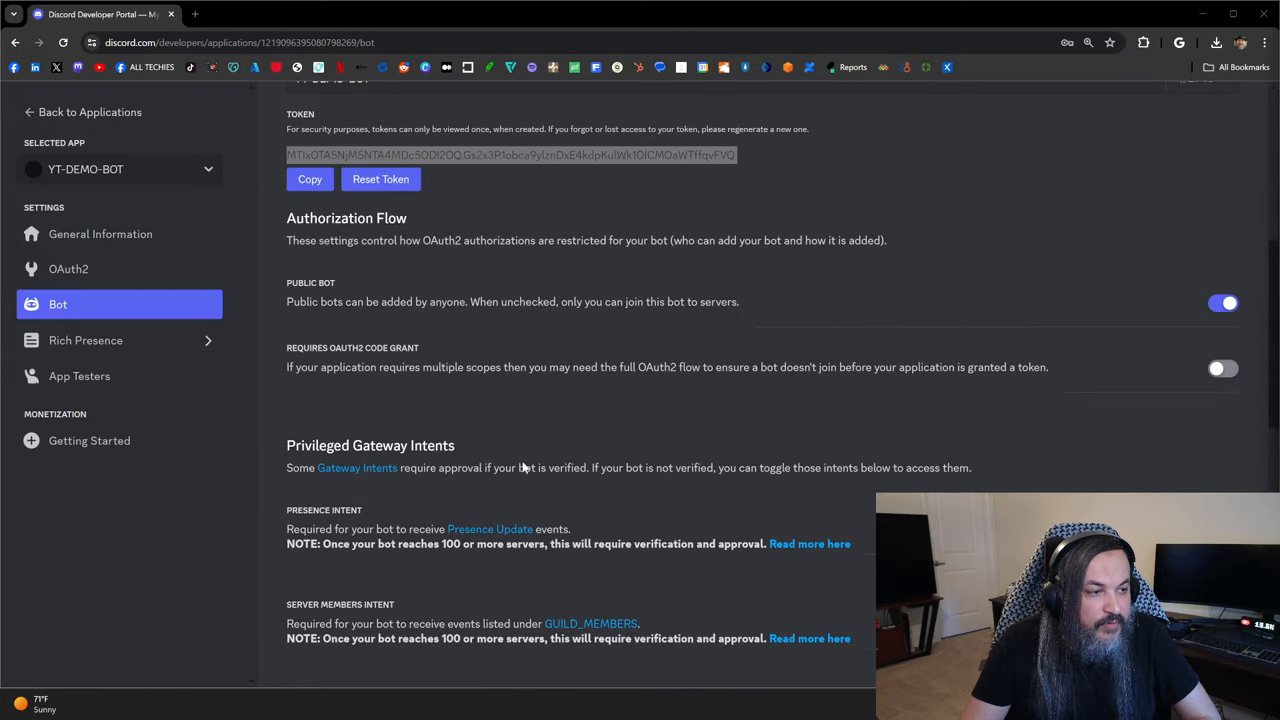
{"action": "scroll", "scroll_direction": "down", "scroll_amount": 3}
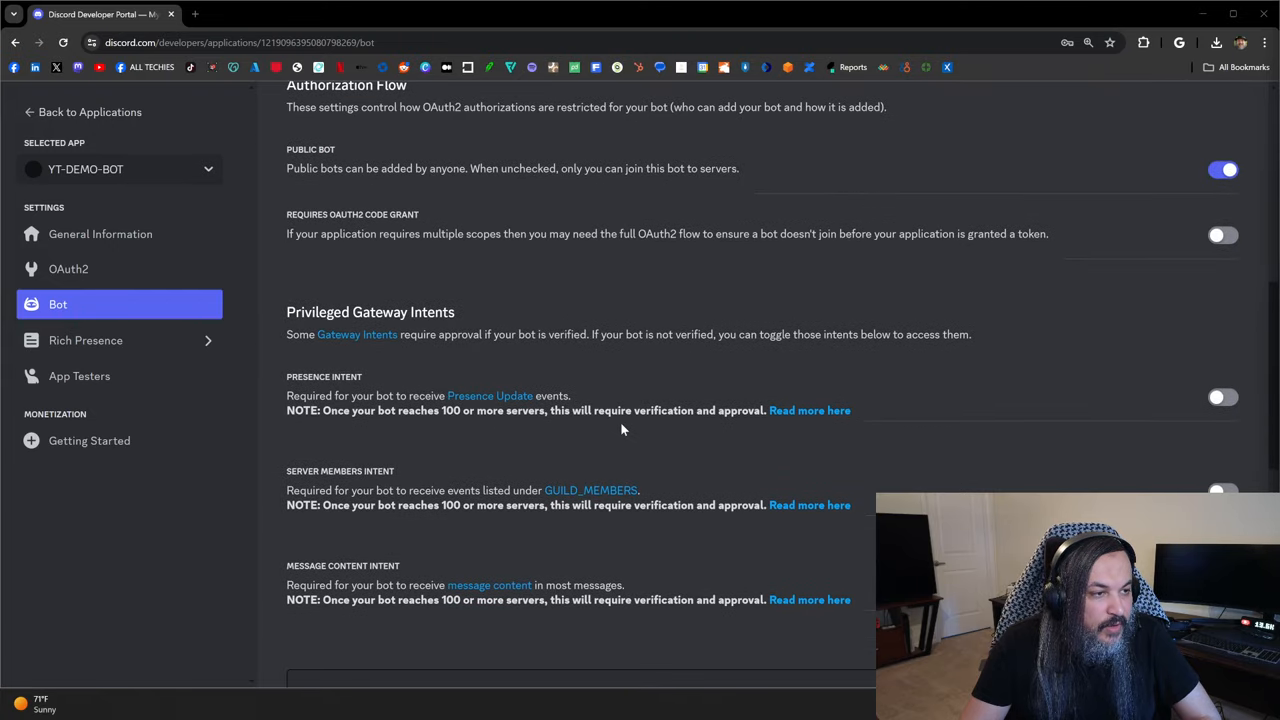
{"action": "scroll", "scroll_direction": "down", "scroll_amount": 3}
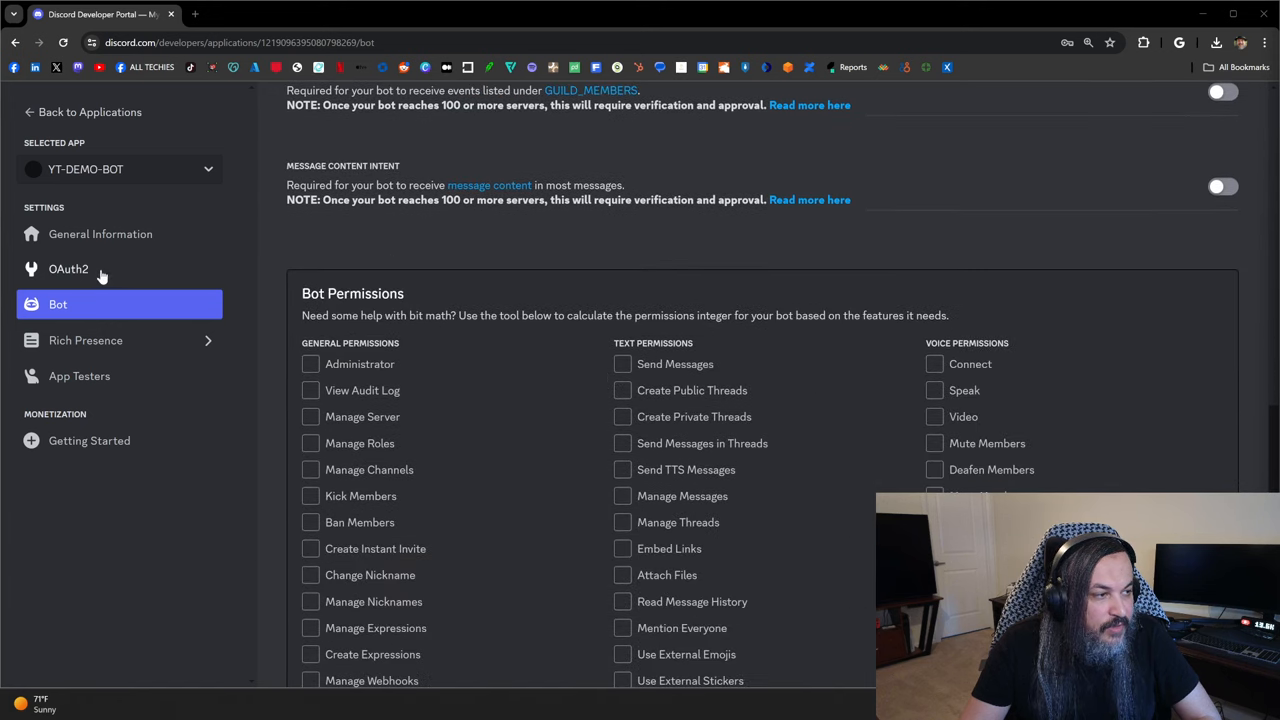
- Generate an OAuth2 invite URL with the bot scope for YT-DEMO-BOT
{"action": "left_click", "coordinate": [68, 268]}
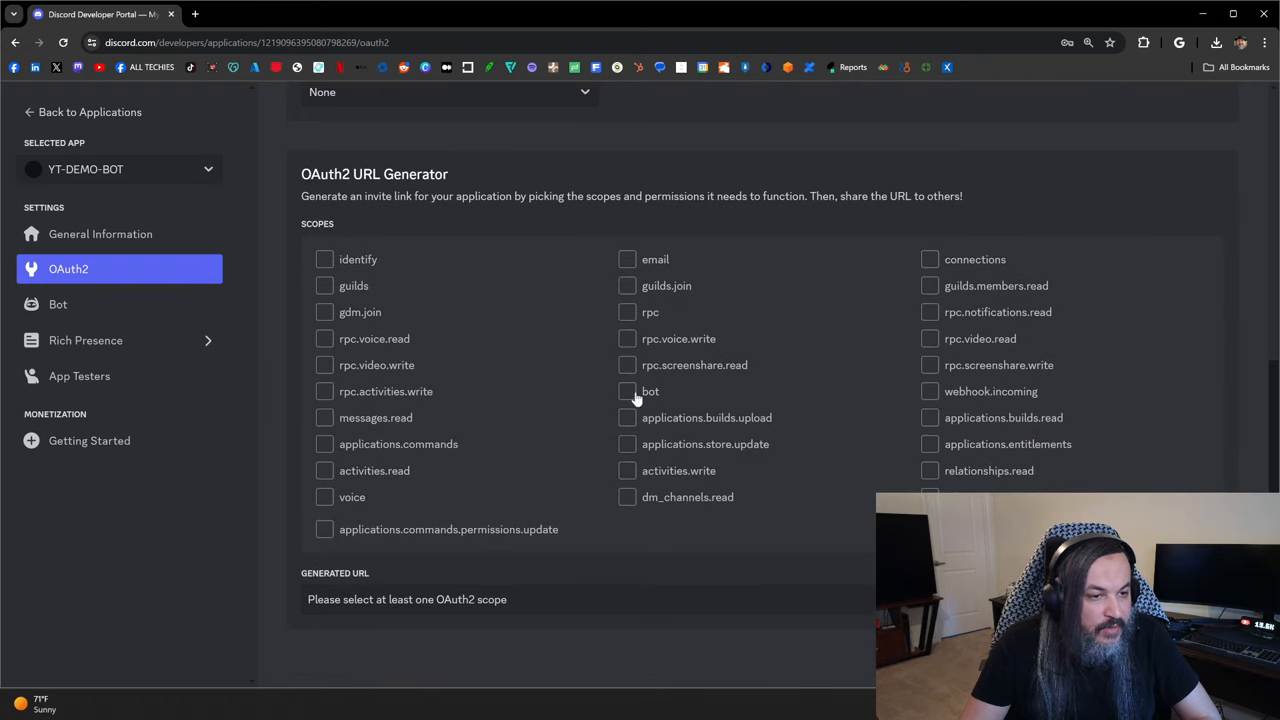
{"action": "left_click", "coordinate": [628, 390]}
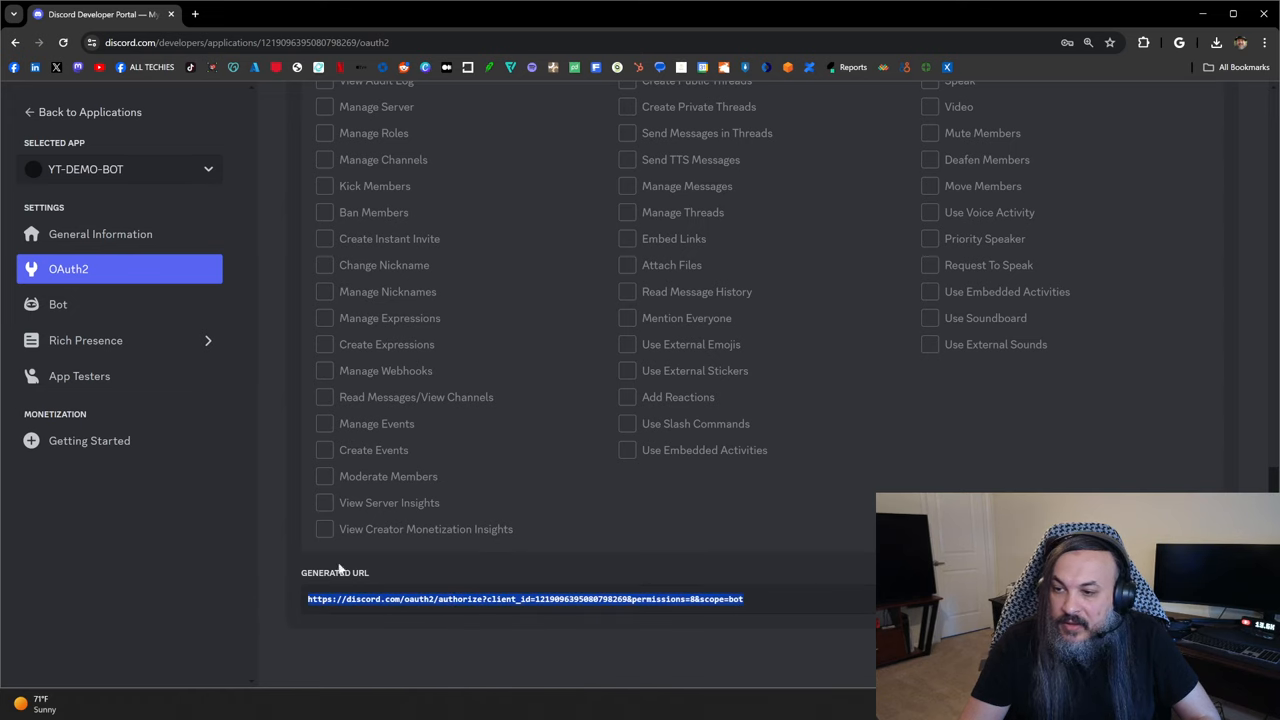
{"action": "scroll", "scroll_direction": "down", "scroll_amount": 3}
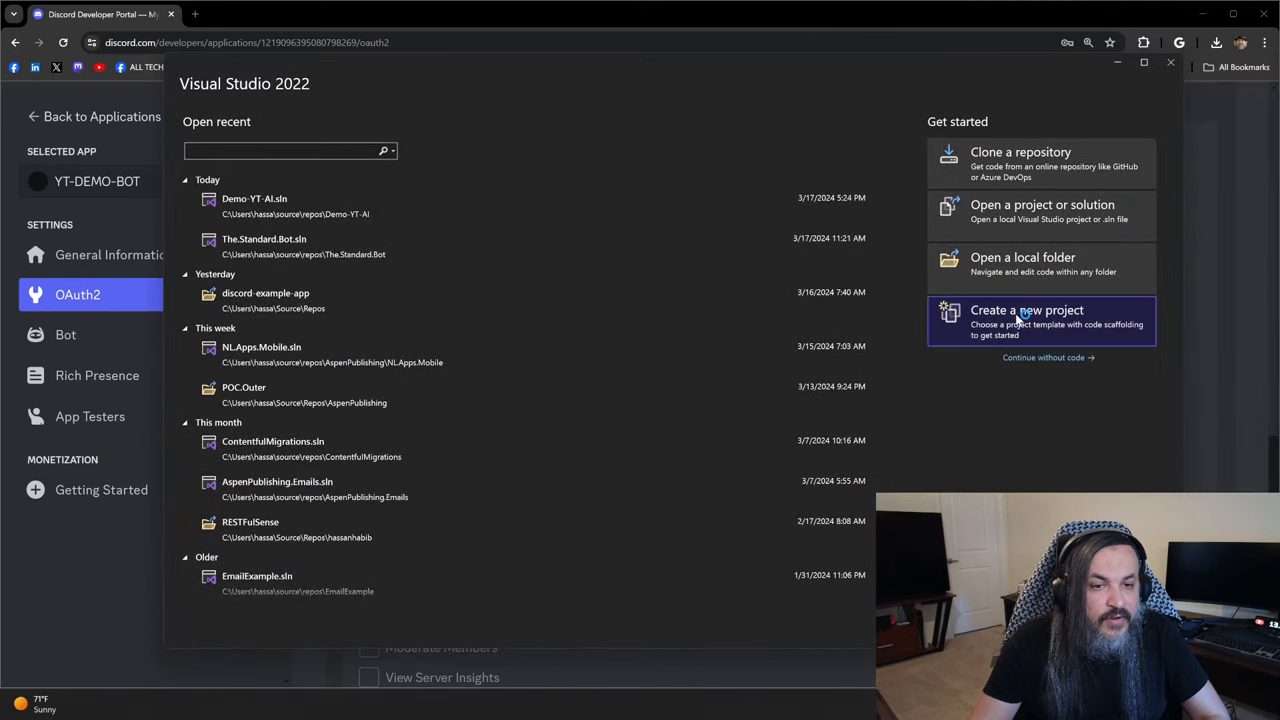
- Create a new C# Console App project named YT-DEMO-BOT
{"action": "left_click", "coordinate": [1028, 310]}
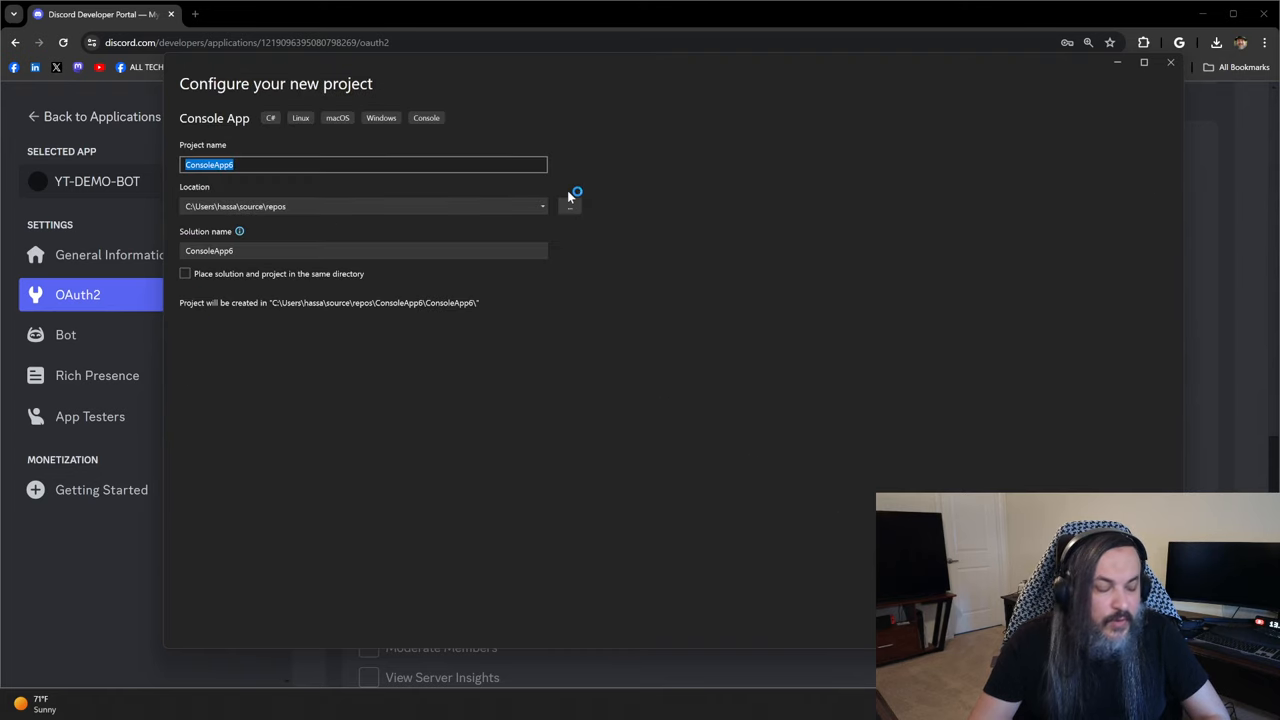
{"action": "type", "text": "DEMO-YT"}
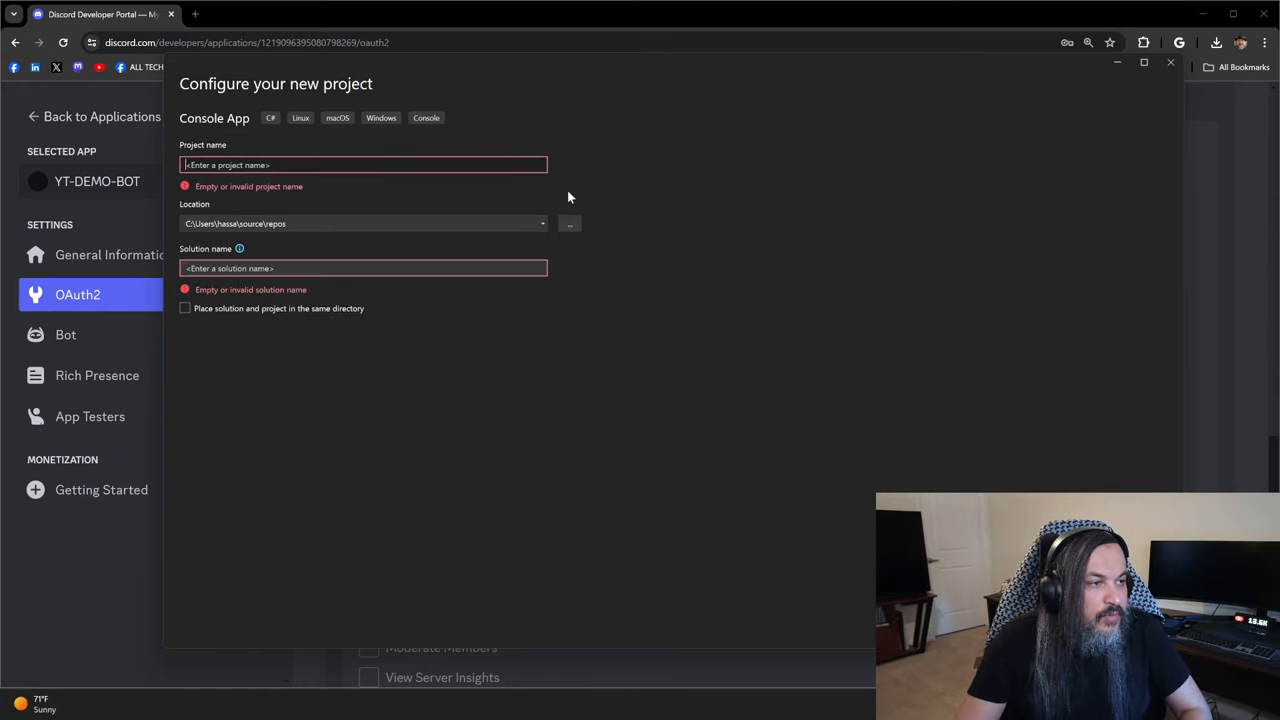
{"action": "type", "text": "YT-DEMO-BOT"}
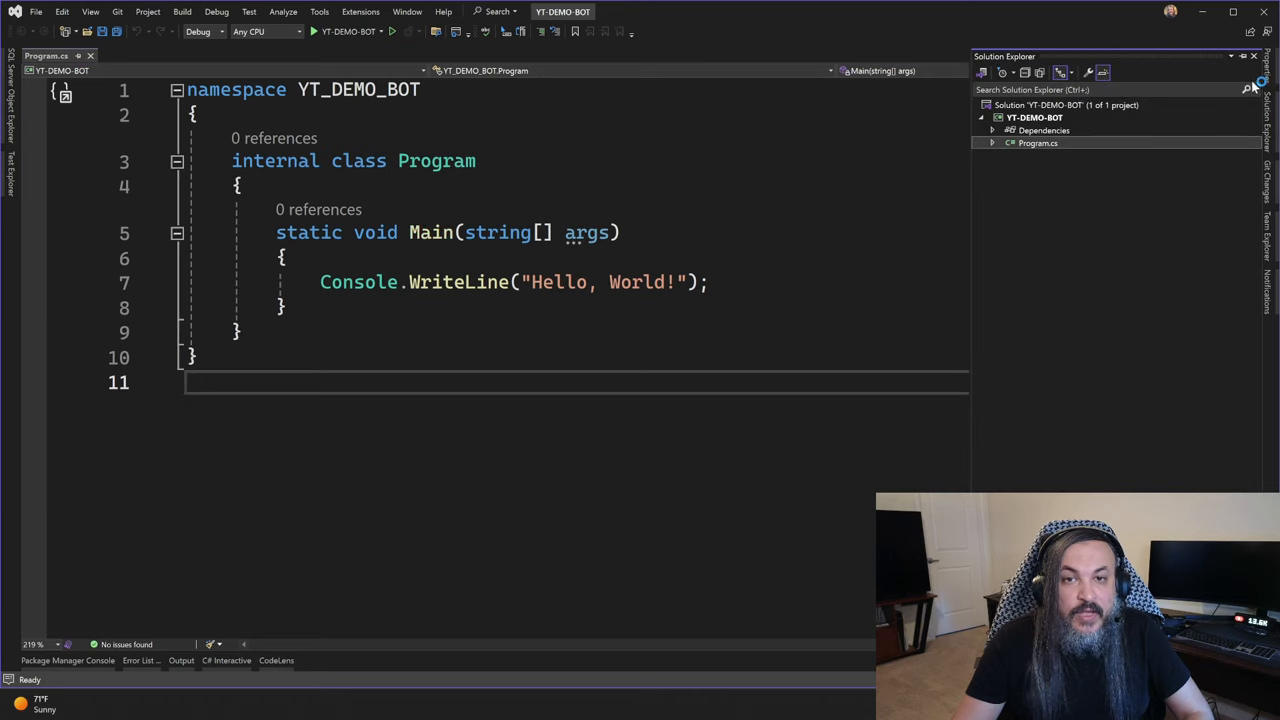
- Install the Discord.Net NuGet package and its dependencies into the YT-DEMO-BOT project
{"action": "right_click", "coordinate": [1034, 116]}
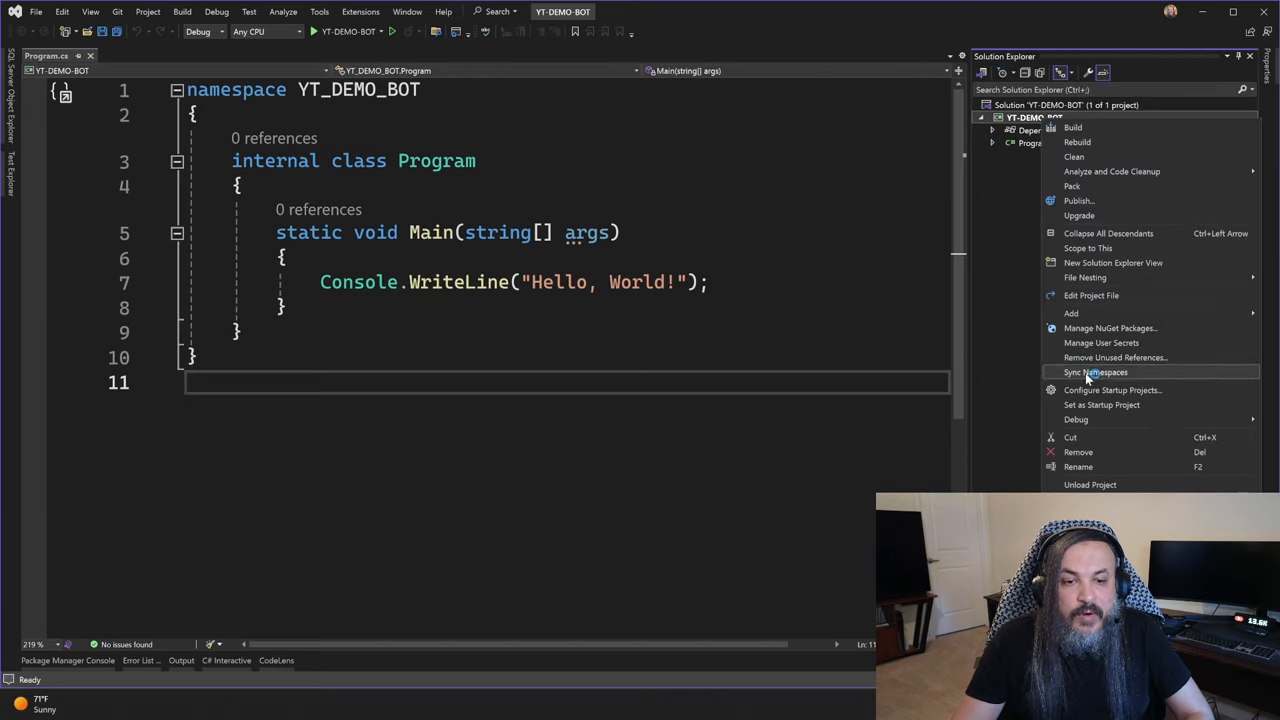
{"action": "left_click", "coordinate": [1110, 328]}
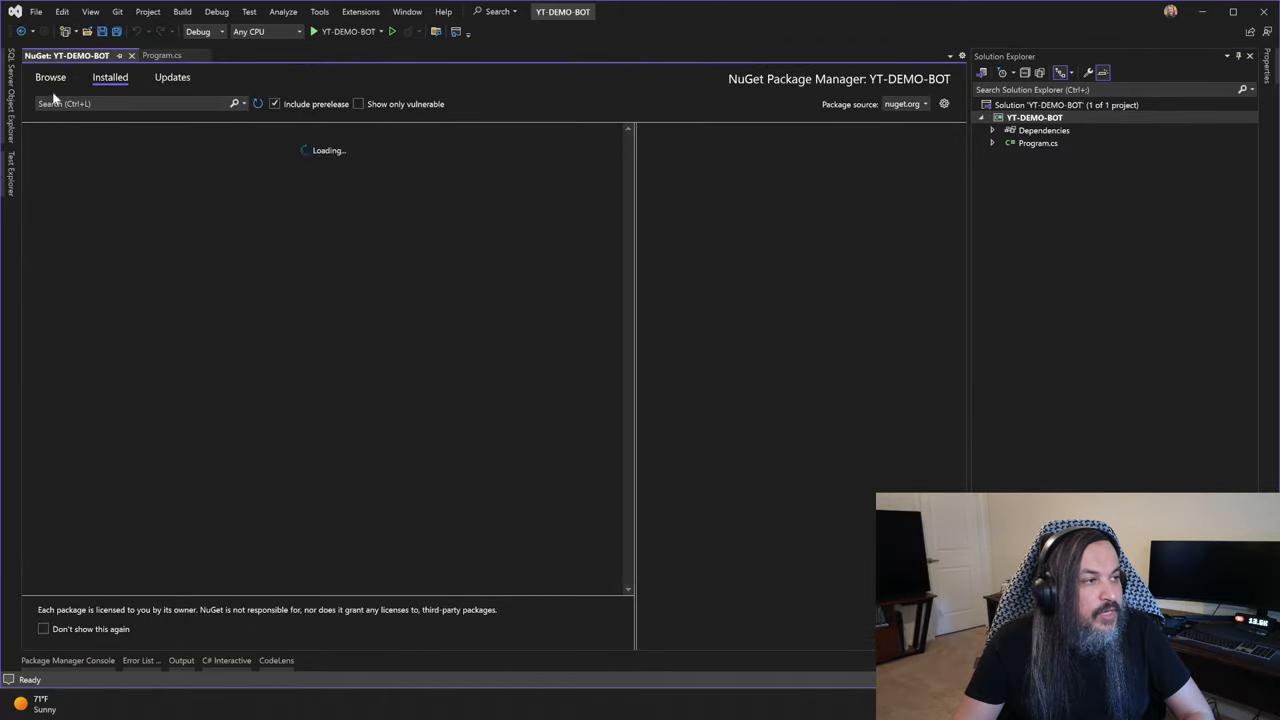
{"action": "left_click", "coordinate": [50, 76]}
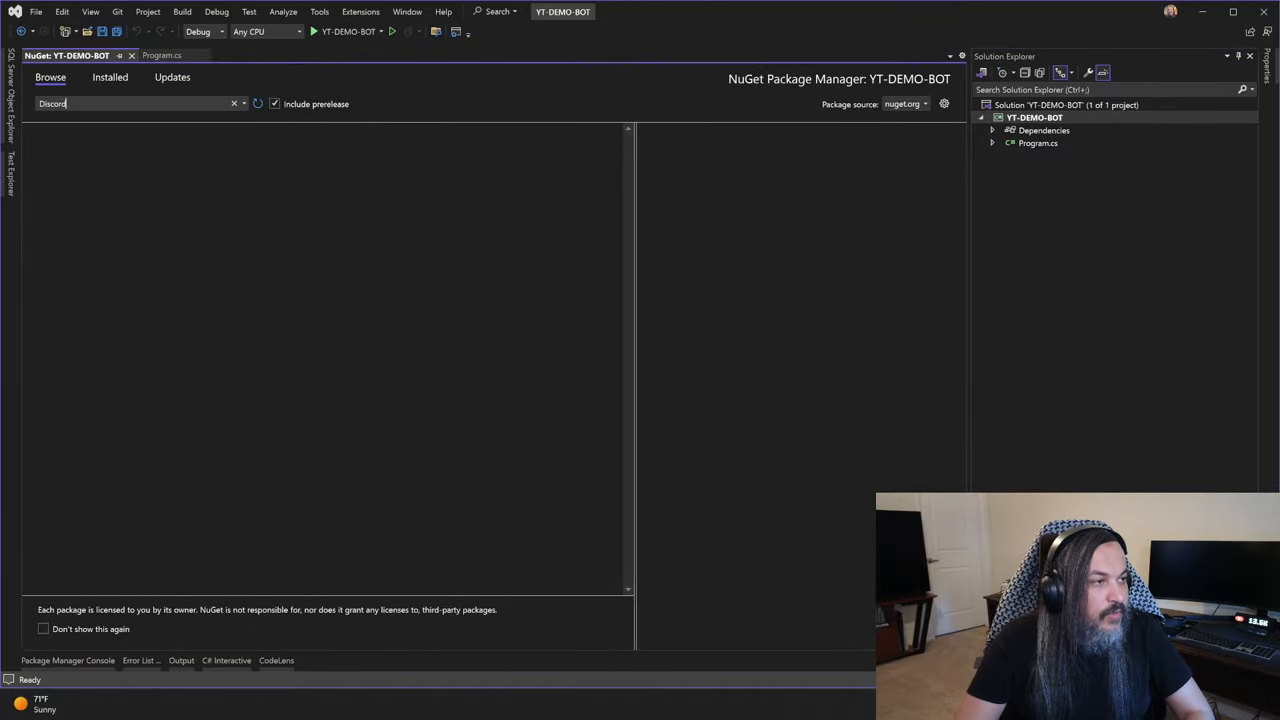
{"action": "key", "text": "enter"}
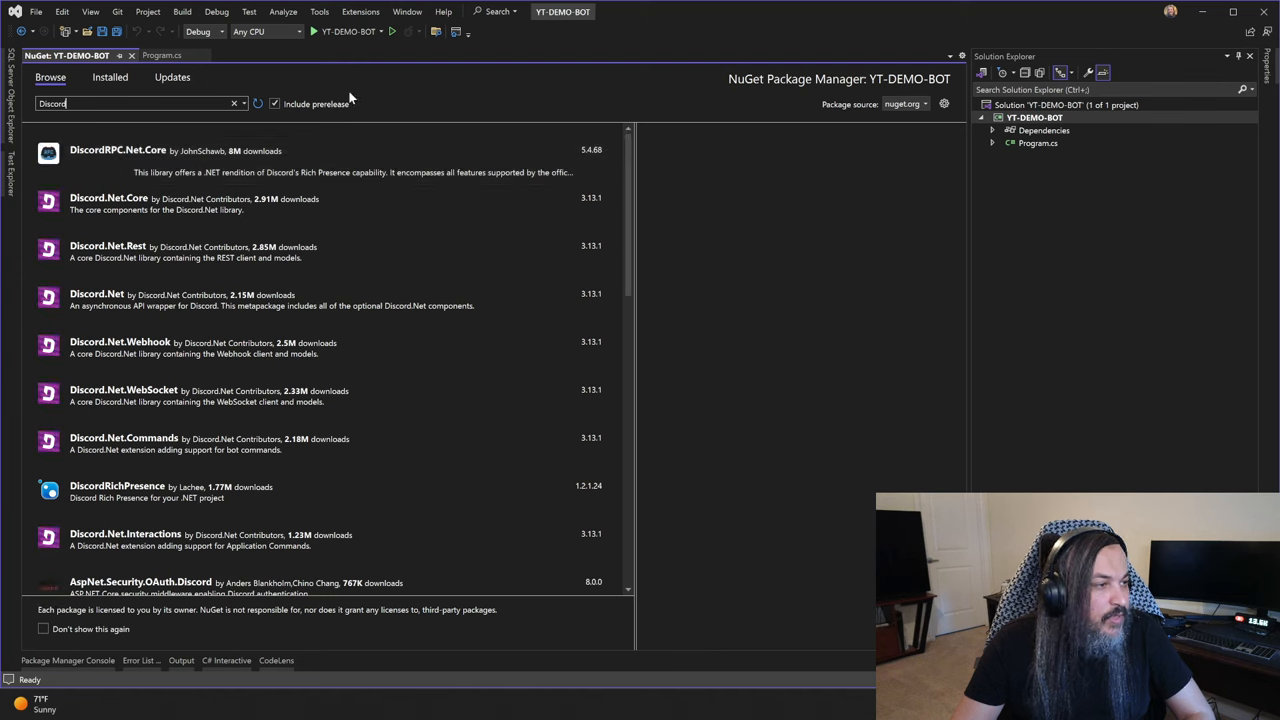
{"action": "mouse_move", "coordinate": [350, 304]}
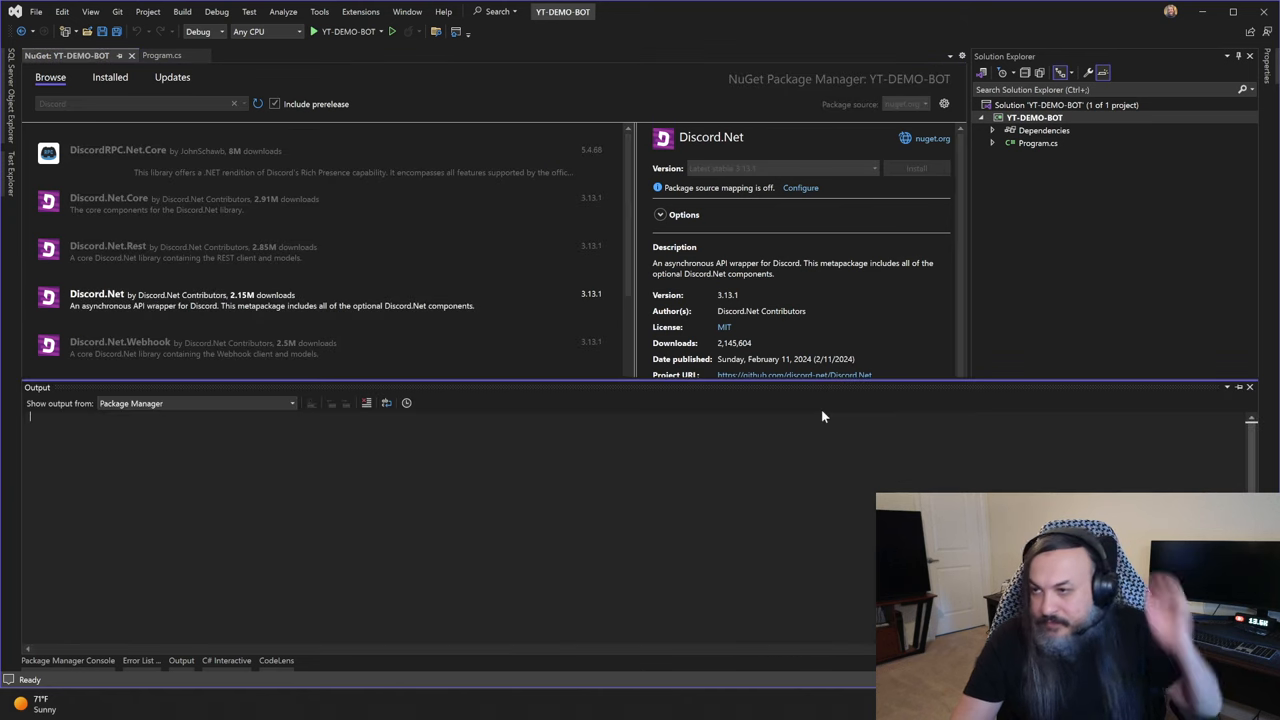
{"action": "left_click", "coordinate": [916, 168]}
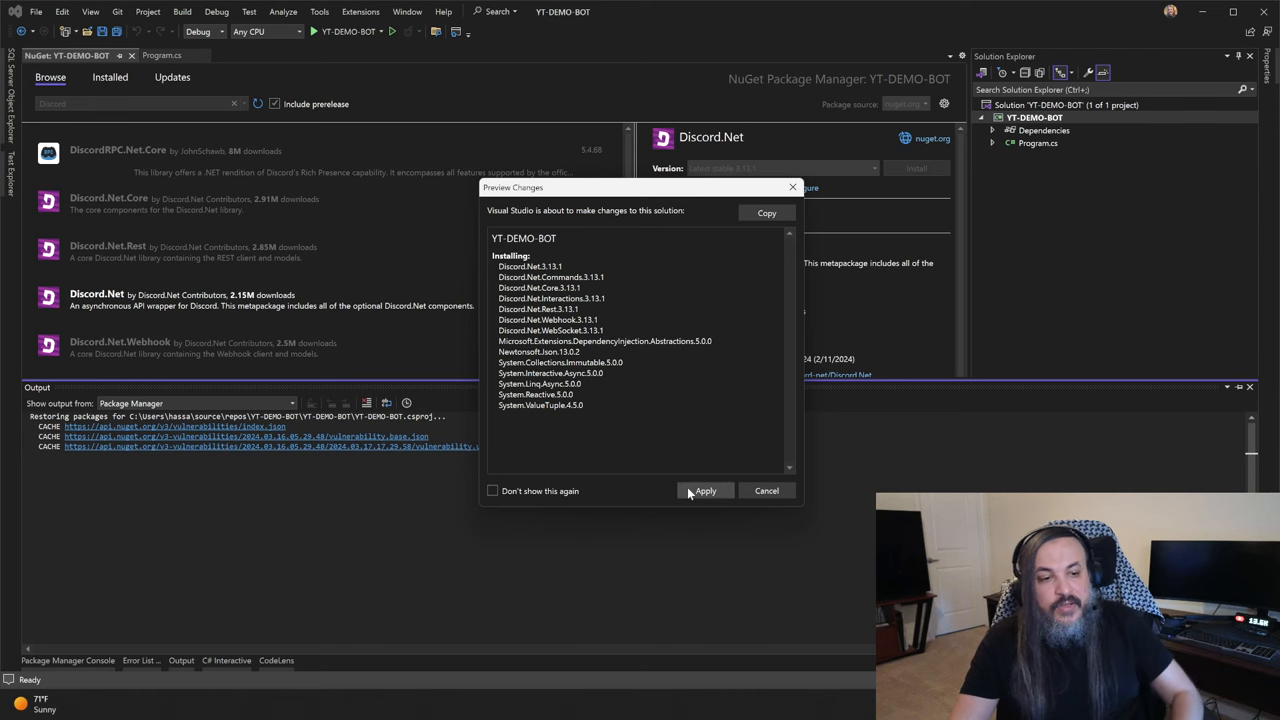
{"action": "left_click", "coordinate": [704, 490]}
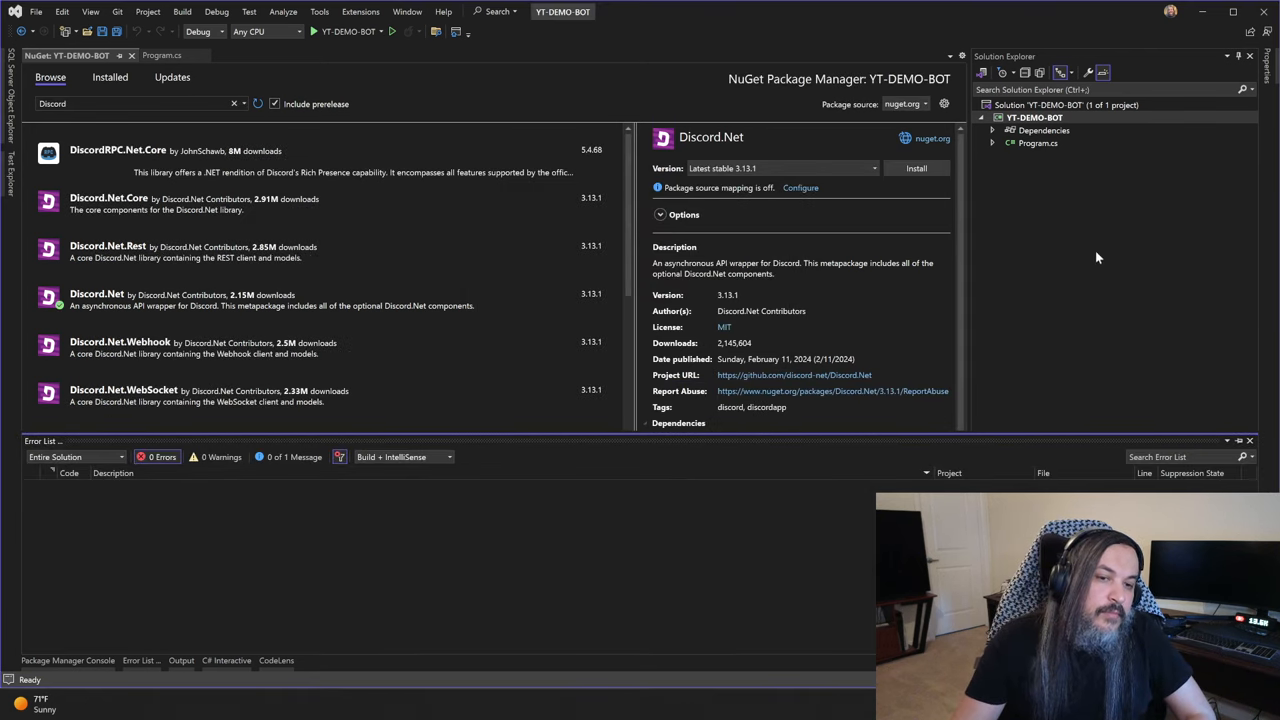
{"action": "left_click", "coordinate": [160, 56]}
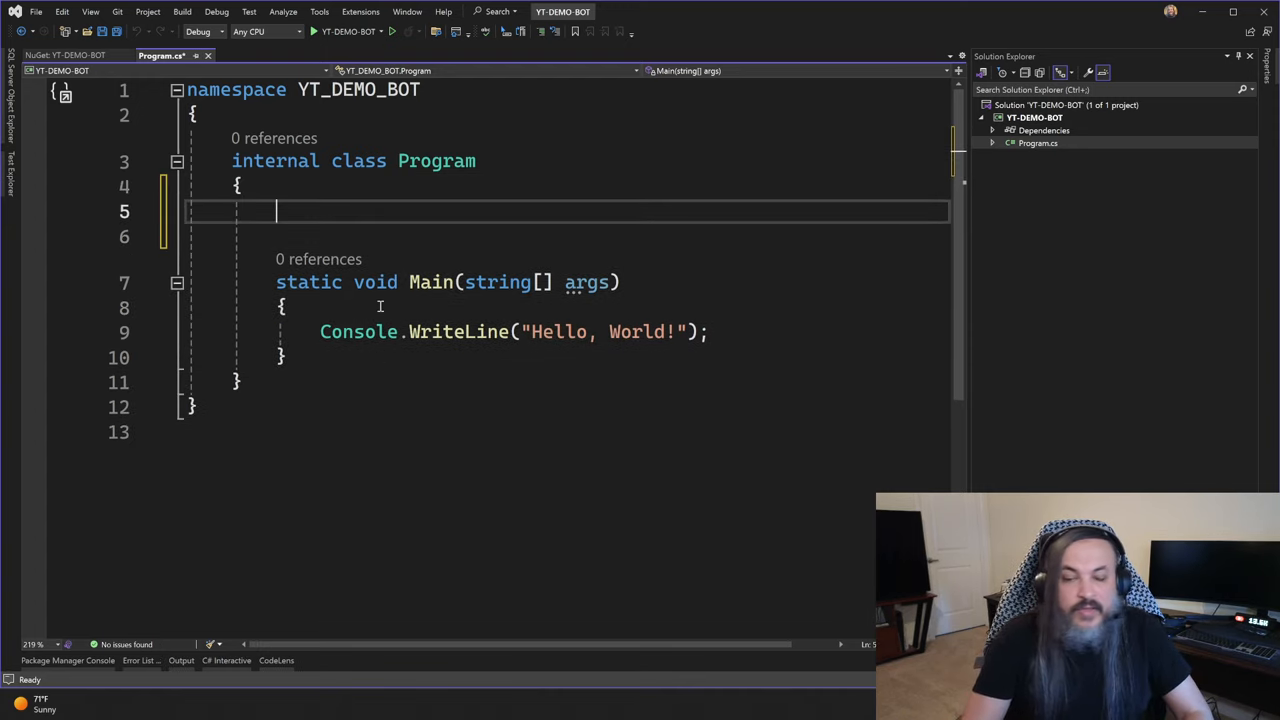
- Declare a private readonly DiscordSocketClient client field and a const string Token in Program.cs
{"action": "type", "text": "private readonly"}
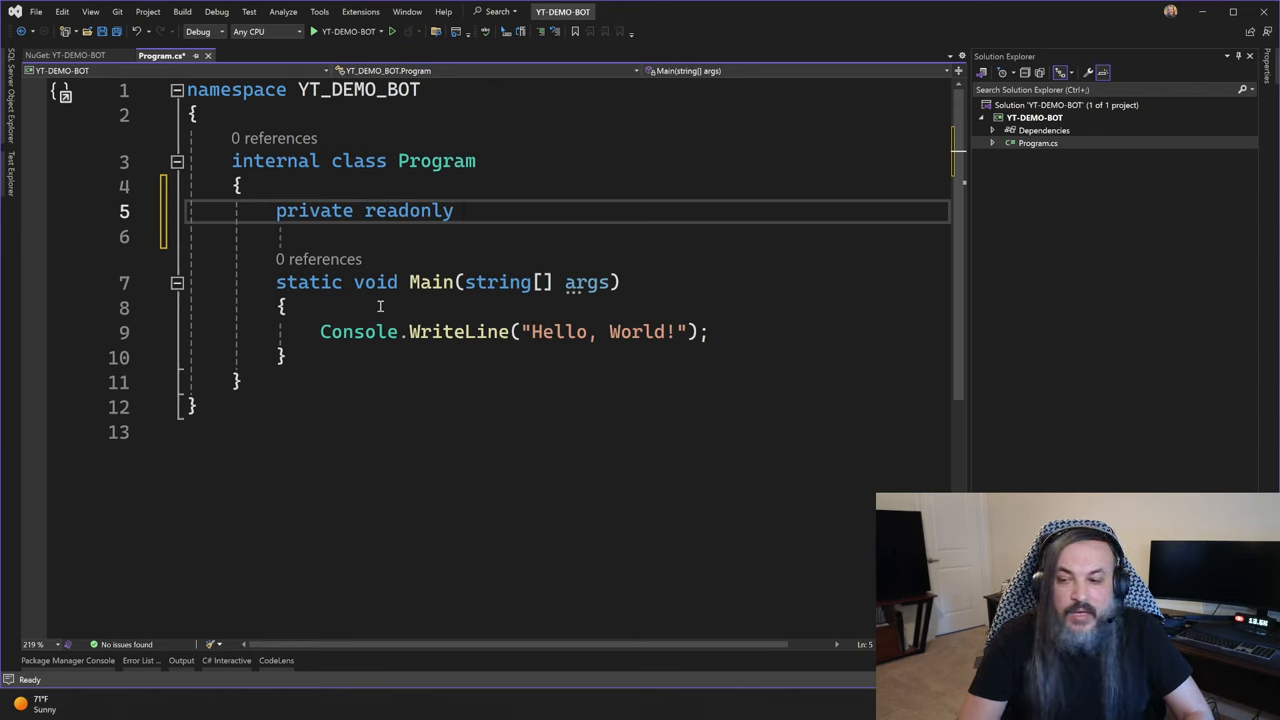
{"action": "type", "text": "Discord"}
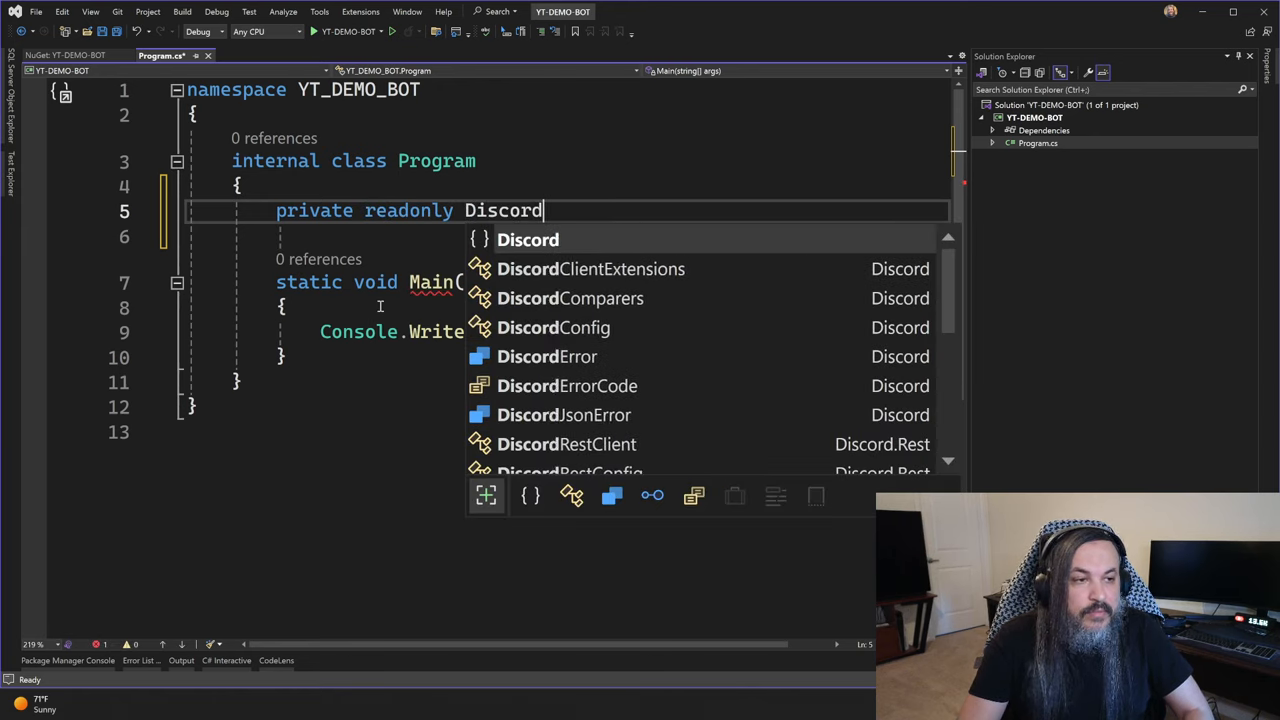
{"action": "type", "text": "SocketClient client;"}
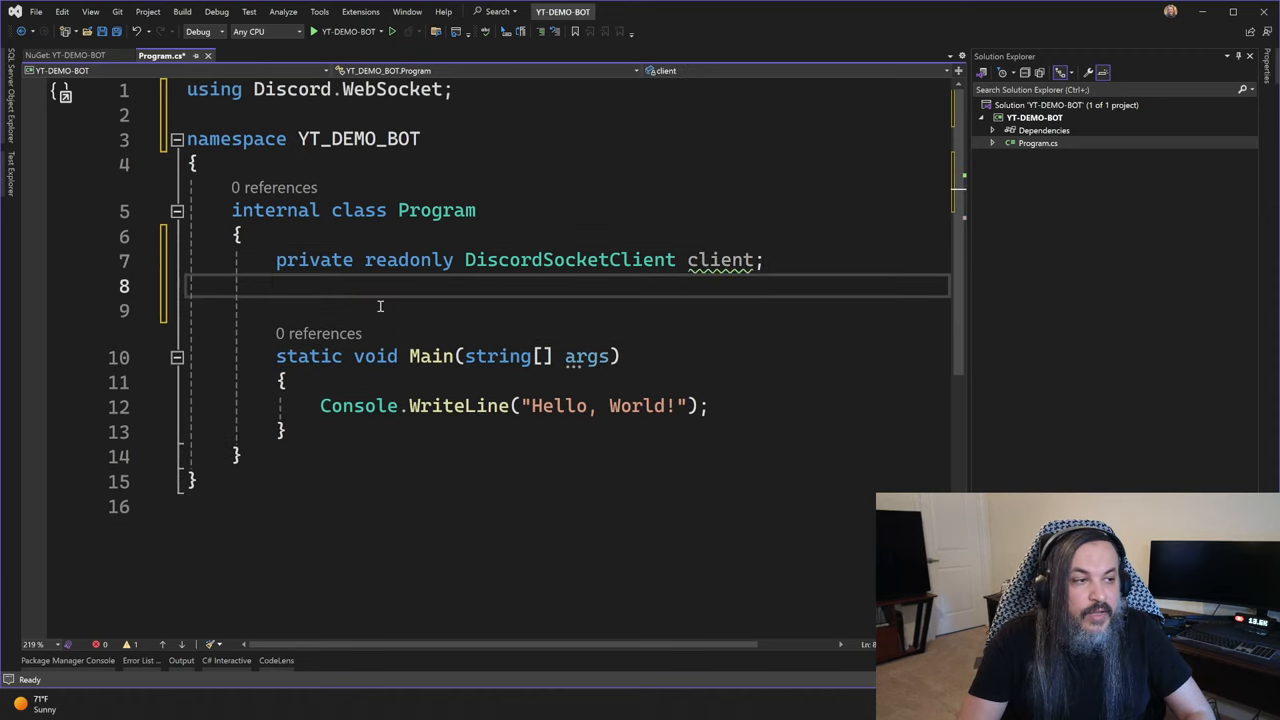
{"action": "type", "text": "private readonly"}
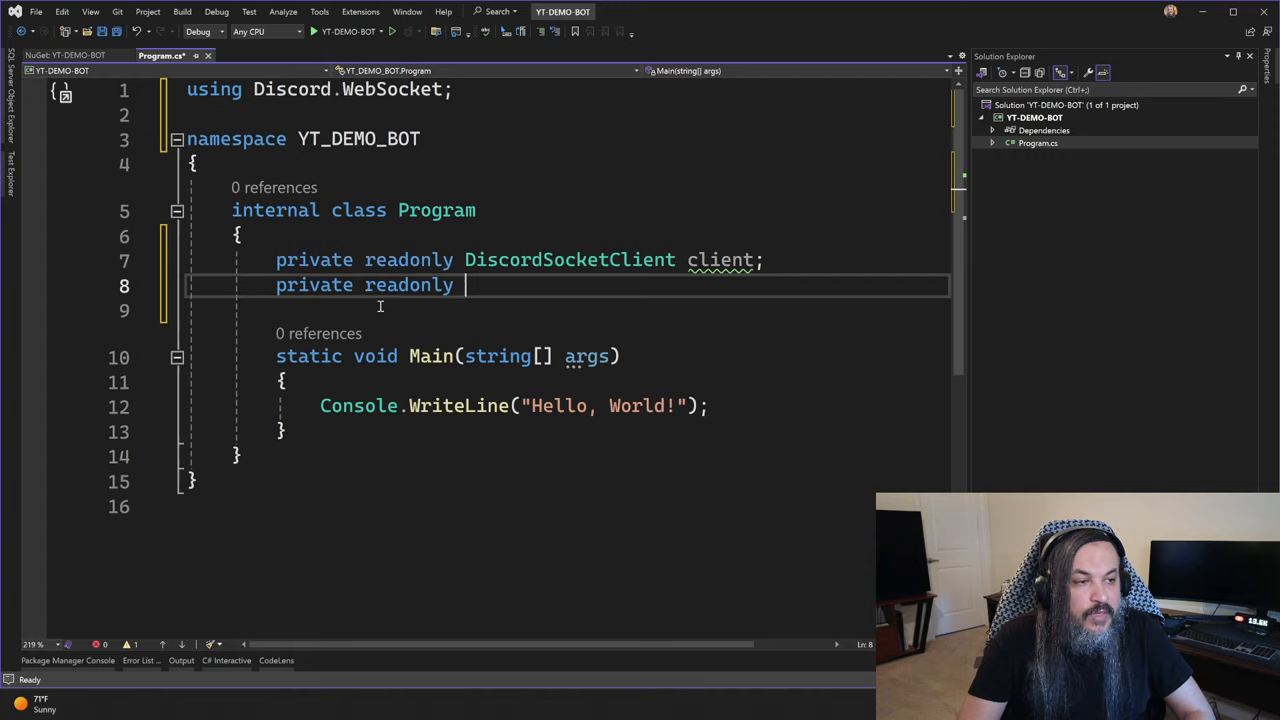
{"action": "type", "text": "string Token"}
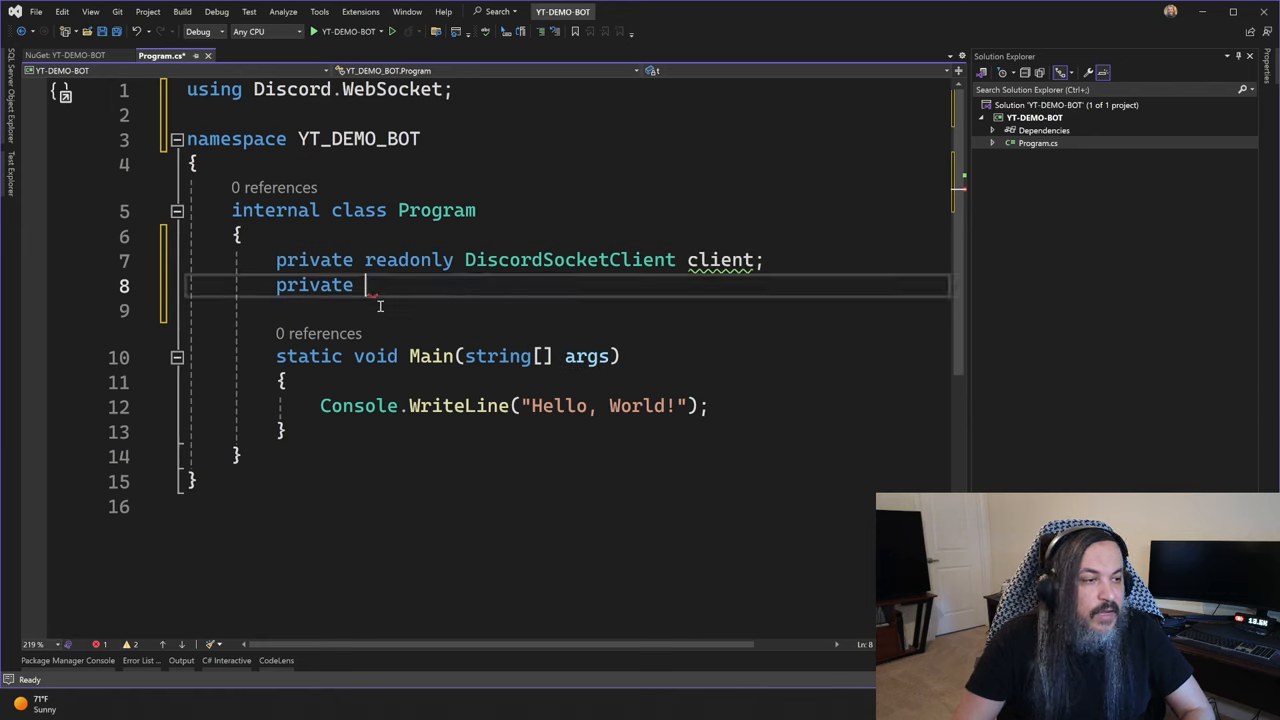
{"action": "type", "text": "const string token ="}
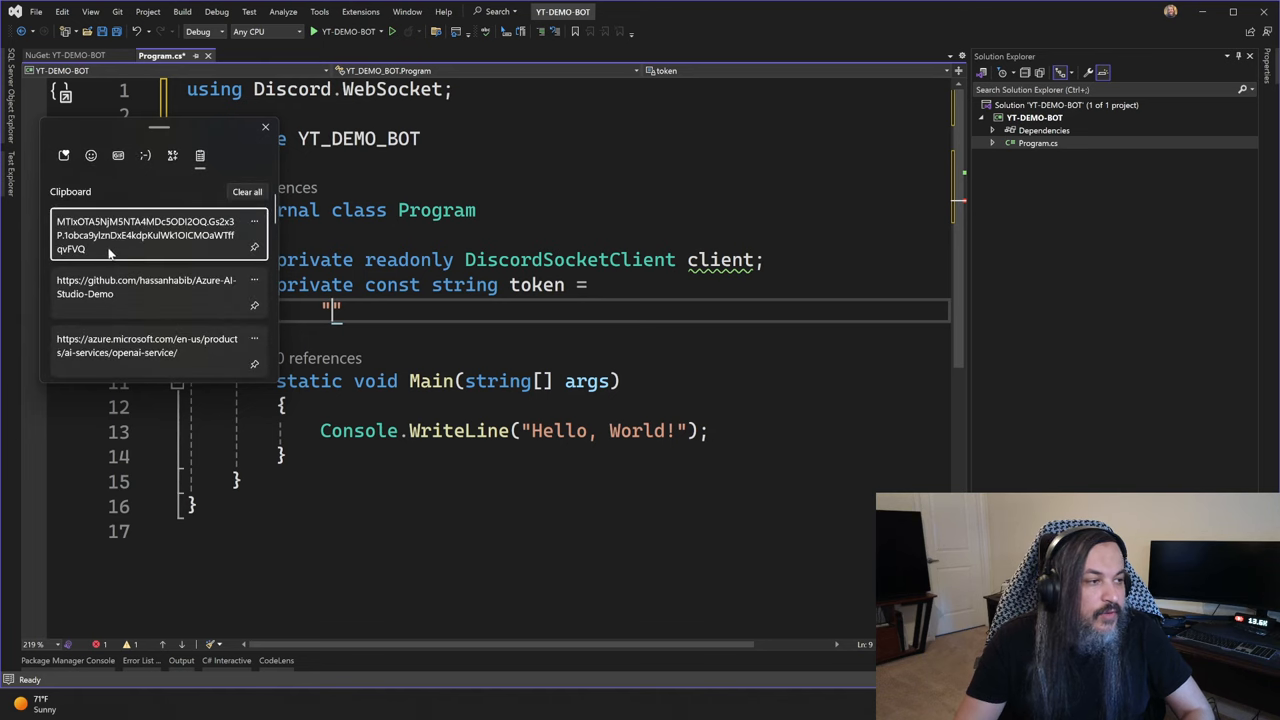
- Paste the copied bot token into the Token string, remove the stray line-break characters, and save
{"action": "left_click", "coordinate": [144, 236]}
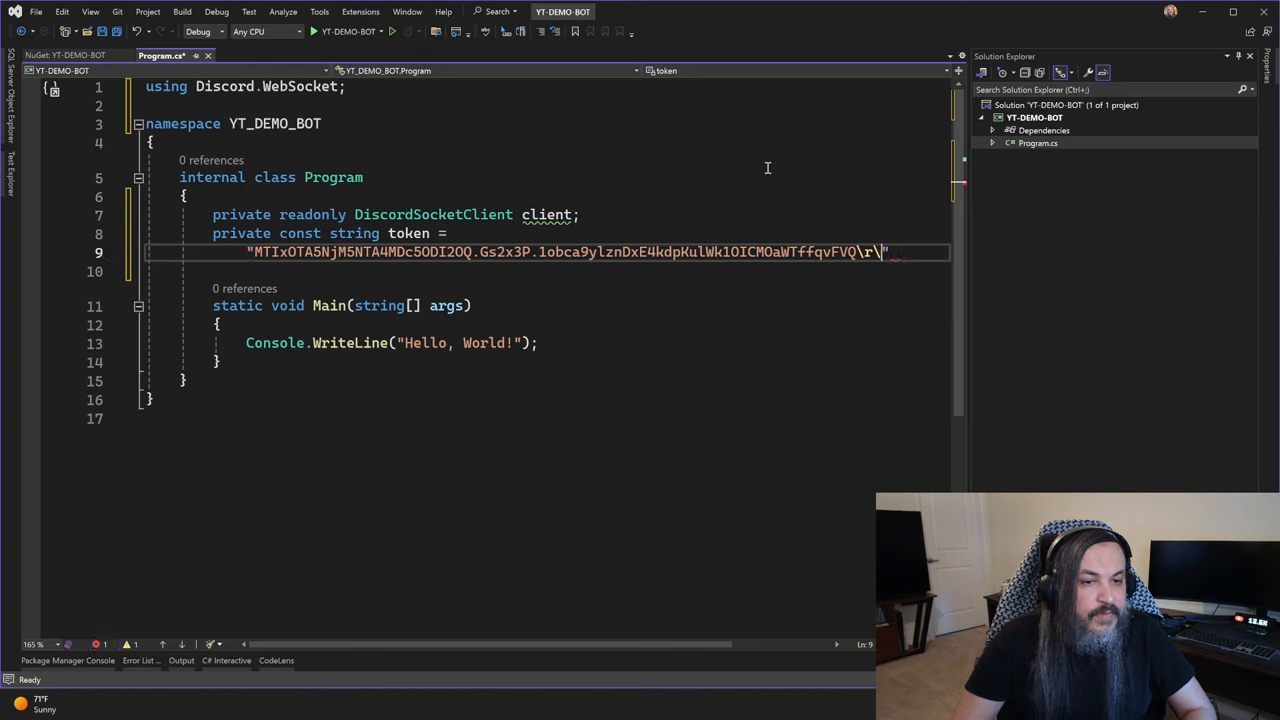
{"action": "type", "text": "n"}
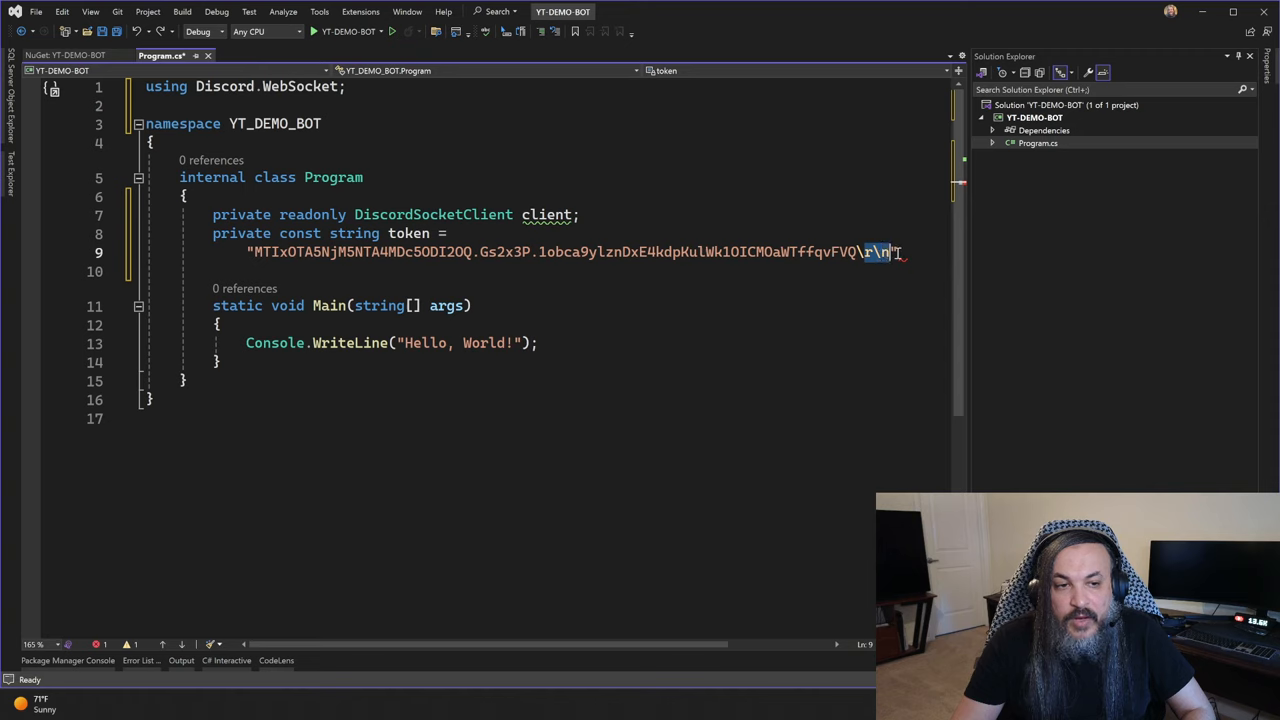
{"action": "key", "text": "ctrl+s"}
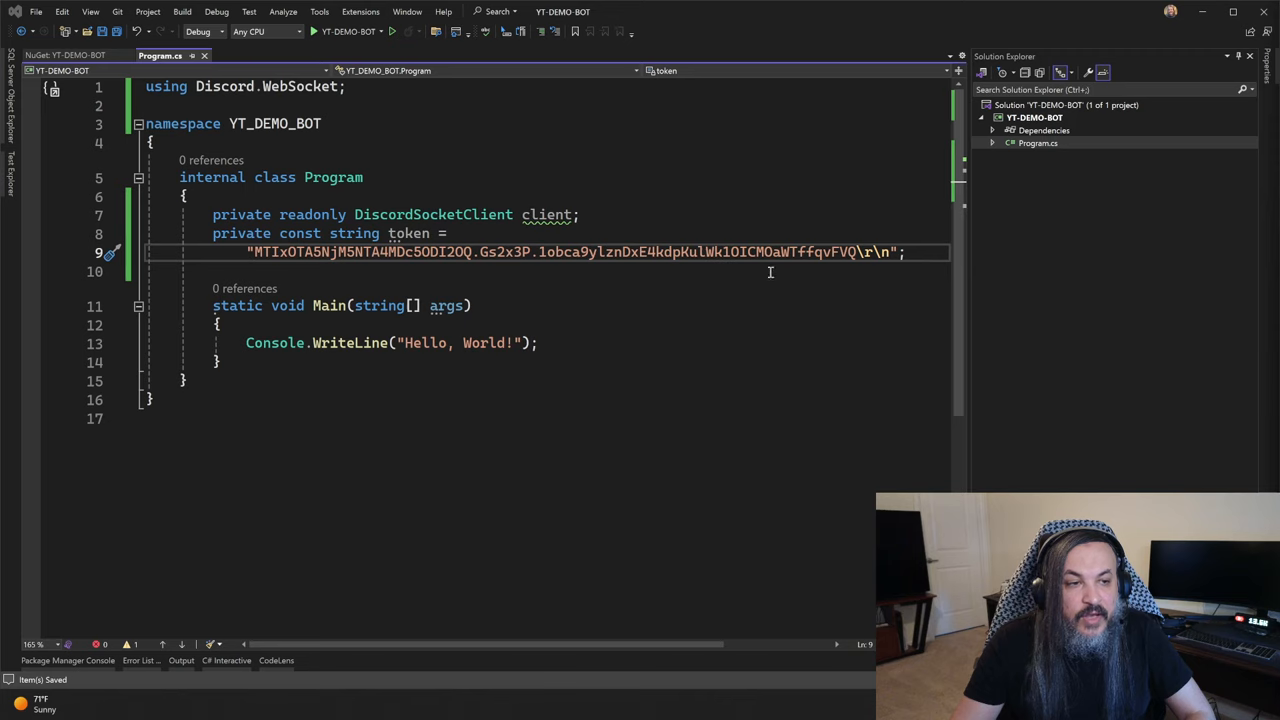
{"action": "double_click", "coordinate": [876, 252]}
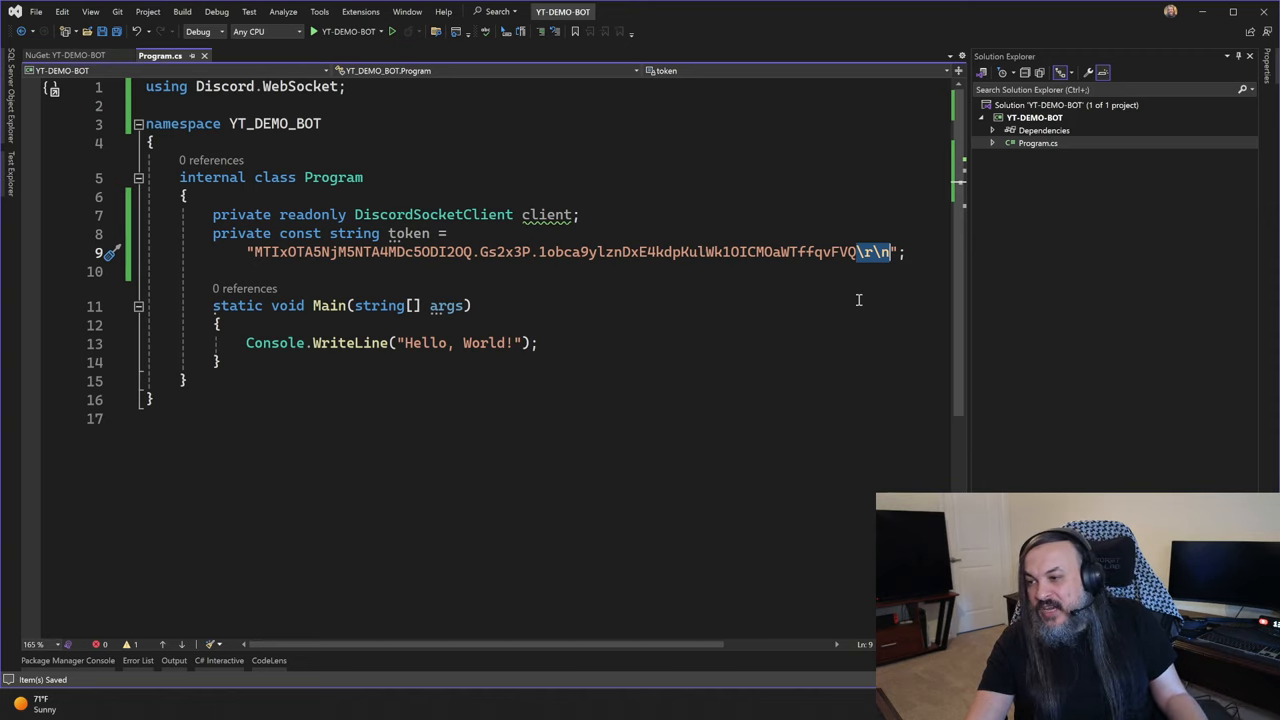
{"action": "key", "text": "Backspace"}
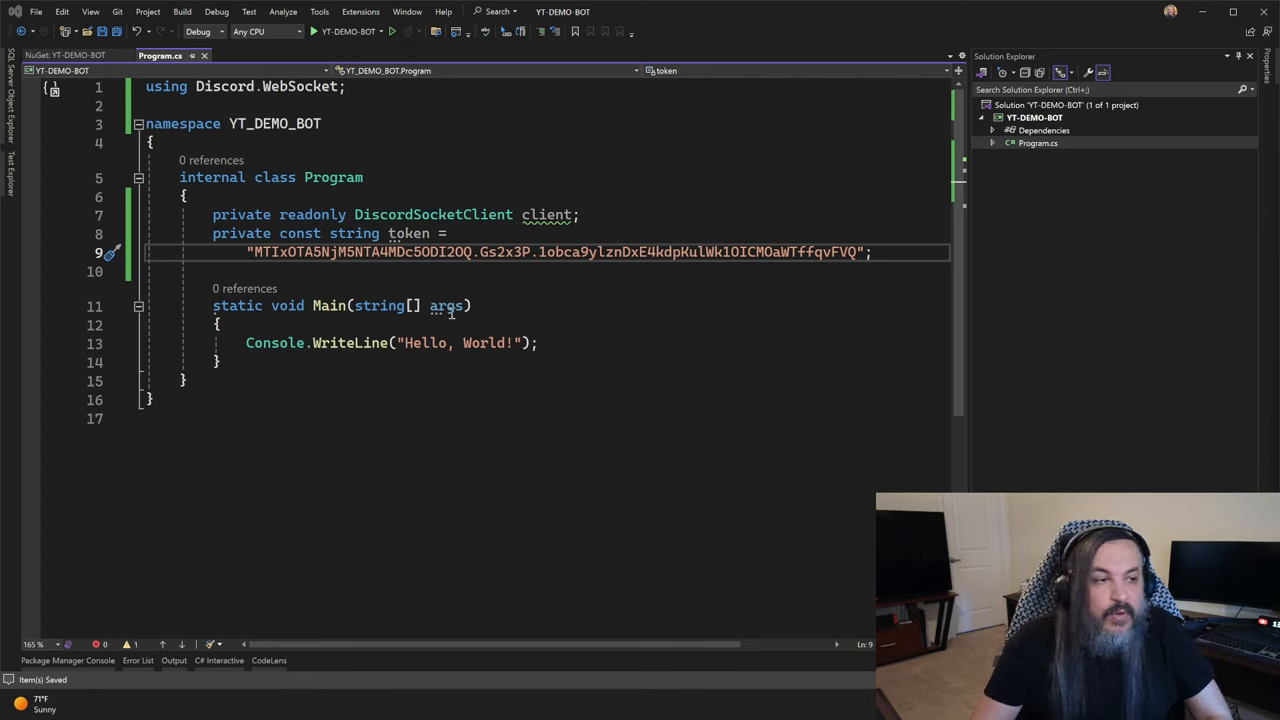
{"action": "mouse_move", "coordinate": [396, 288]}
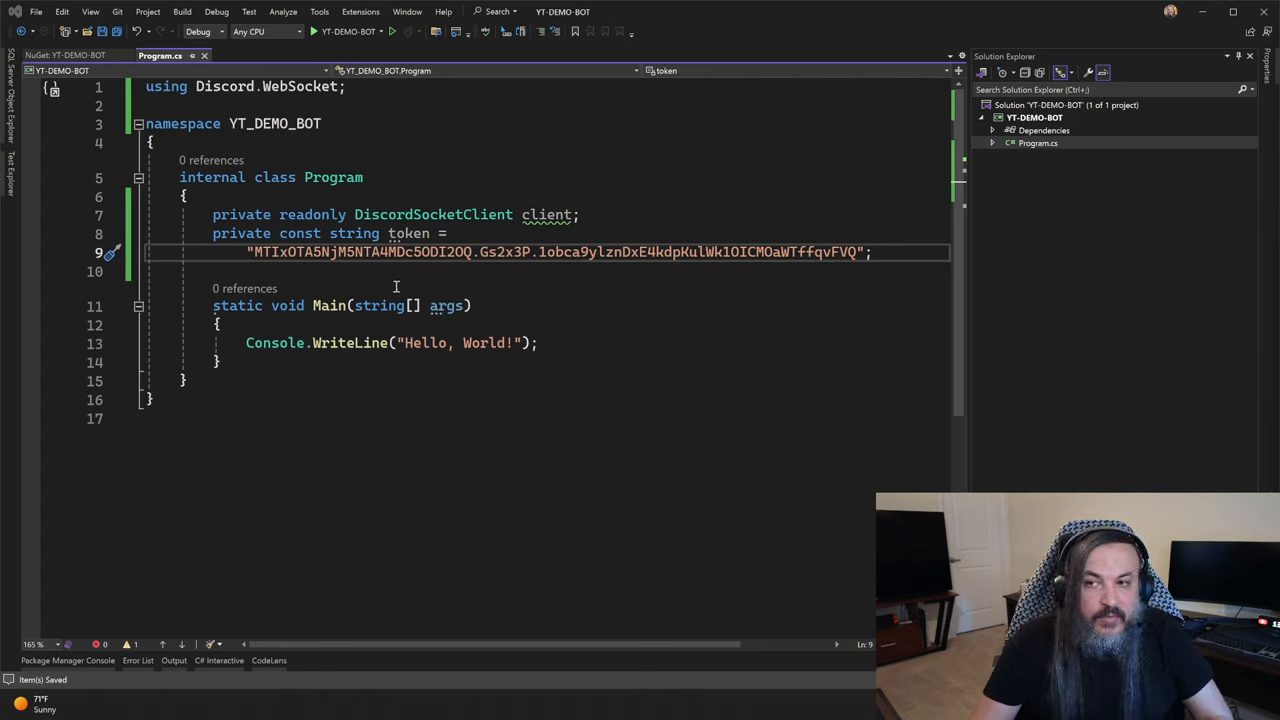
{"action": "mouse_move", "coordinate": [430, 322]}
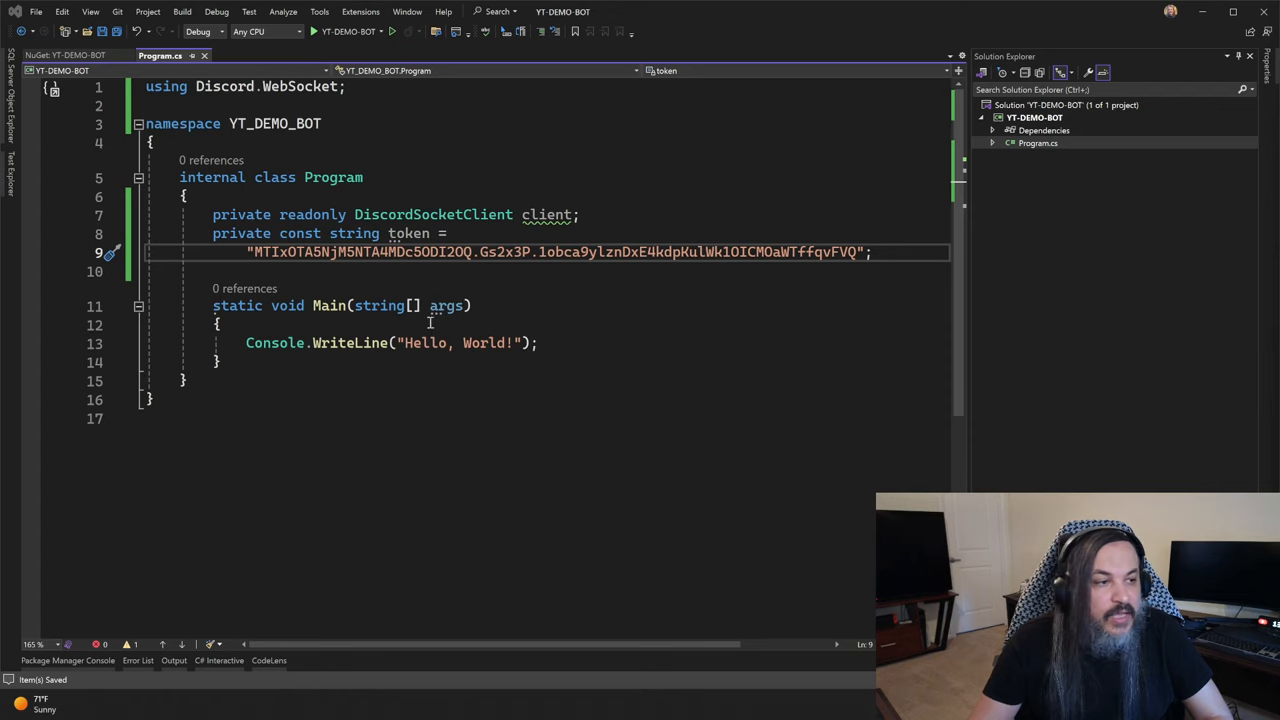
- Add a Program constructor that assigns this.client = new DiscordSocketClient()
{"action": "type", "text": "ctor"}
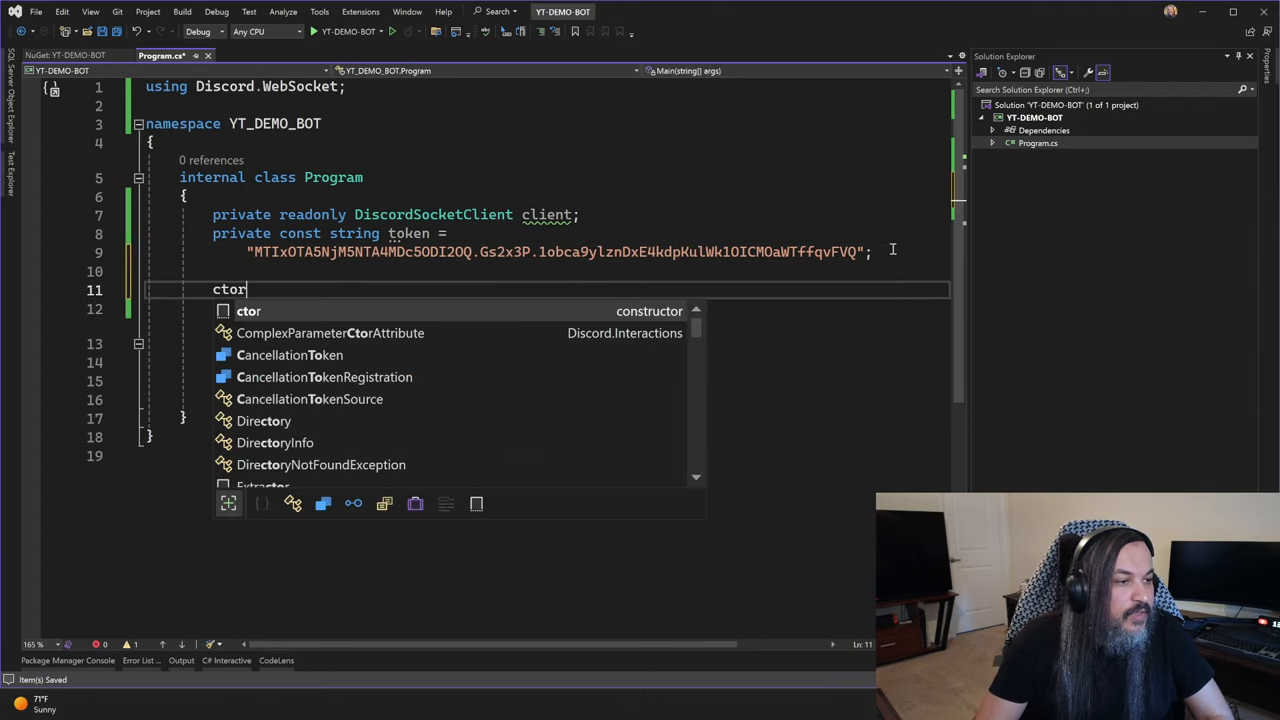
{"action": "key", "text": "Tab"}
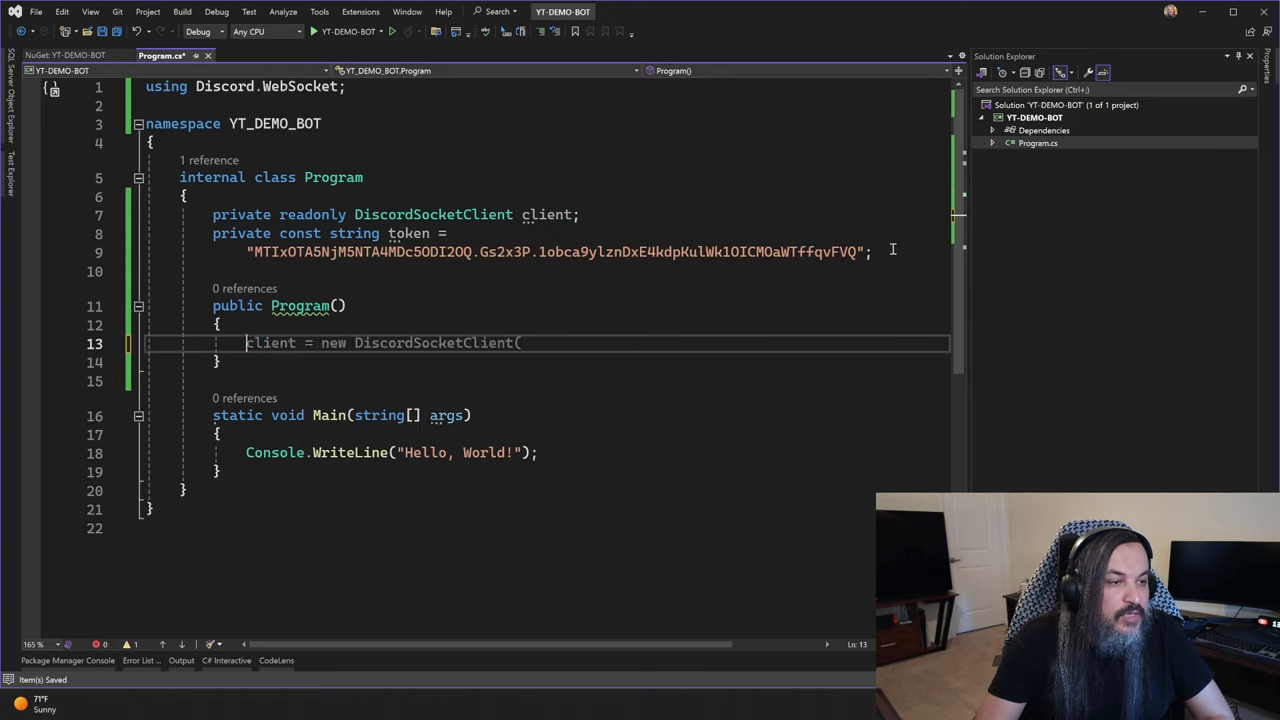
{"action": "type", "text": "this.client = new DiscordSocketClient();"}
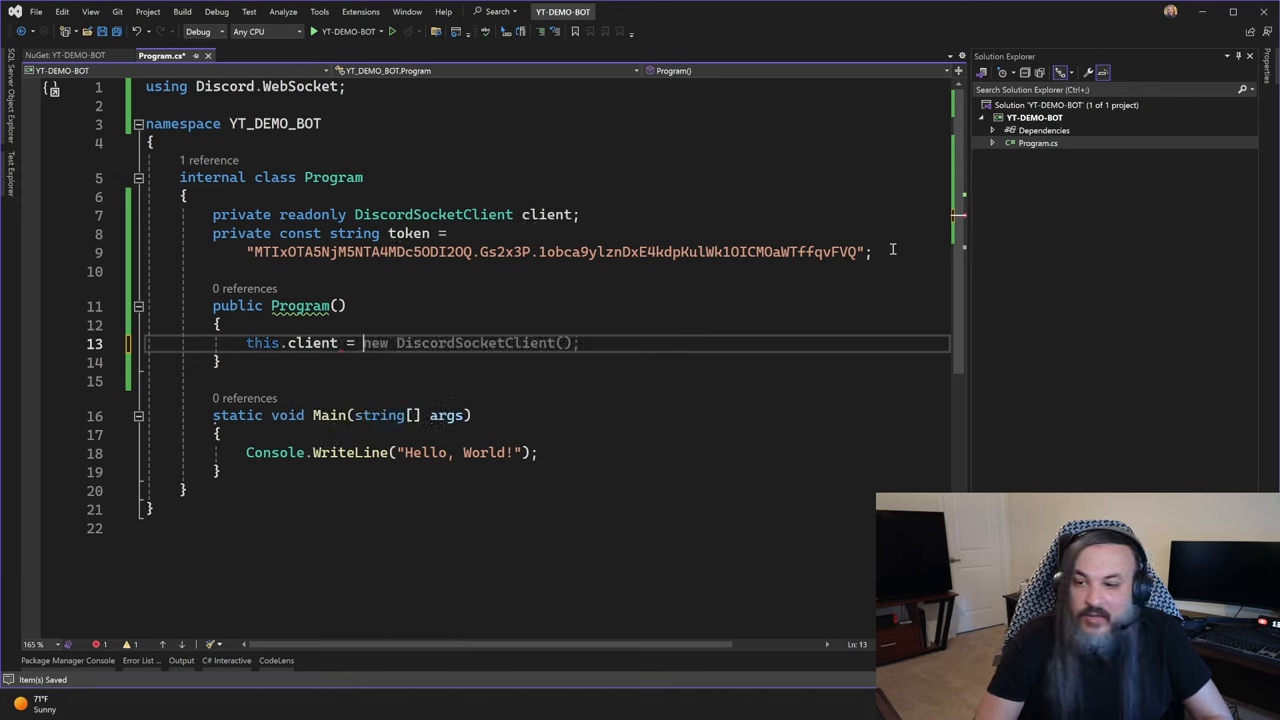
{"action": "type", "text": "DiscordSocketClient();"}
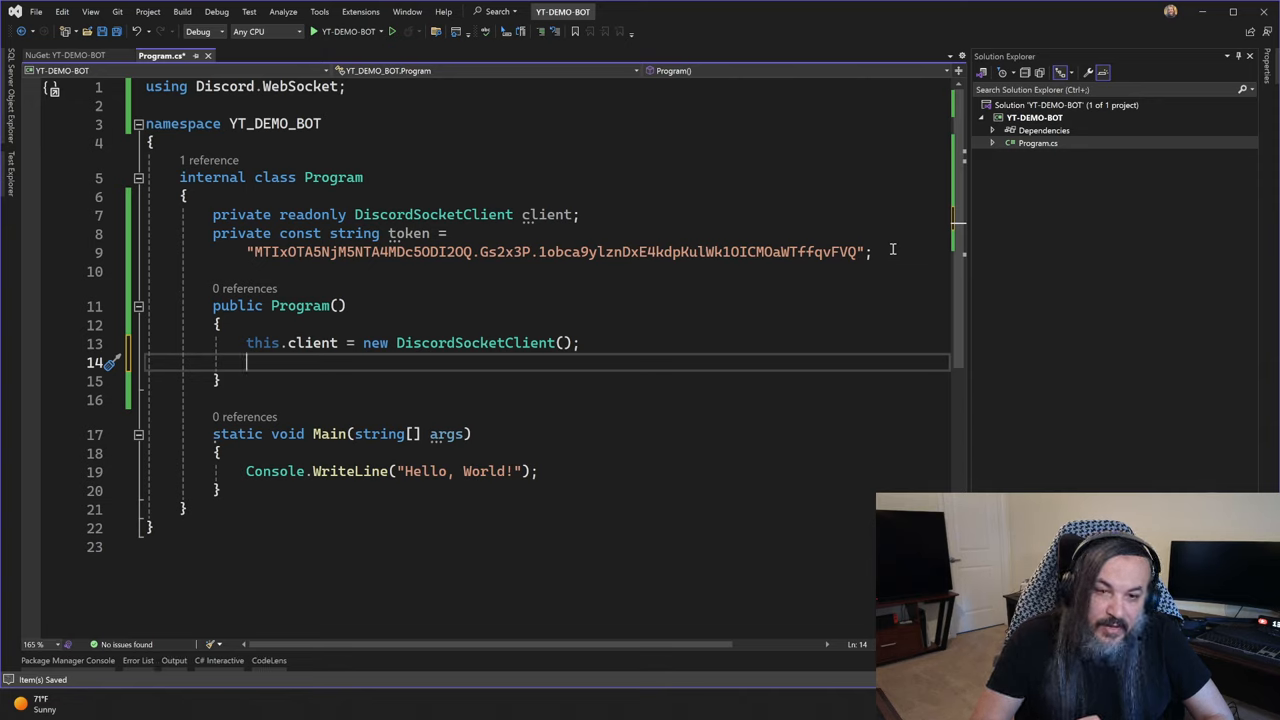
- Start a this.client.MessageReceived subscription line and comment it out
{"action": "type", "text": "this.client"}
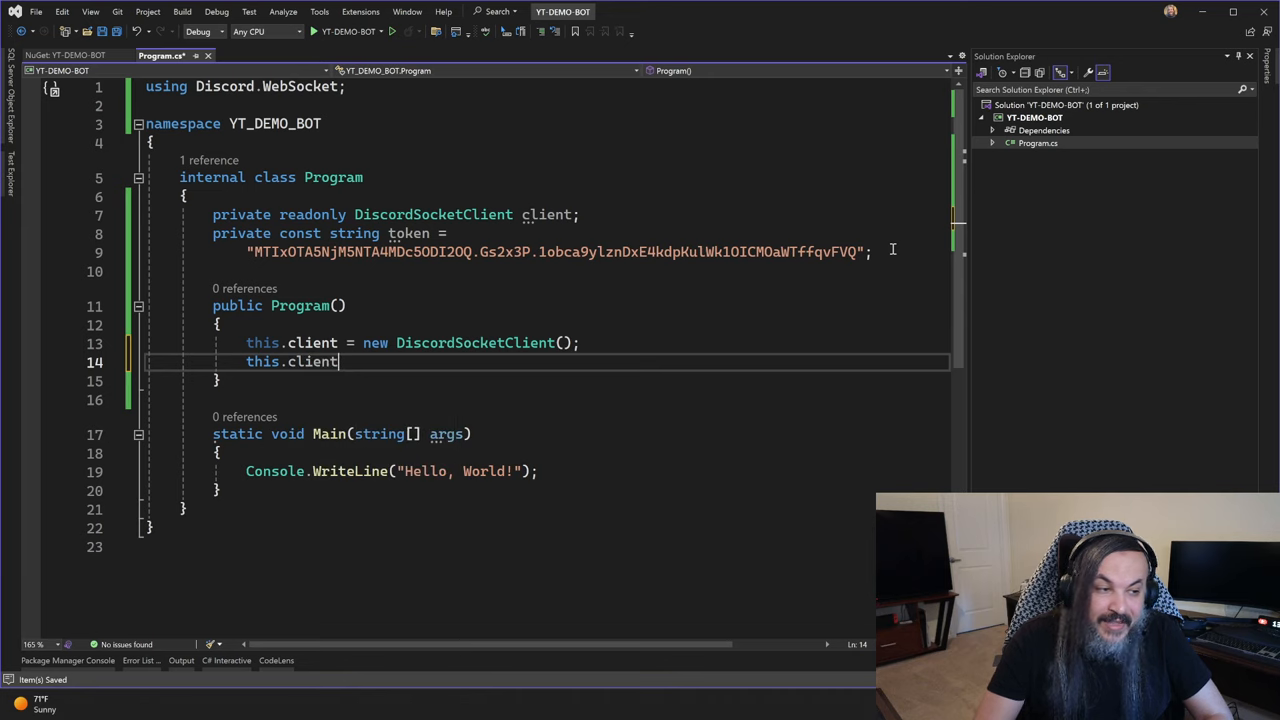
{"action": "type", "text": ".MessageReceived +"}
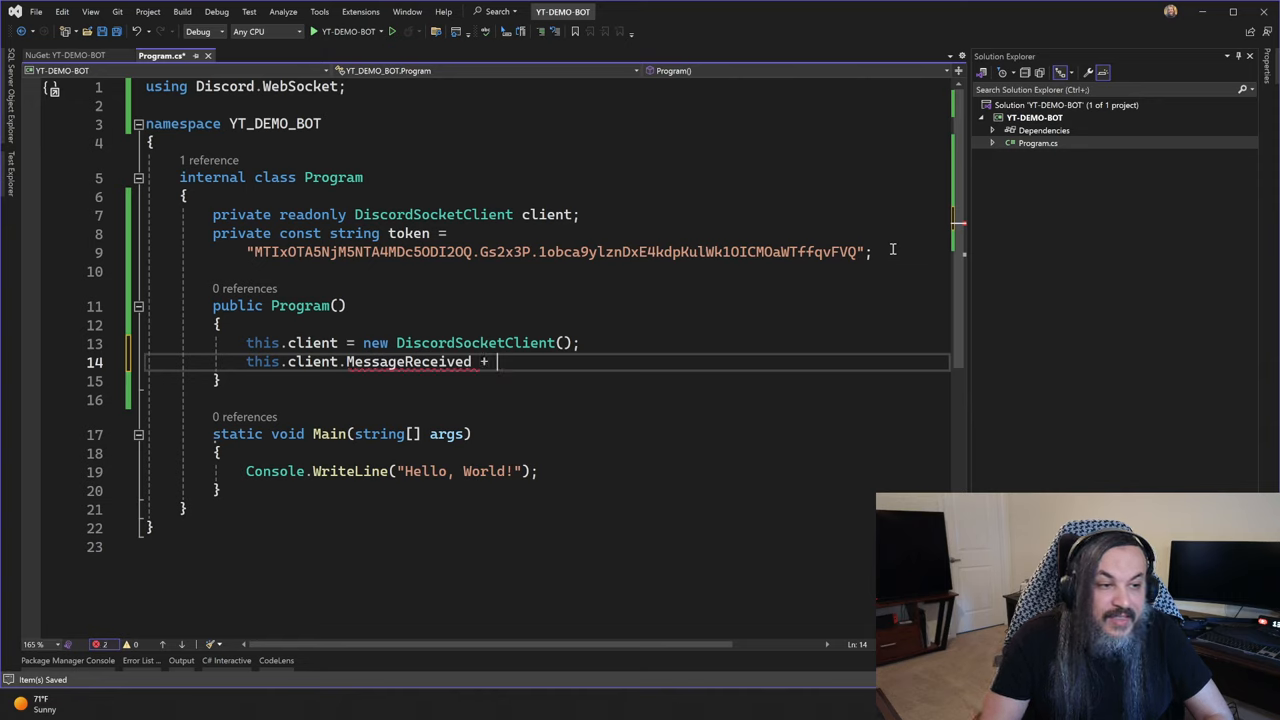
{"action": "type", "text": "="}
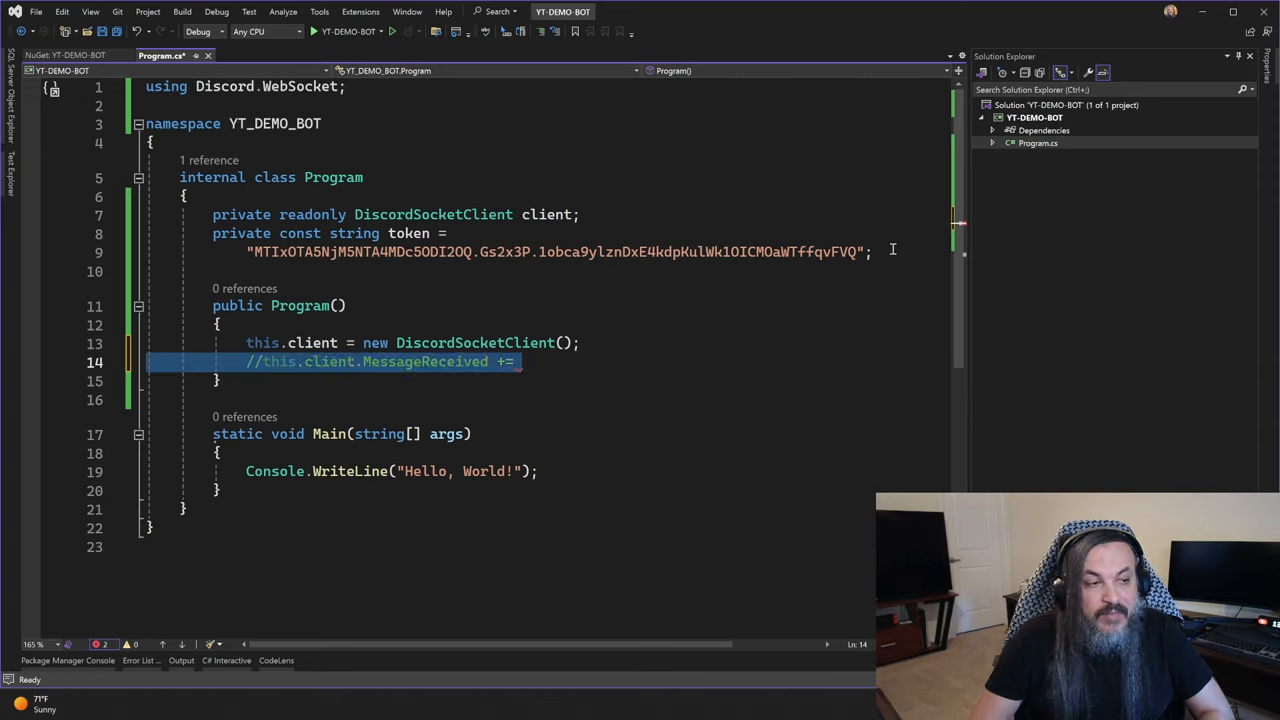
{"action": "key", "text": "ctrl+s"}
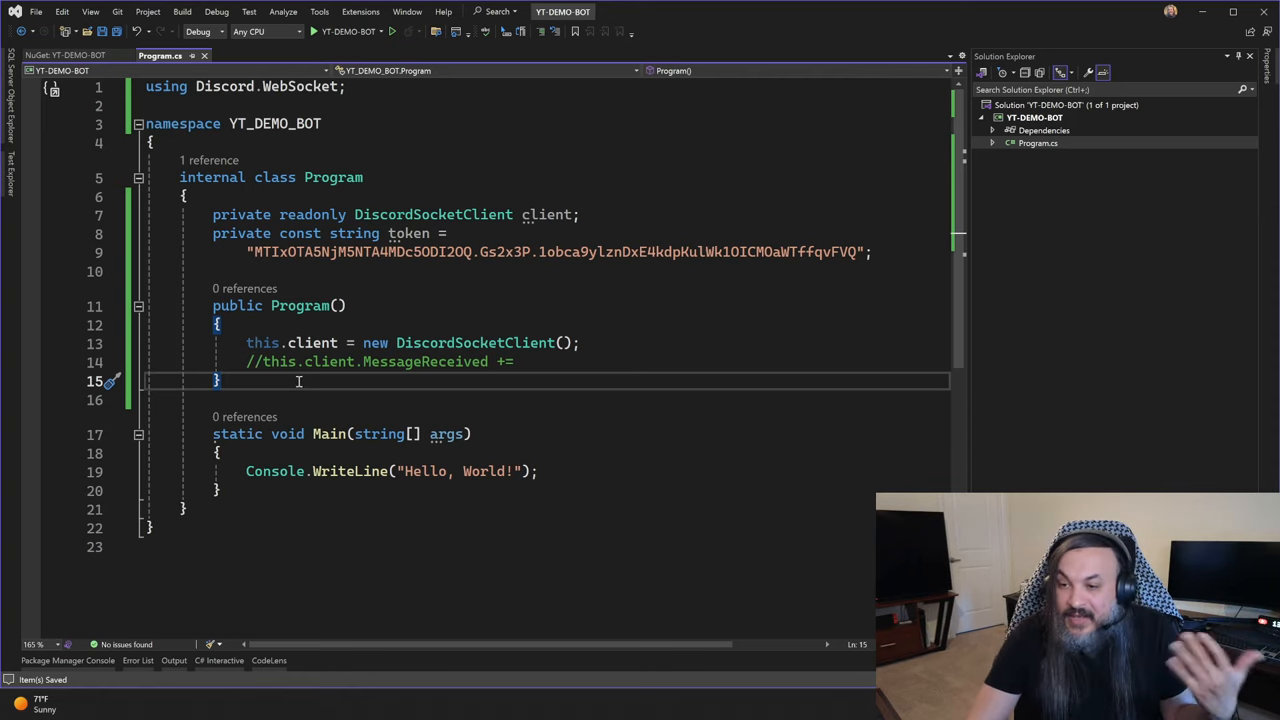
- Declare a public async Task StartBotAsync() method signature
{"action": "type", "text": "public static void Main(string[] args) {"}
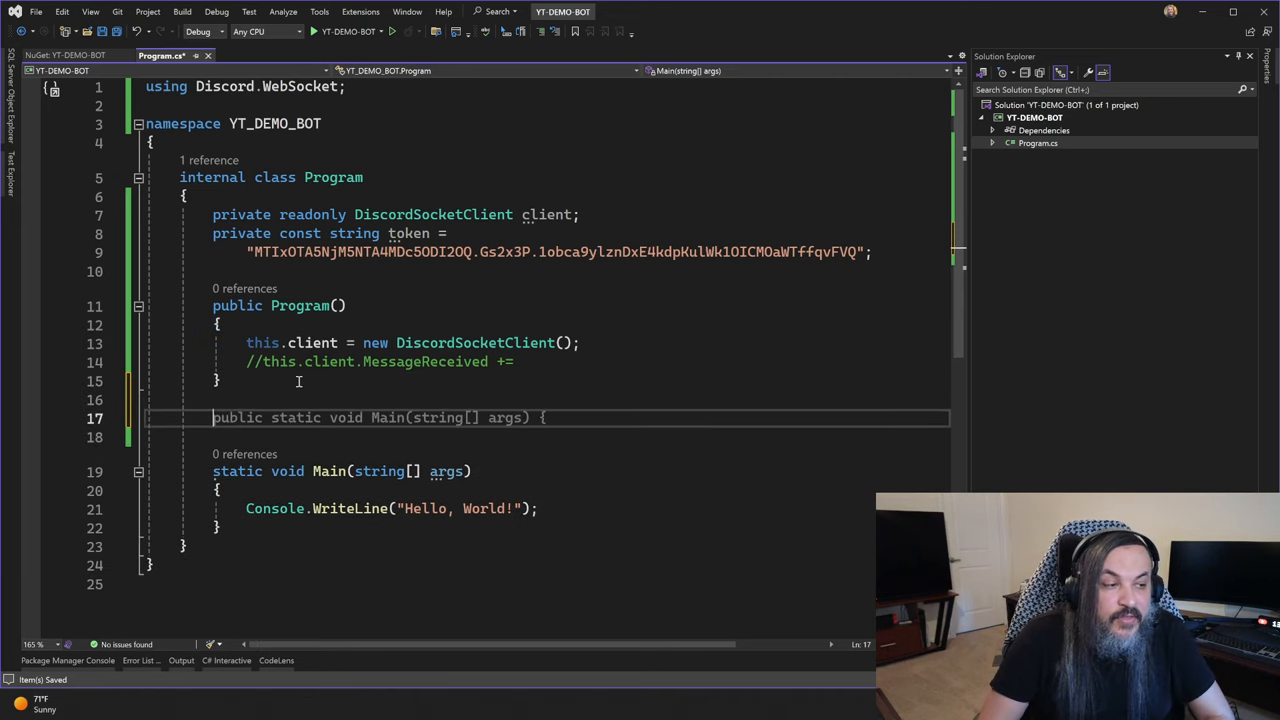
{"action": "type", "text": "async"}
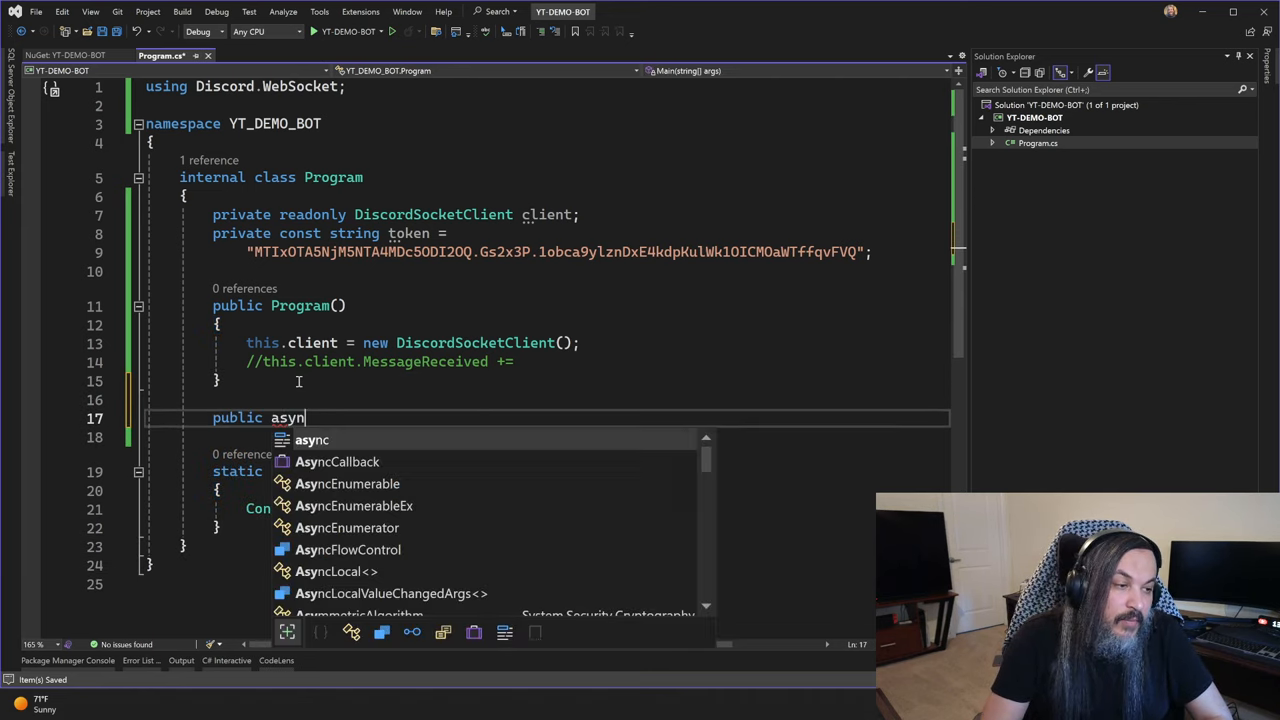
{"action": "type", "text": "Task"}
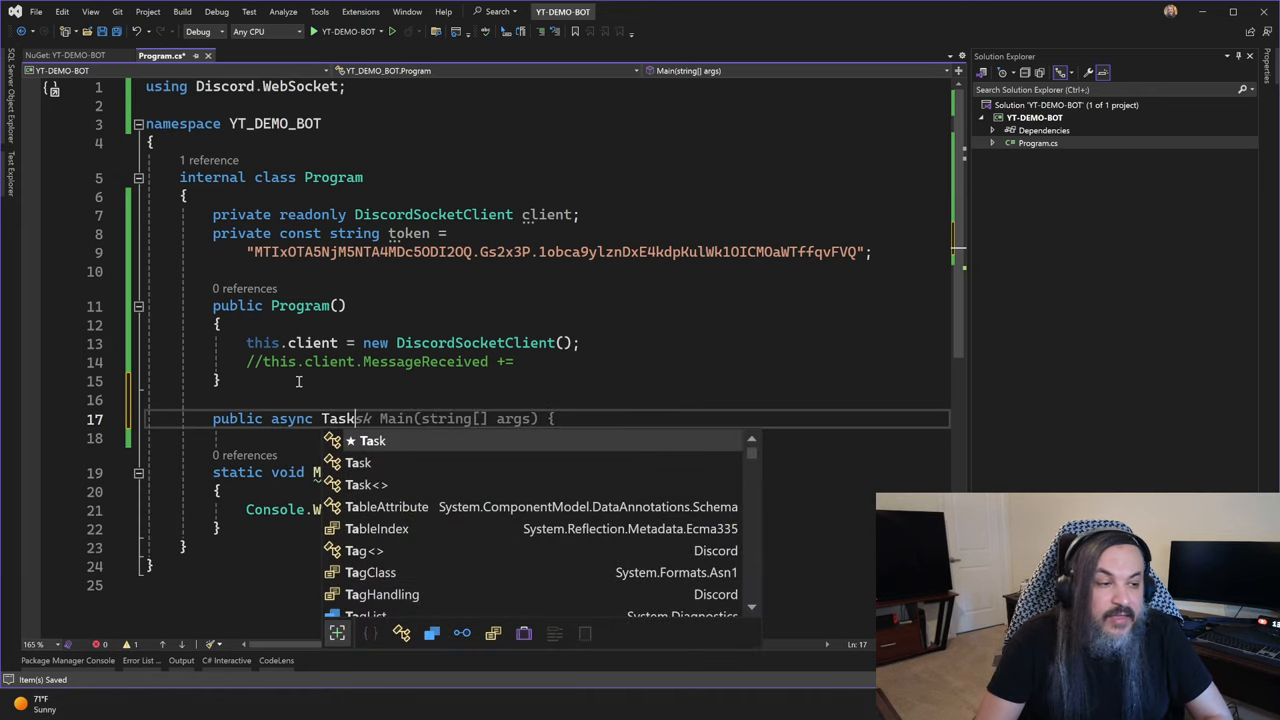
{"action": "type", "text": "S"}
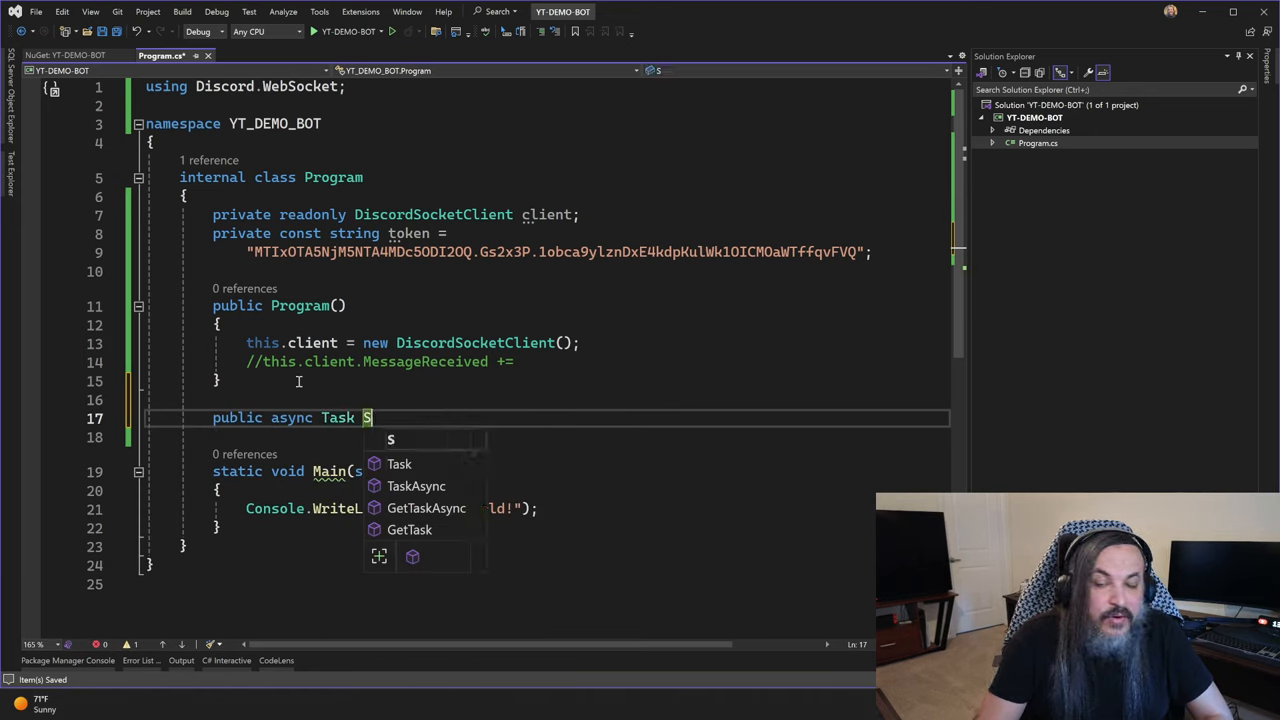
{"action": "type", "text": "tartBotAsync("}
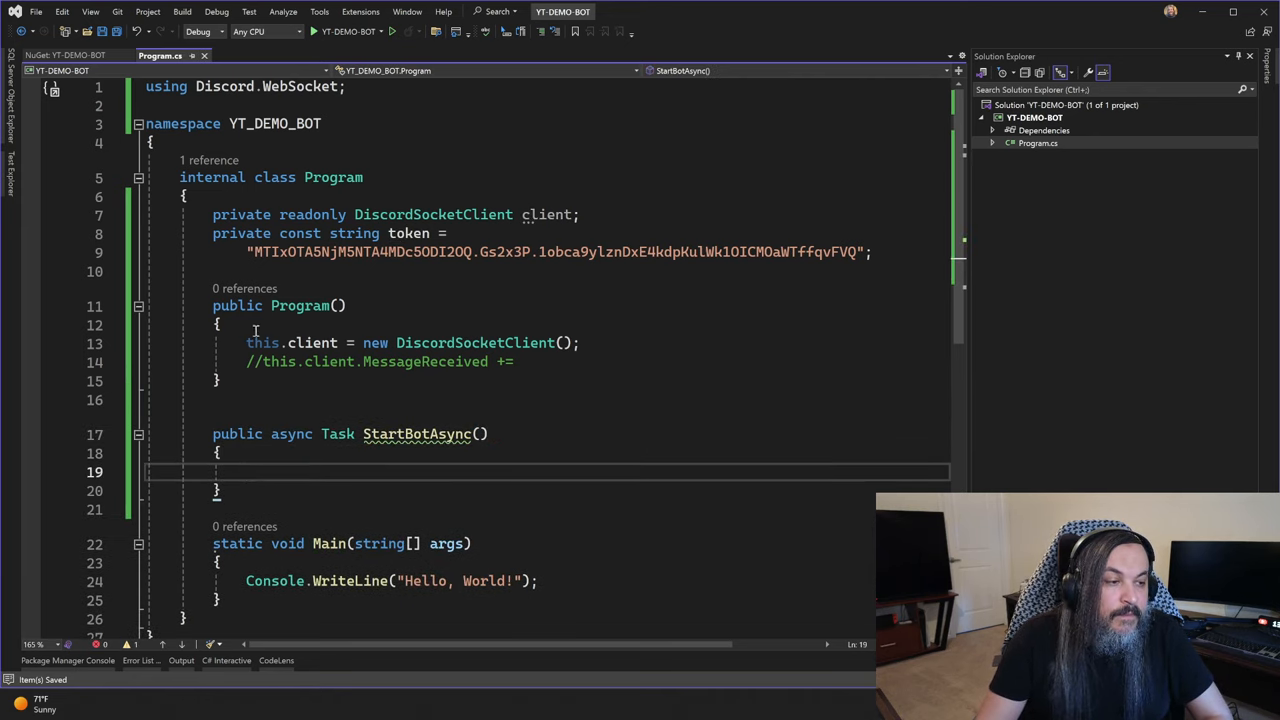
{"action": "scroll", "scroll_direction": "down", "scroll_amount": 3}
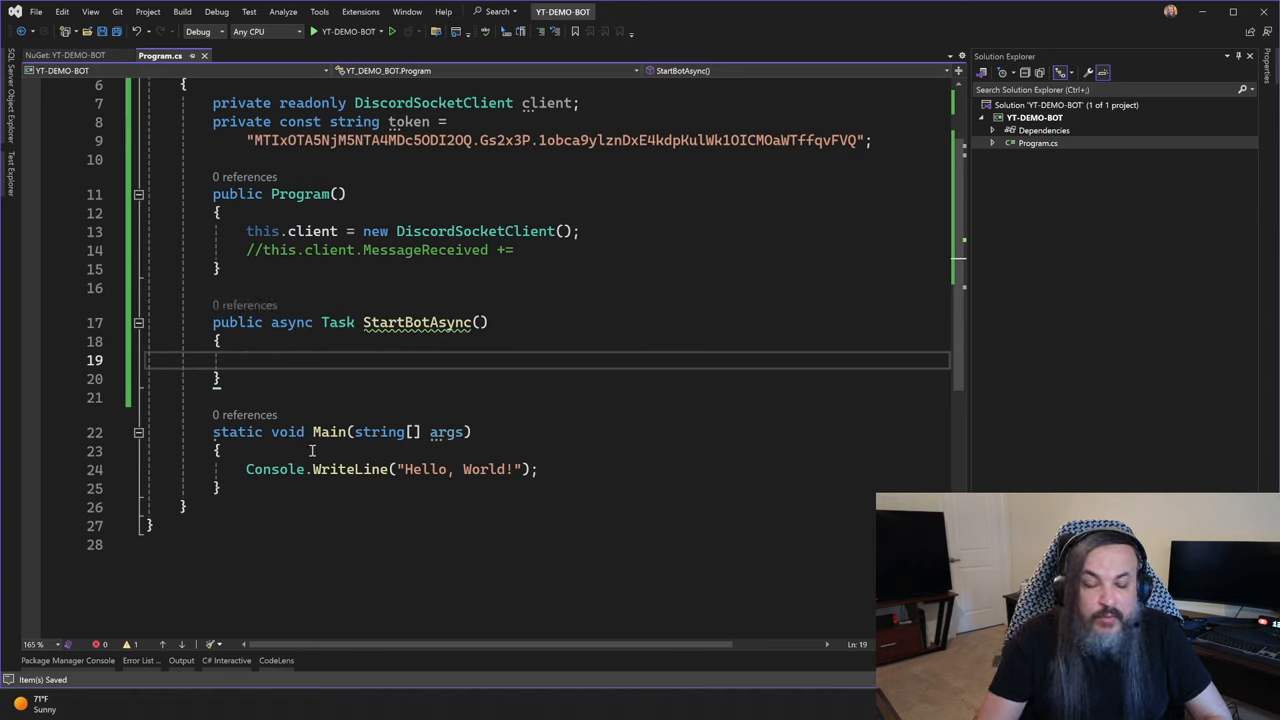
- In StartBotAsync, await this.client.StartAsync() and then await Task.Delay(-1)
{"action": "type", "text": "await this.client.StartAsync"}
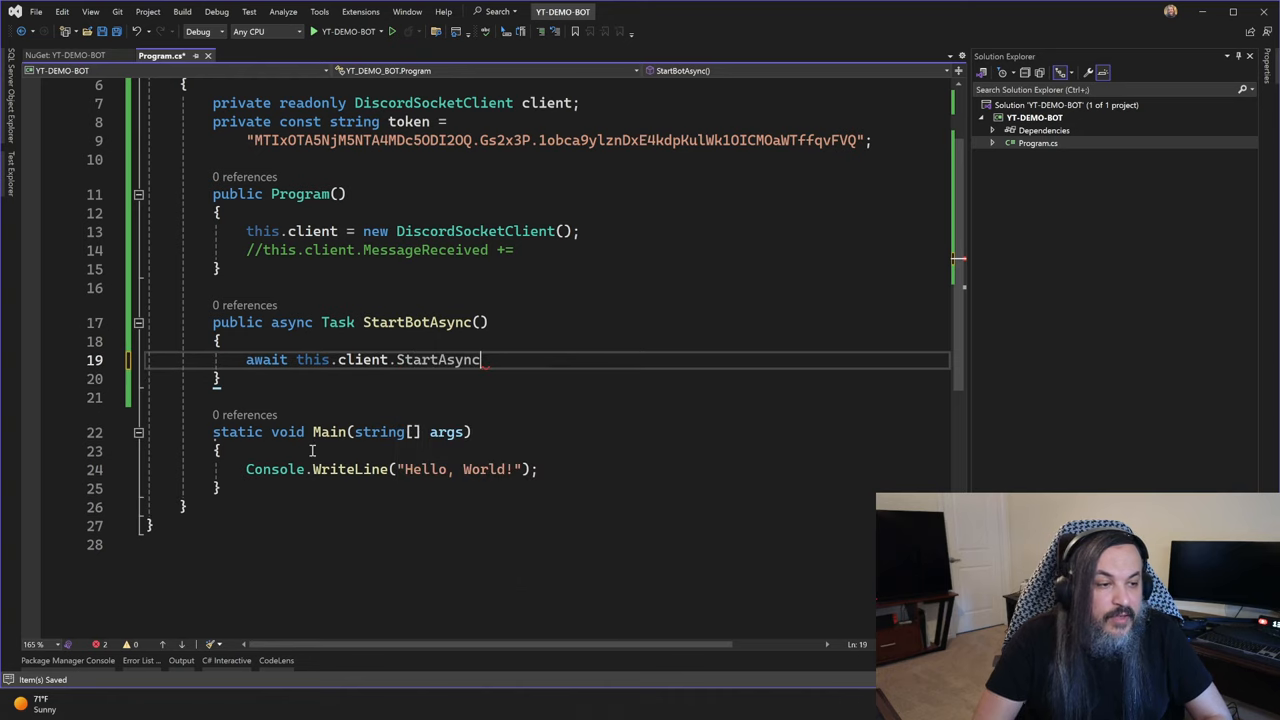
{"action": "type", "text": "();"}
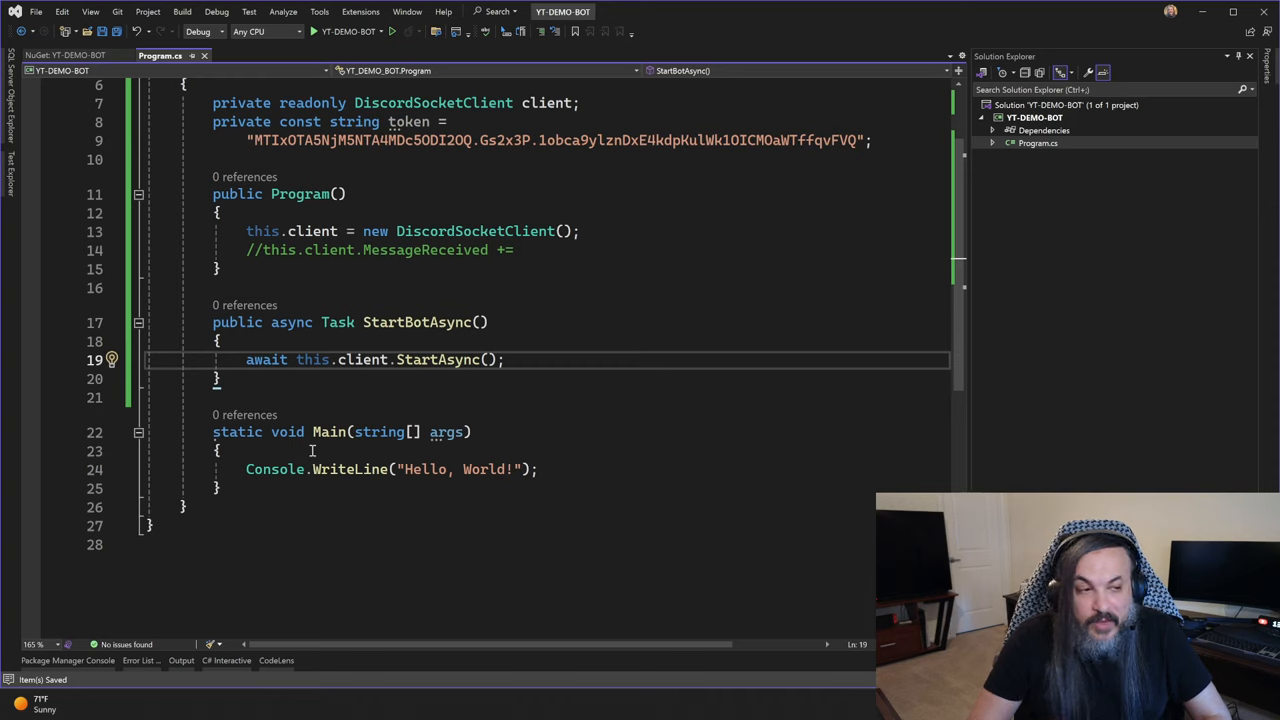
{"action": "type", "text": "await T"}
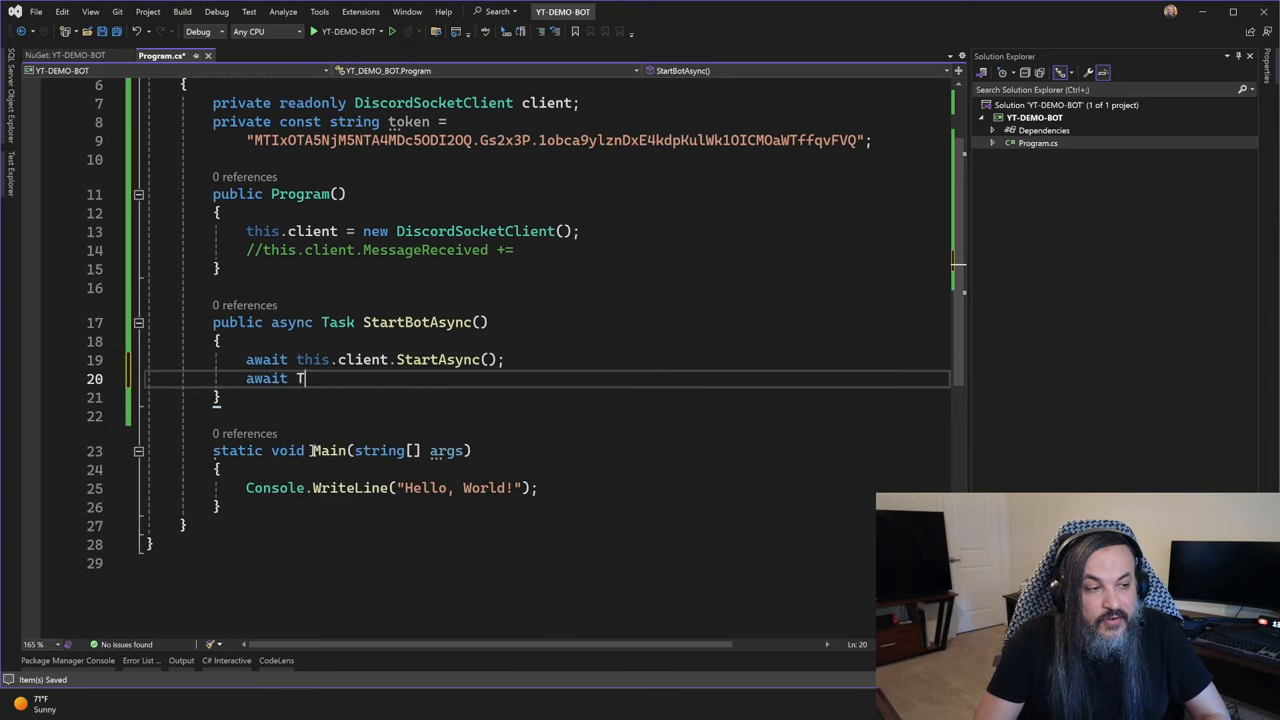
{"action": "type", "text": "ask.Delay(-1);"}
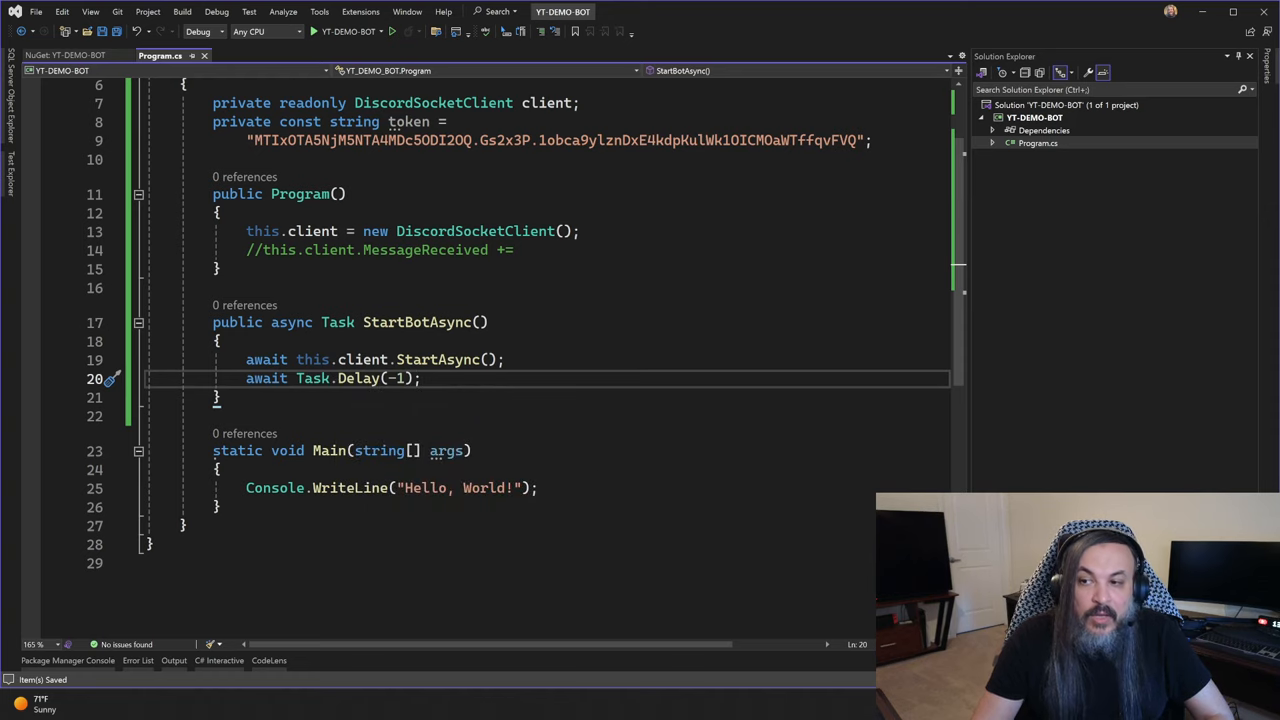
{"action": "scroll", "scroll_direction": "down", "scroll_amount": 3}
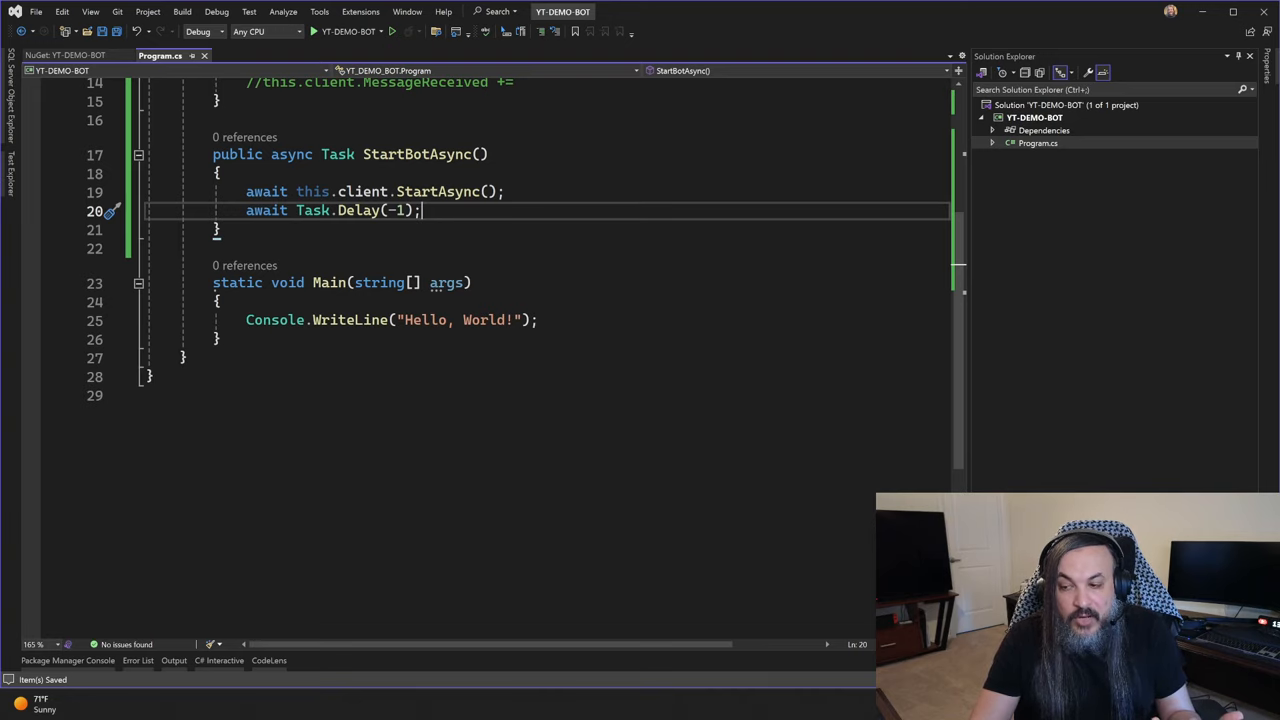
{"action": "scroll", "scroll_direction": "down", "scroll_amount": 3}
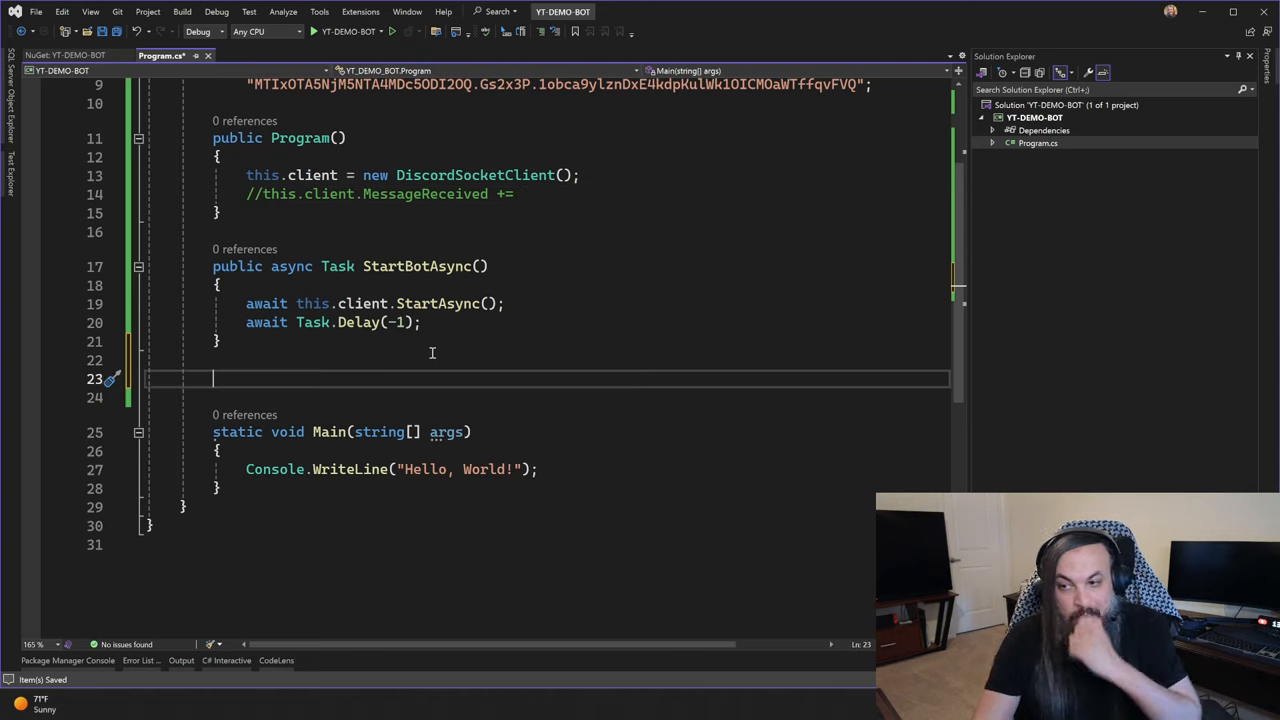
- Write private async Task MessageHandler(SocketMessage message) that returns early when the author is a bot
{"action": "type", "text": "pi"}
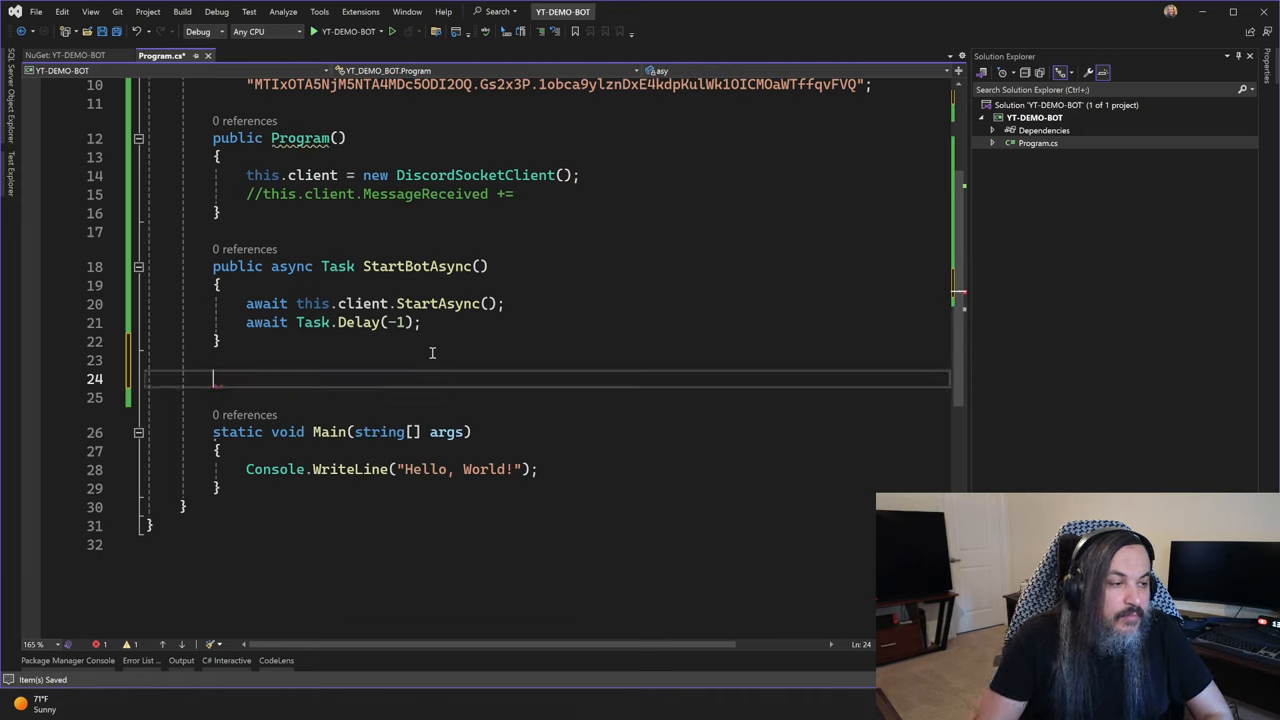
{"action": "type", "text": "private async Task StopBotAsync() {"}
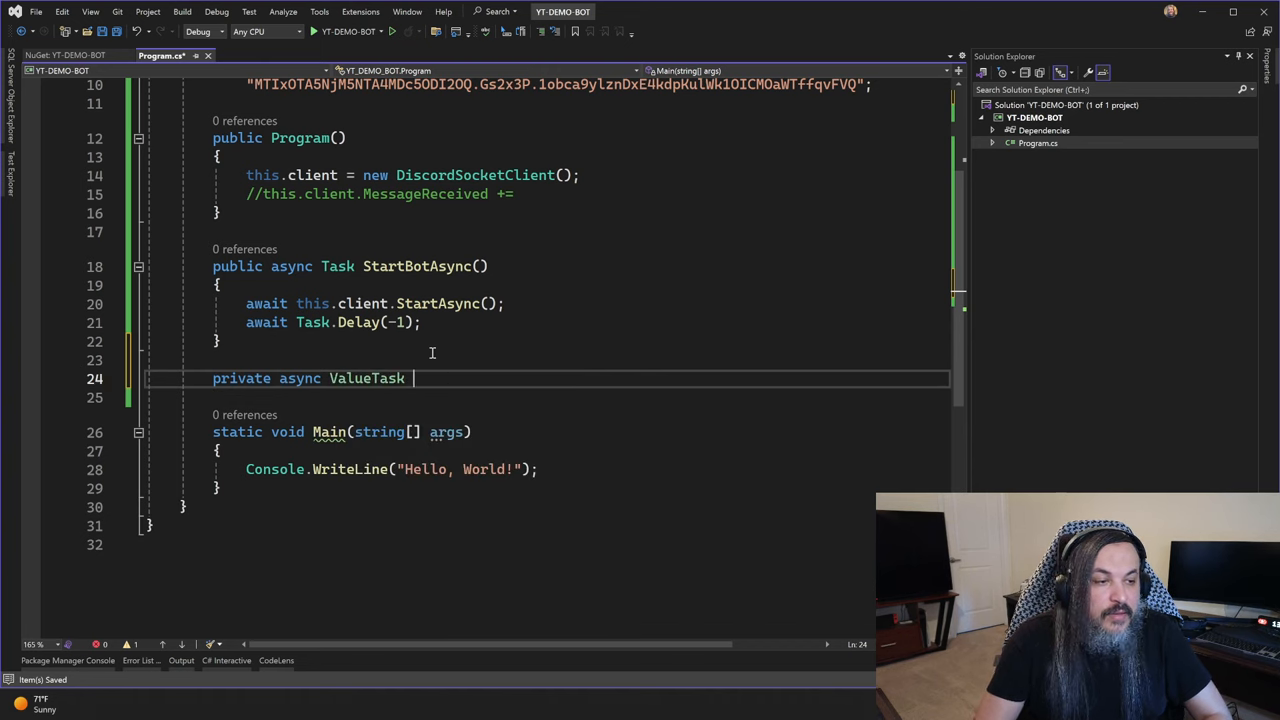
{"action": "type", "text": "Task"}
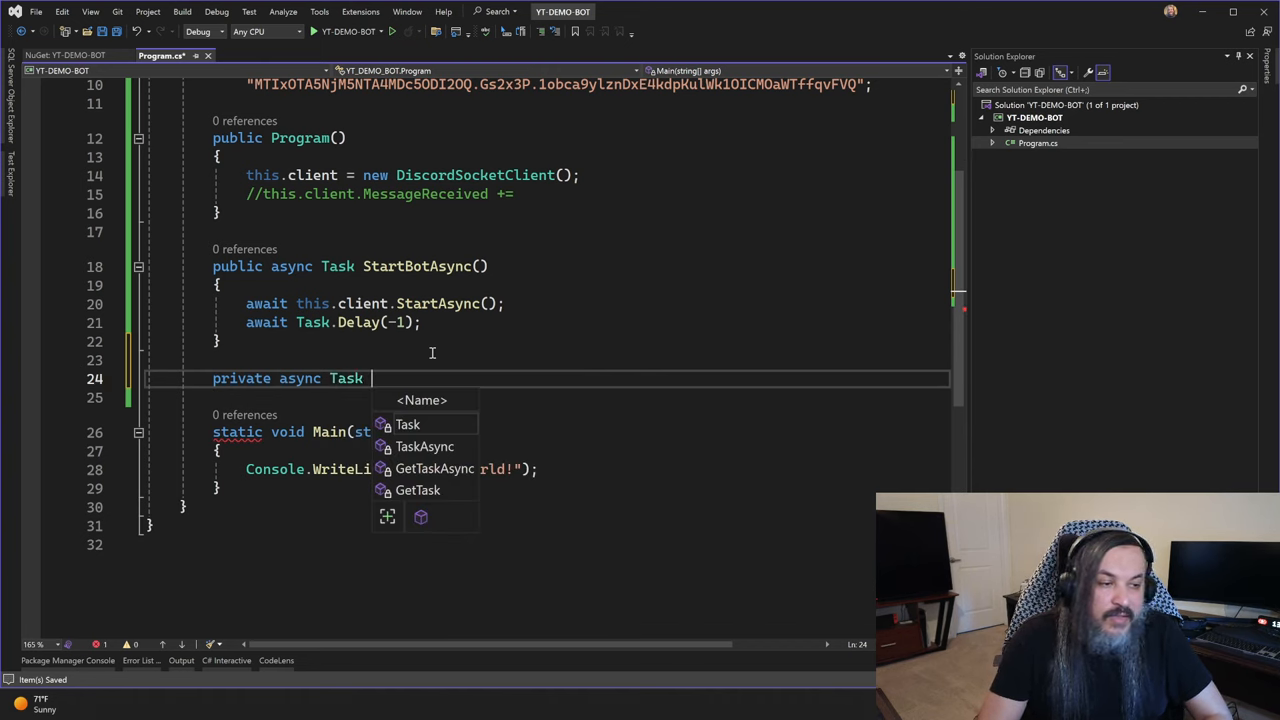
{"action": "type", "text": "MessageHandler("}
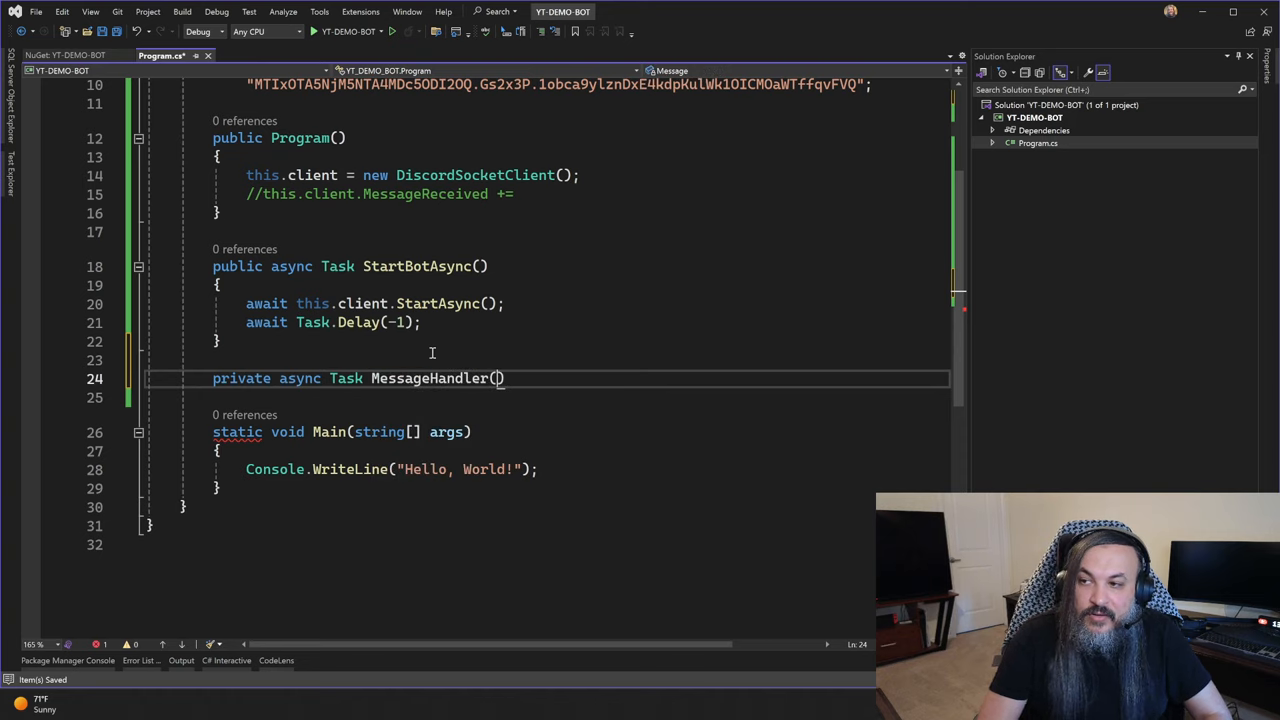
{"action": "type", "text": "SocketMessage message"}
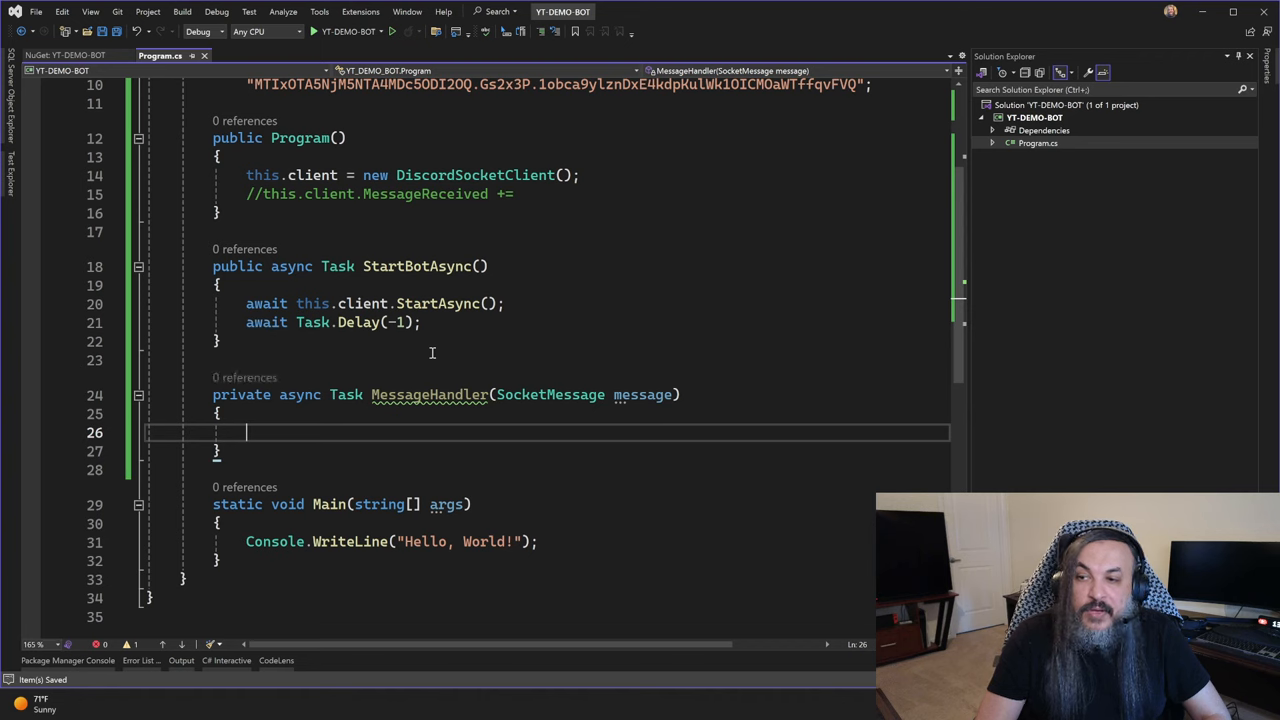
{"action": "type", "text": "if(message.Author.IsBot) return;"}
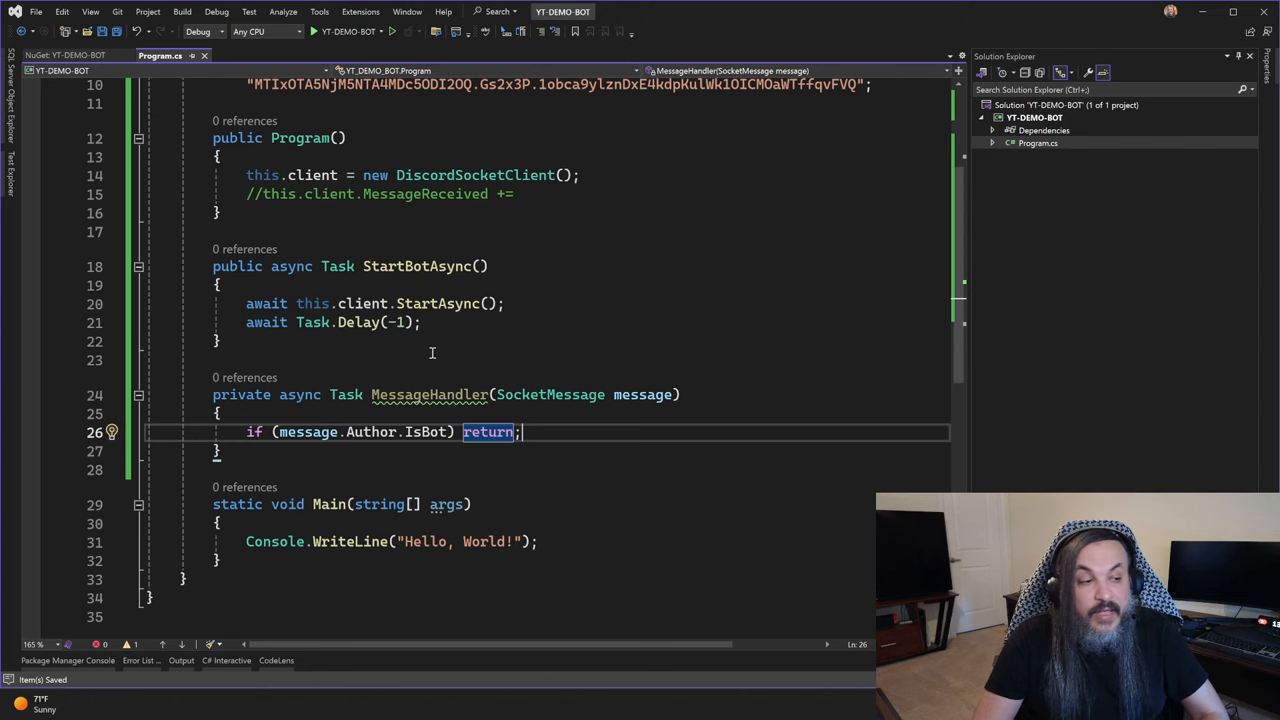
- Add await ReplayAsync(message, "C# response works!"); to MessageHandler and select the method name
{"action": "type", "text": "await ReplaySubject("}
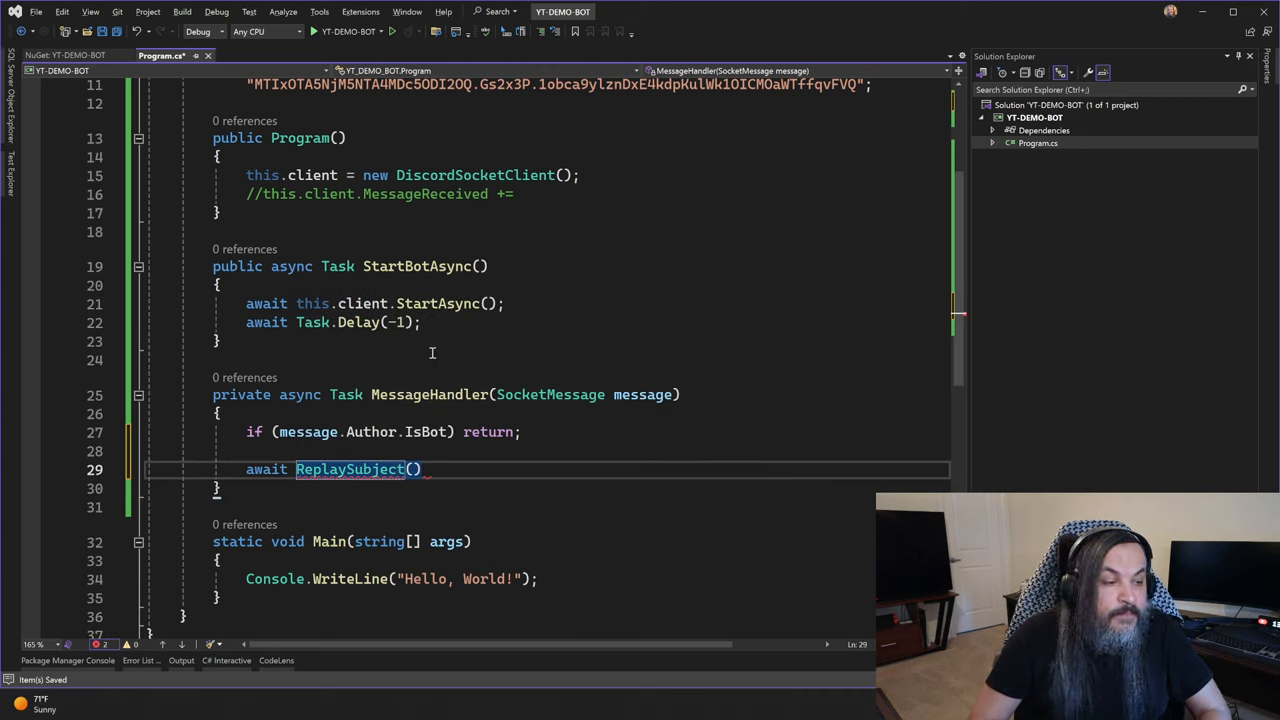
{"action": "type", "text": "ReplayAsync"}
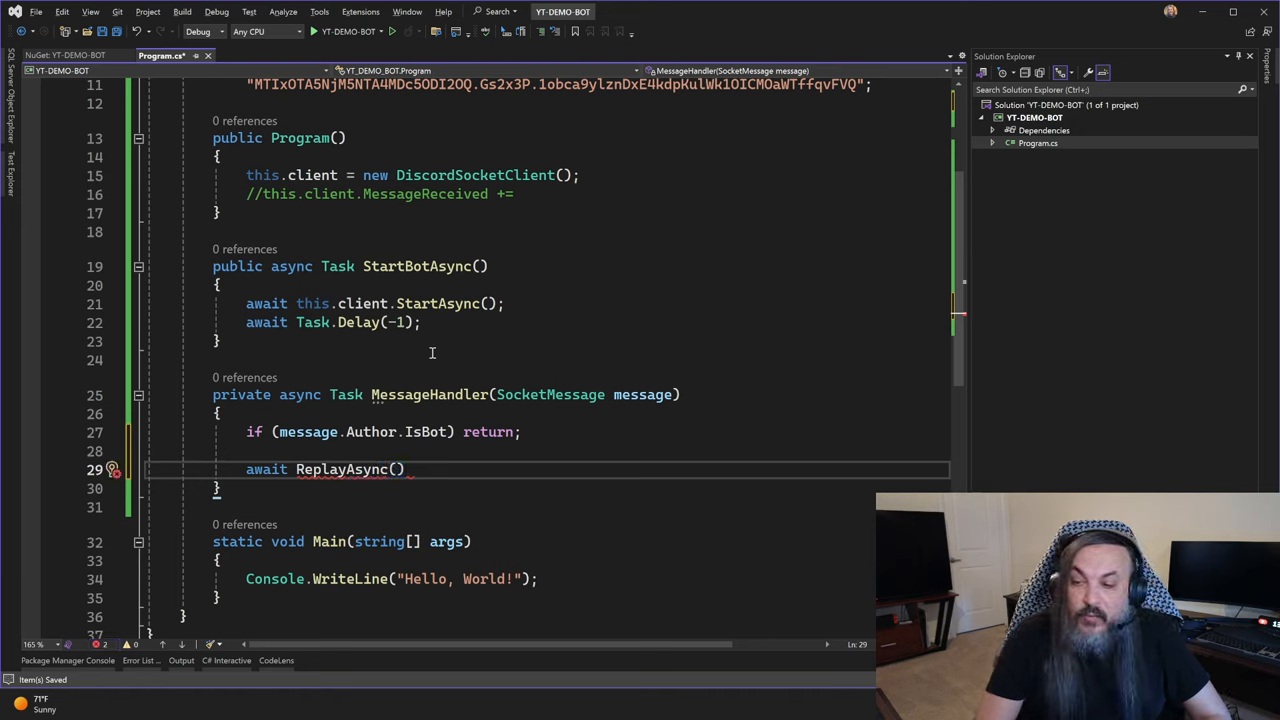
{"action": "type", "text": "message"}
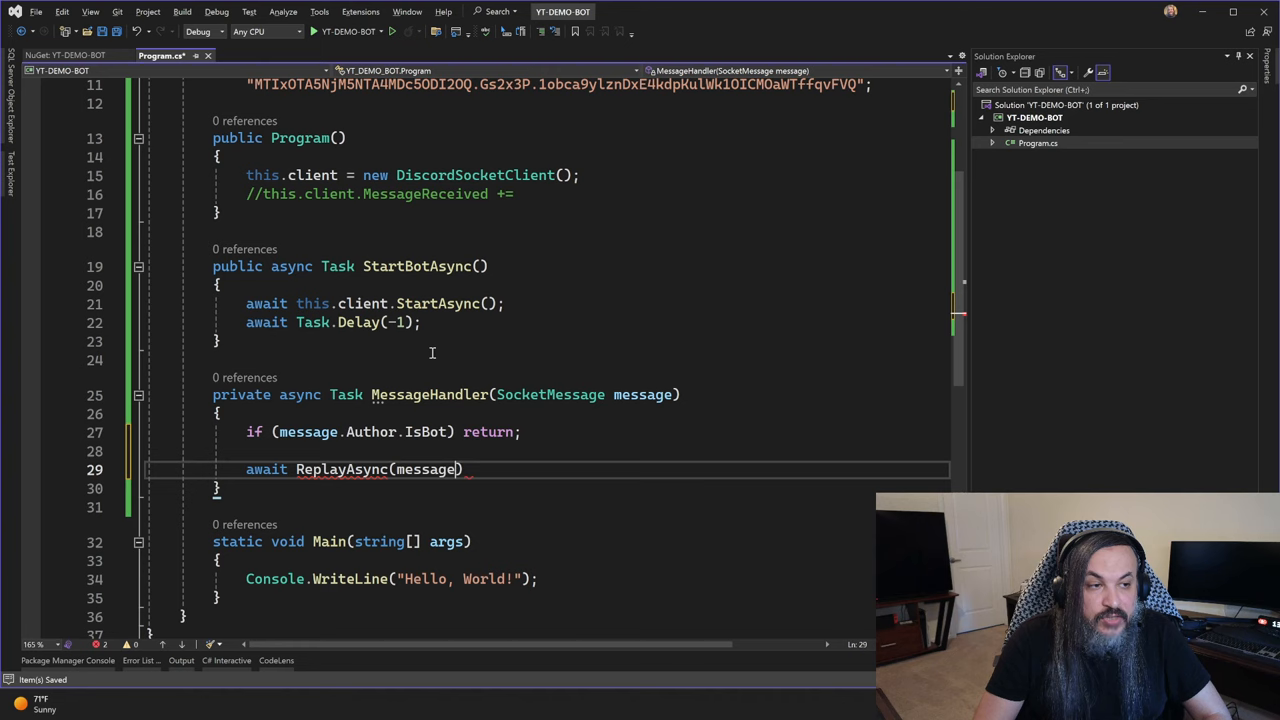
{"action": "type", "text": ","}
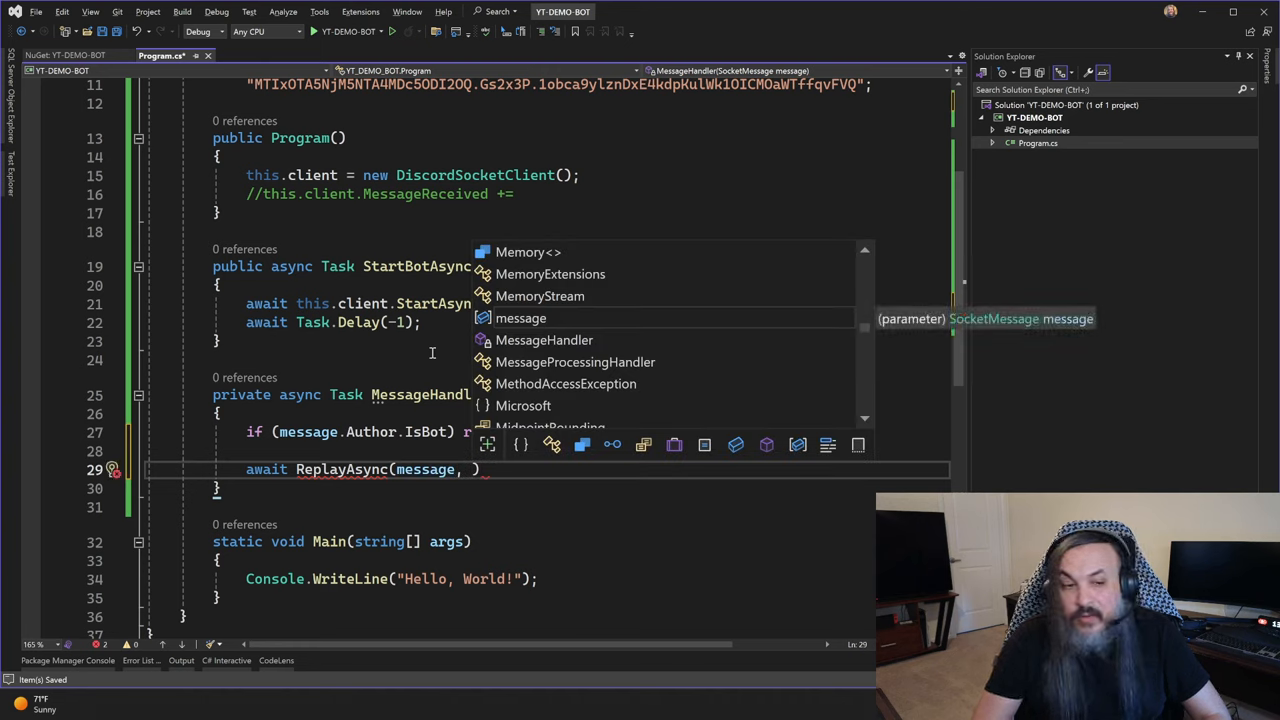
{"action": "type", "text": "\""}
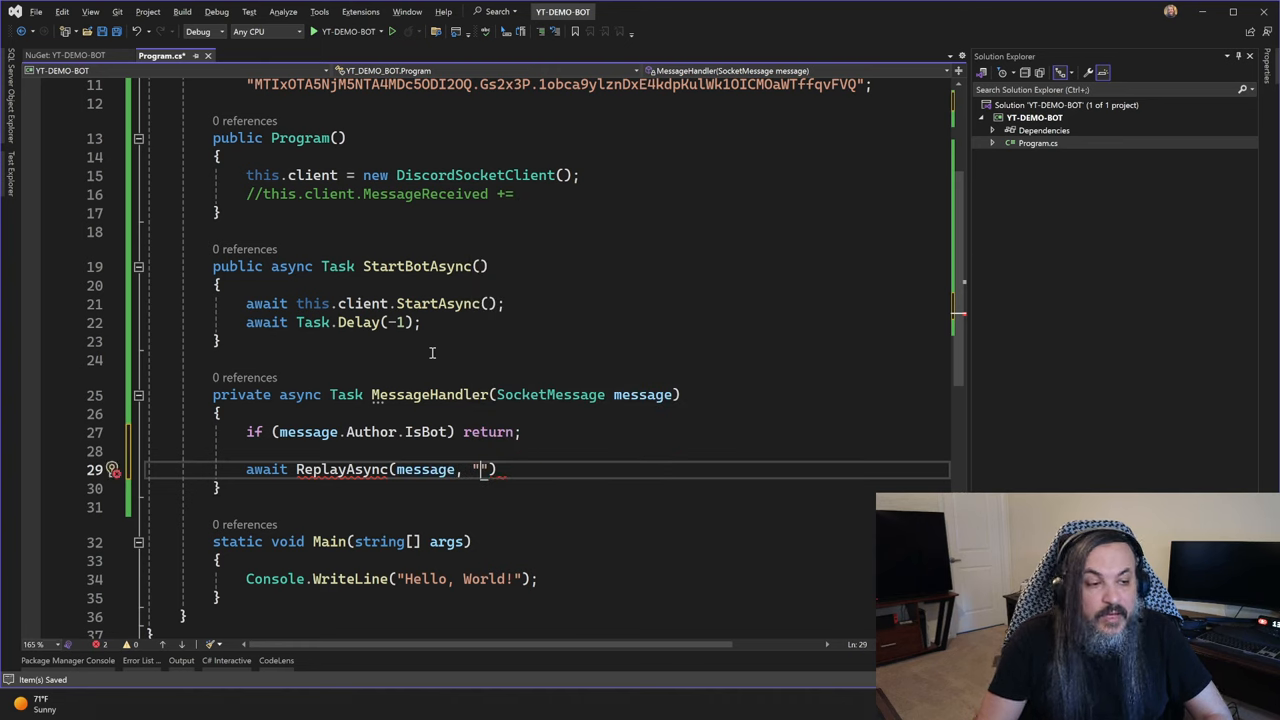
{"action": "type", "text": "C# response works"}
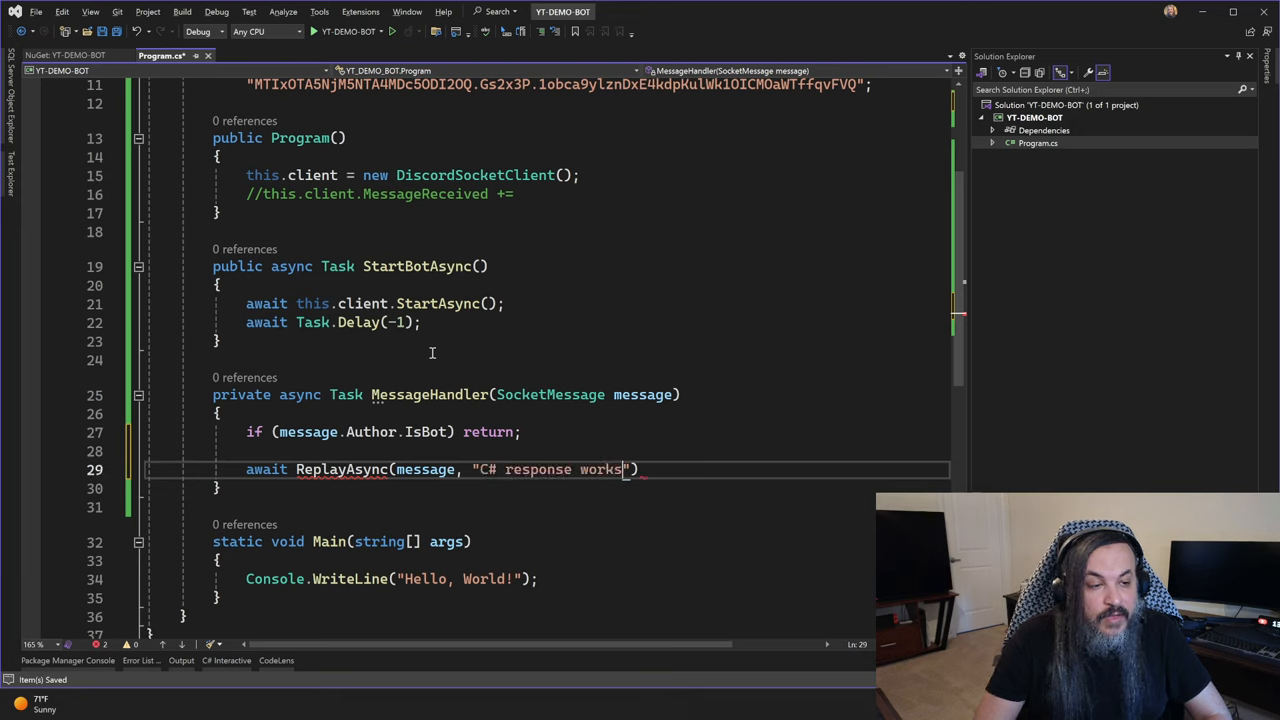
{"action": "type", "text": "!);"}
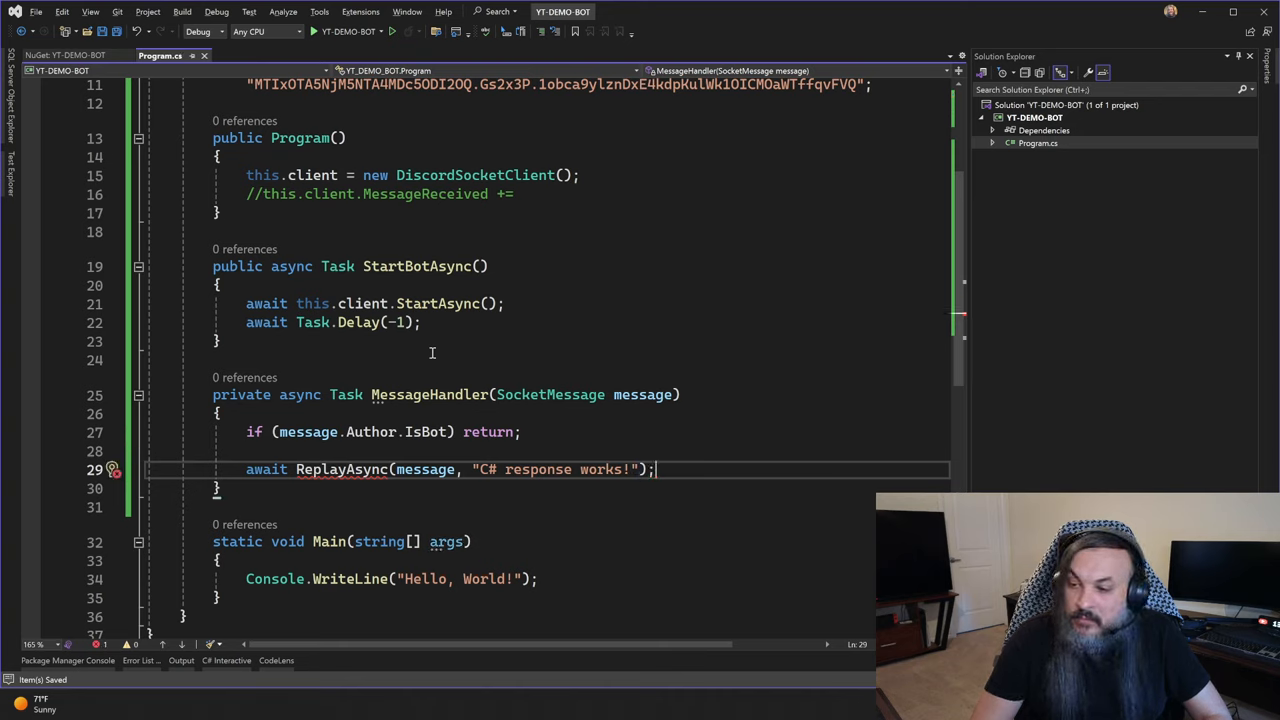
{"action": "double_click", "coordinate": [344, 468]}
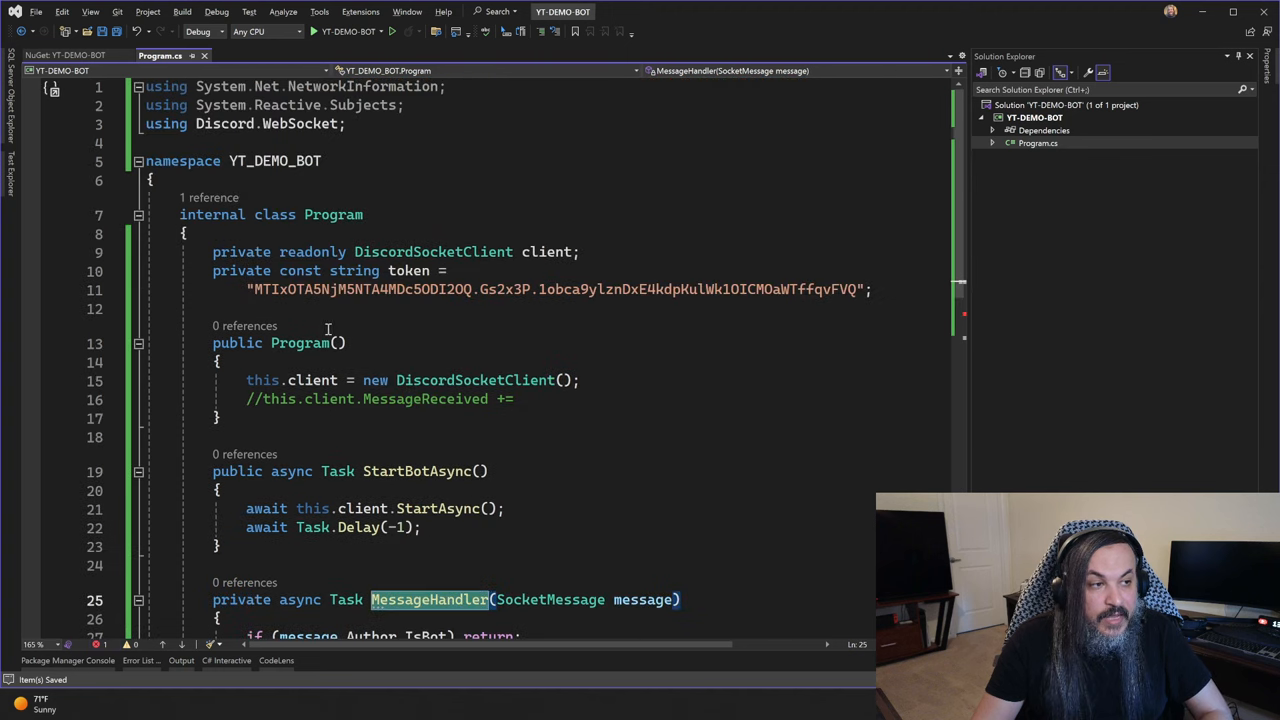
- Uncomment the MessageReceived line and subscribe MessageHandler to it
{"action": "left_click", "coordinate": [246, 398]}
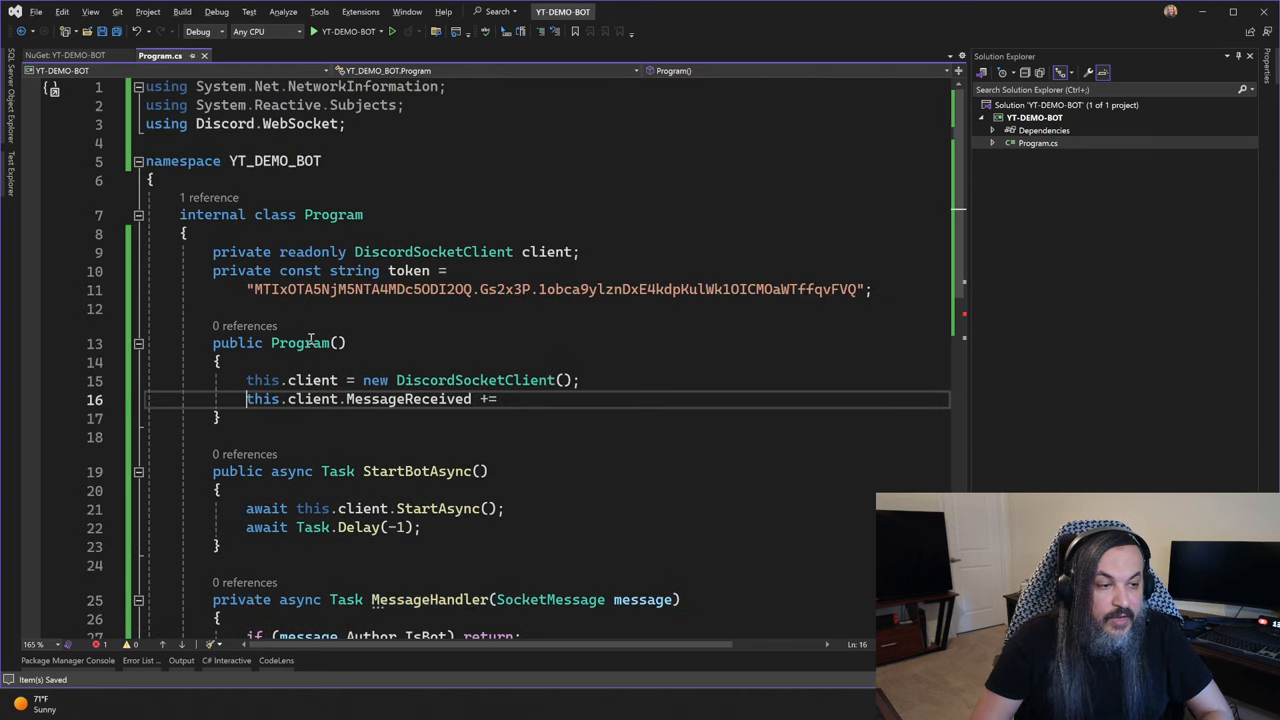
{"action": "type", "text": "MessageHandler;"}
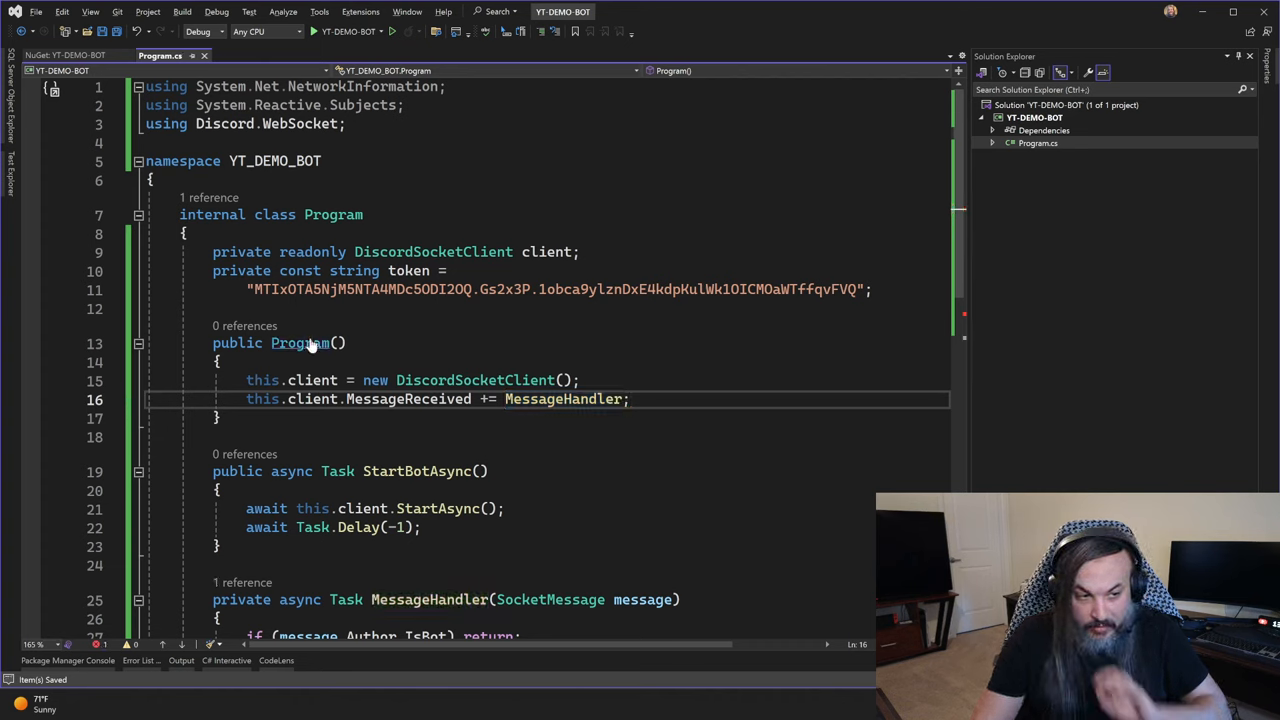
{"action": "mouse_move", "coordinate": [586, 444]}
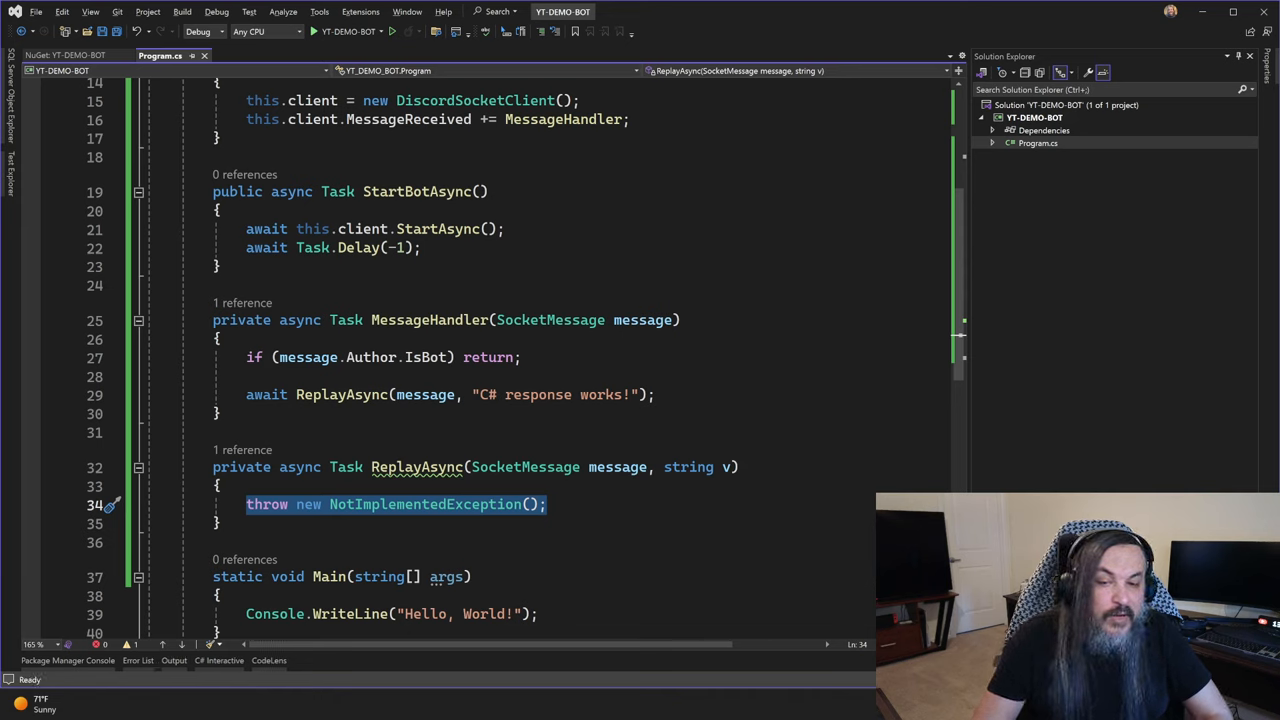
- Make ReplayAsync an expression body awaiting message.Channel.SendMessageAsync(response), then move down to Main
{"action": "type", "text": "this."}
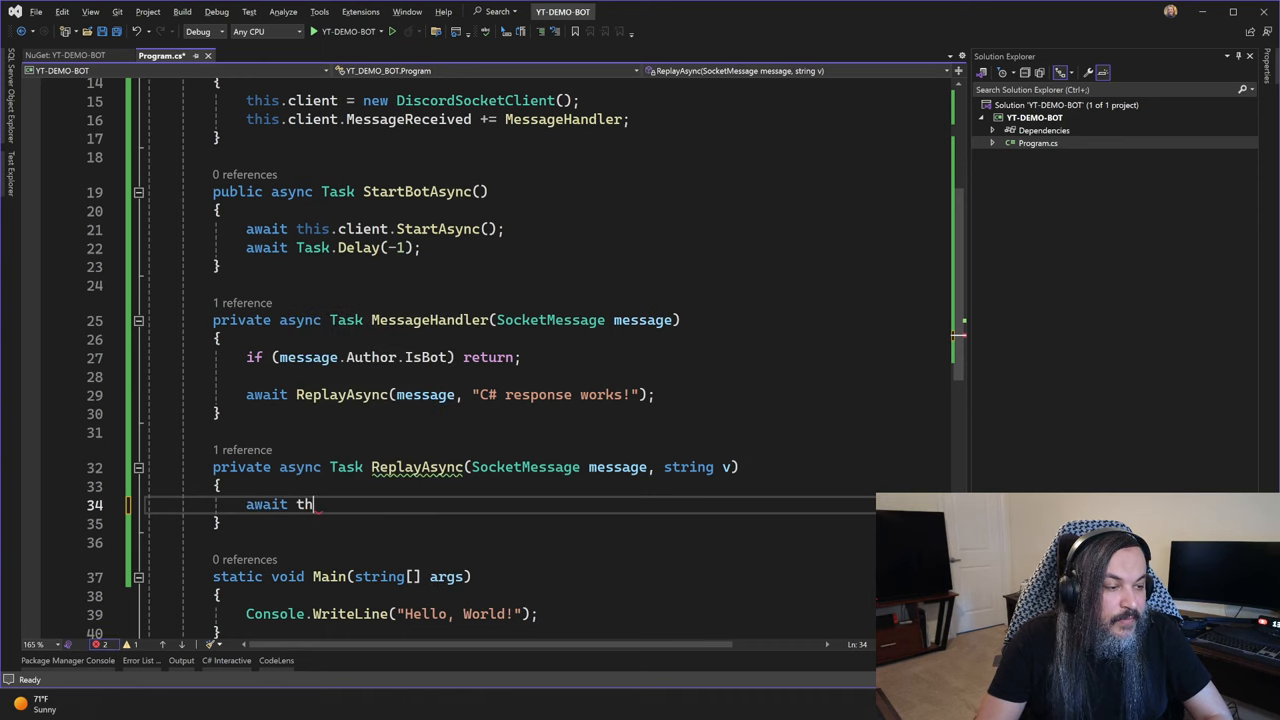
{"action": "type", "text": "is.client."}
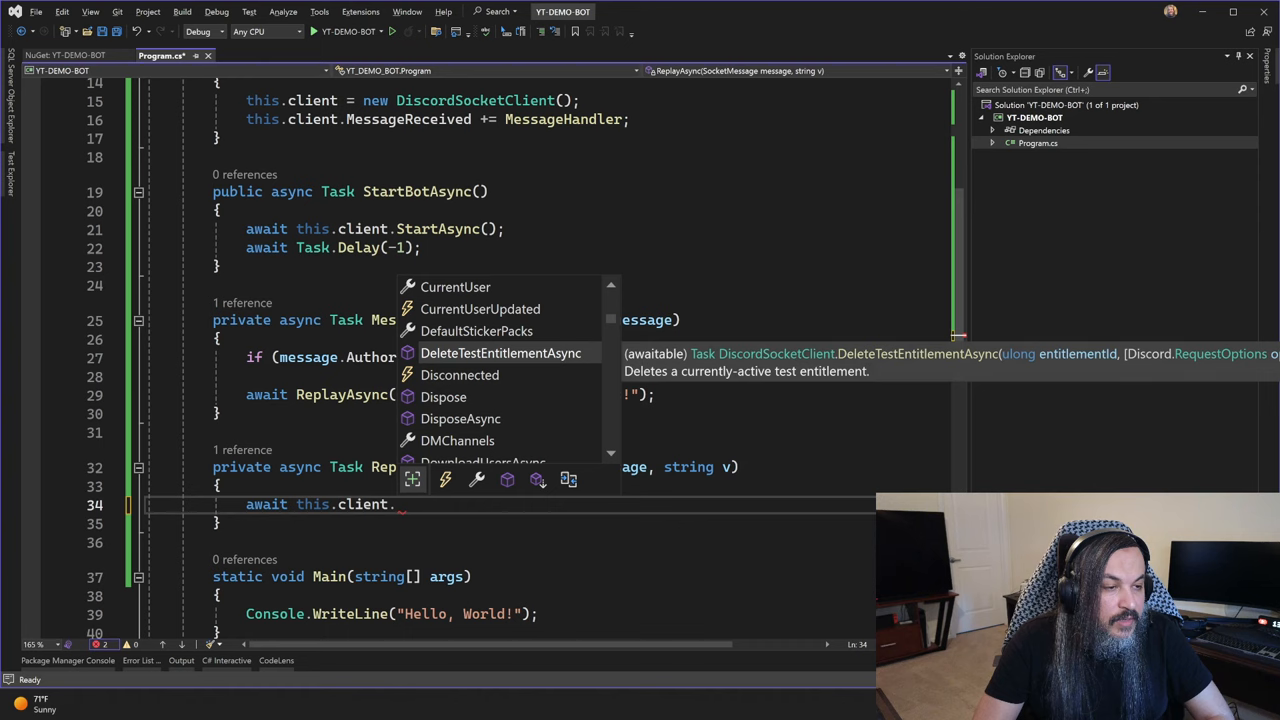
{"action": "type", "text": "mes"}
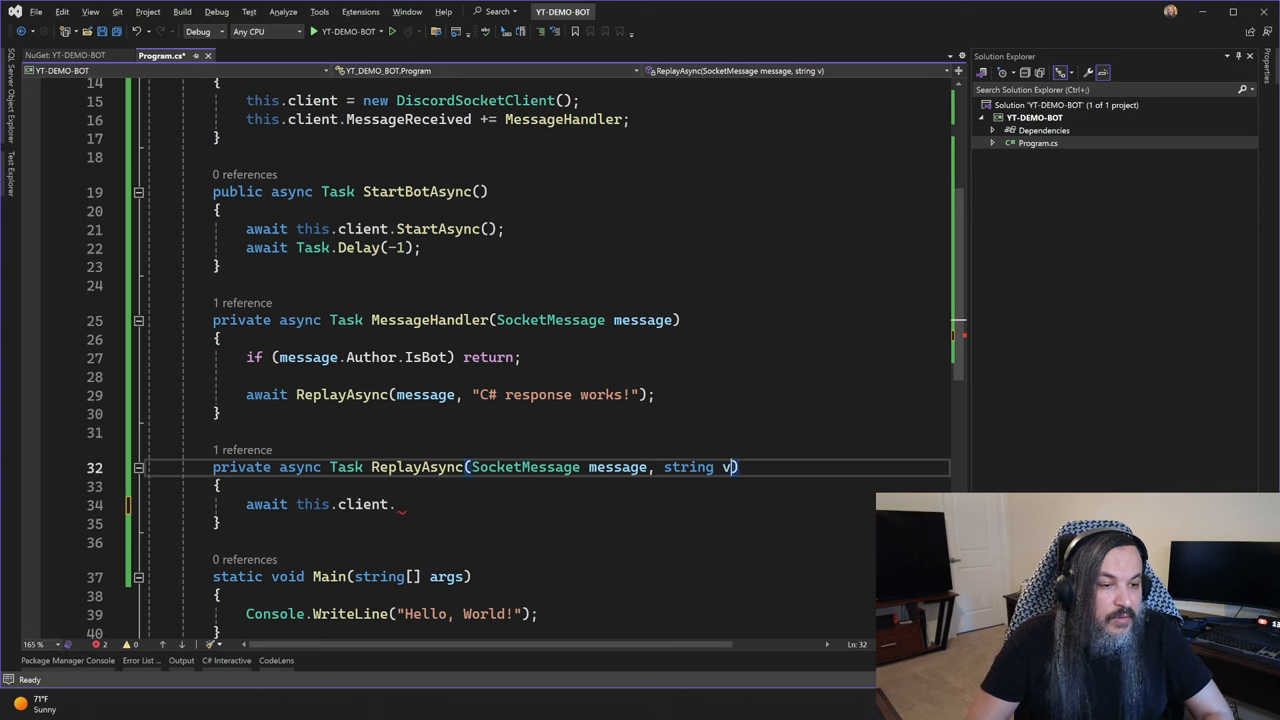
{"action": "type", "text": "esponse"}
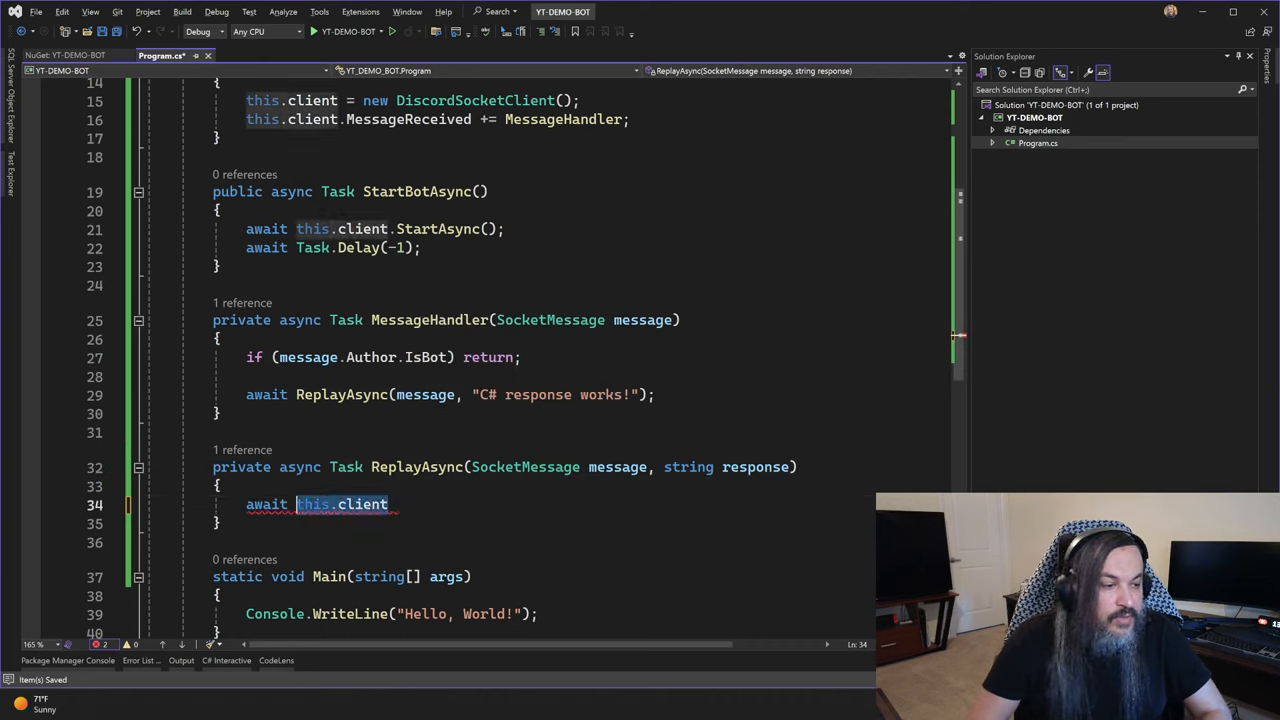
{"action": "type", "text": "message.ch"}
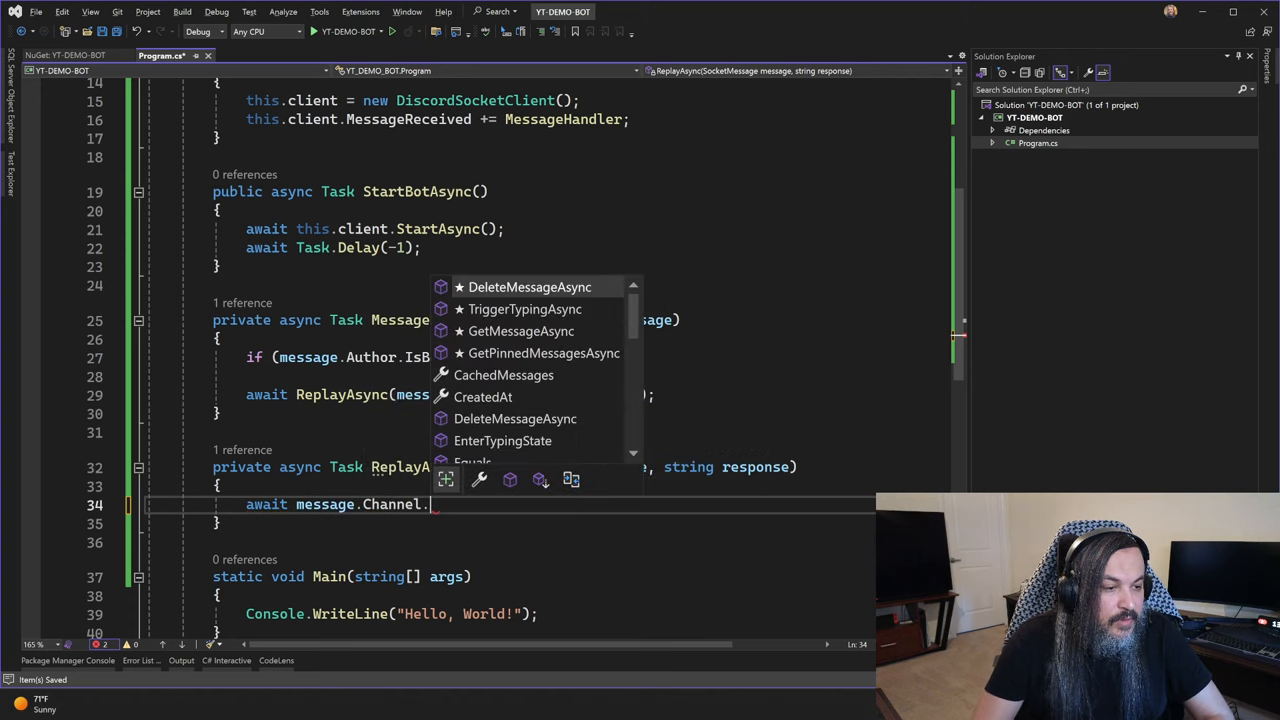
{"action": "type", "text": "s"}
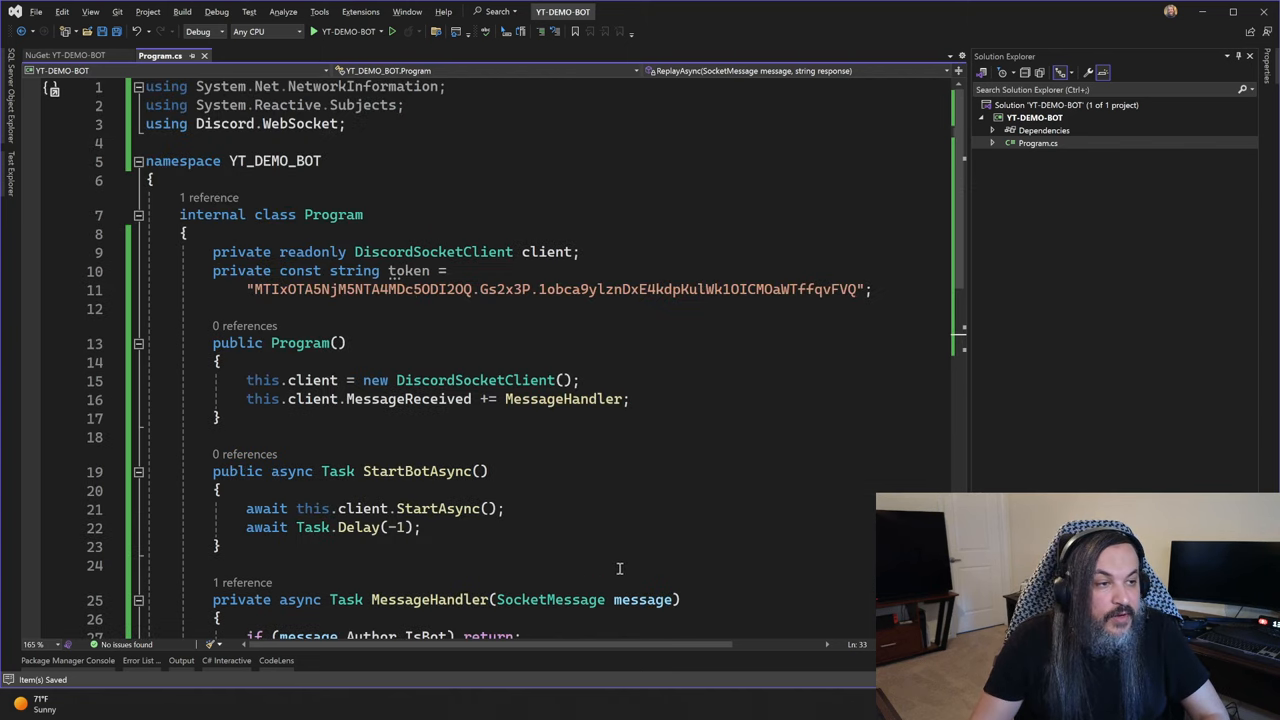
{"action": "scroll", "scroll_direction": "down", "scroll_amount": 3}
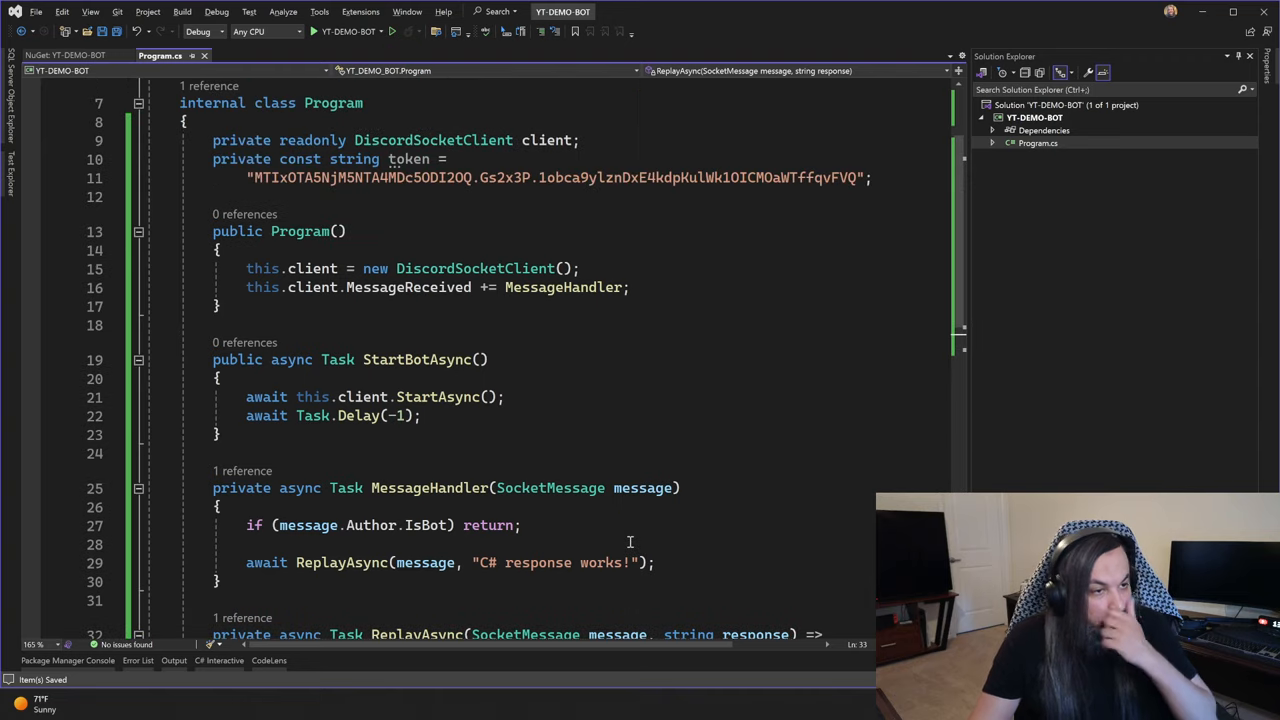
{"action": "scroll", "scroll_direction": "down", "scroll_amount": 3}
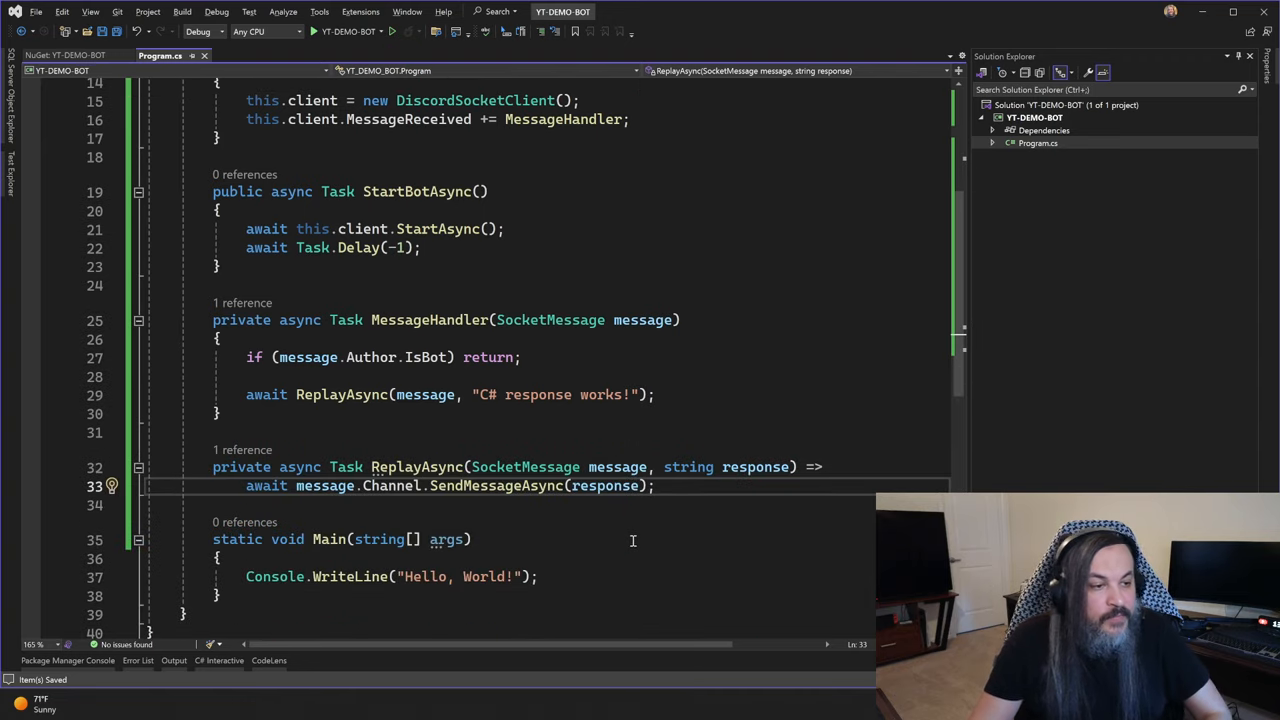
{"action": "mouse_move", "coordinate": [668, 400]}
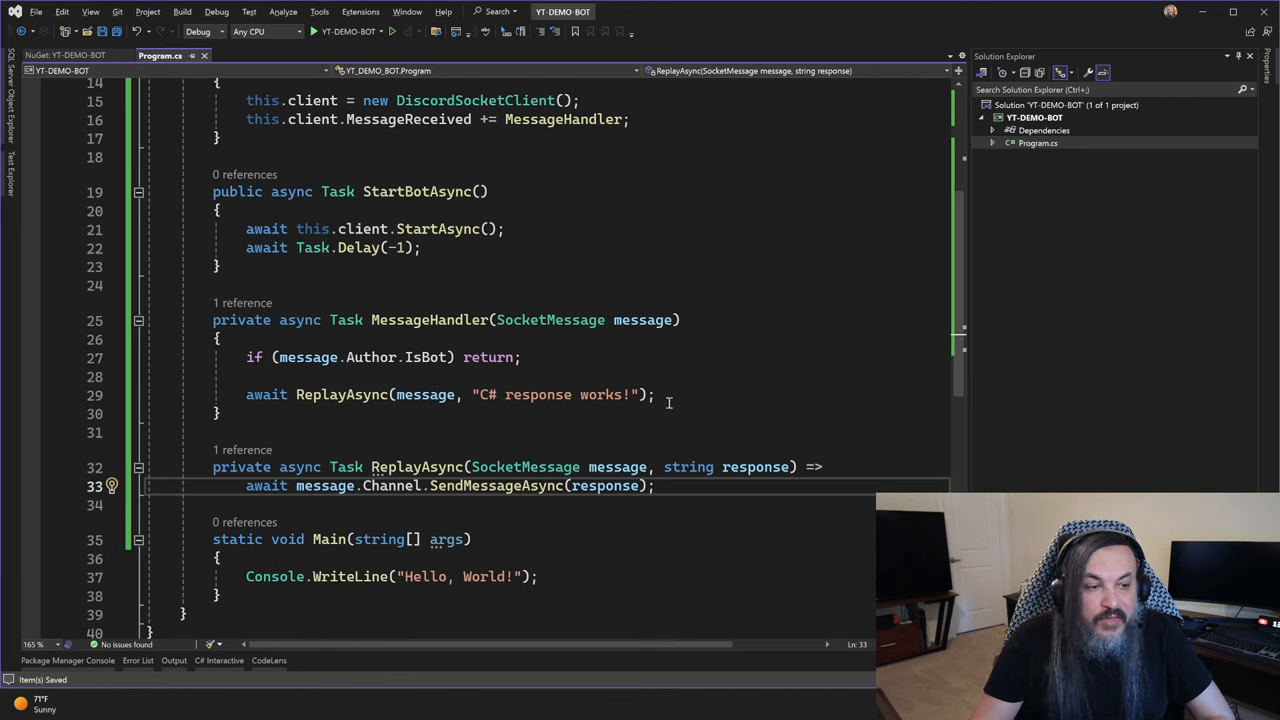
{"action": "mouse_move", "coordinate": [668, 414]}
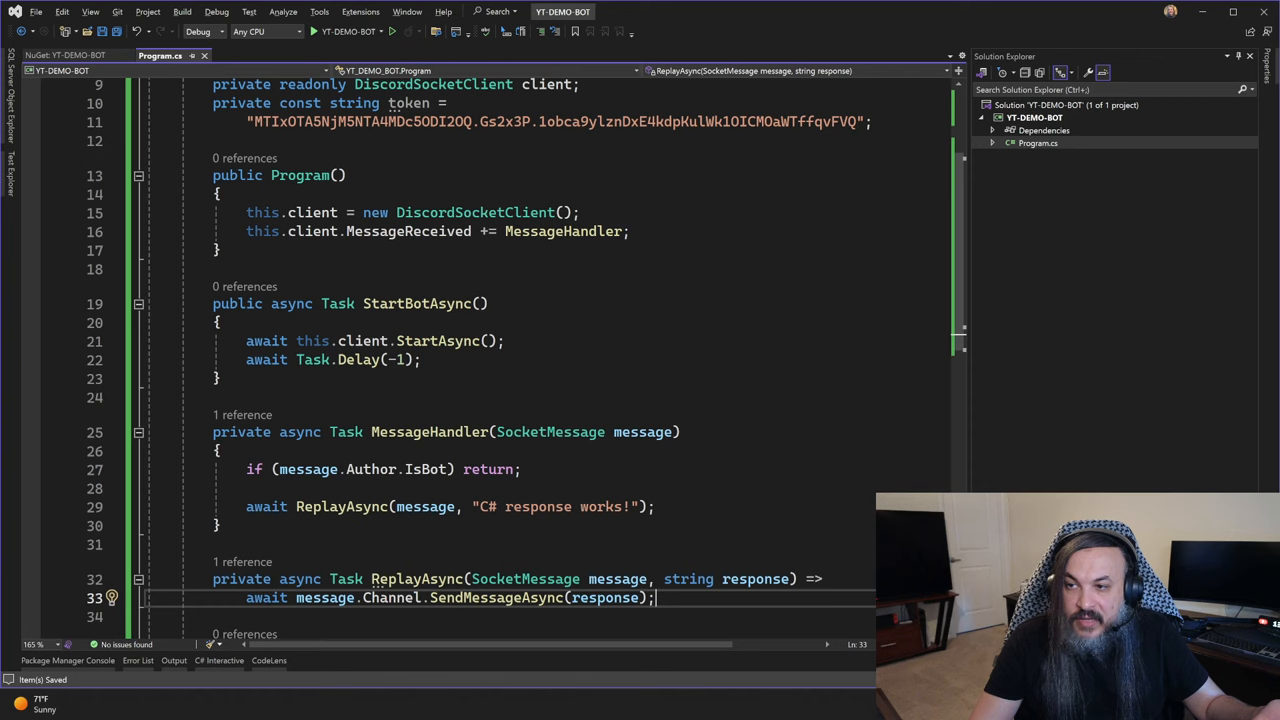
{"action": "scroll", "scroll_direction": "down", "scroll_amount": 3}
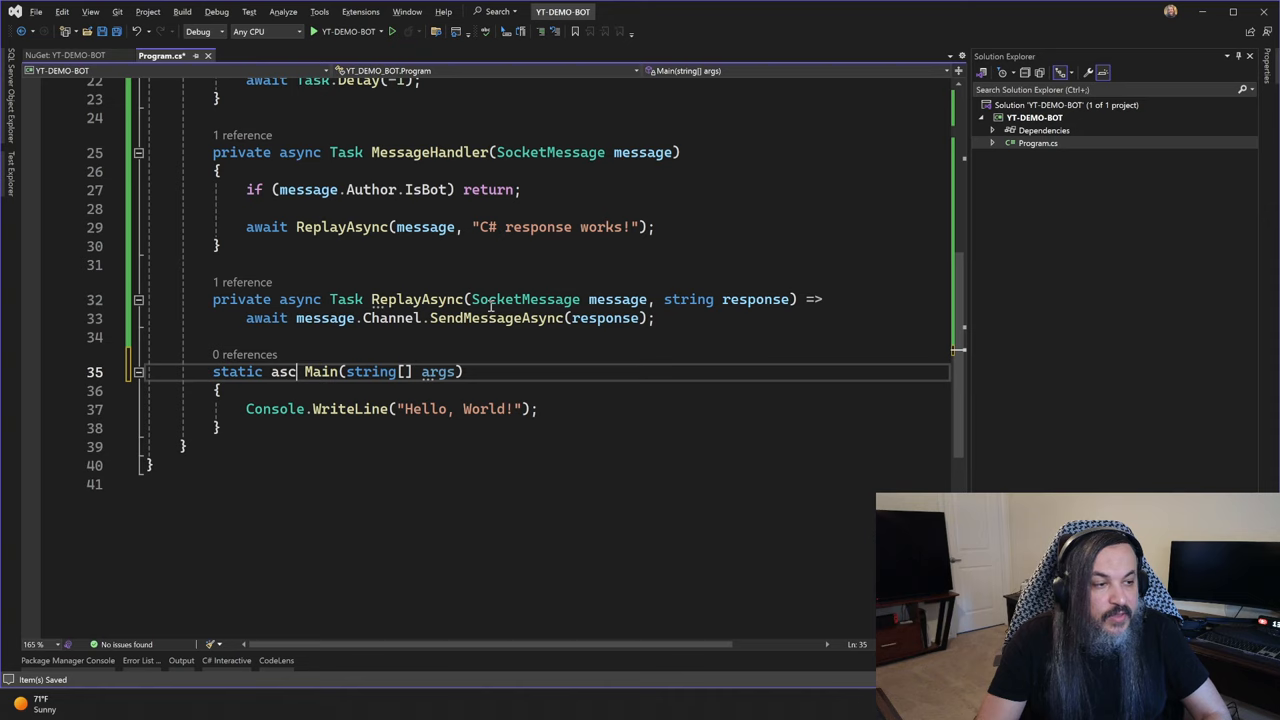
- Make Main static async Task creating var myBot = new Program(); and awaiting myBot.StartBotAsync();
{"action": "type", "text": "ync Task"}
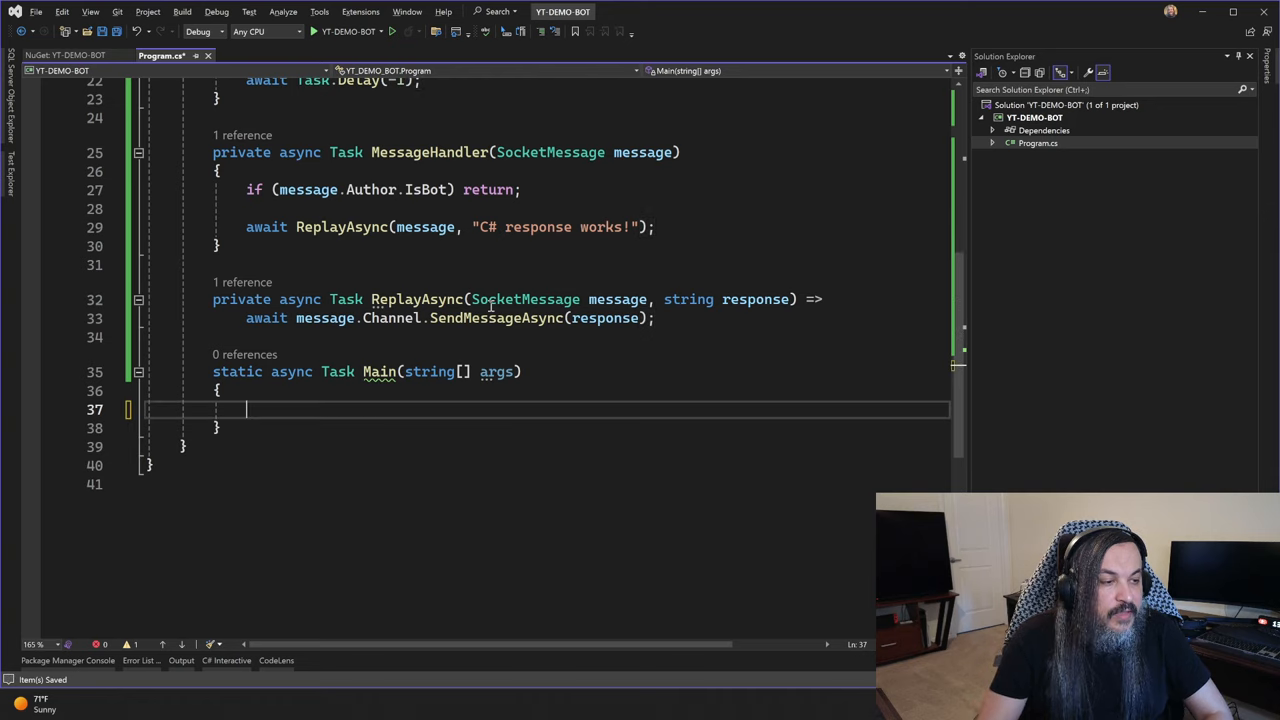
{"action": "type", "text": "var my"}
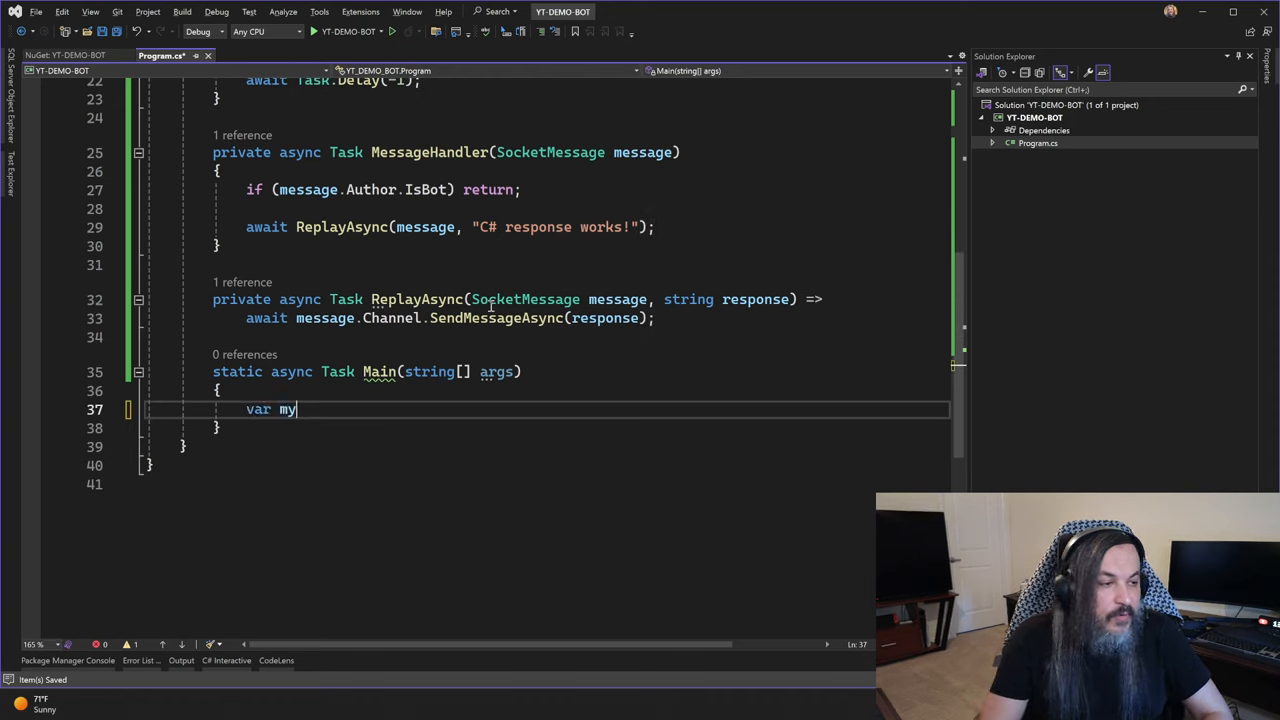
{"action": "type", "text": "Bot = new"}
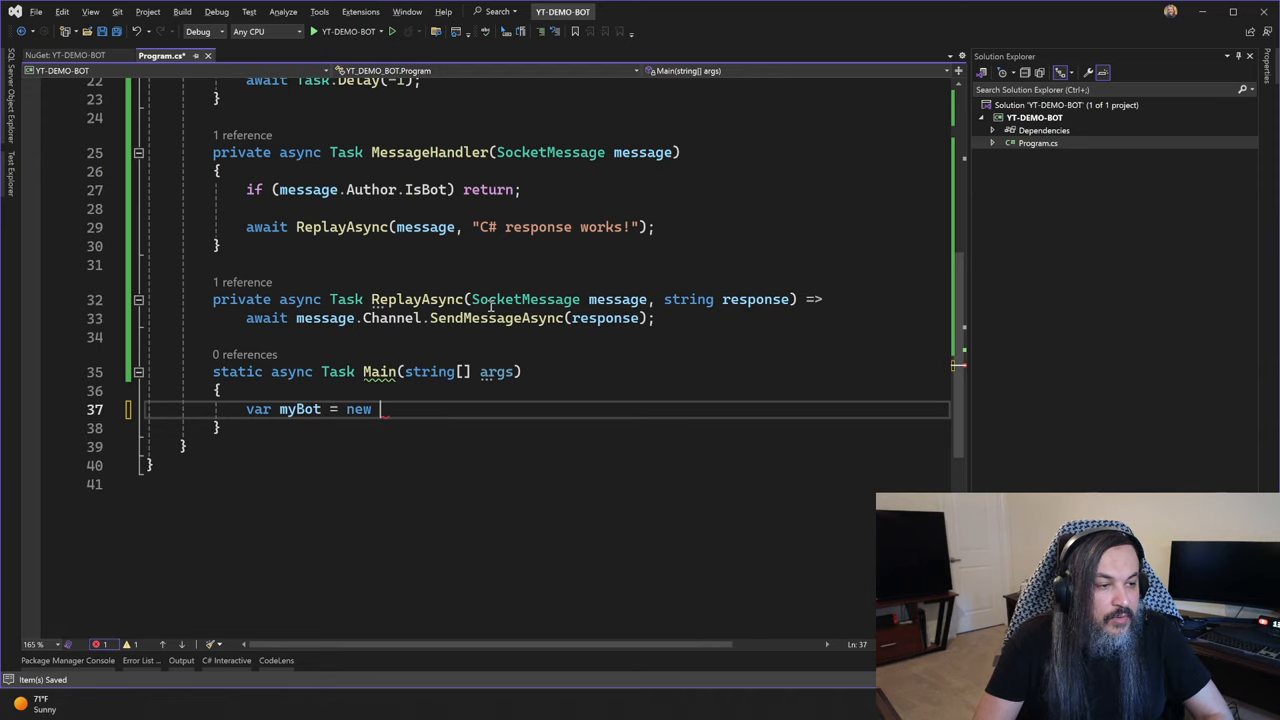
{"action": "type", "text": "Program();"}
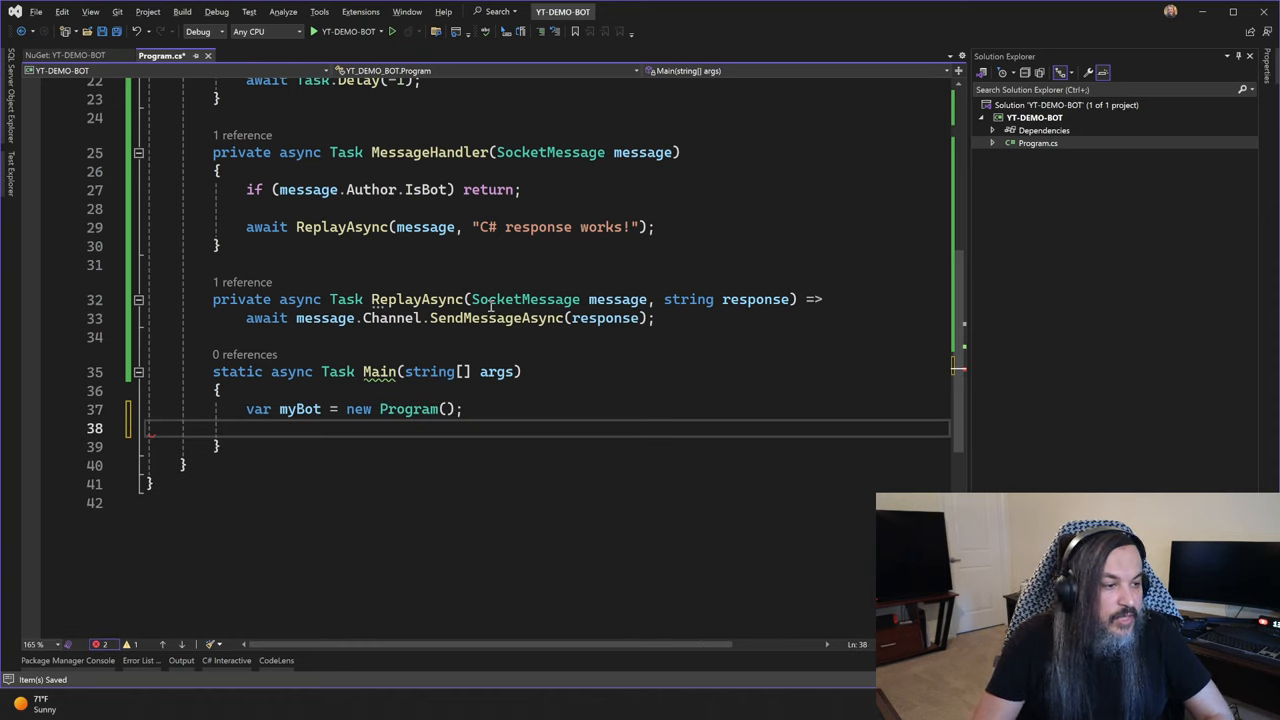
{"action": "type", "text": "await myBot."}
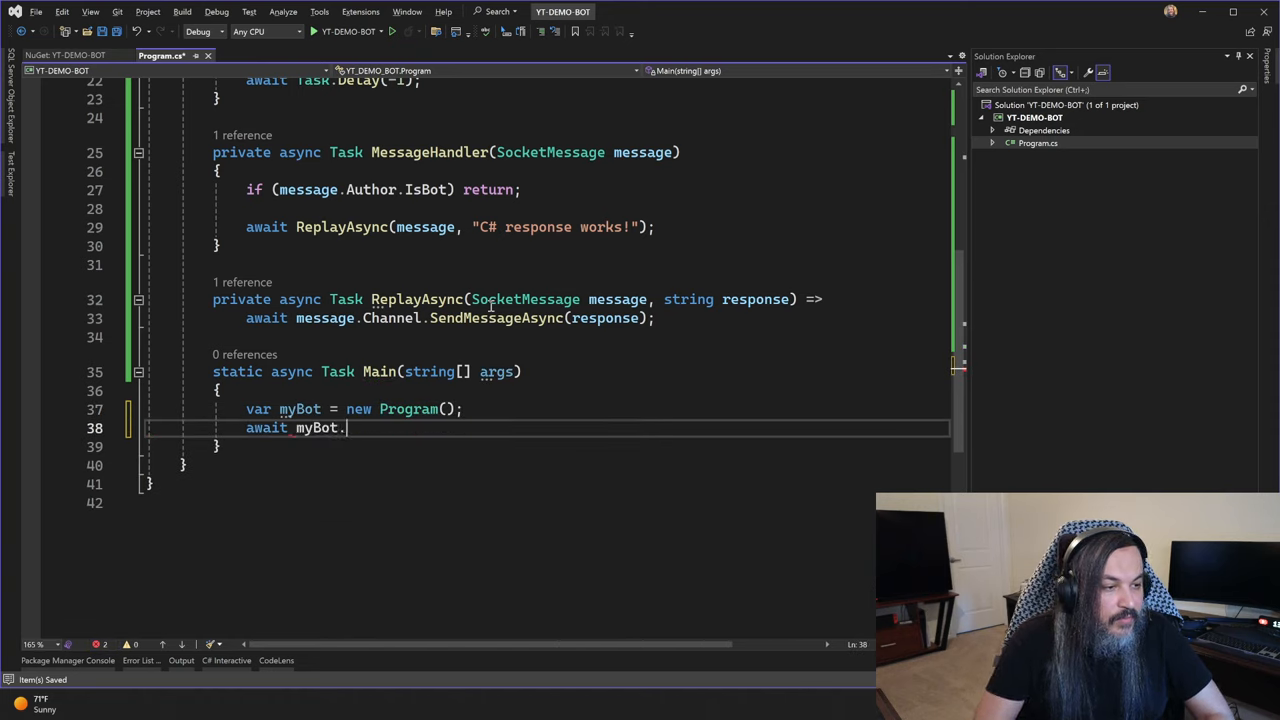
{"action": "type", "text": "StartBotAsync();"}
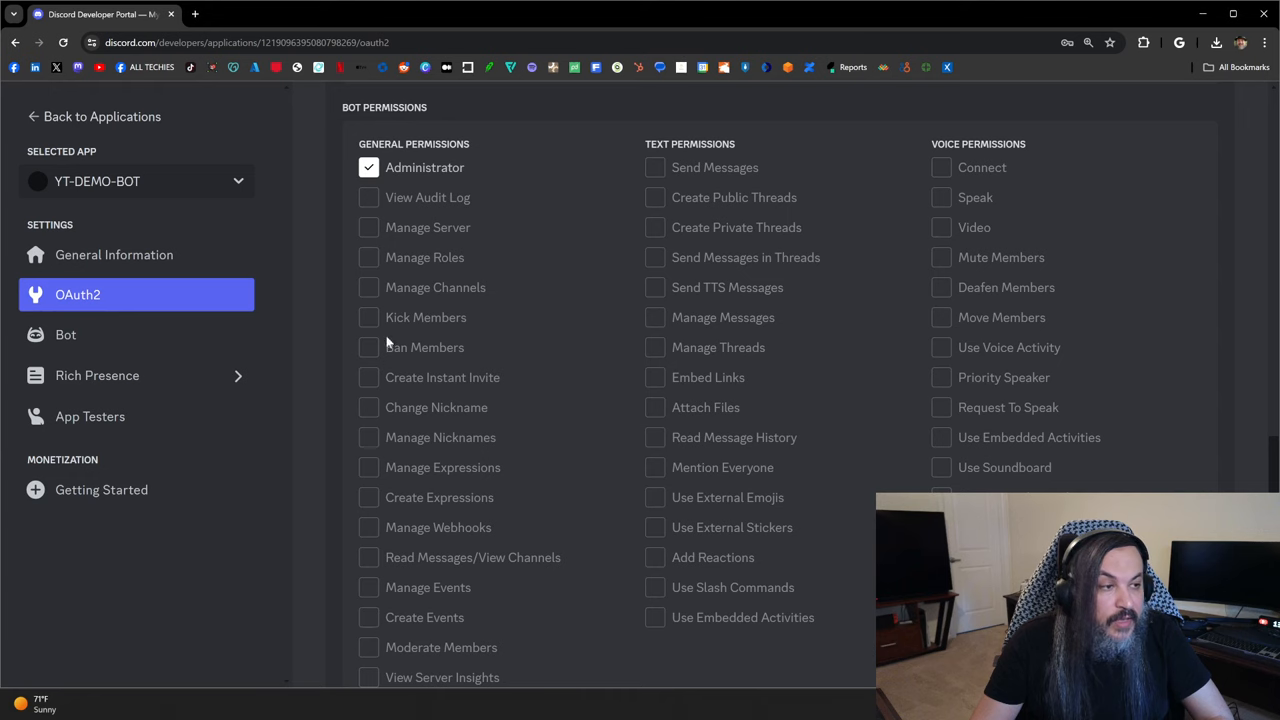
- Browse Getting Started and App Testers, then return to the My Applications list
{"action": "left_click", "coordinate": [100, 488]}
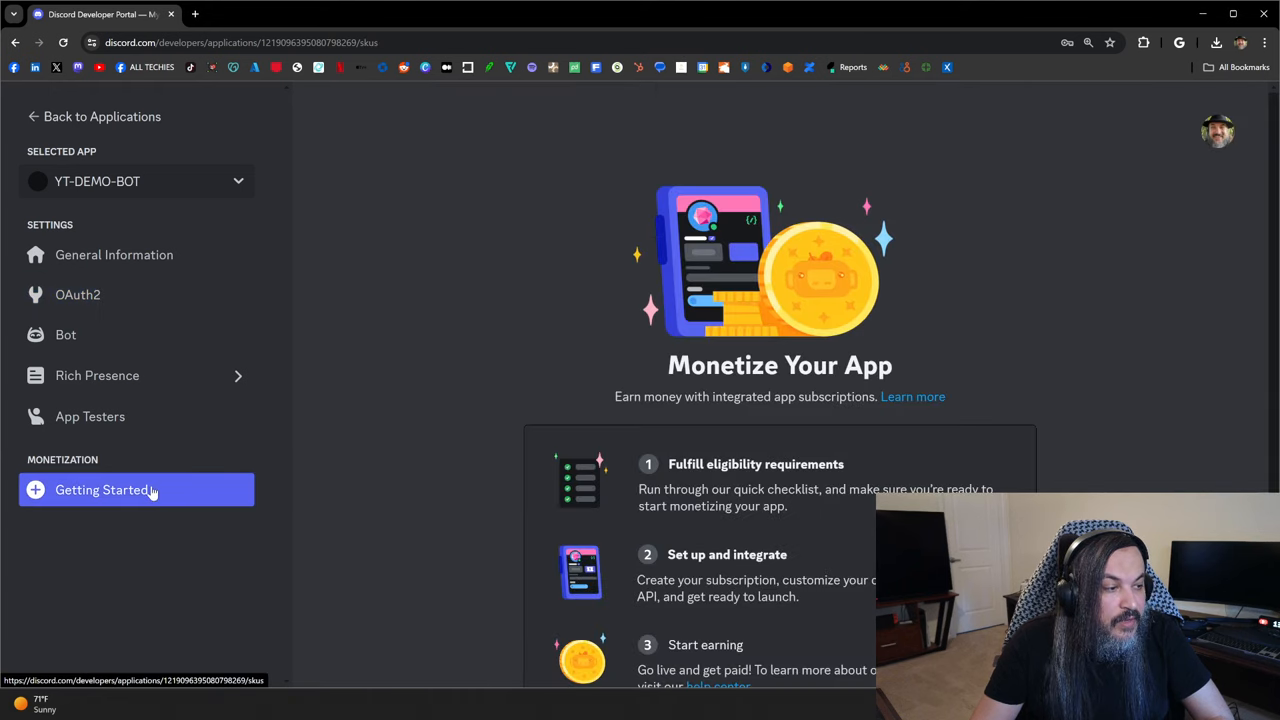
{"action": "left_click", "coordinate": [90, 416]}
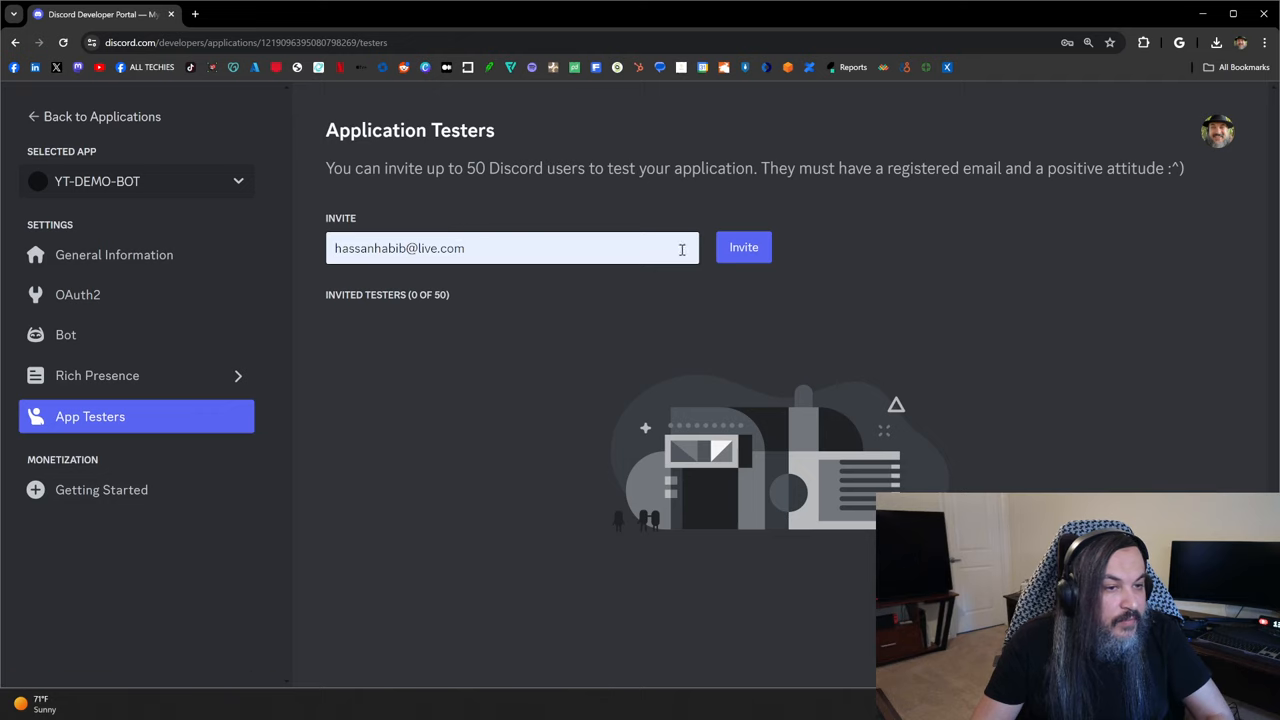
{"action": "left_click", "coordinate": [744, 248]}
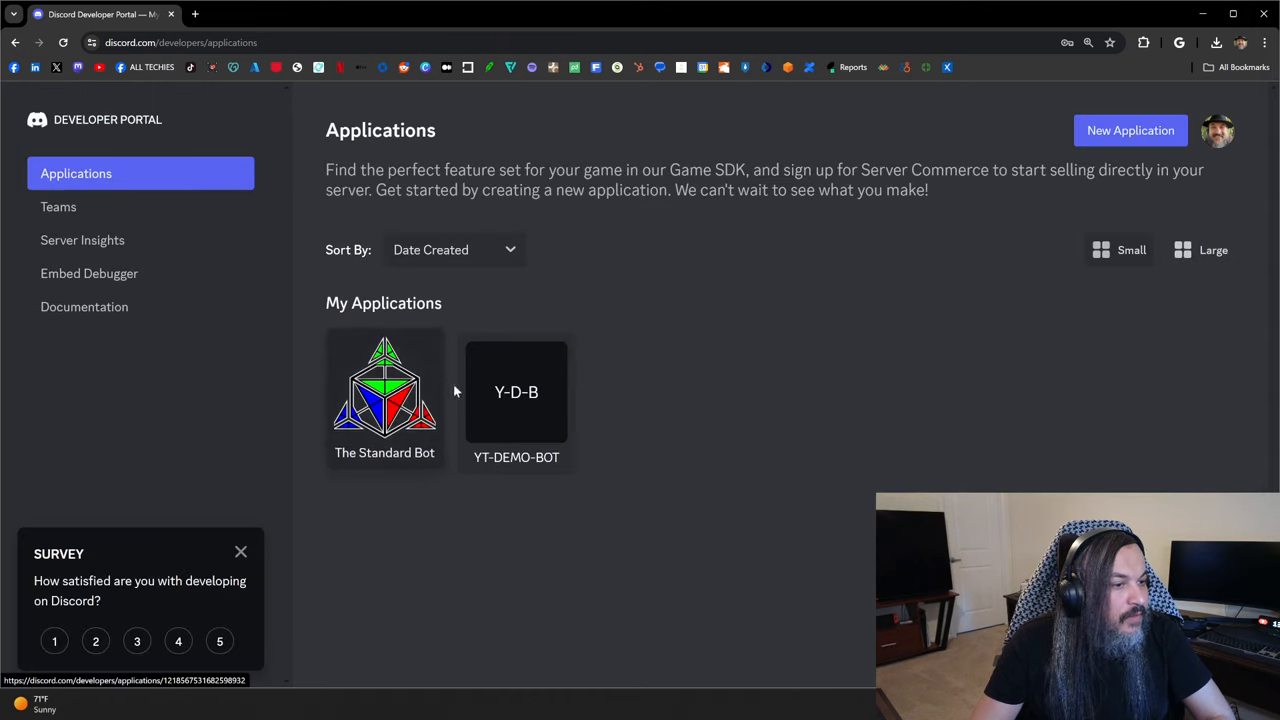
{"action": "left_click", "coordinate": [516, 392]}
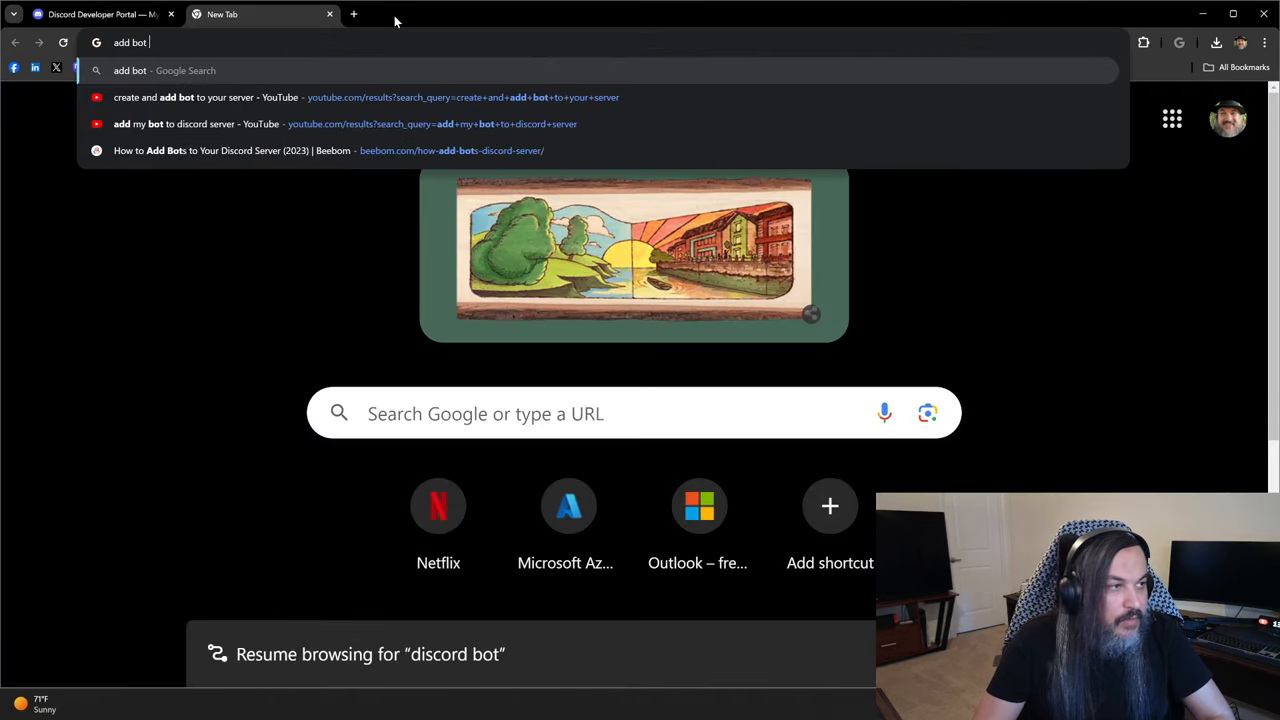
- Search Google for "add my discord bot to channel" and scroll through the results
{"action": "type", "text": "add my discor"}
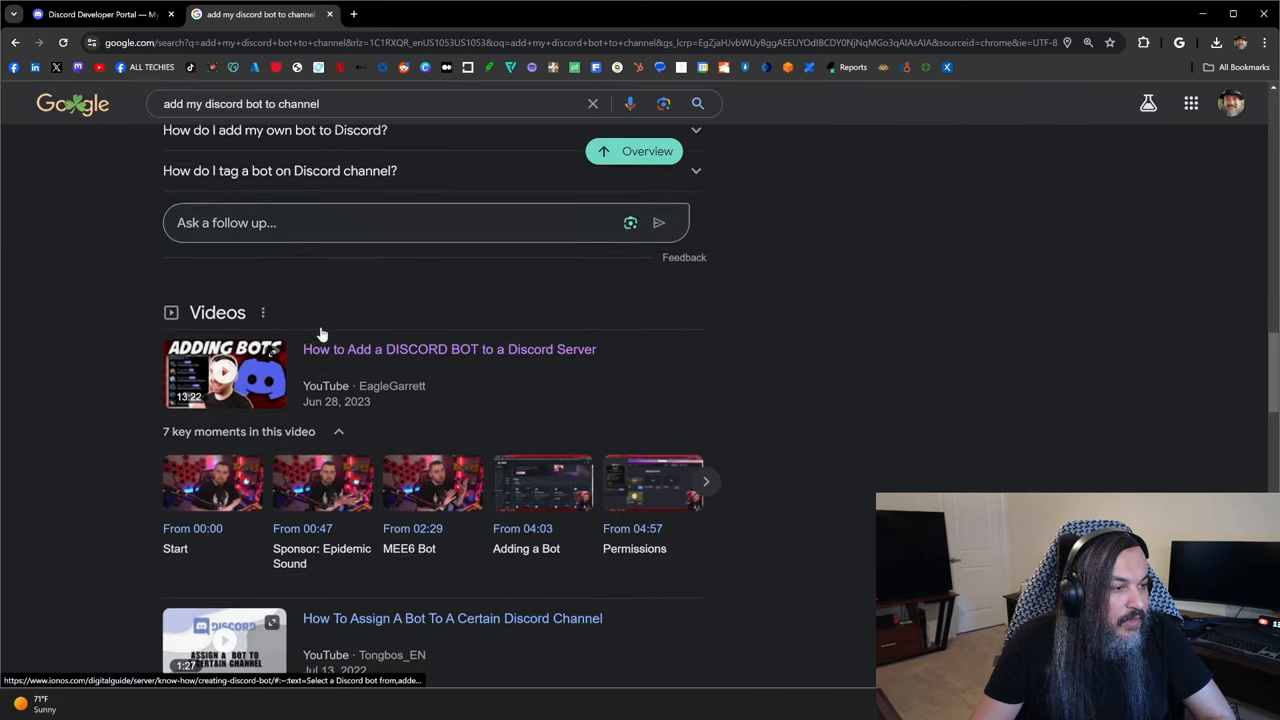
{"action": "scroll", "scroll_direction": "down", "scroll_amount": 3}
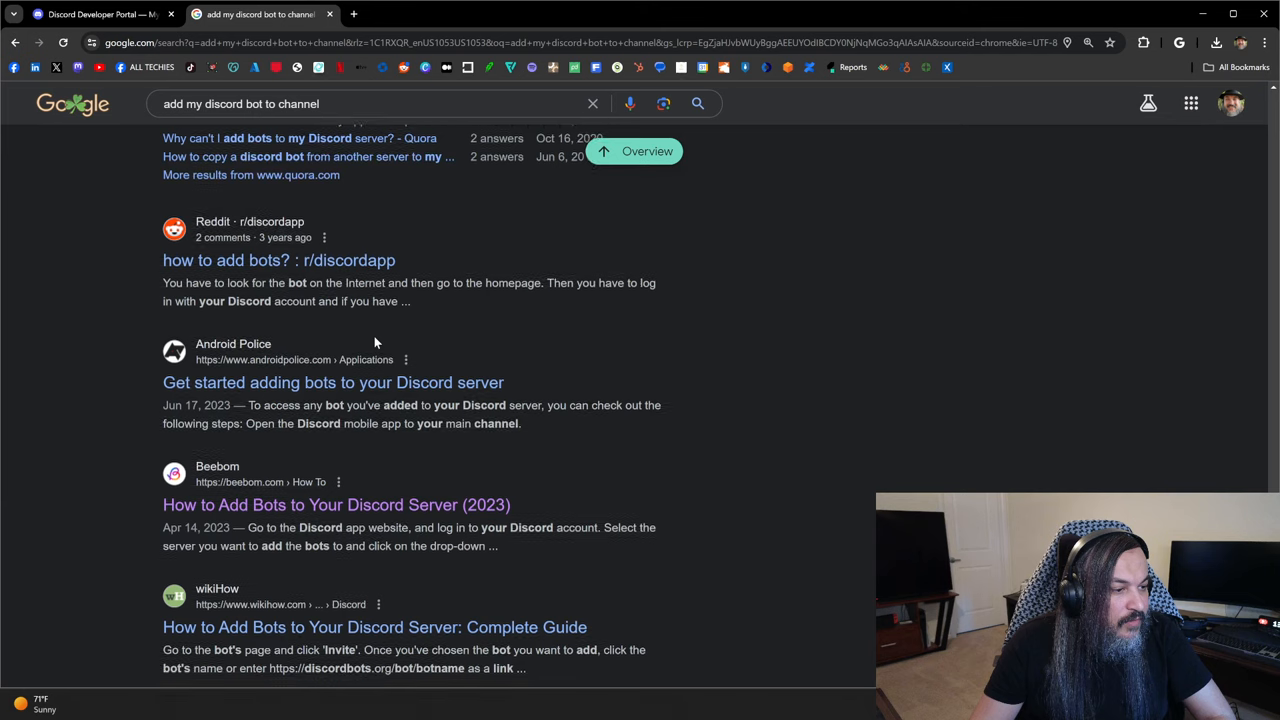
{"action": "scroll", "scroll_direction": "down", "scroll_amount": 3}
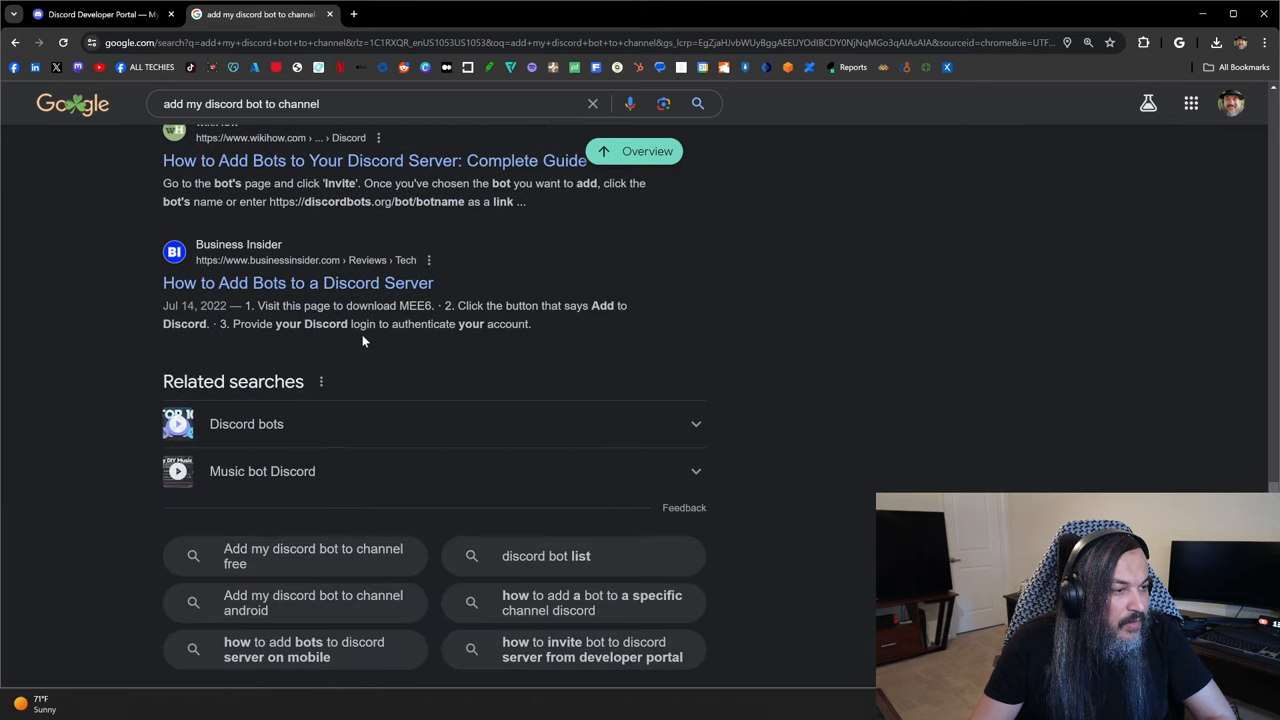
{"action": "scroll", "scroll_direction": "down", "scroll_amount": 3}
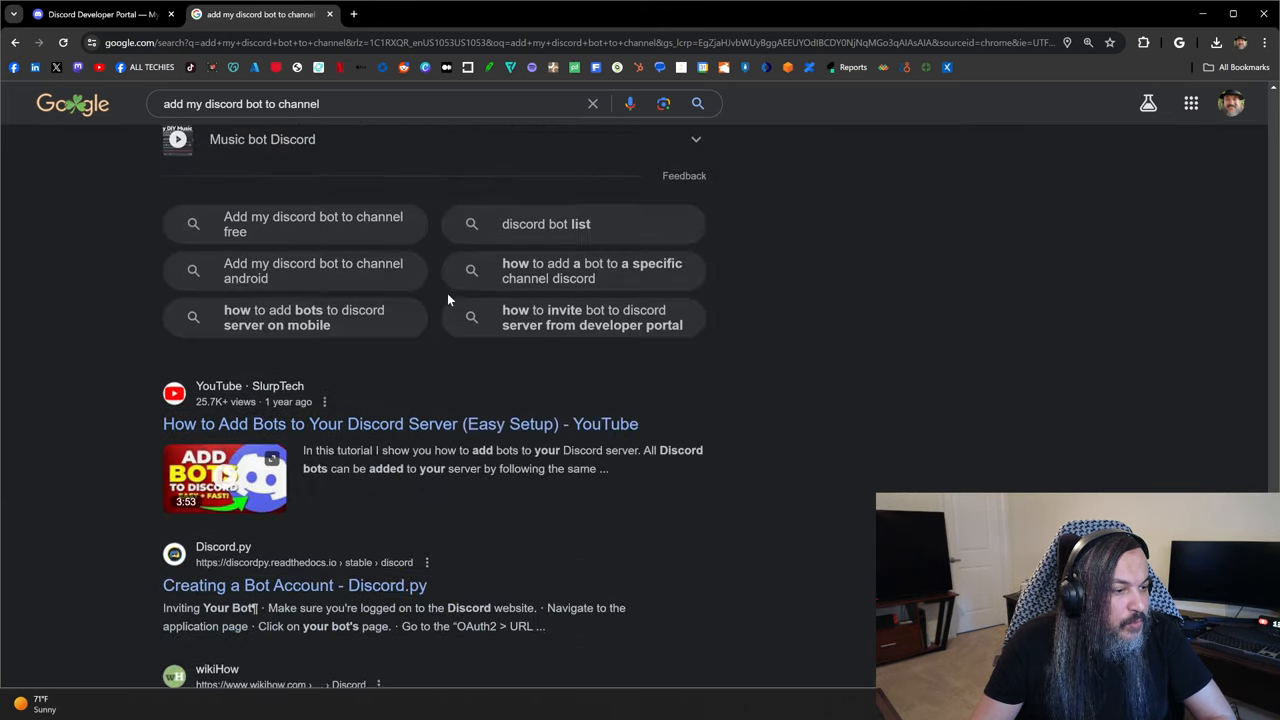
{"action": "scroll", "scroll_direction": "down", "scroll_amount": 3}
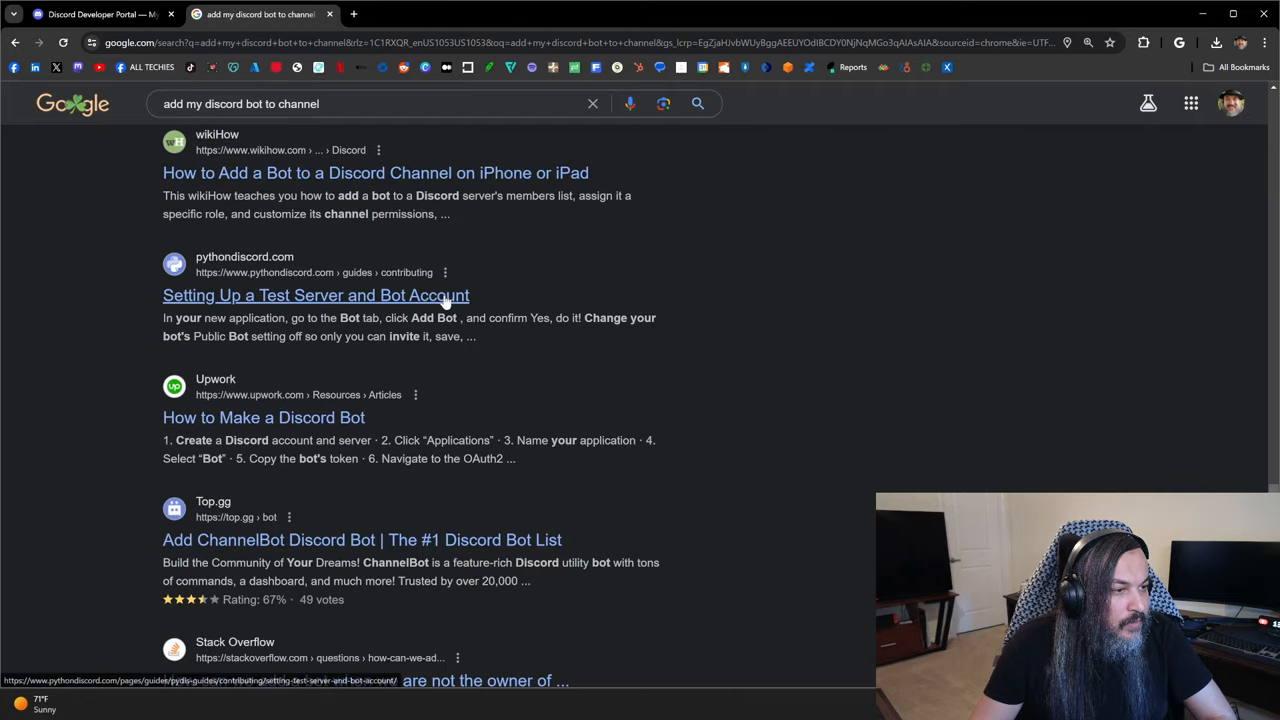
{"action": "scroll", "scroll_direction": "down", "scroll_amount": 3}
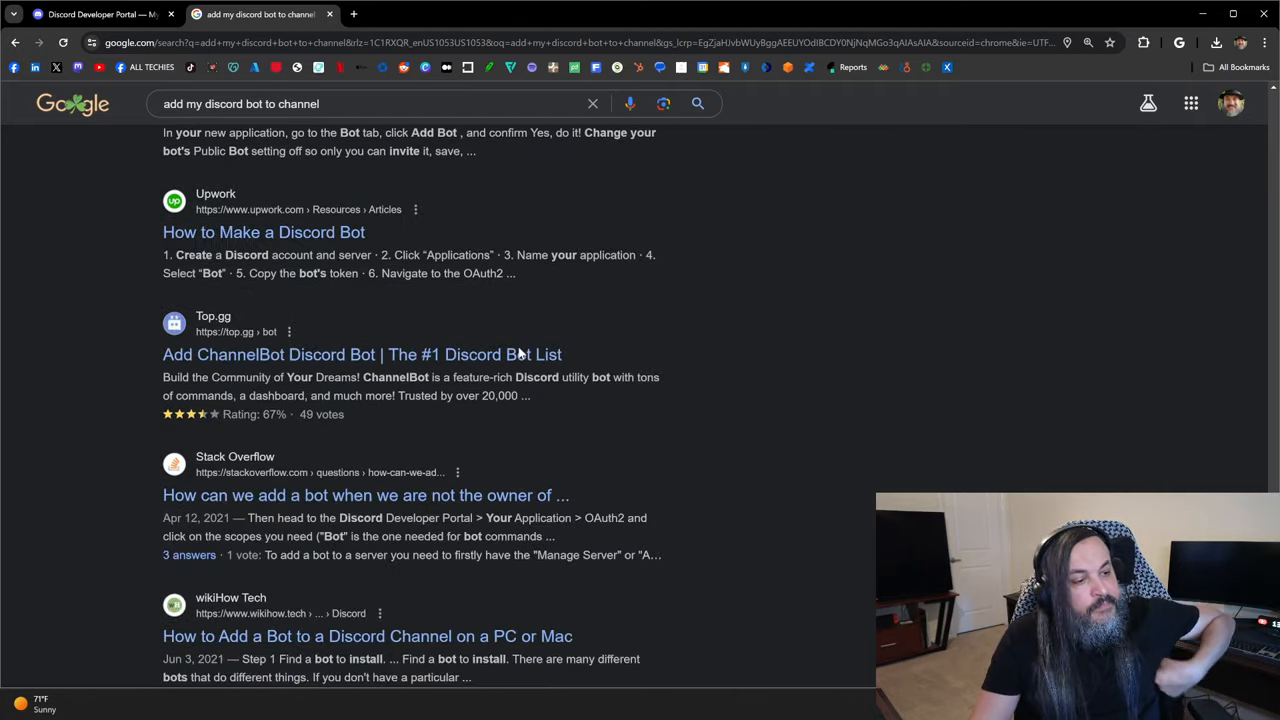
{"action": "scroll", "scroll_direction": "down", "scroll_amount": 3}
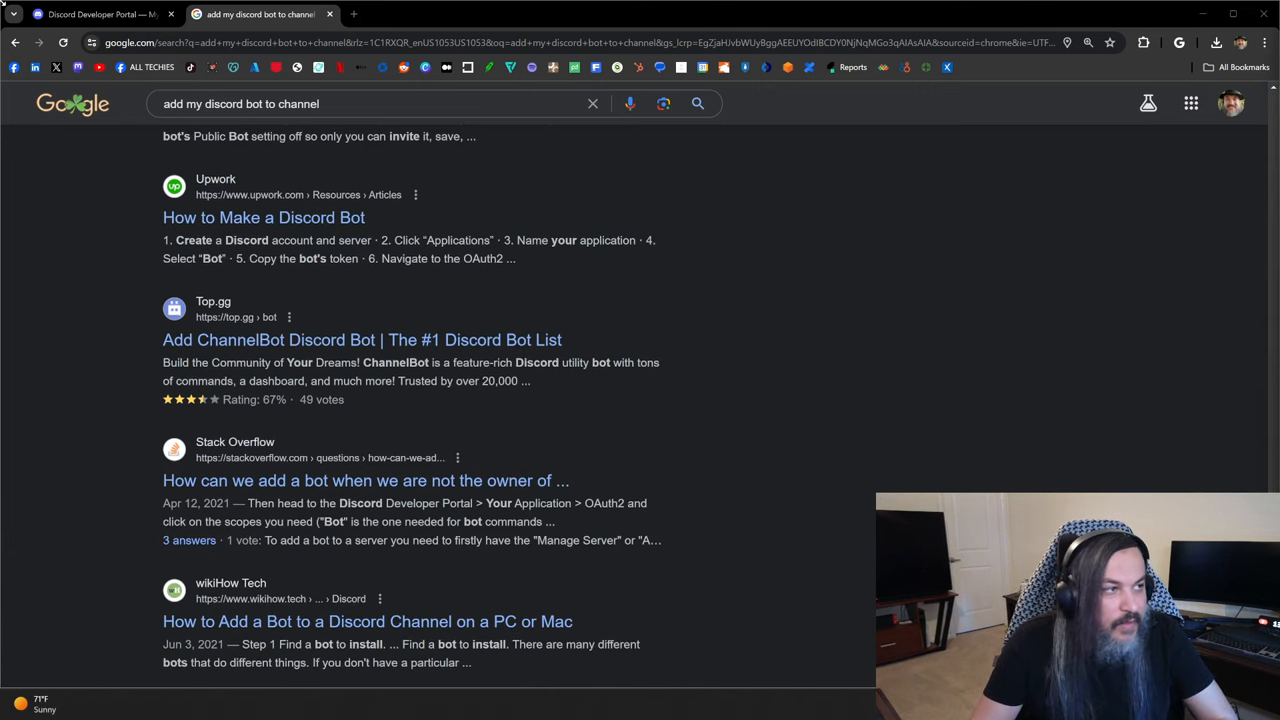
- Return to the Developer Portal and open the YT-DEMO-BOT application's General Information page
{"action": "left_click", "coordinate": [96, 14]}
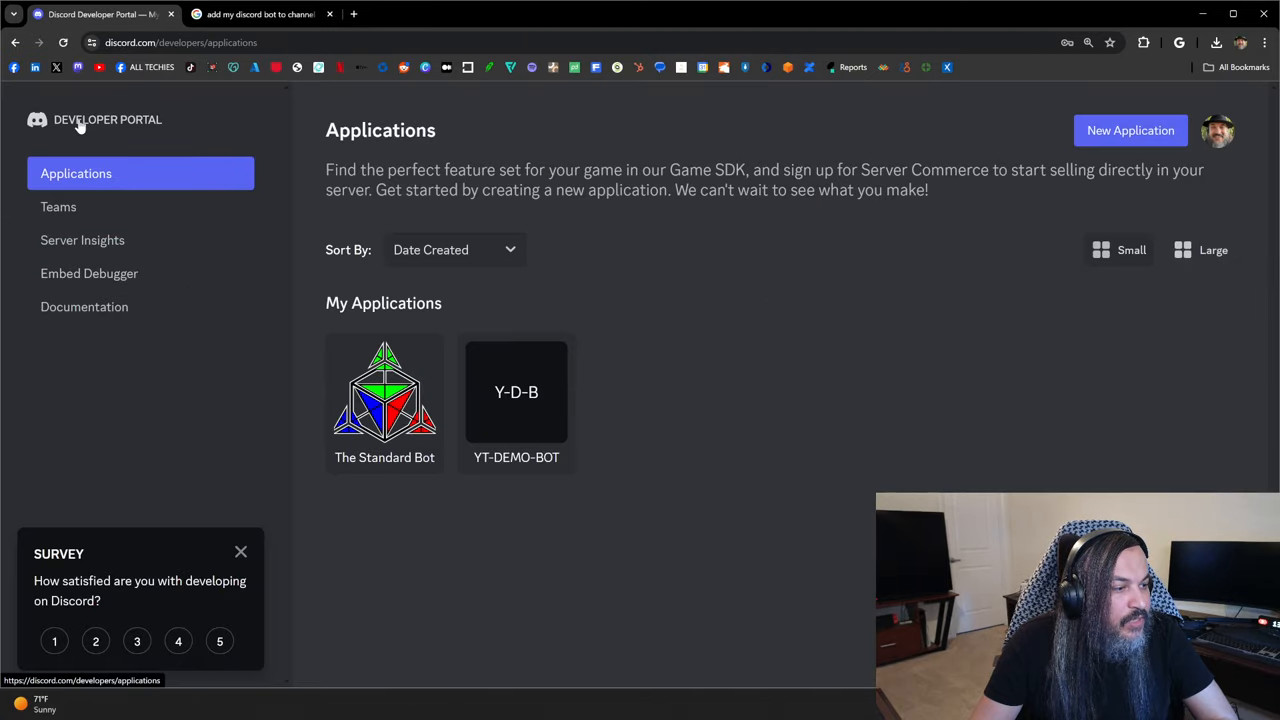
{"action": "mouse_move", "coordinate": [58, 206]}
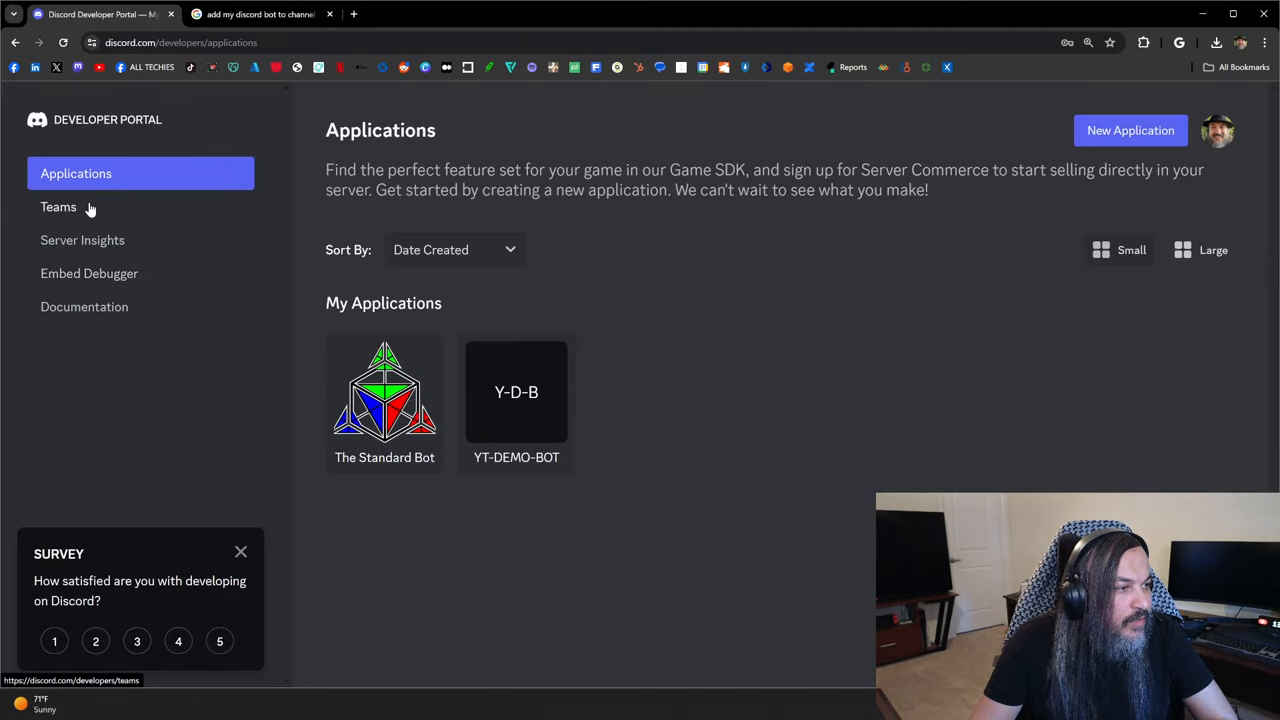
{"action": "mouse_move", "coordinate": [184, 198]}
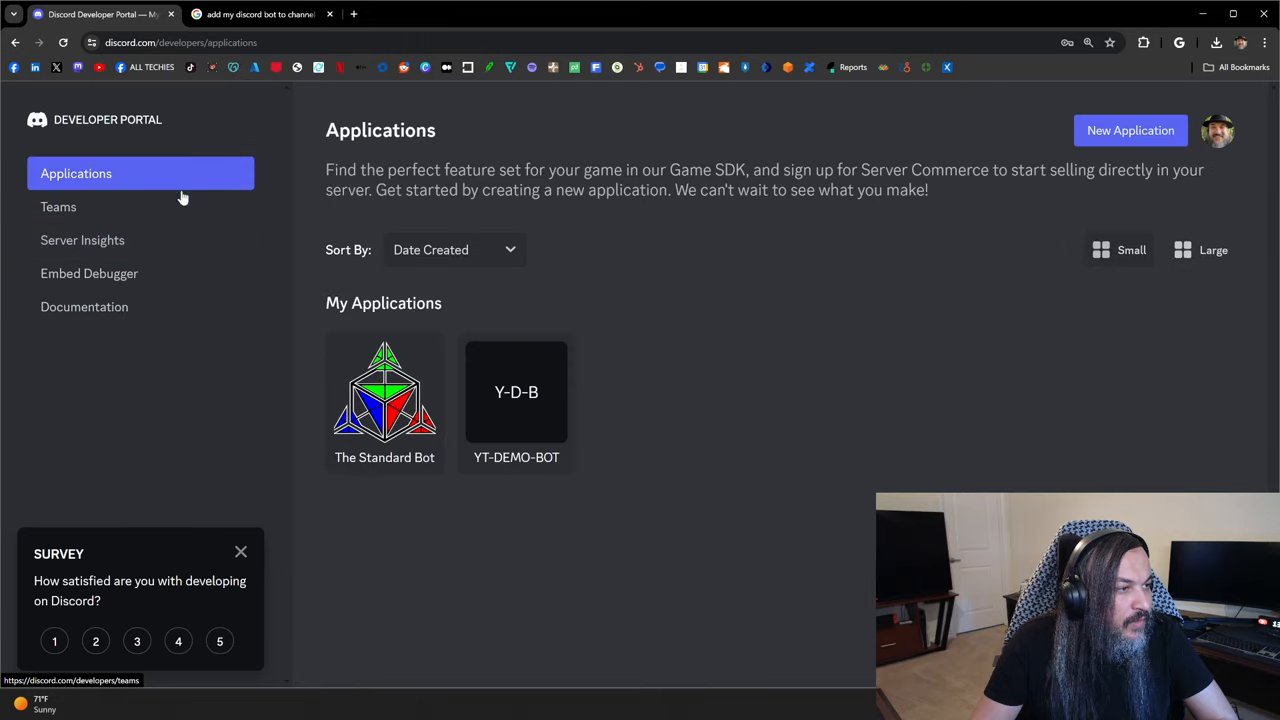
{"action": "mouse_move", "coordinate": [516, 400]}
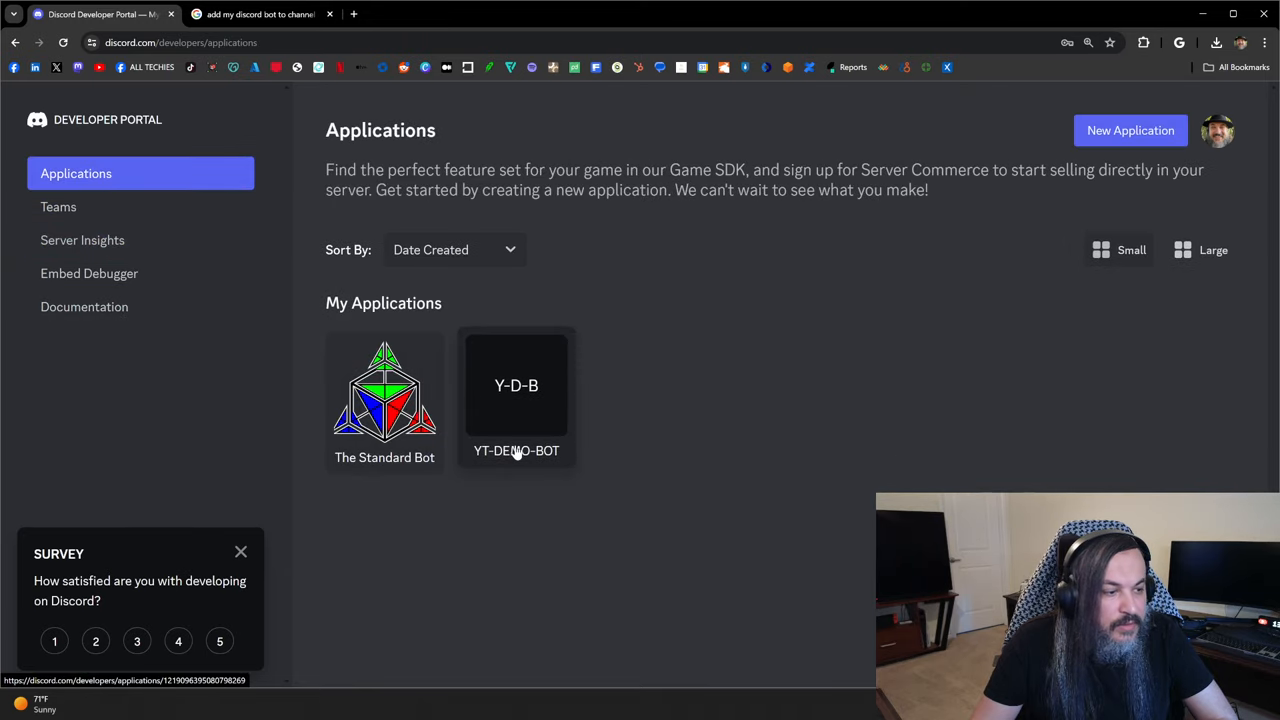
{"action": "left_click", "coordinate": [516, 390]}
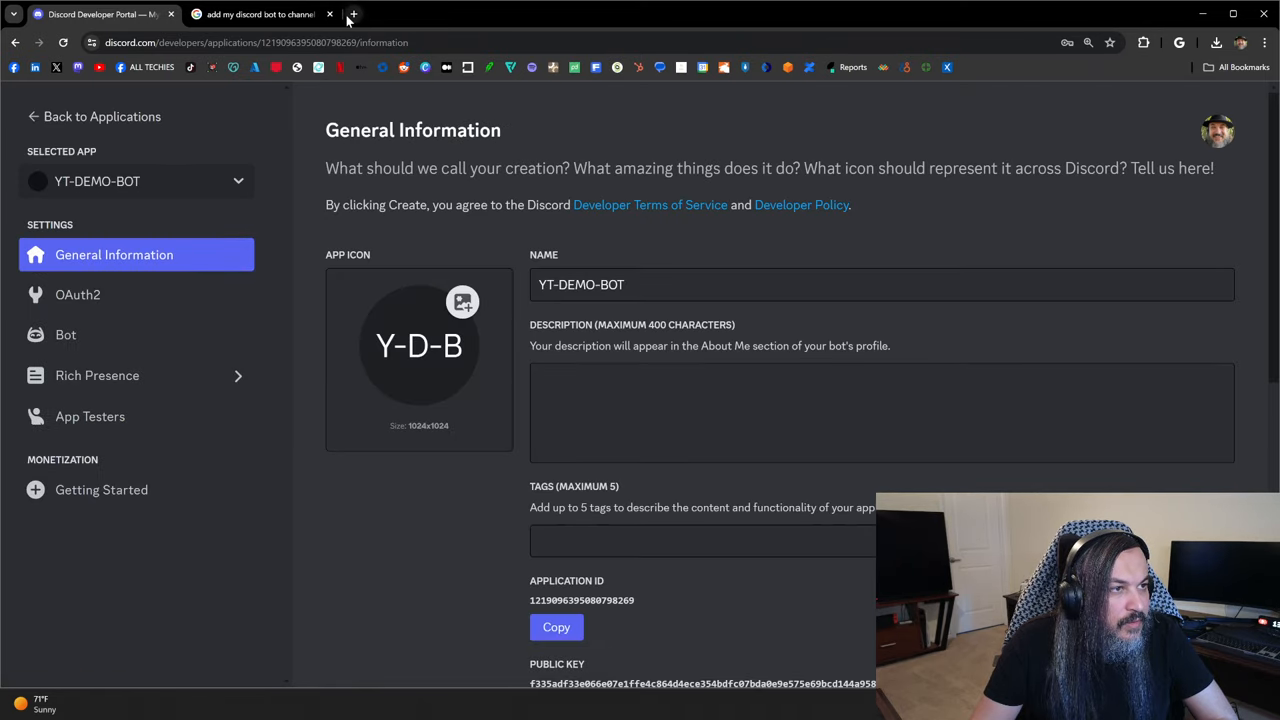
{"action": "left_click", "coordinate": [260, 14]}
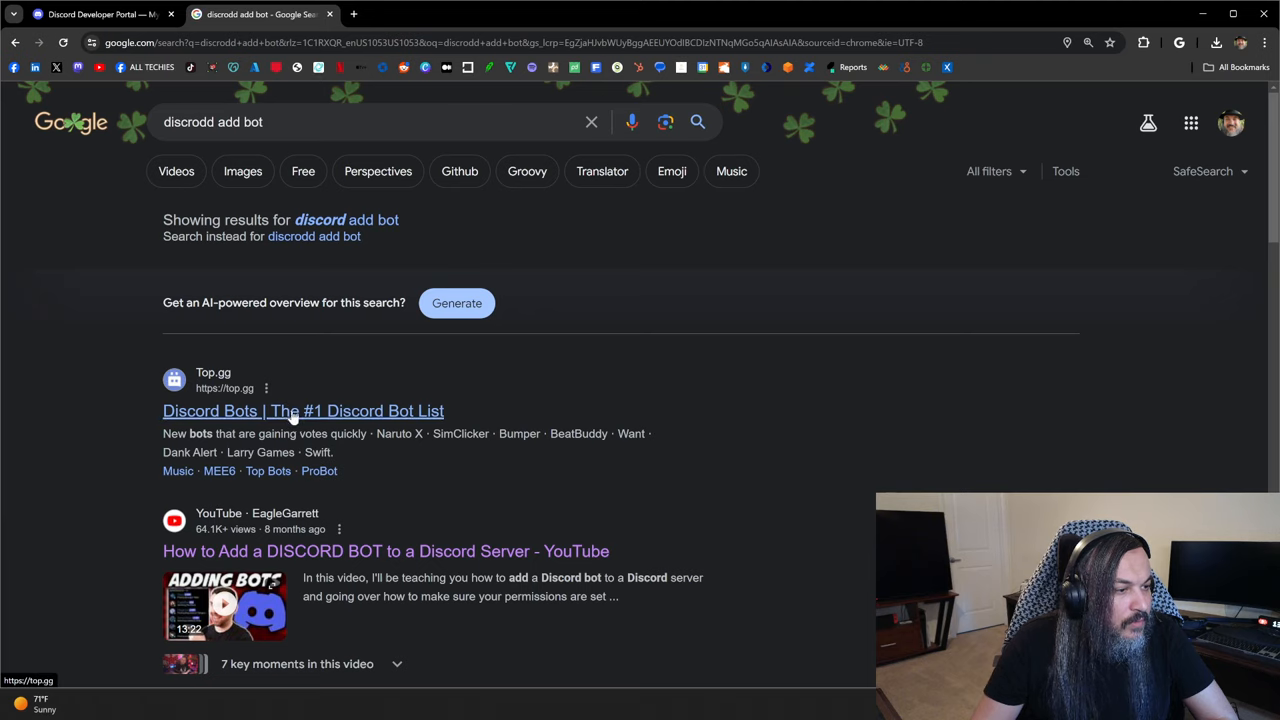
- Open the Top.gg Discord bot list result and scroll through it
{"action": "left_click", "coordinate": [302, 410]}
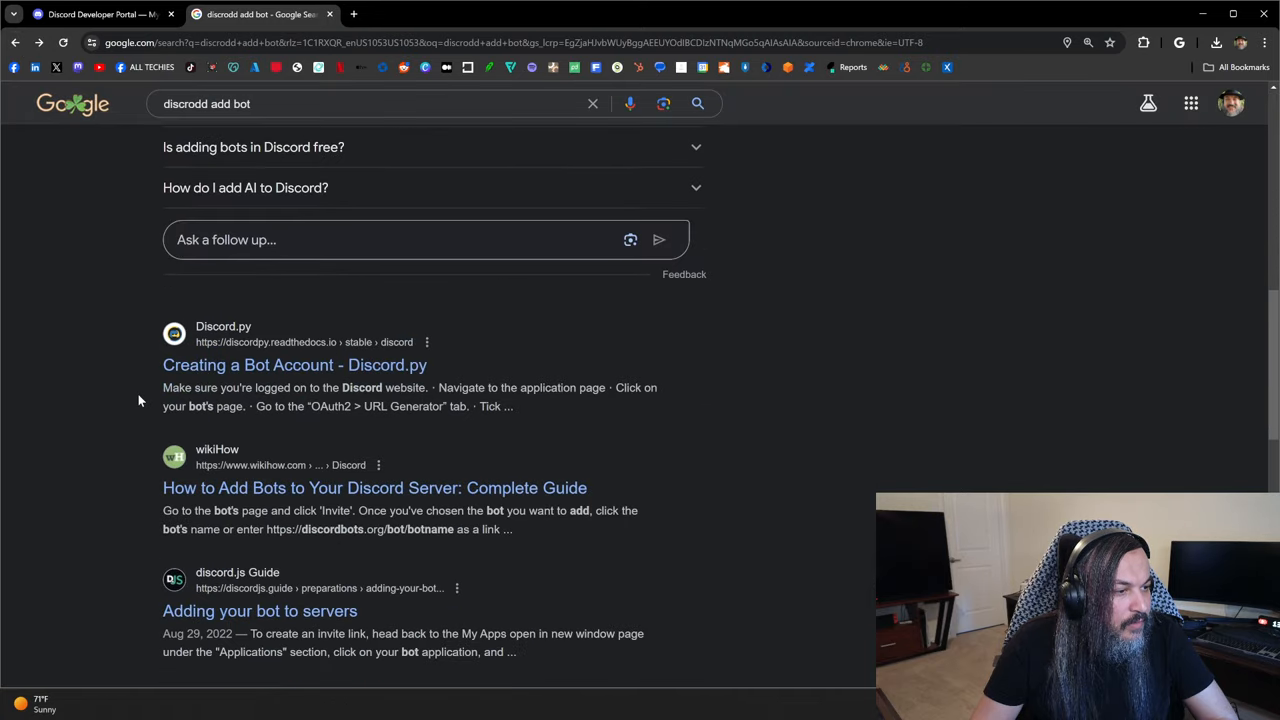
{"action": "scroll", "scroll_direction": "down", "scroll_amount": 3}
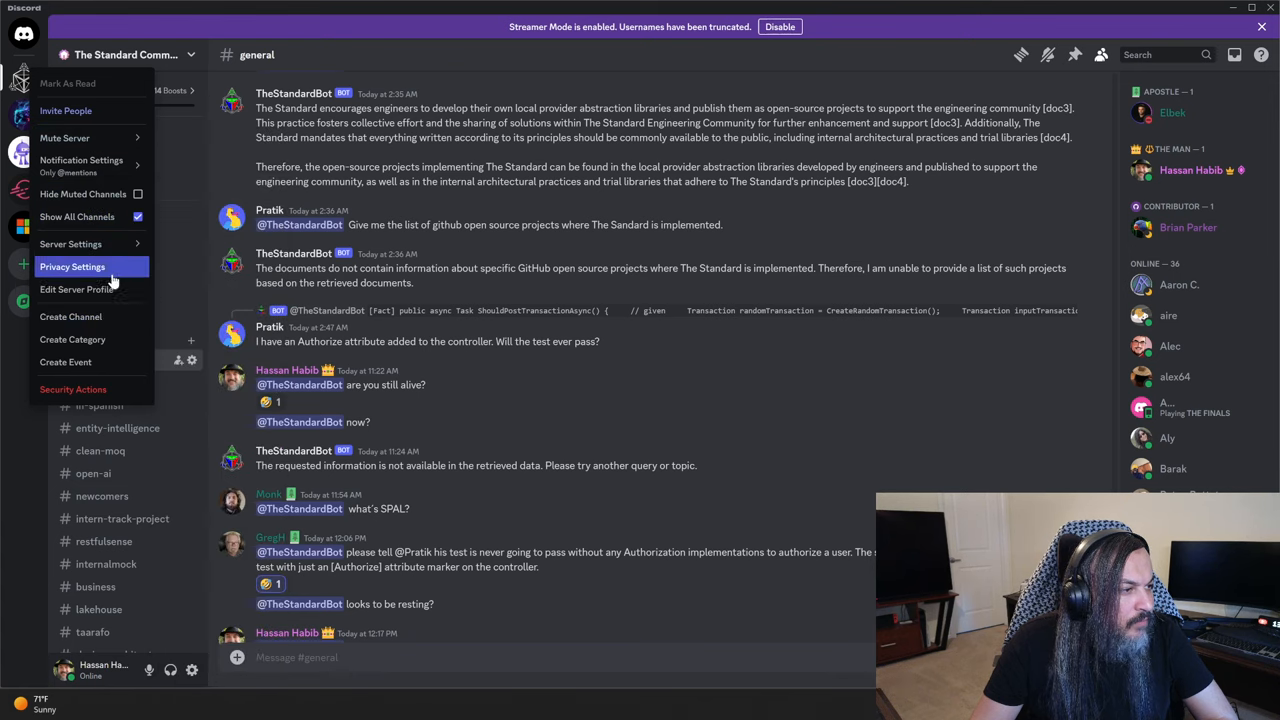
- Open The Standard Community's Server Settings and view its Integrations page
{"action": "left_click", "coordinate": [70, 244]}
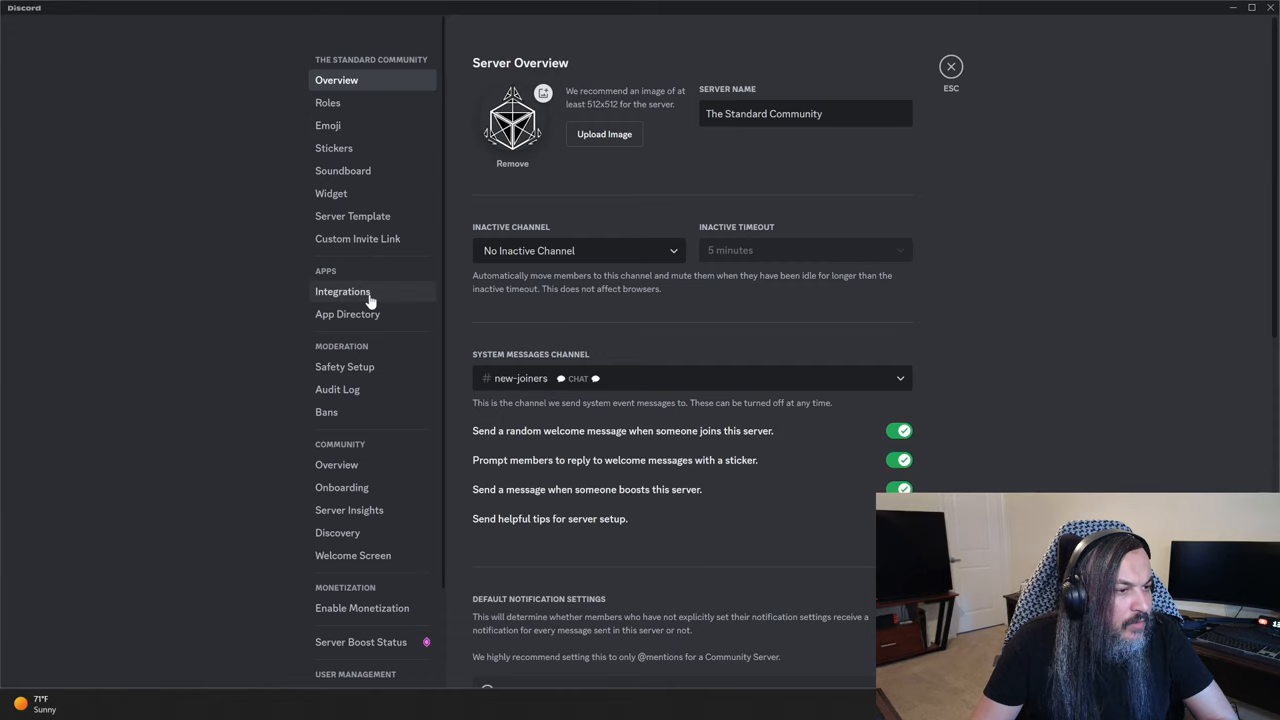
{"action": "left_click", "coordinate": [342, 292]}
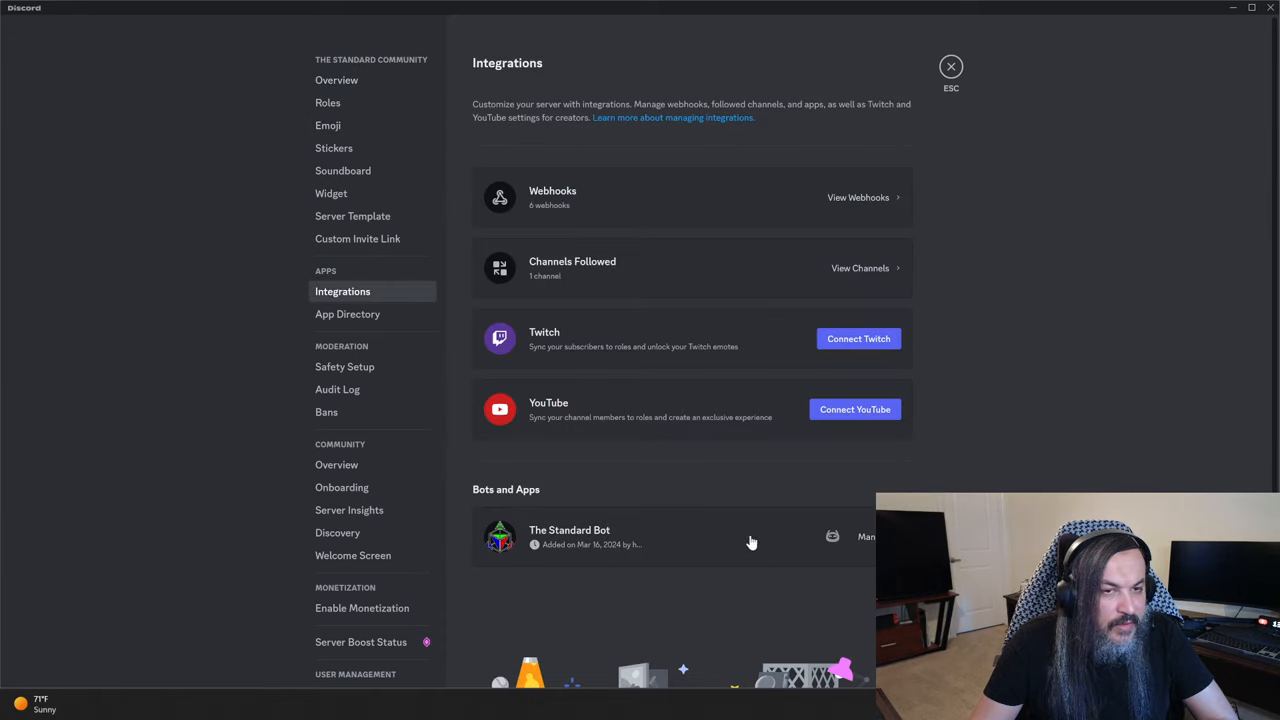
{"action": "scroll", "scroll_direction": "down", "scroll_amount": 3}
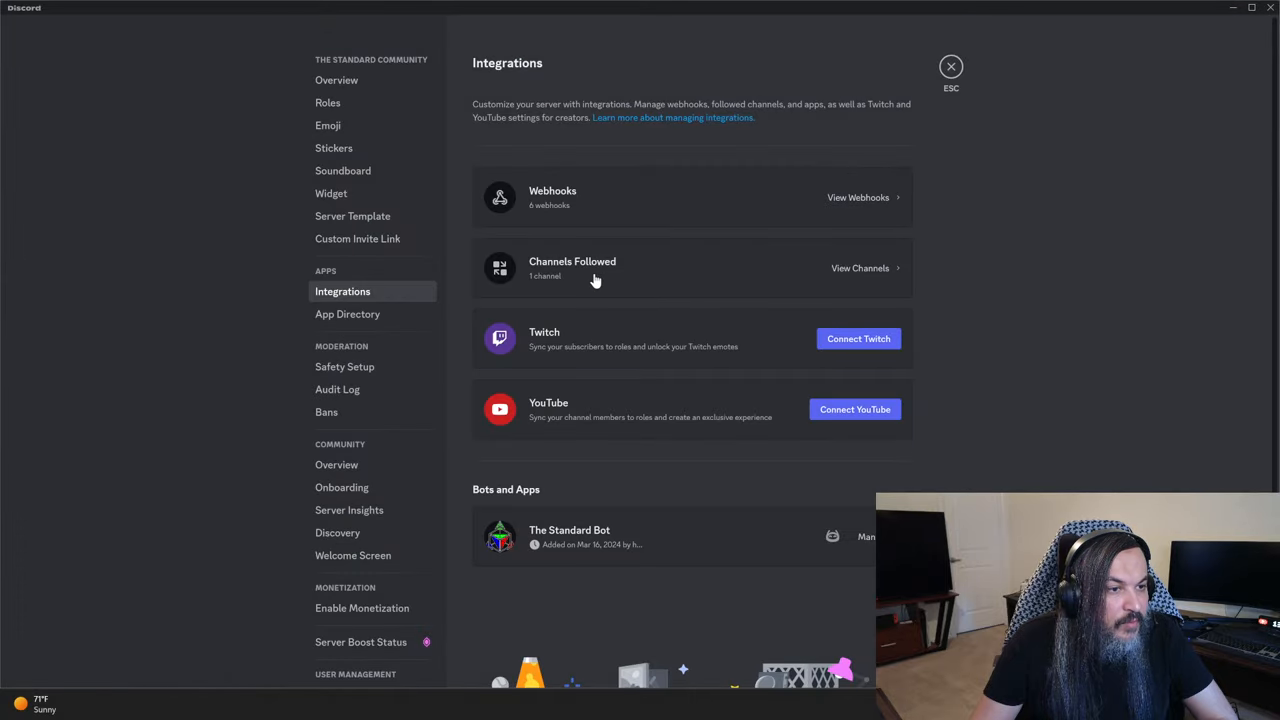
{"action": "mouse_move", "coordinate": [688, 108]}
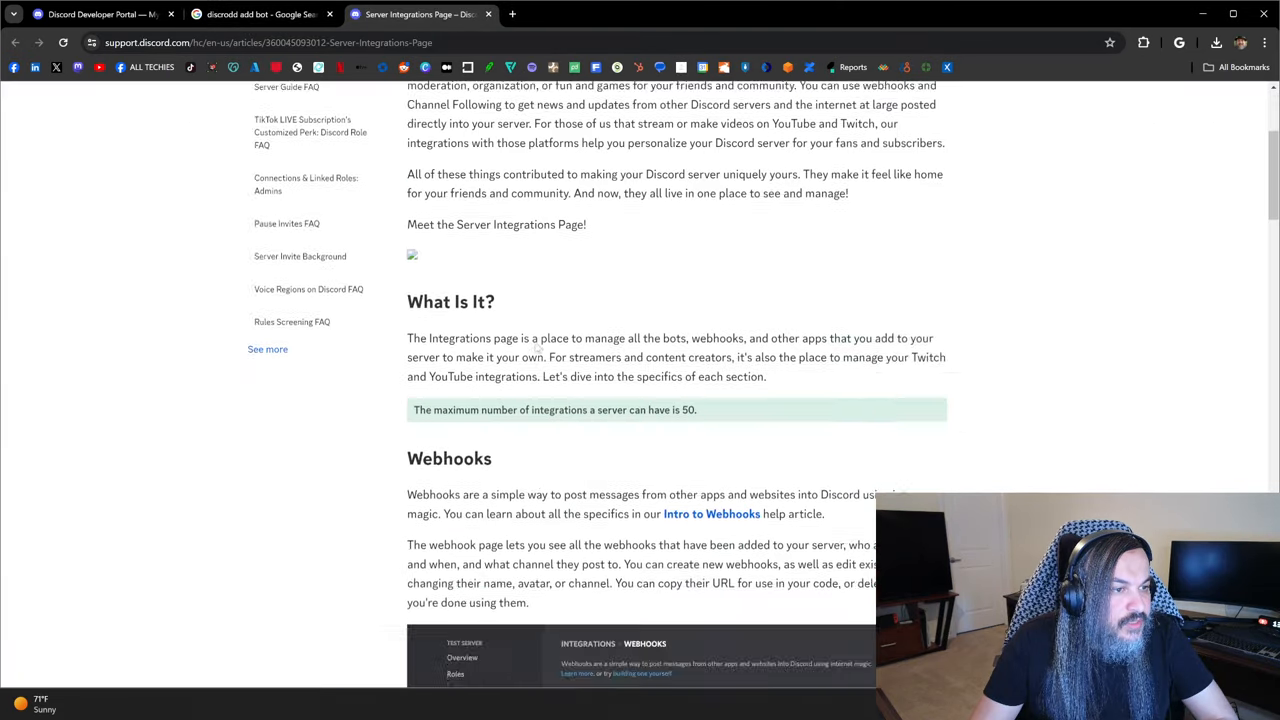
- Skim the Server Integrations Page help article and return to YT-DEMO-BOT in the Developer Portal
{"action": "scroll", "scroll_direction": "down", "scroll_amount": 3}
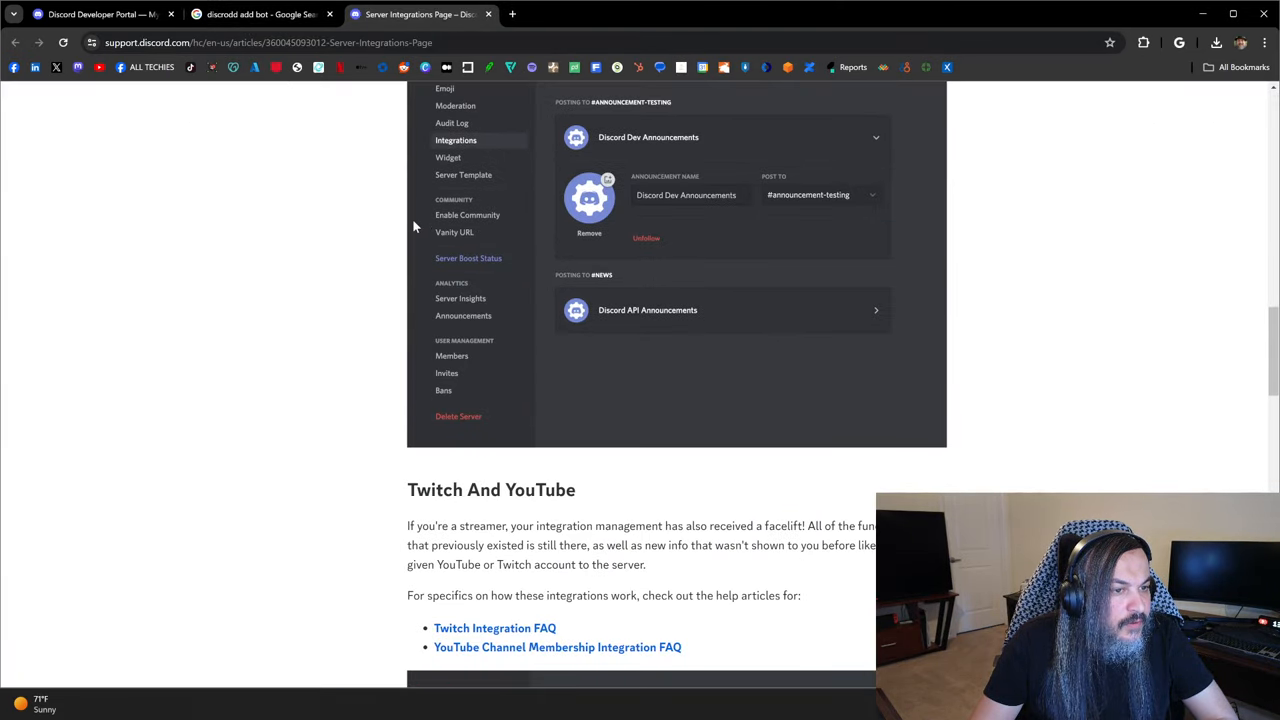
{"action": "scroll", "scroll_direction": "down", "scroll_amount": 3}
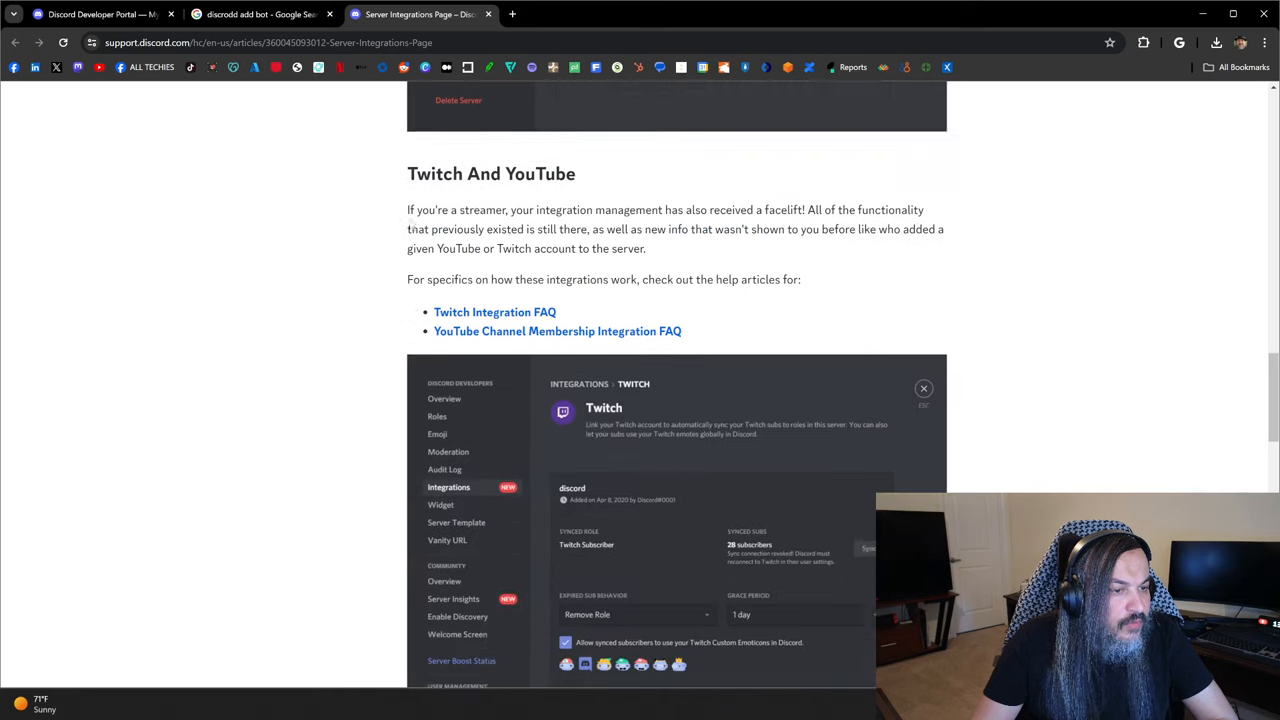
{"action": "left_click", "coordinate": [260, 14]}
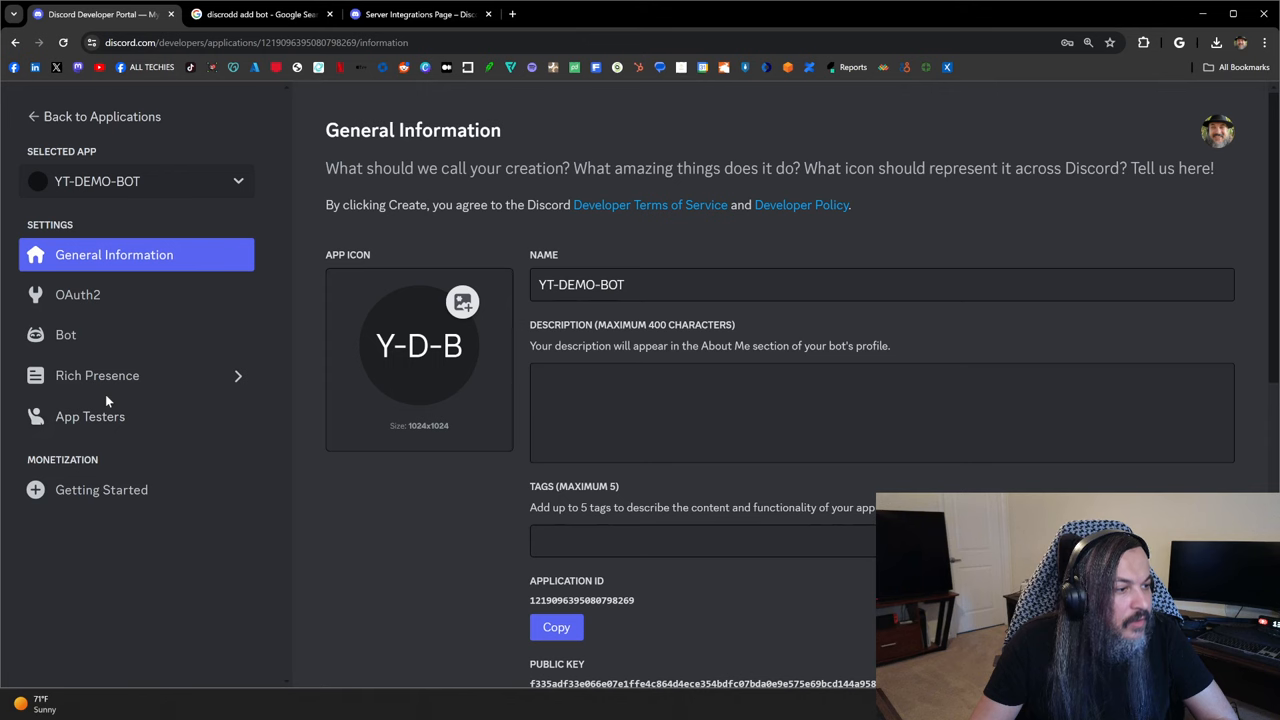
- Browse the Bot settings and generate the invite link in the OAuth2 URL Generator
{"action": "left_click", "coordinate": [66, 334]}
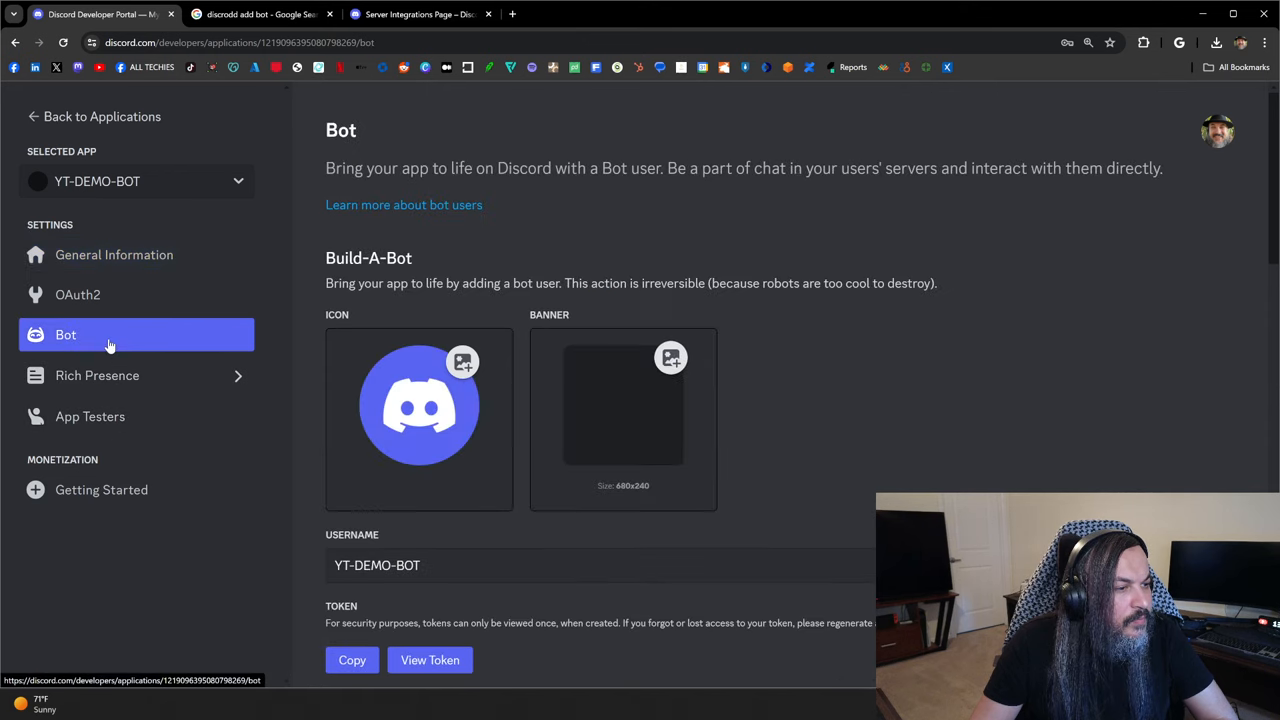
{"action": "scroll", "scroll_direction": "down", "scroll_amount": 3}
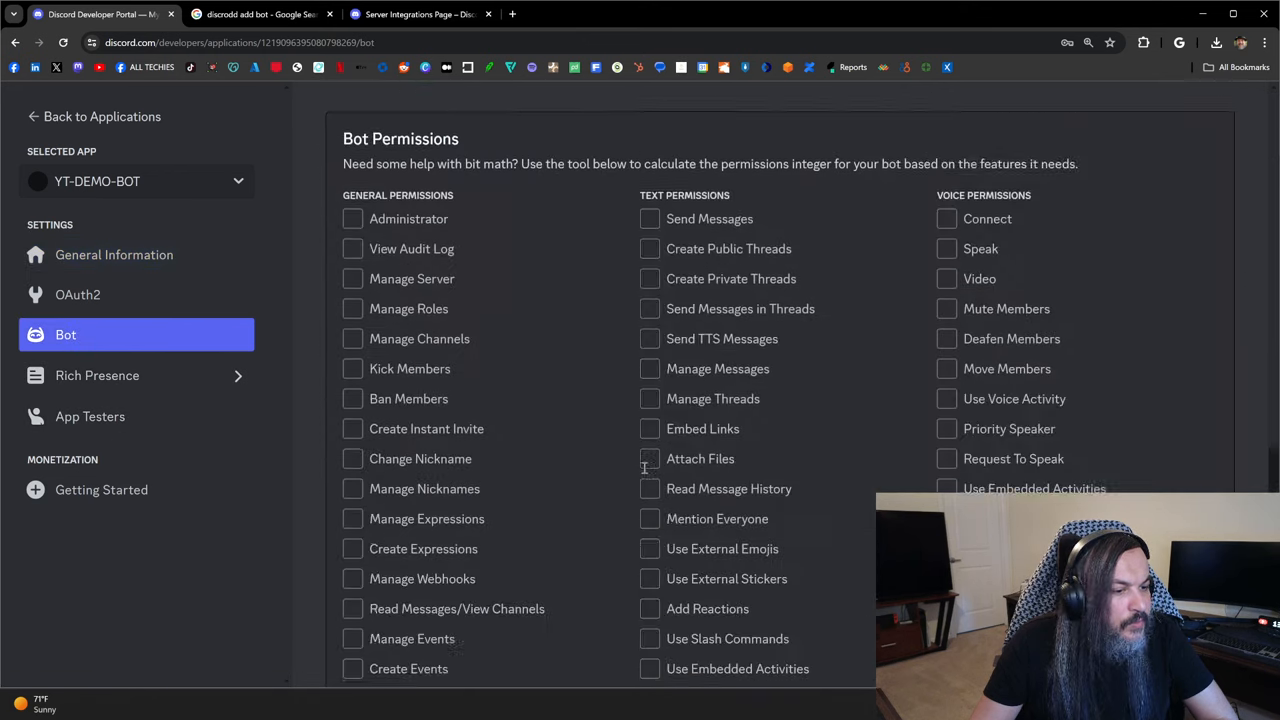
{"action": "left_click", "coordinate": [76, 294]}
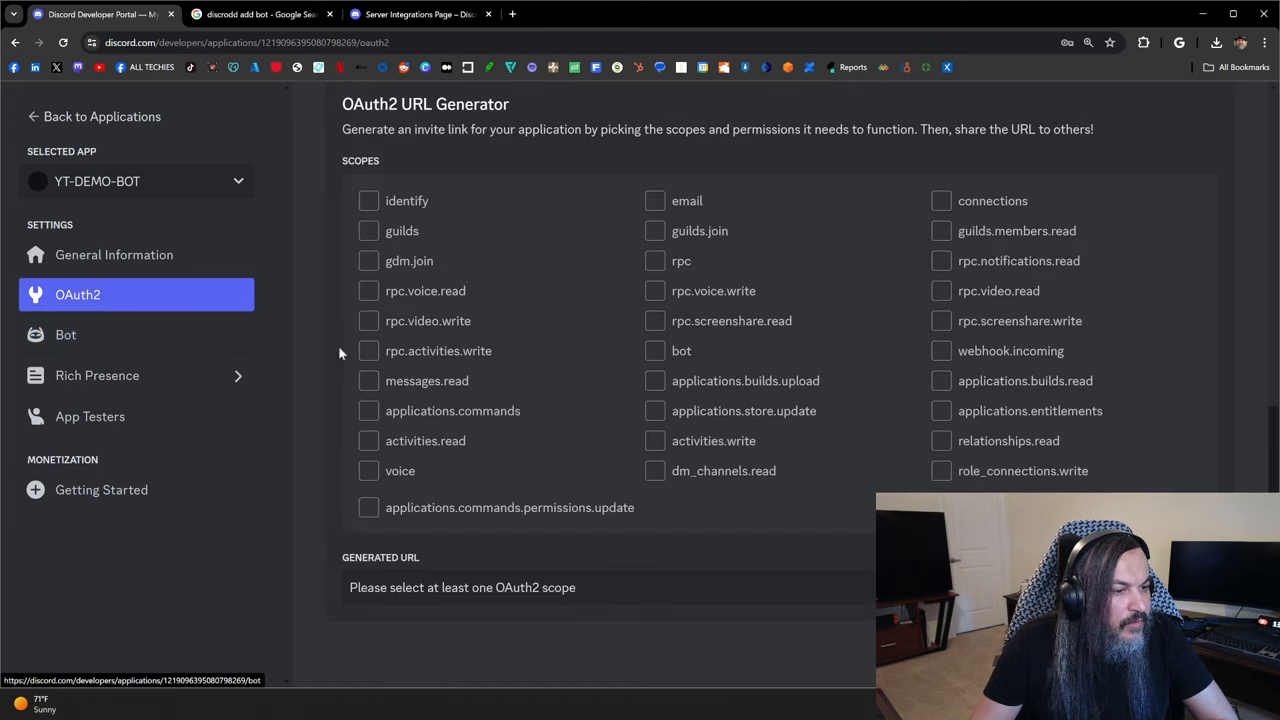
{"action": "scroll", "scroll_direction": "down", "scroll_amount": 3}
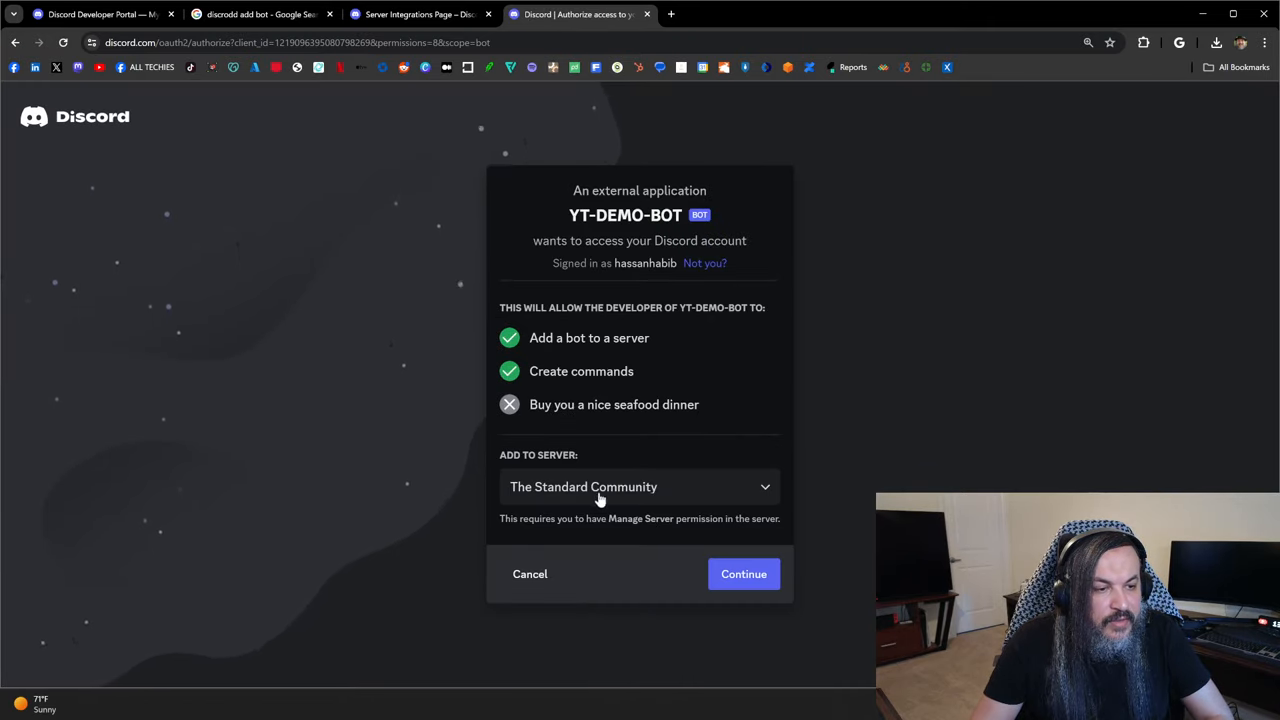
- Authorize YT-DEMO-BOT with Administrator for The Standard Community and go to the server
{"action": "left_click", "coordinate": [744, 572]}
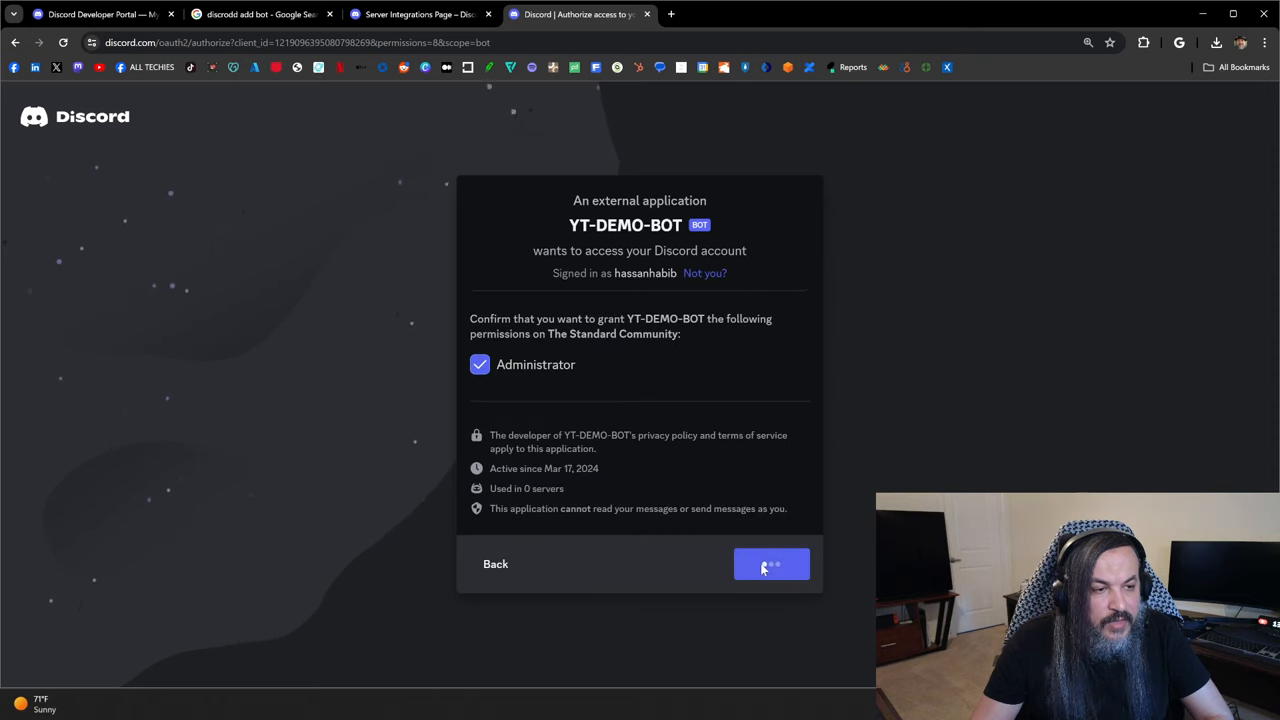
{"action": "left_click", "coordinate": [772, 564]}
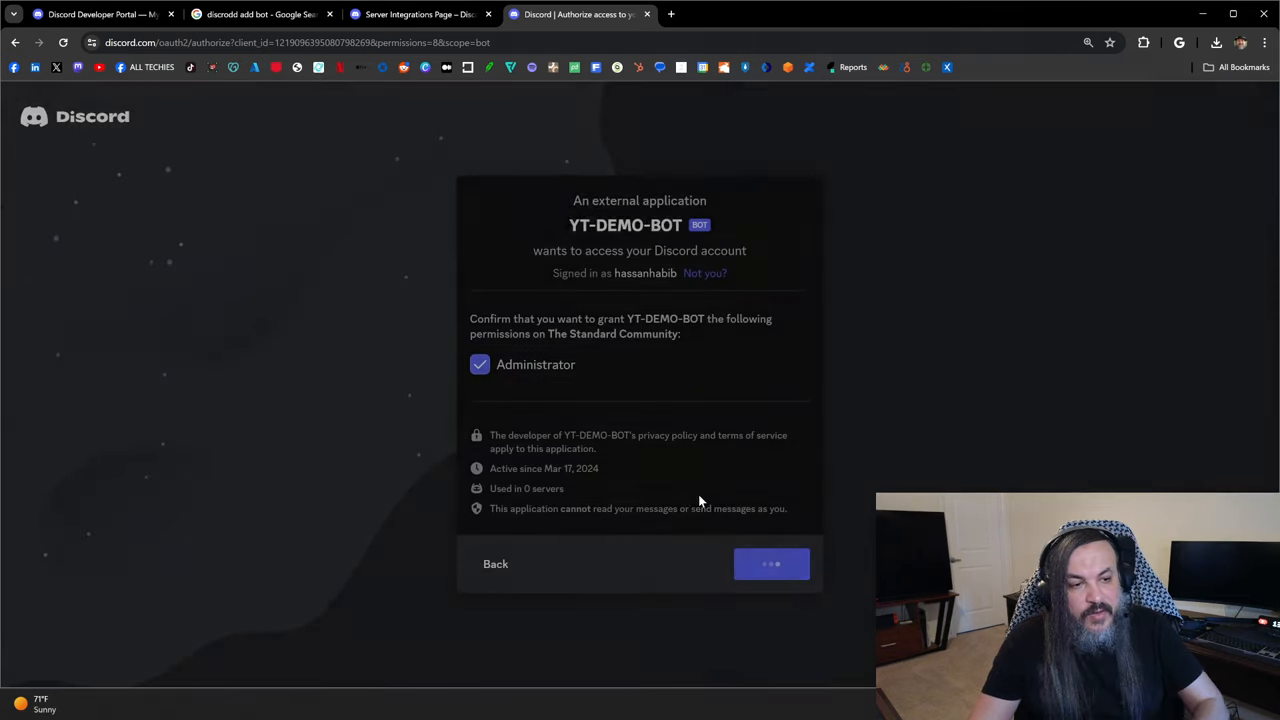
{"action": "left_click", "coordinate": [772, 564]}
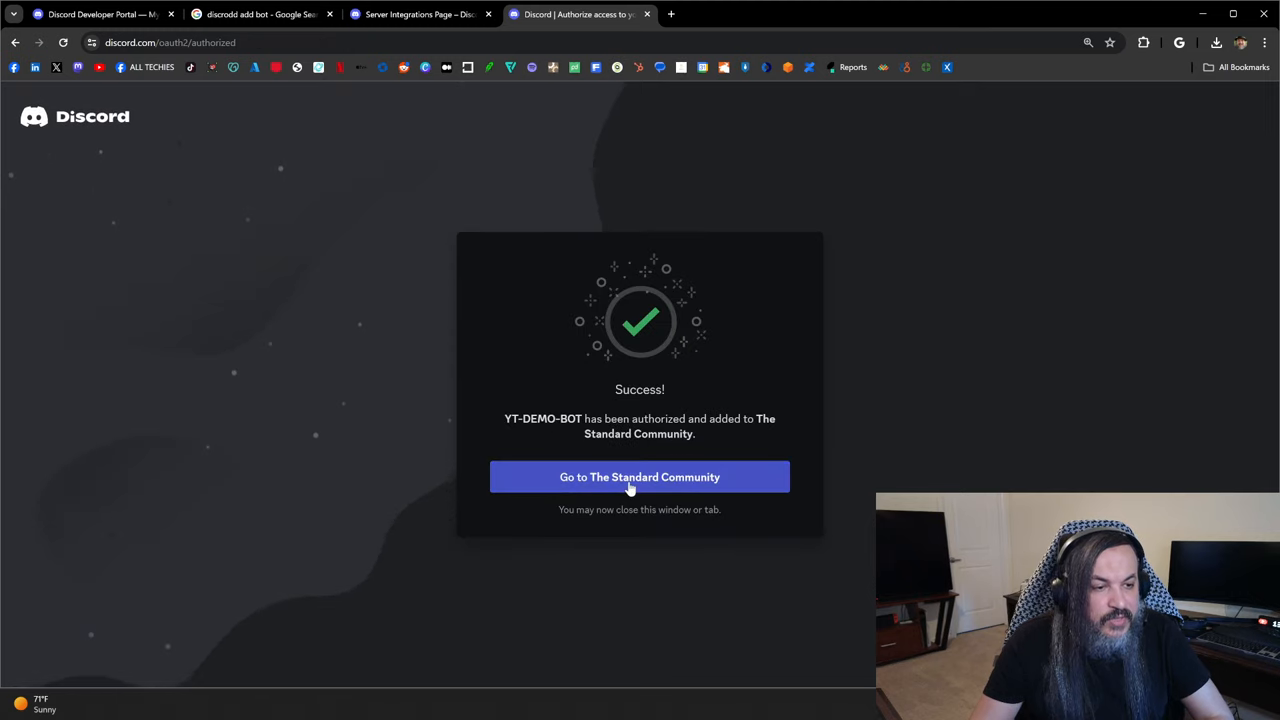
{"action": "left_click", "coordinate": [640, 476]}
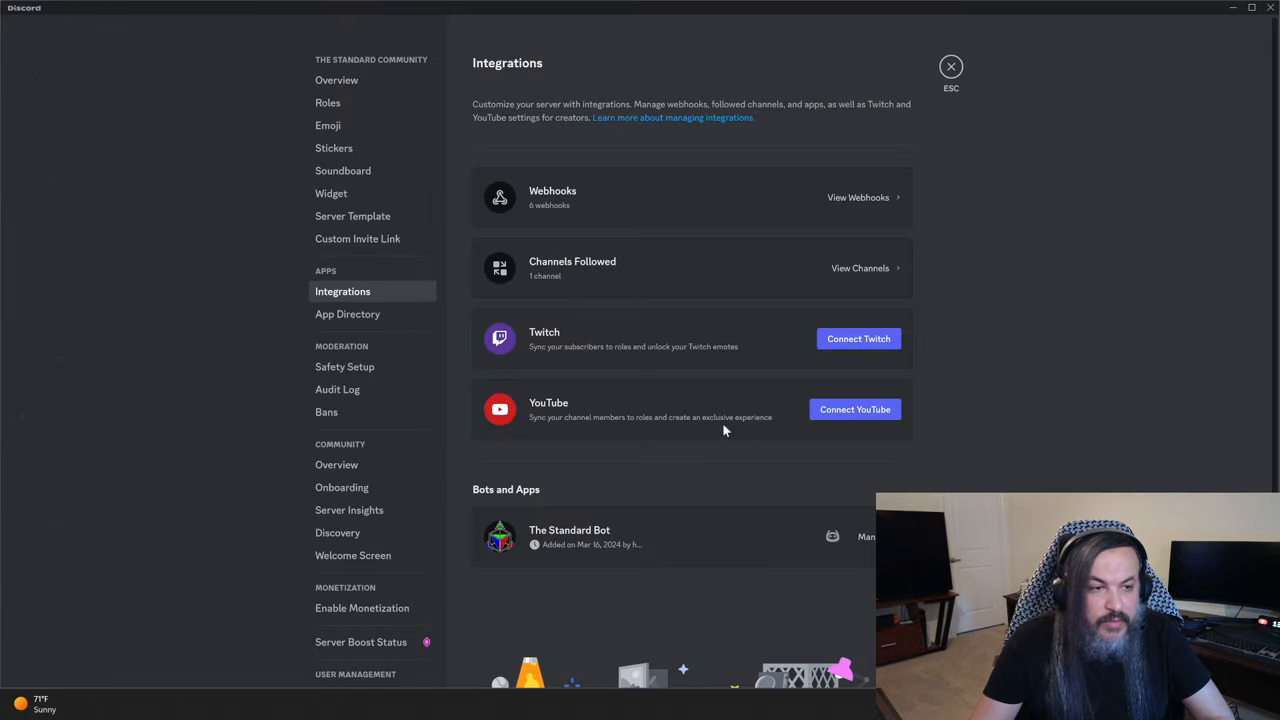
- Leave Server Settings and view the #new-joiners channel announcing YT-DEMO-BOT's arrival
{"action": "left_click", "coordinate": [950, 66]}
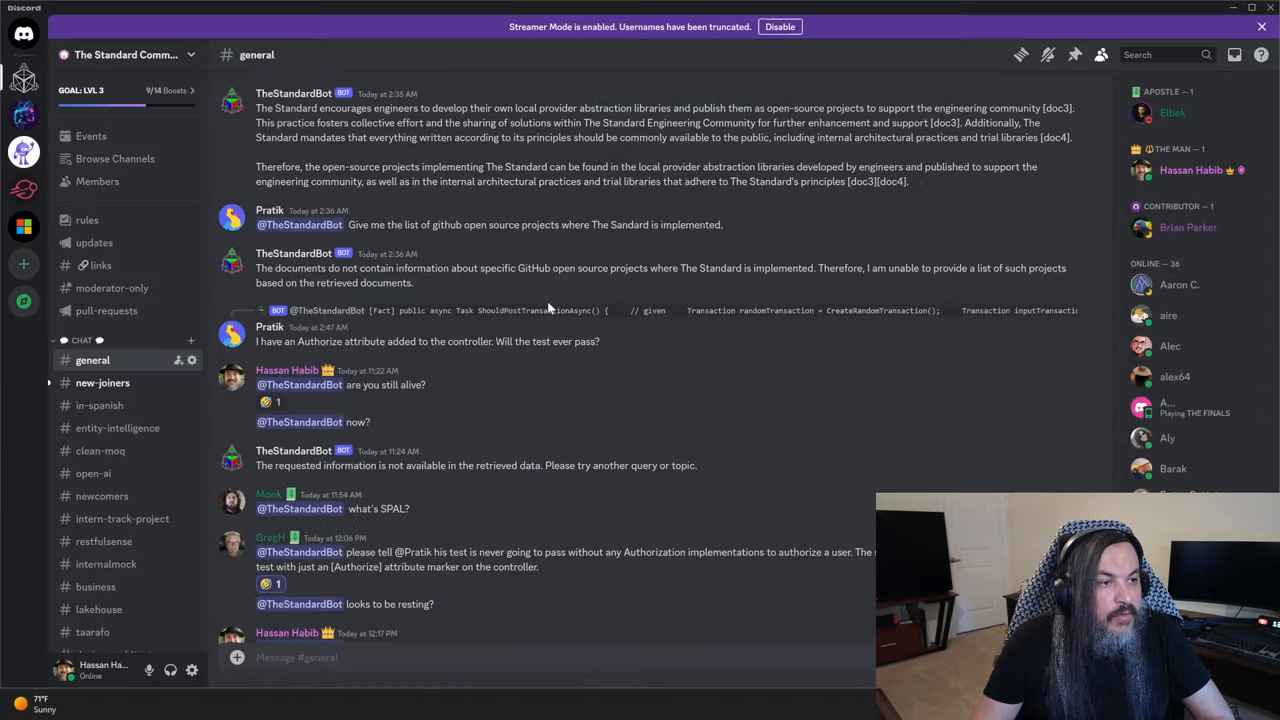
{"action": "left_click", "coordinate": [102, 382]}
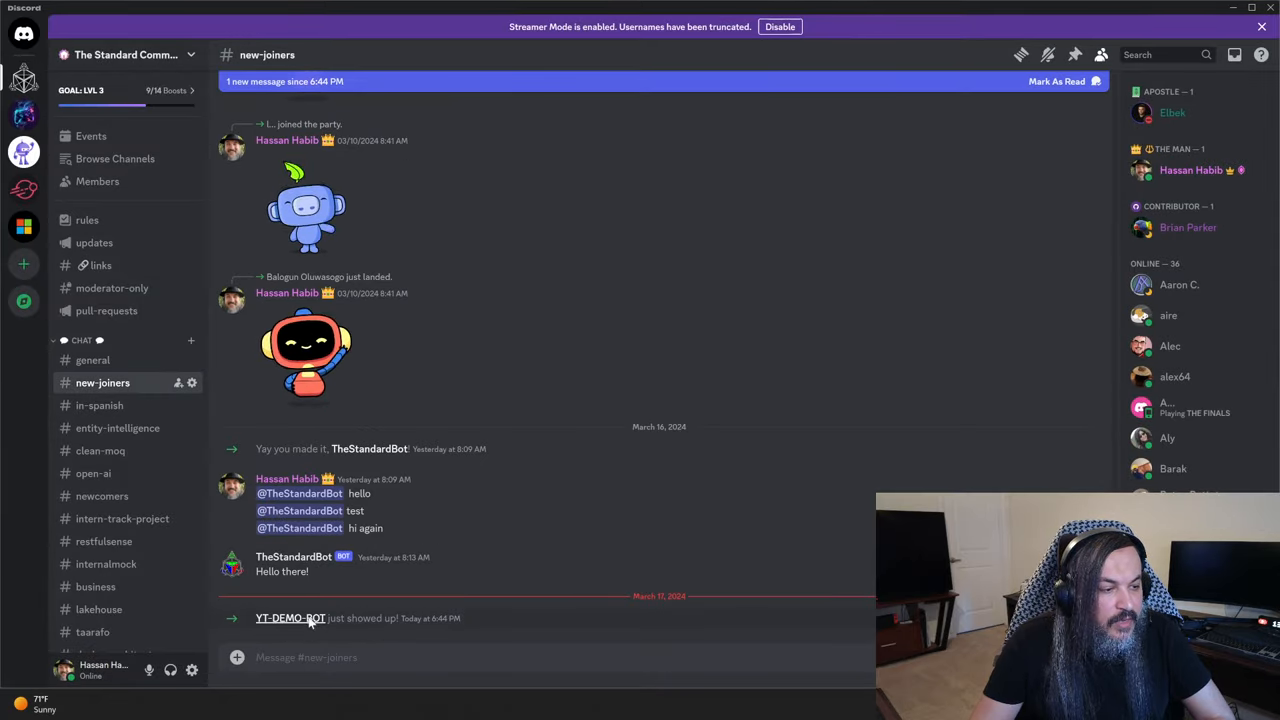
{"action": "mouse_move", "coordinate": [378, 472]}
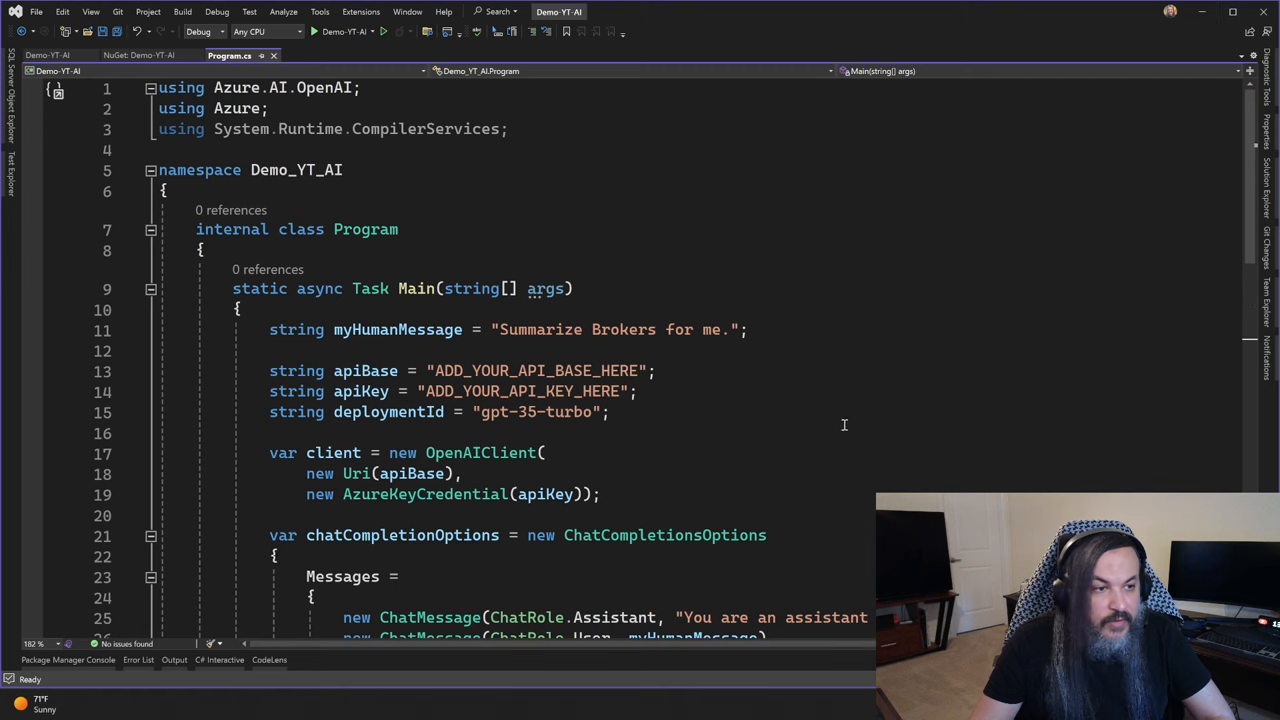
- Scroll through Program.cs in the YT-DEMO-BOT project to review the Discord client code
{"action": "scroll", "scroll_direction": "down", "scroll_amount": 3}
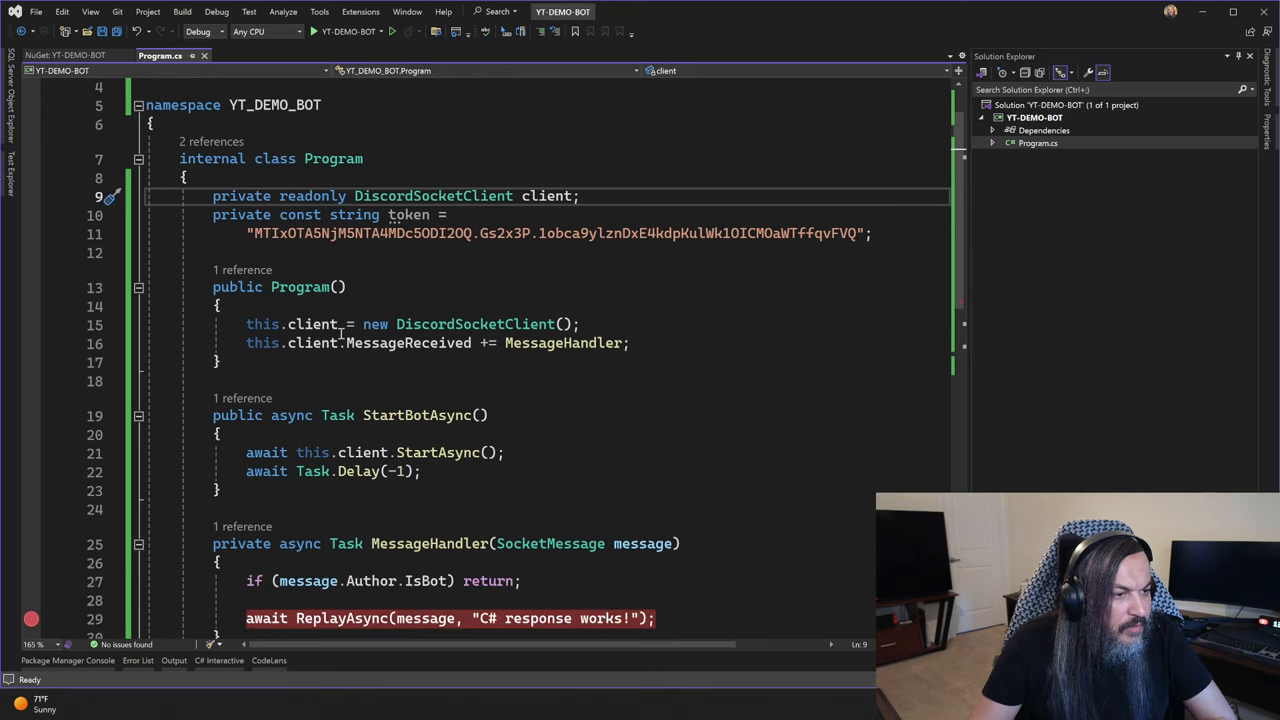
- Review the MessageReceived subscription and StartBotAsync method, adding a breakpoint on the bot-author check
{"action": "double_click", "coordinate": [408, 344]}
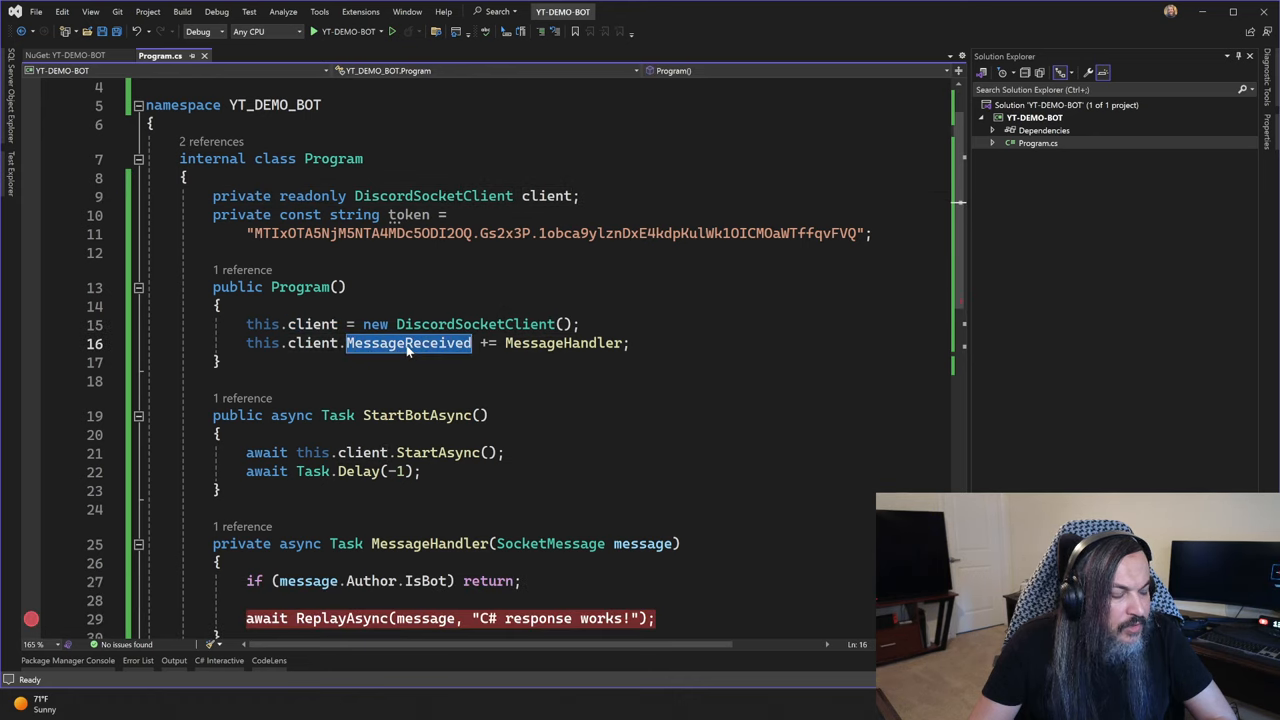
{"action": "scroll", "scroll_direction": "down", "scroll_amount": 3}
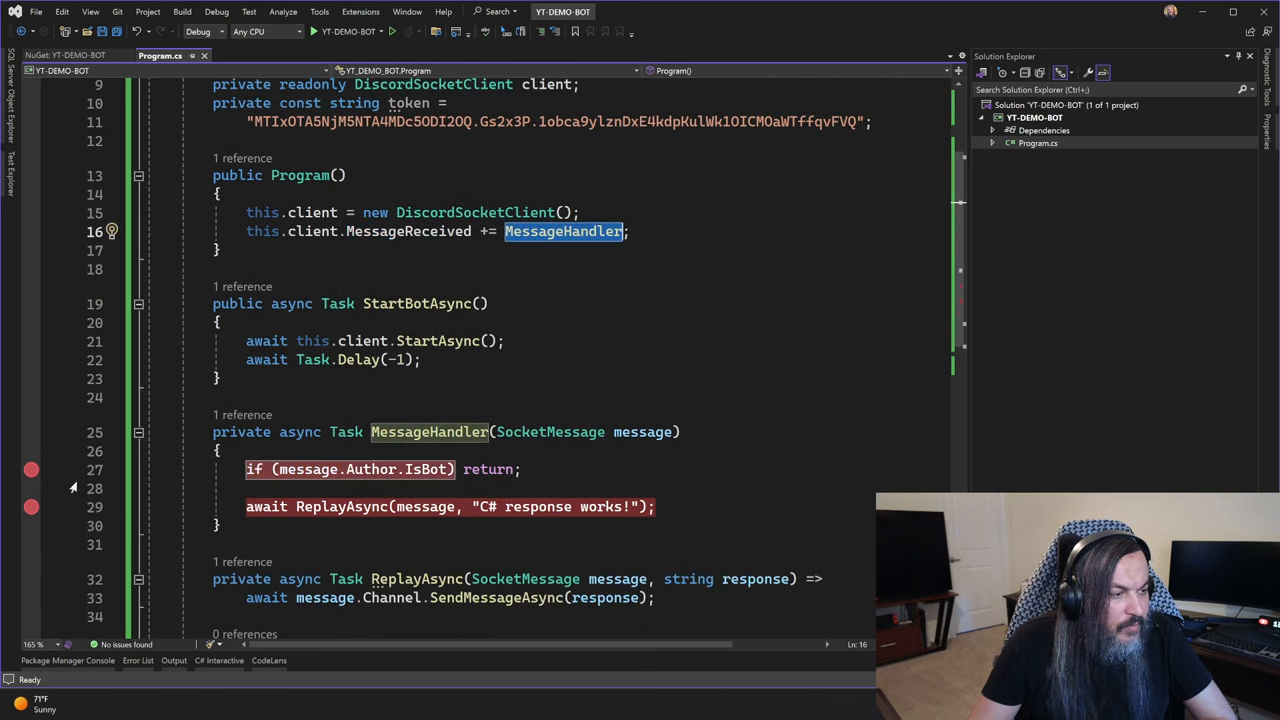
{"action": "left_click", "coordinate": [422, 304]}
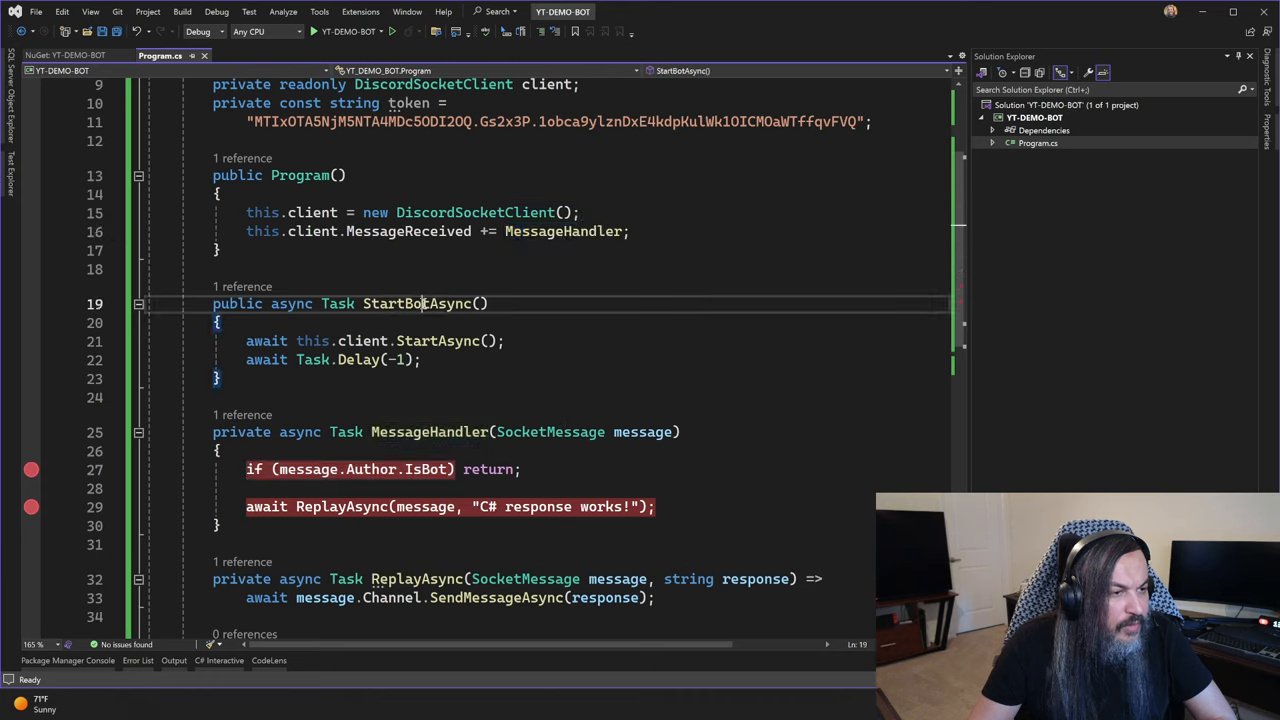
{"action": "double_click", "coordinate": [416, 304]}
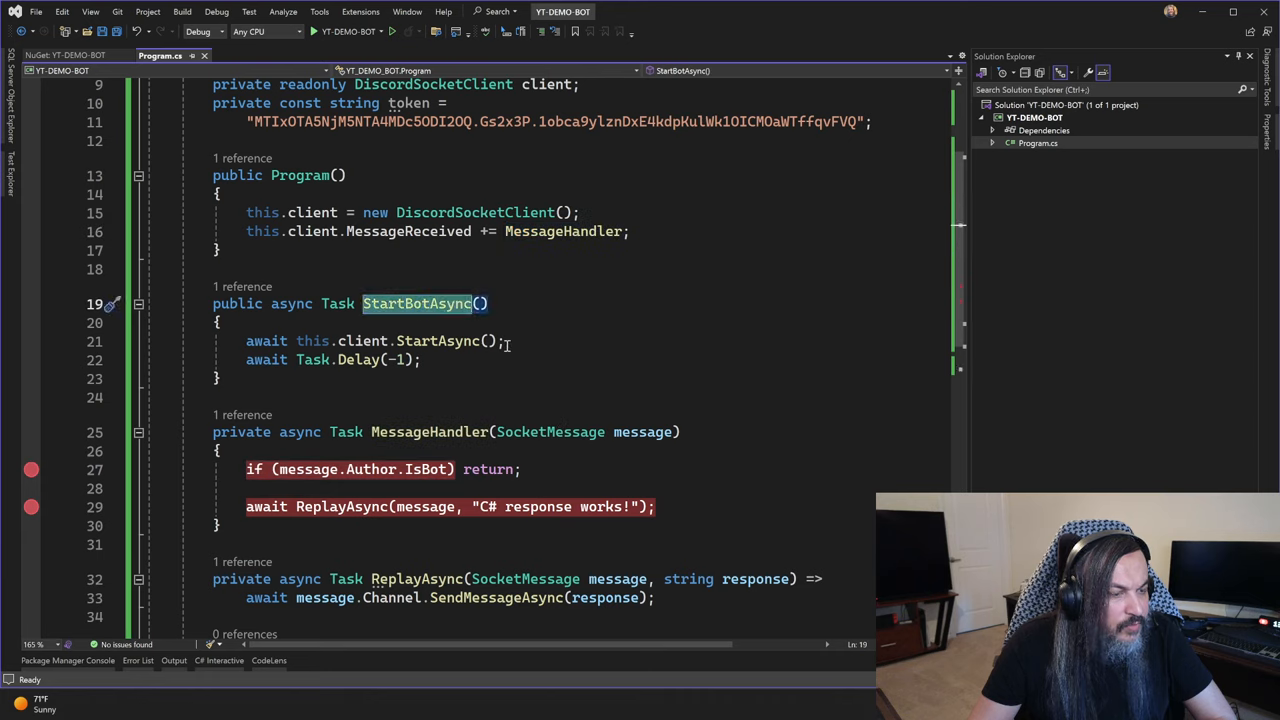
{"action": "scroll", "scroll_direction": "down", "scroll_amount": 3}
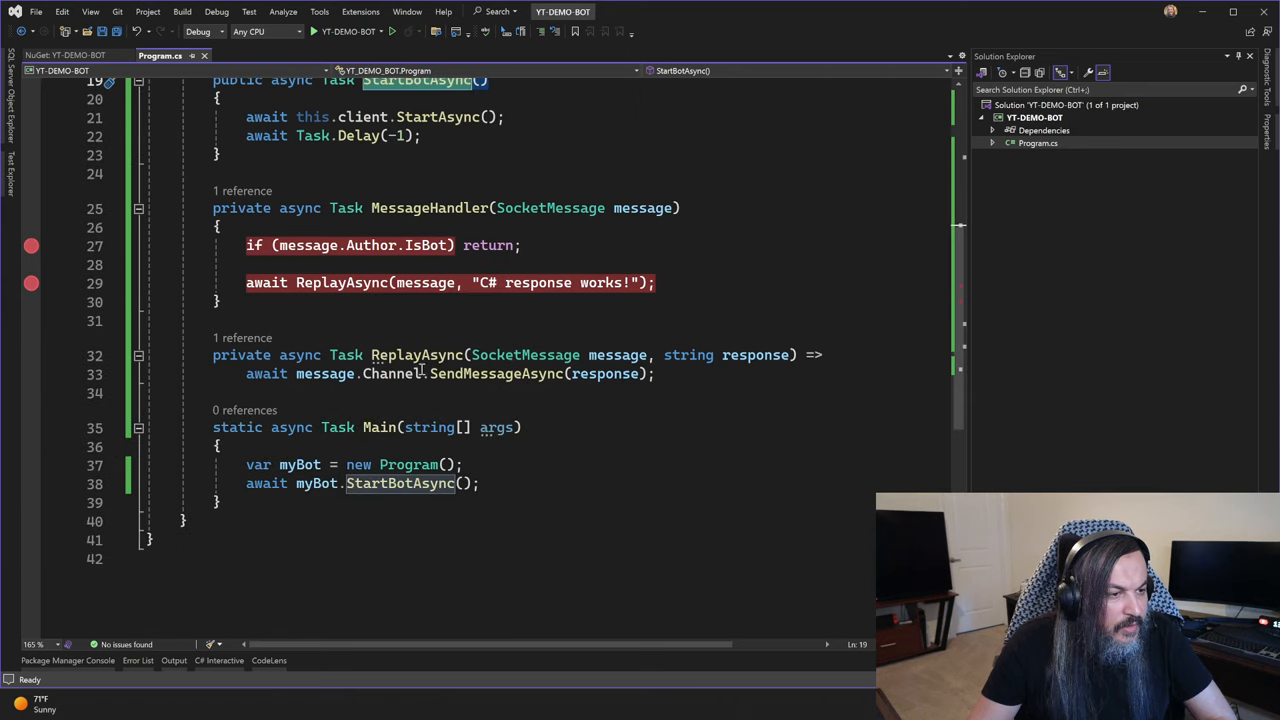
{"action": "mouse_move", "coordinate": [416, 356]}
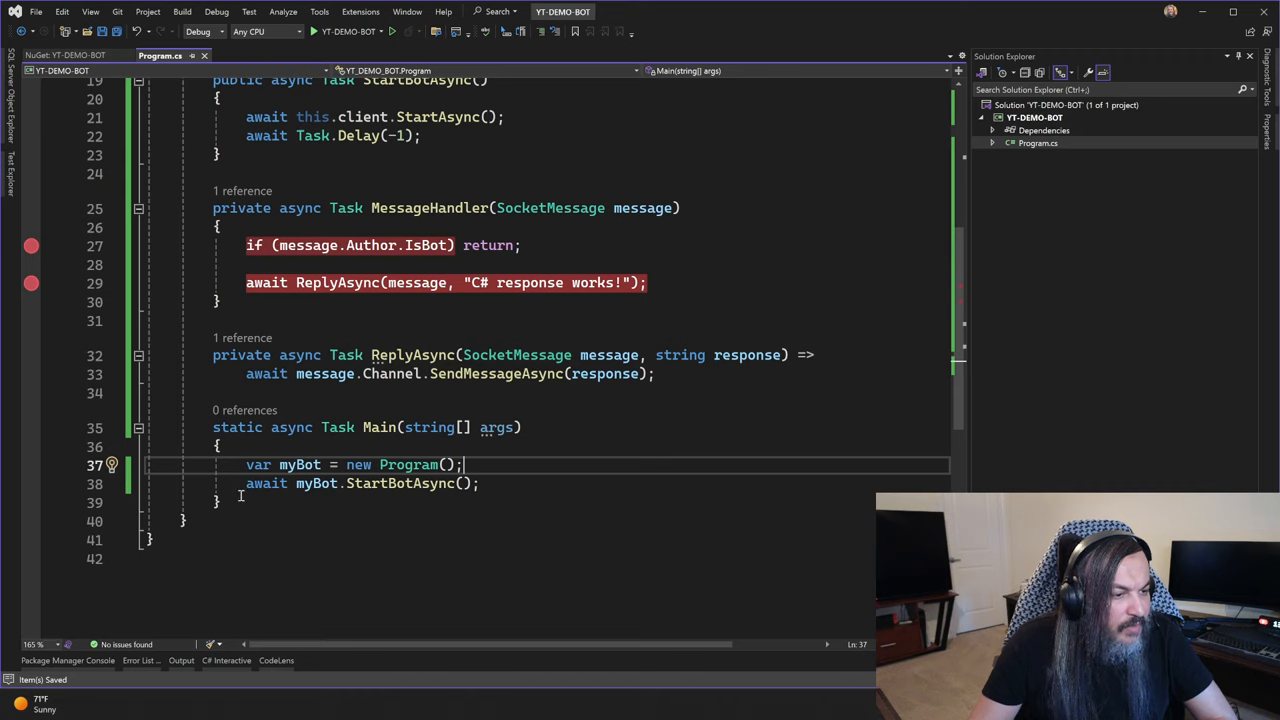
{"action": "mouse_move", "coordinate": [244, 486]}
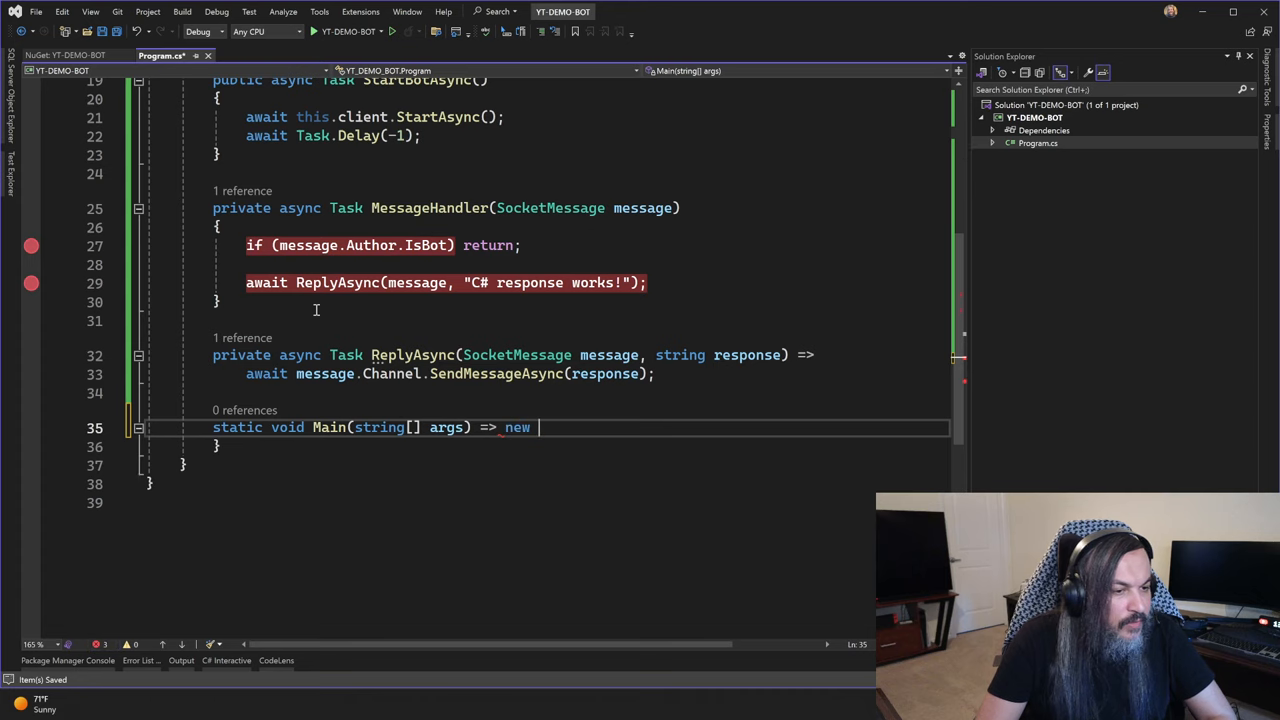
- Rewrite Main as one line: new Program().StartBotAsync().GetAwaiter().GetResult()
{"action": "type", "text": "Program()"}
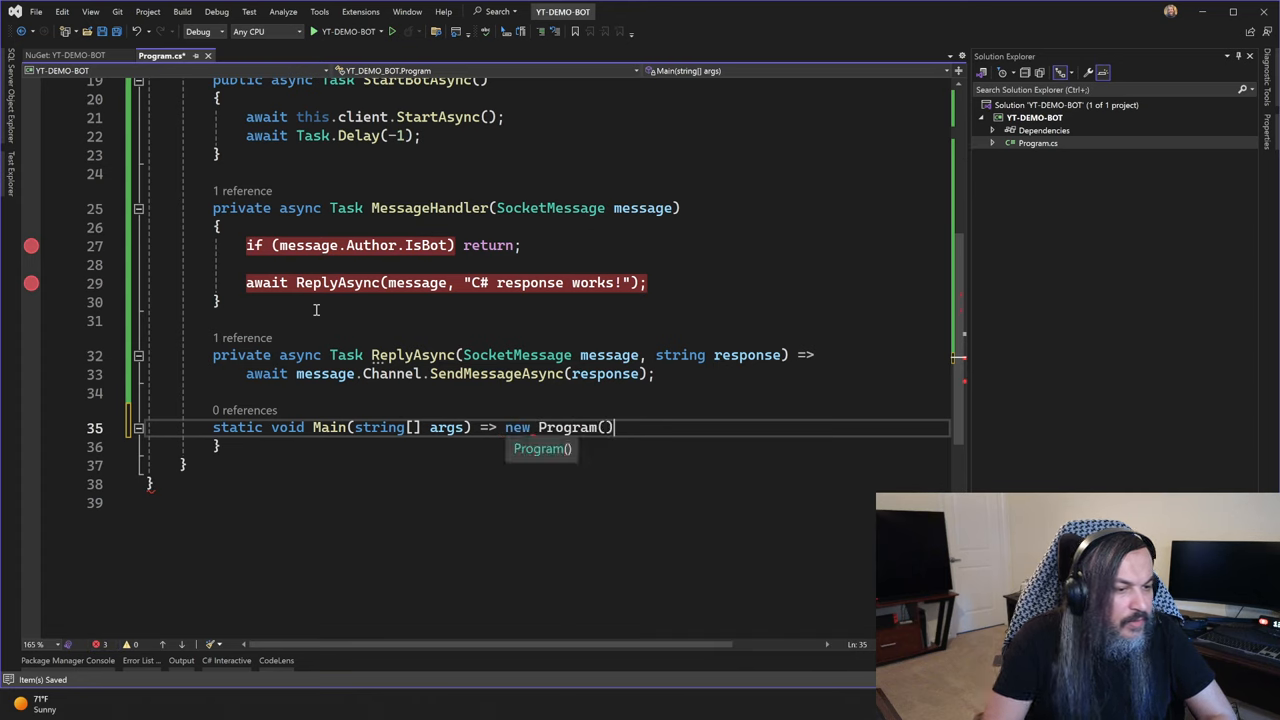
{"action": "type", "text": ".StartBotAsync().a"}
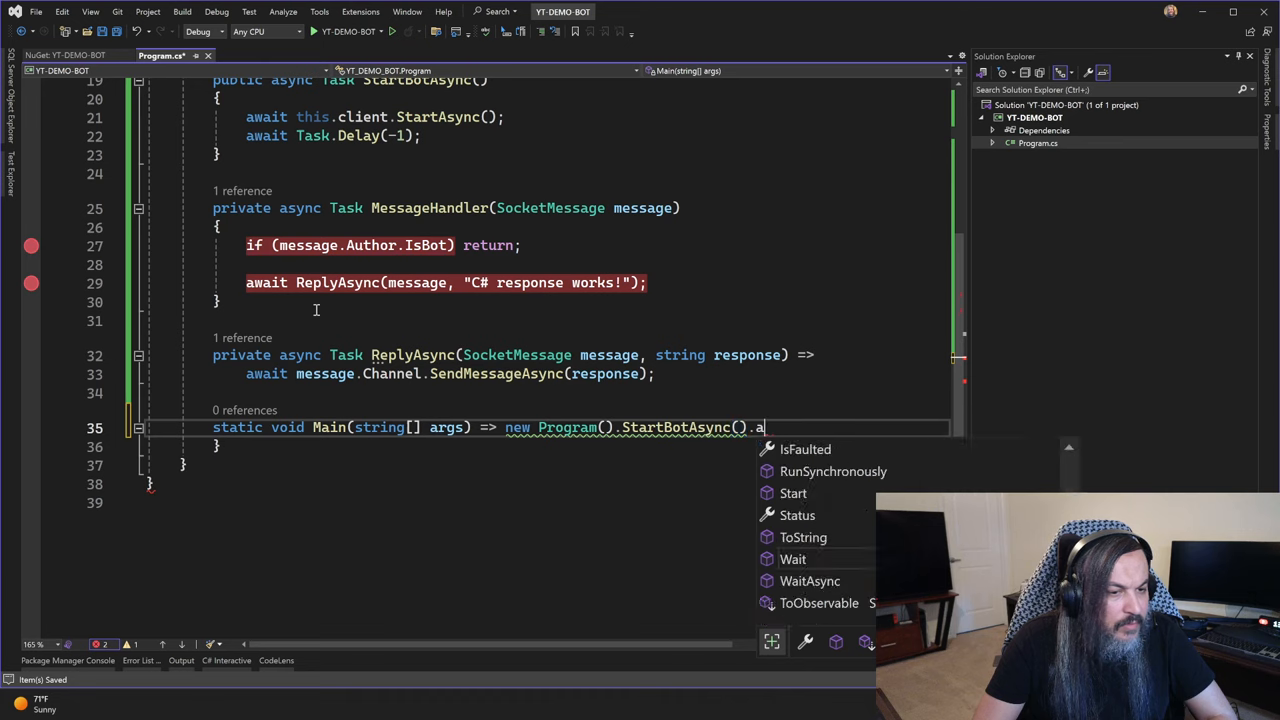
{"action": "type", "text": "wa"}
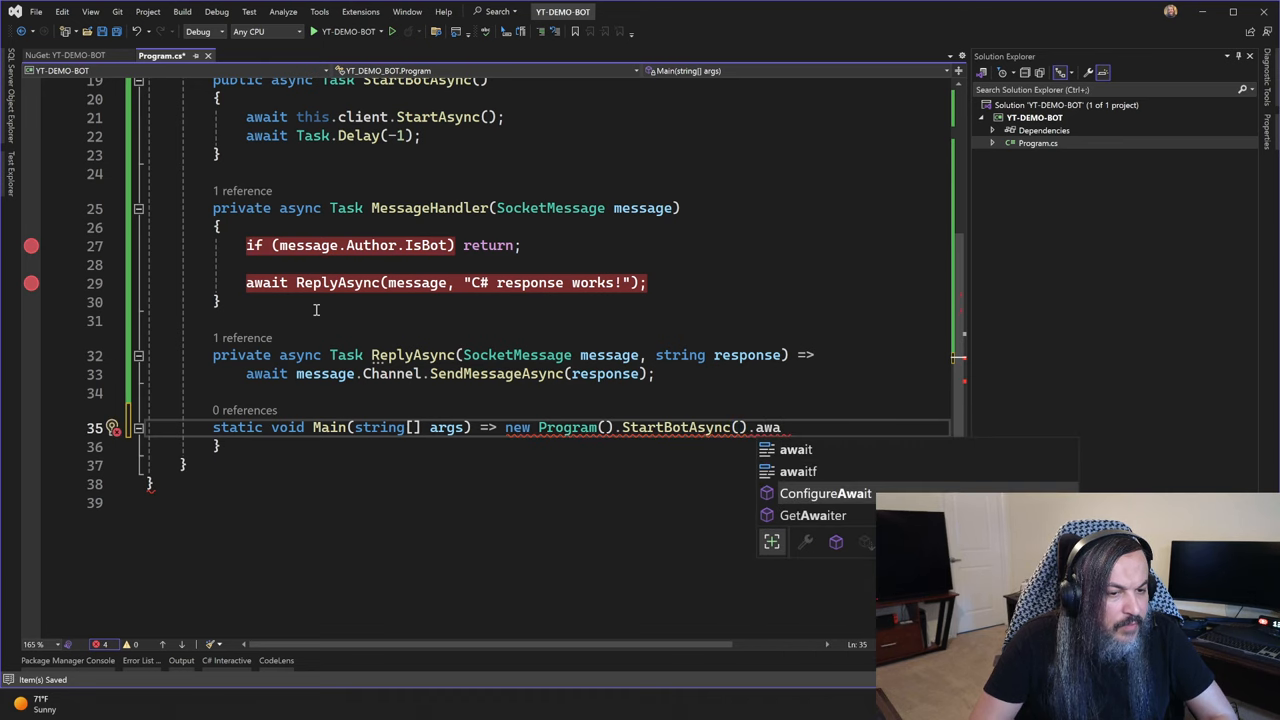
{"action": "type", "text": "GetAwaiter().GetResult("}
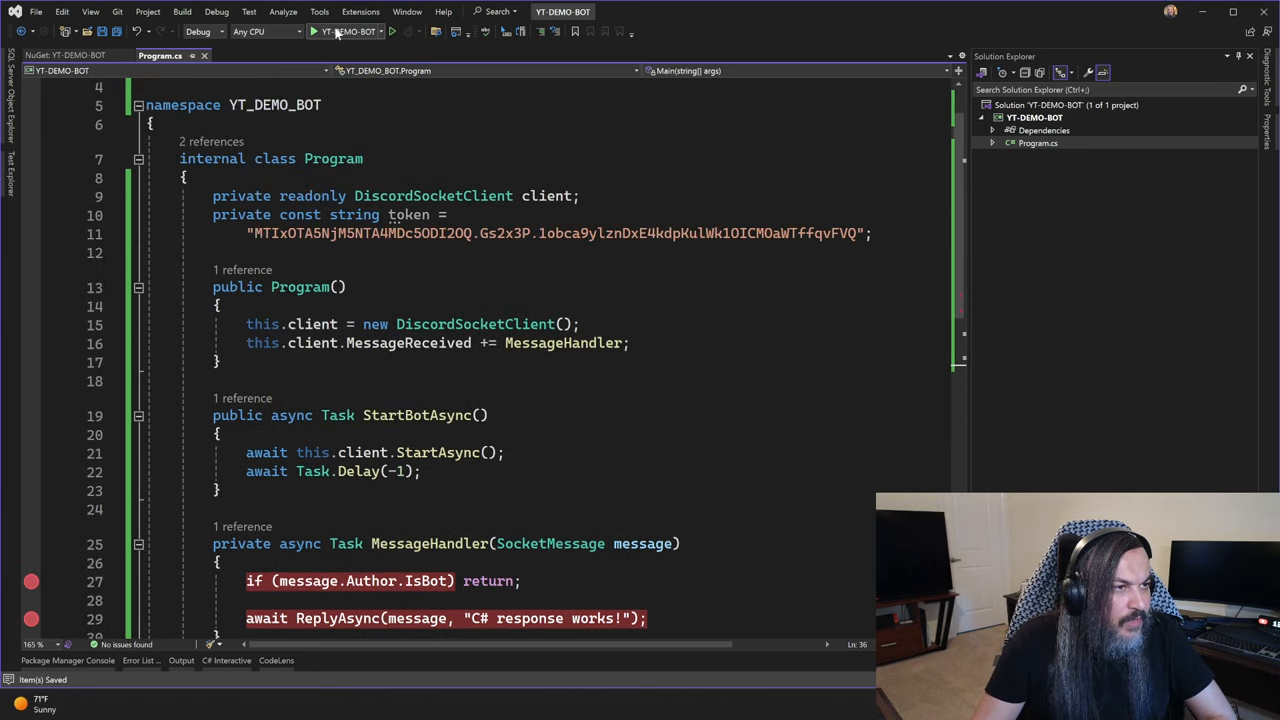
- Build and run YT-DEMO-BOT, whose console reports the process exited with code -1
{"action": "left_click", "coordinate": [312, 32]}
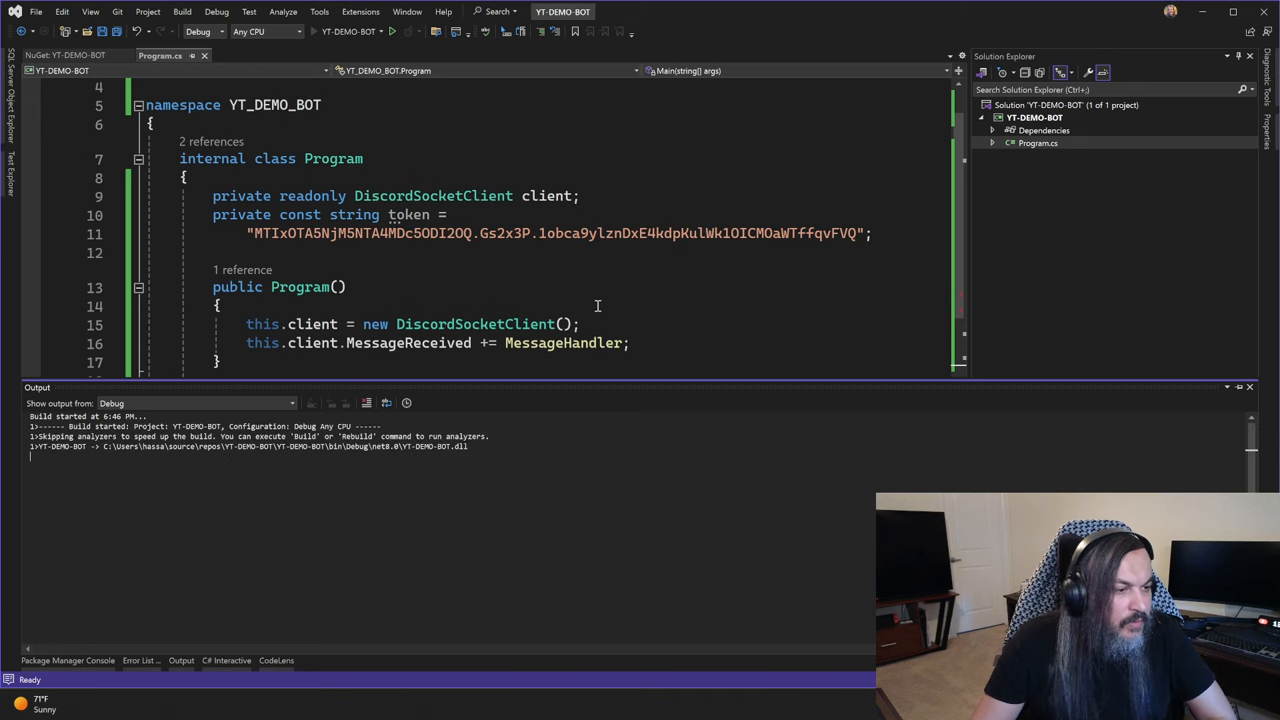
{"action": "left_click", "coordinate": [392, 32]}
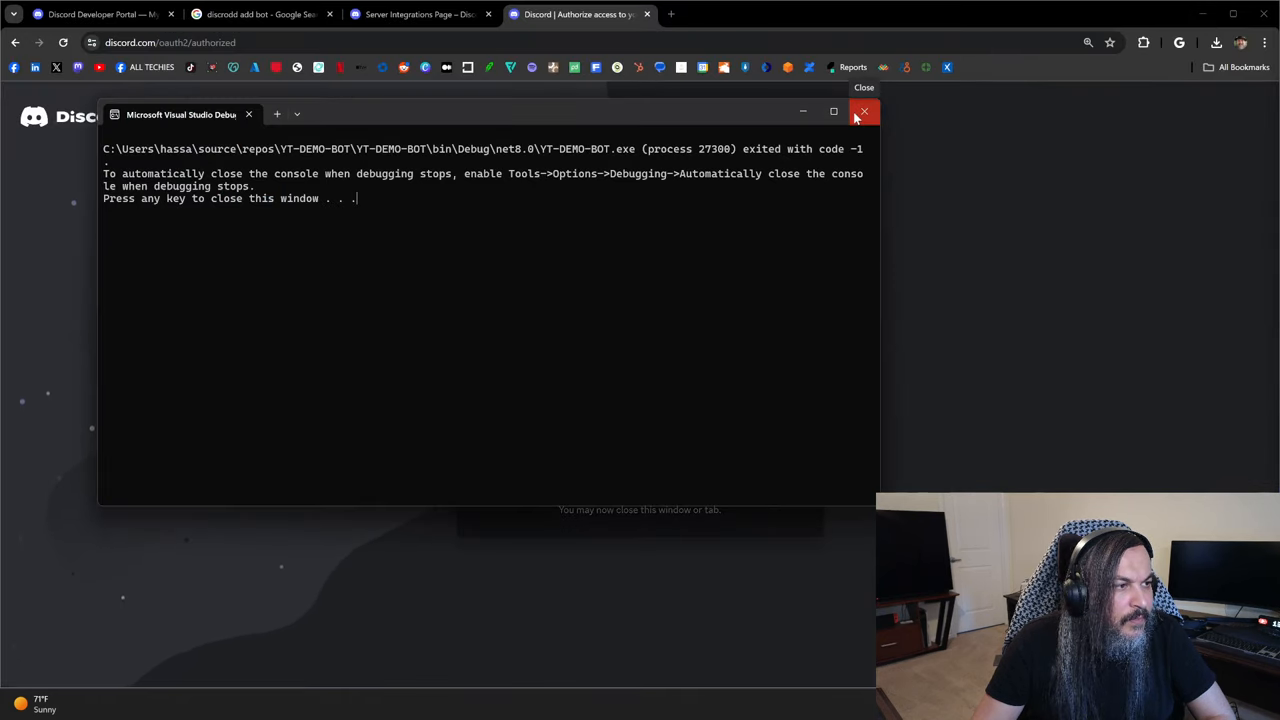
- Close the bot console and review the Bot and OAuth2 pages in the Developer Portal
{"action": "left_click", "coordinate": [864, 112]}
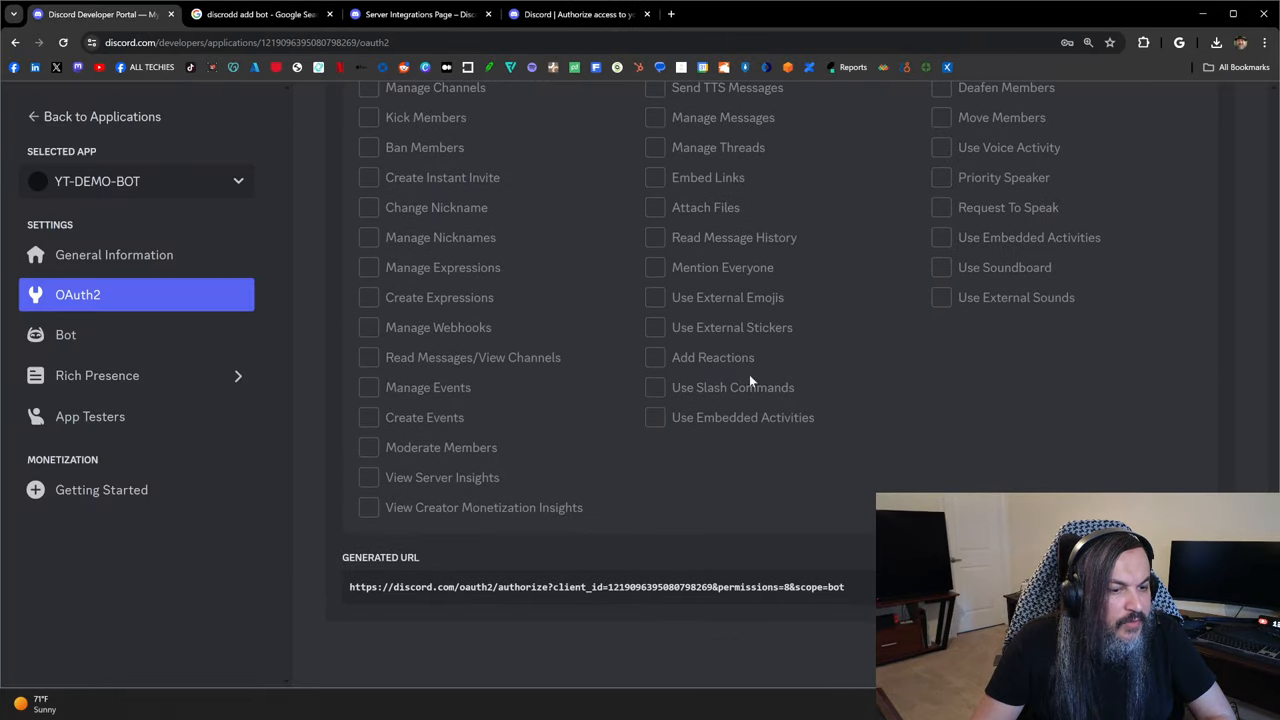
{"action": "left_click", "coordinate": [66, 334]}
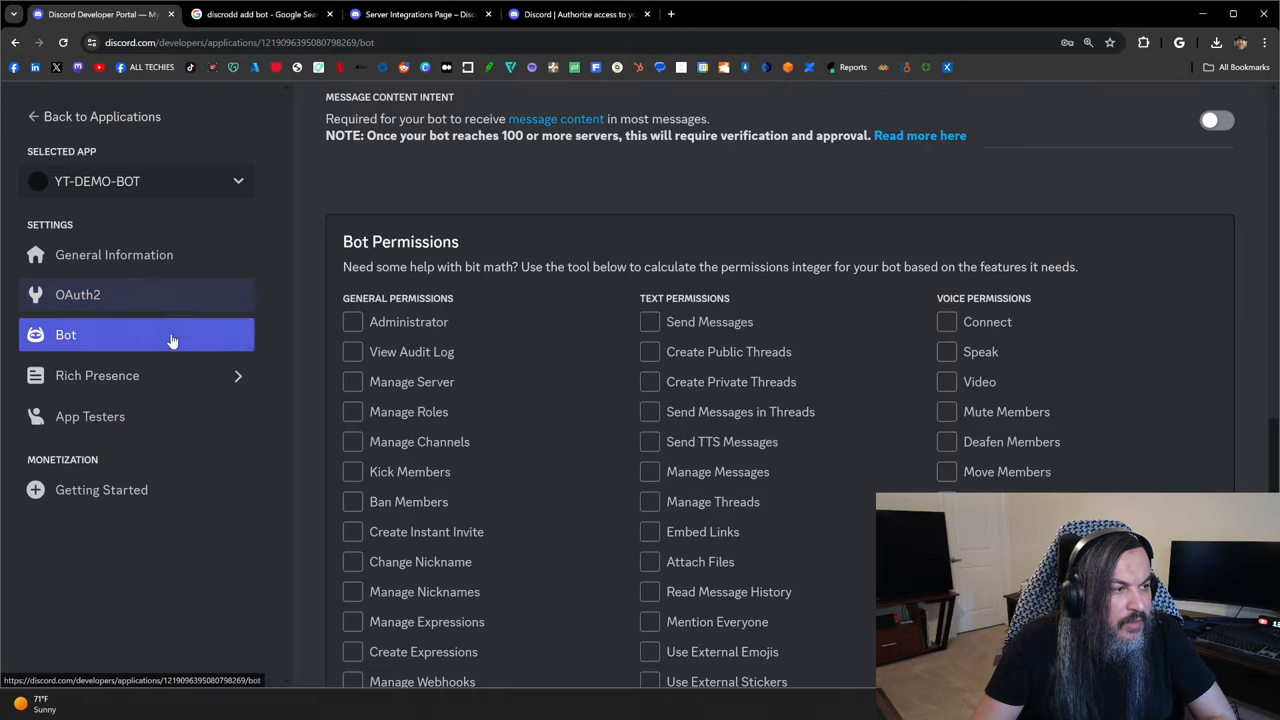
{"action": "scroll", "scroll_direction": "down", "scroll_amount": 3}
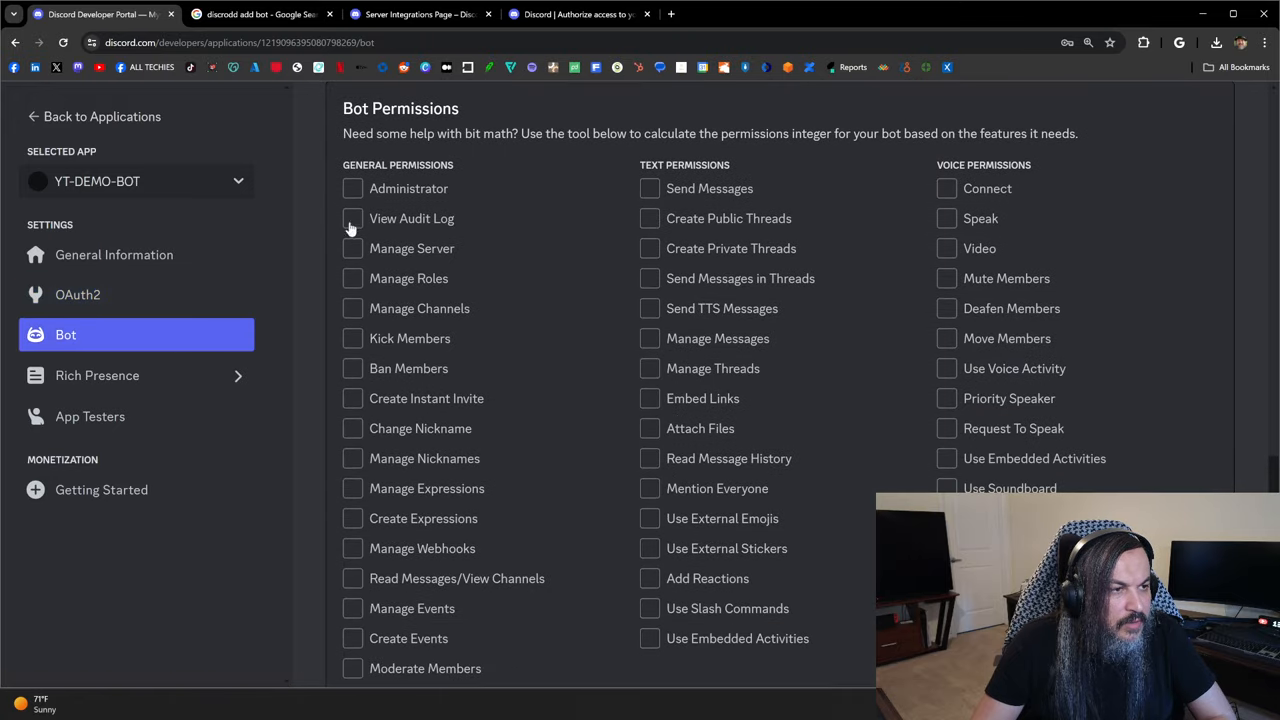
{"action": "scroll", "scroll_direction": "down", "scroll_amount": 3}
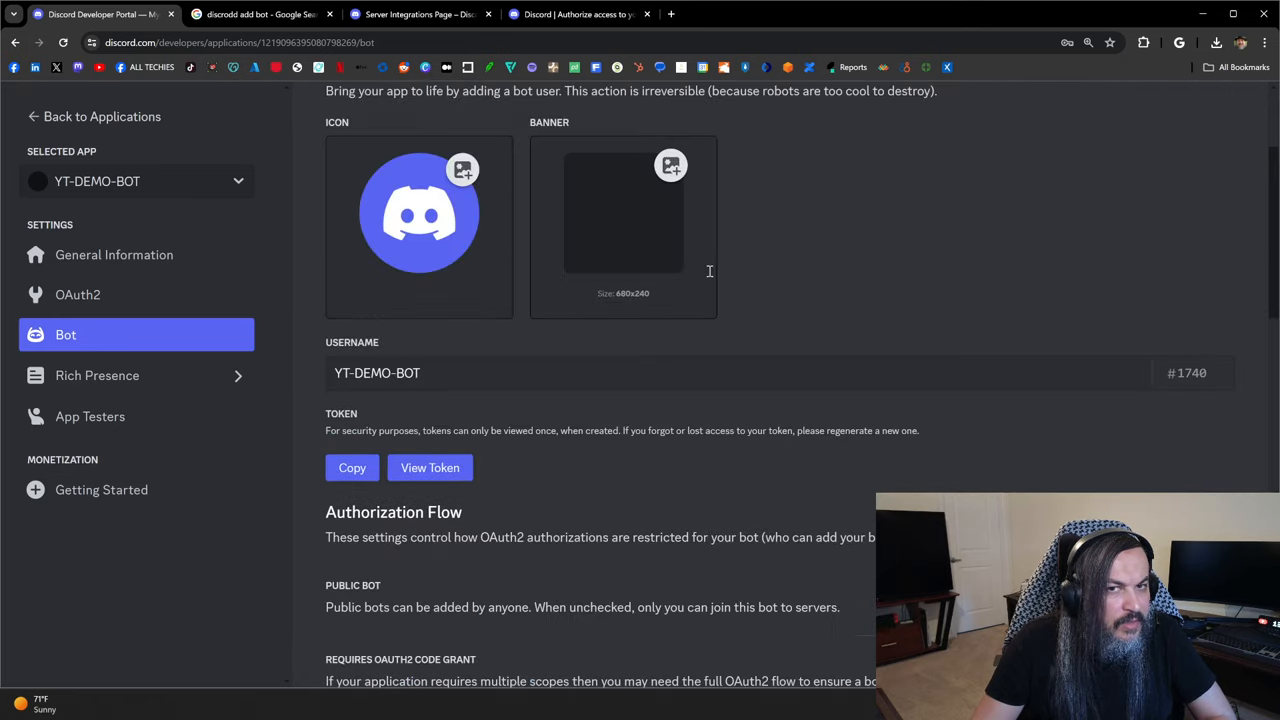
{"action": "left_click", "coordinate": [76, 294]}
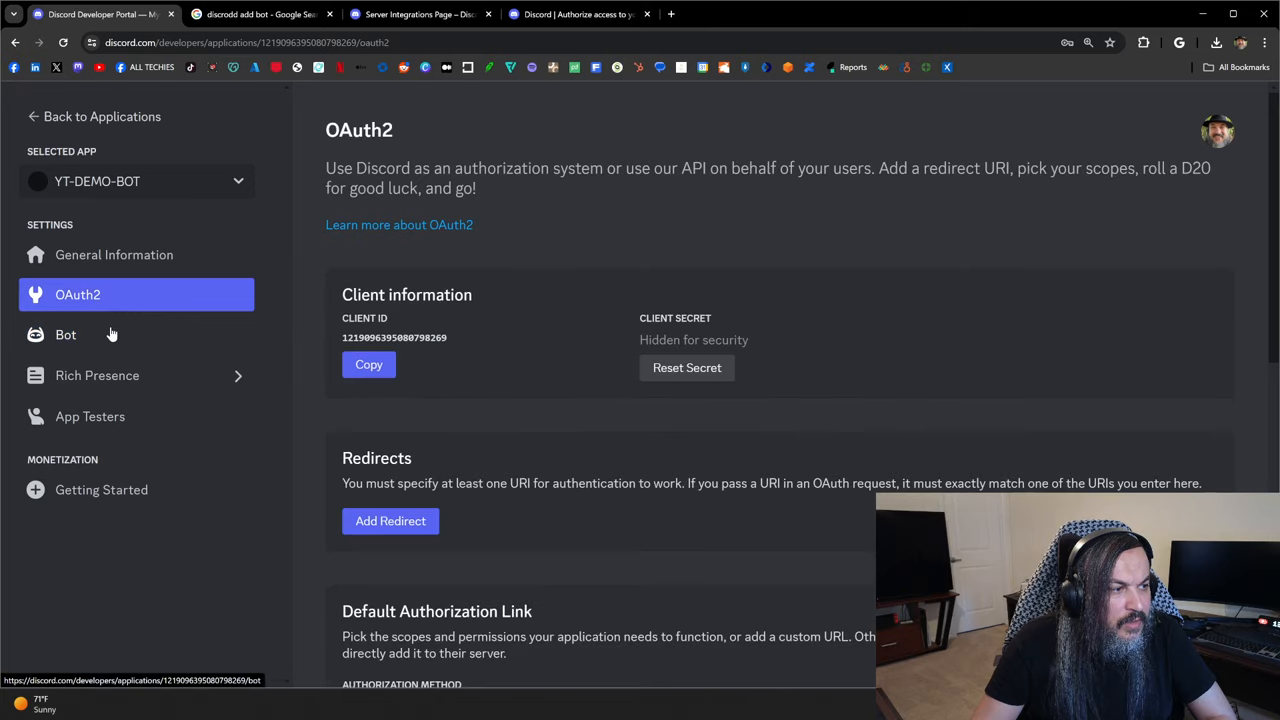
{"action": "left_click", "coordinate": [66, 334]}
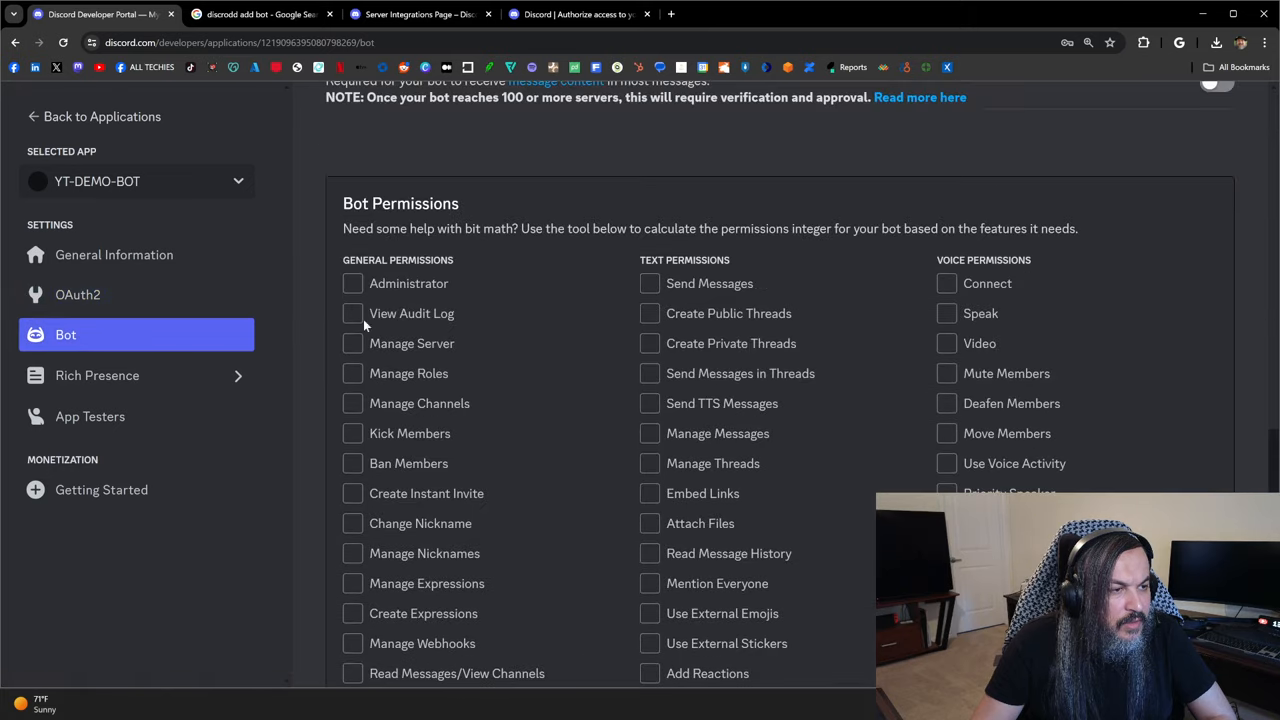
{"action": "left_click", "coordinate": [78, 294]}
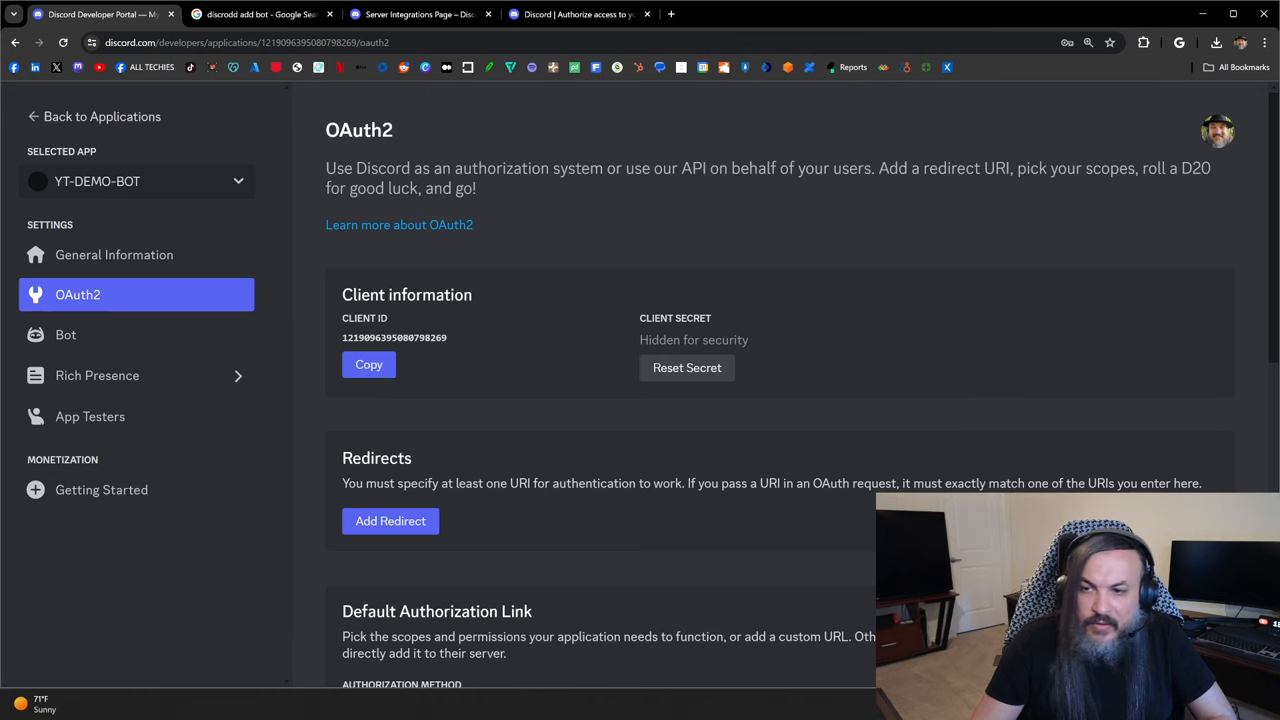
- Regenerate the invite URL and authorize YT-DEMO-BOT with Administrator on the server
{"action": "scroll", "scroll_direction": "down", "scroll_amount": 3}
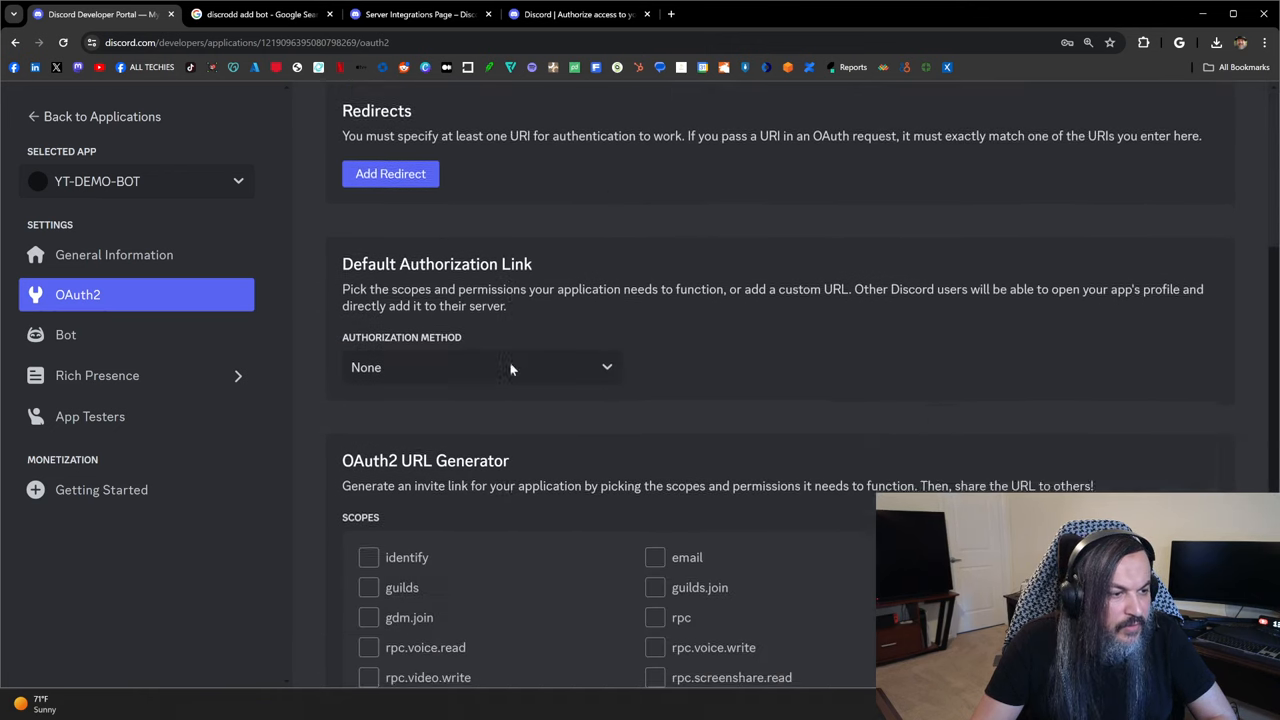
{"action": "scroll", "scroll_direction": "down", "scroll_amount": 3}
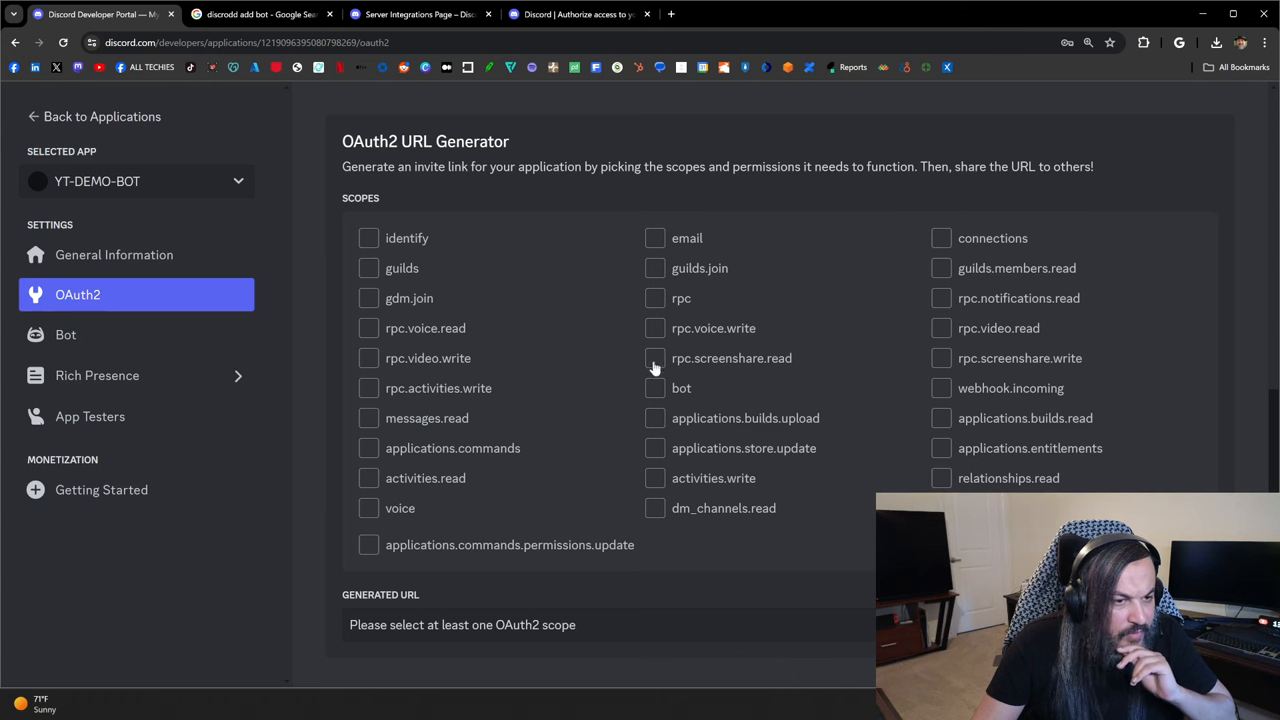
{"action": "scroll", "scroll_direction": "down", "scroll_amount": 3}
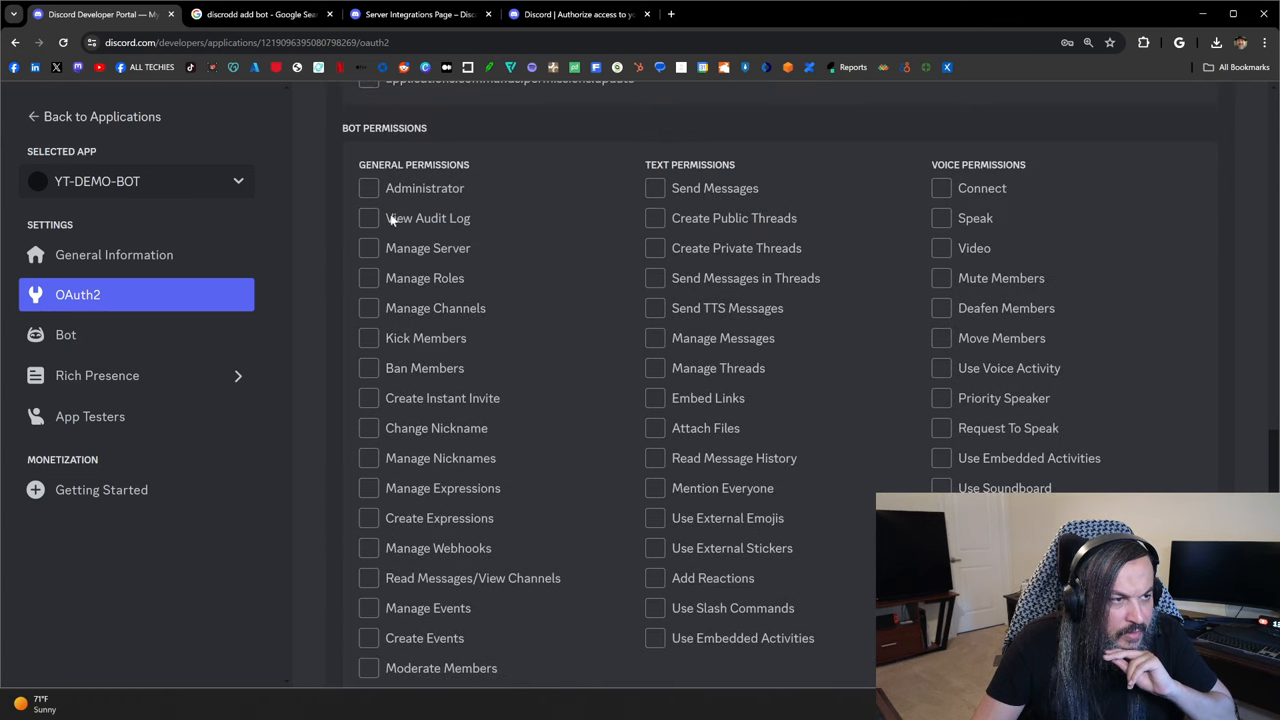
{"action": "scroll", "scroll_direction": "down", "scroll_amount": 3}
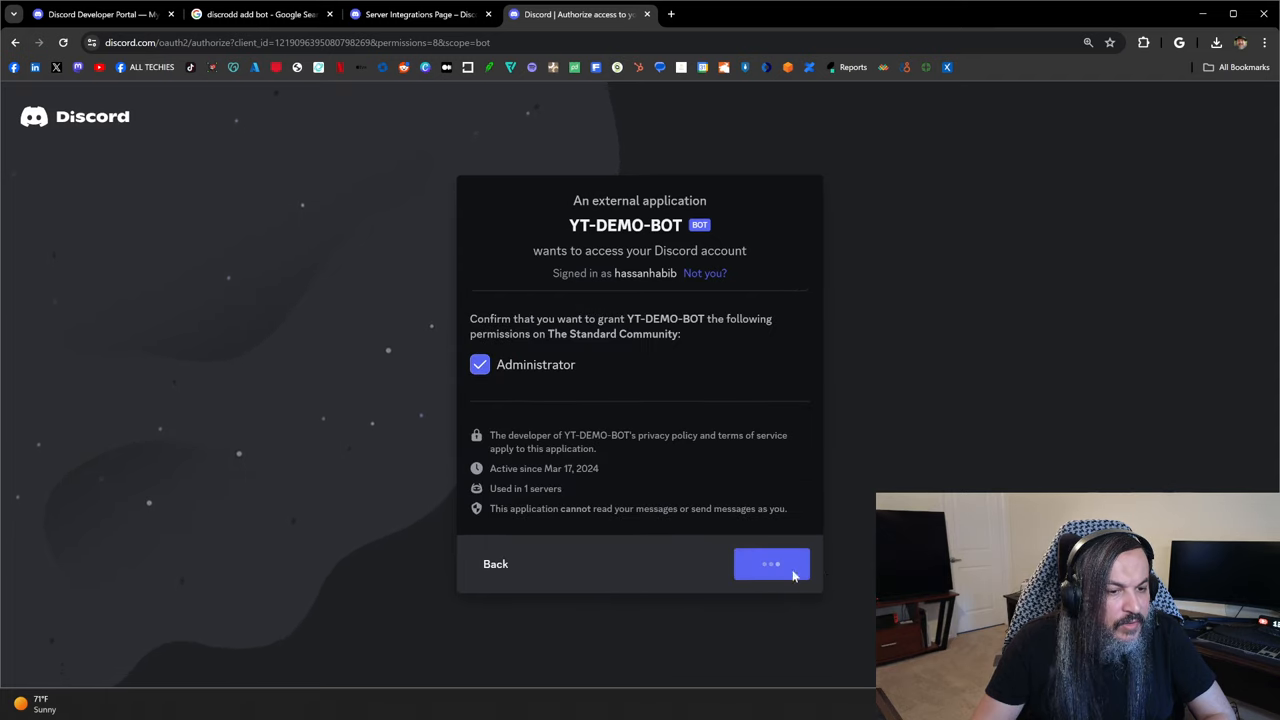
{"action": "left_click", "coordinate": [772, 564]}
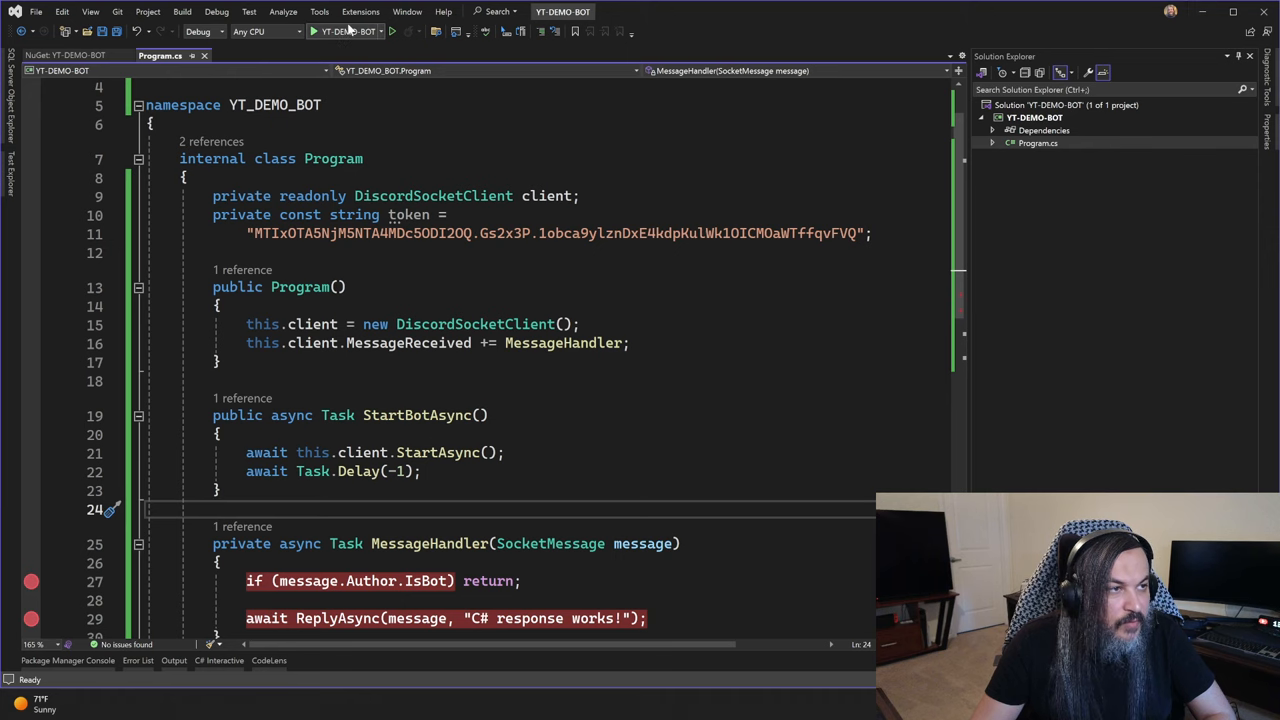
{"action": "left_click", "coordinate": [312, 32]}
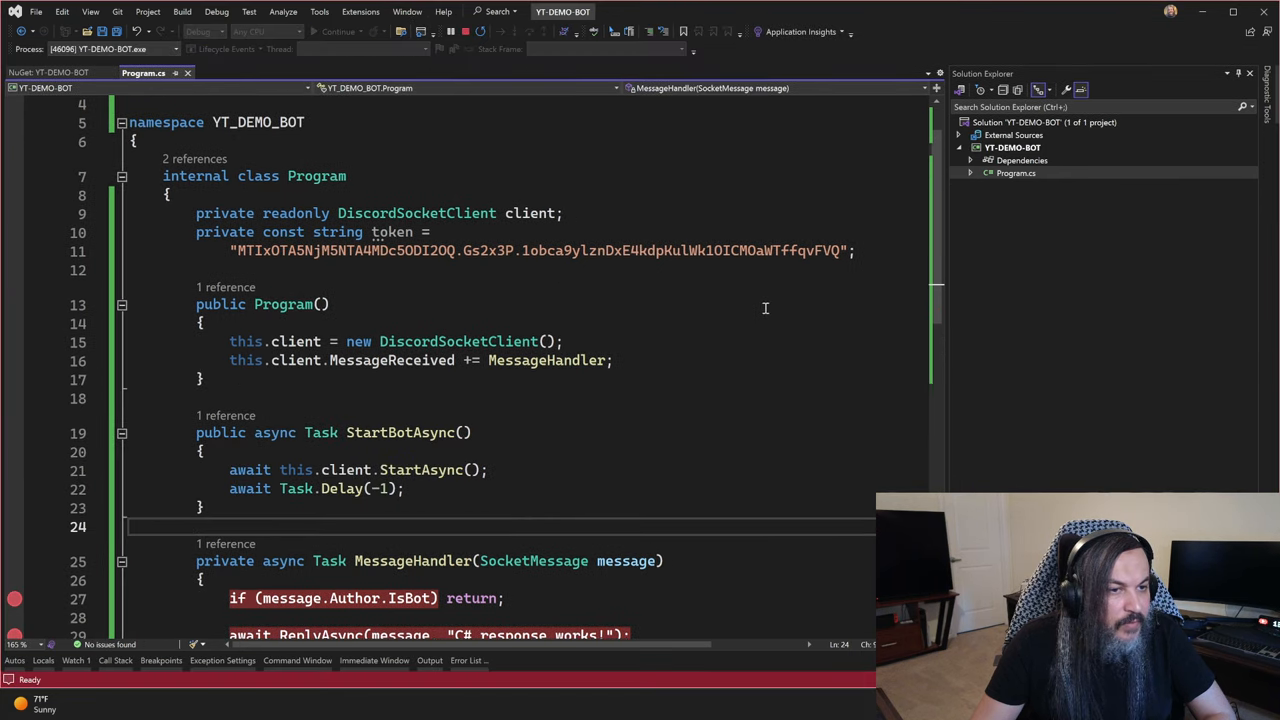
{"action": "left_click", "coordinate": [328, 304]}
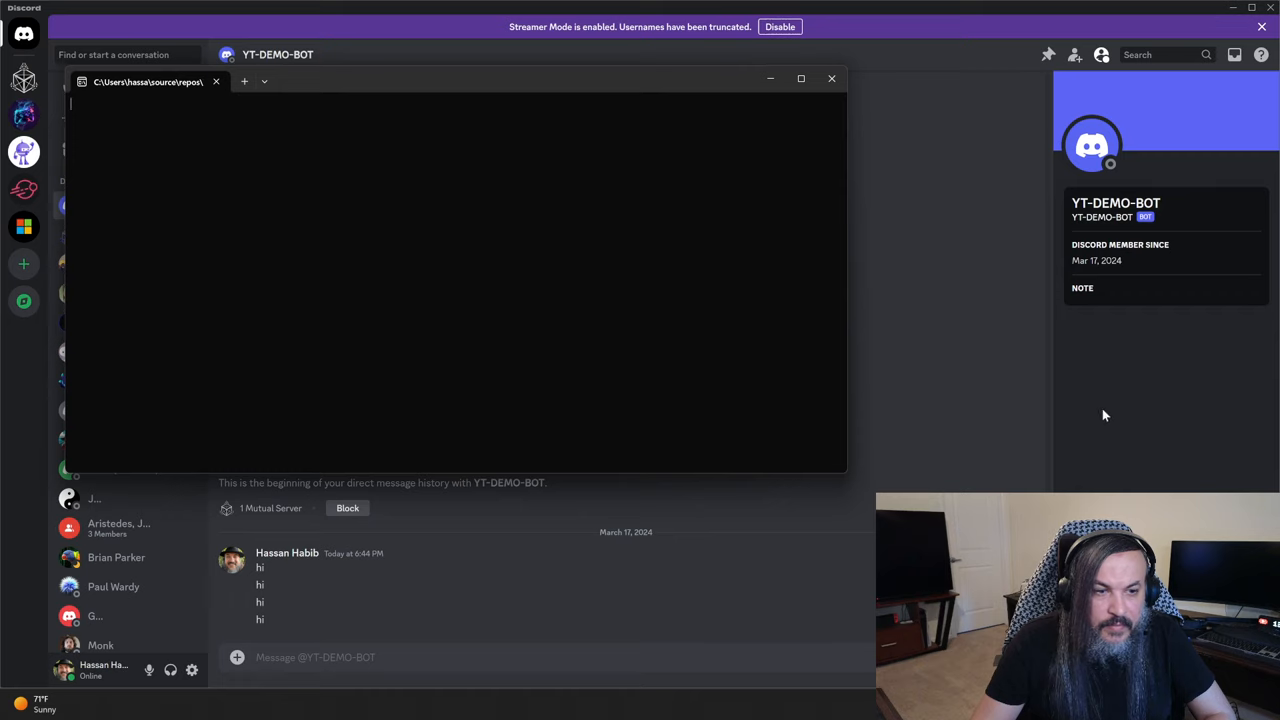
{"action": "left_click_drag", "start_coordinate": [148, 80], "coordinate": [1040, 148]}
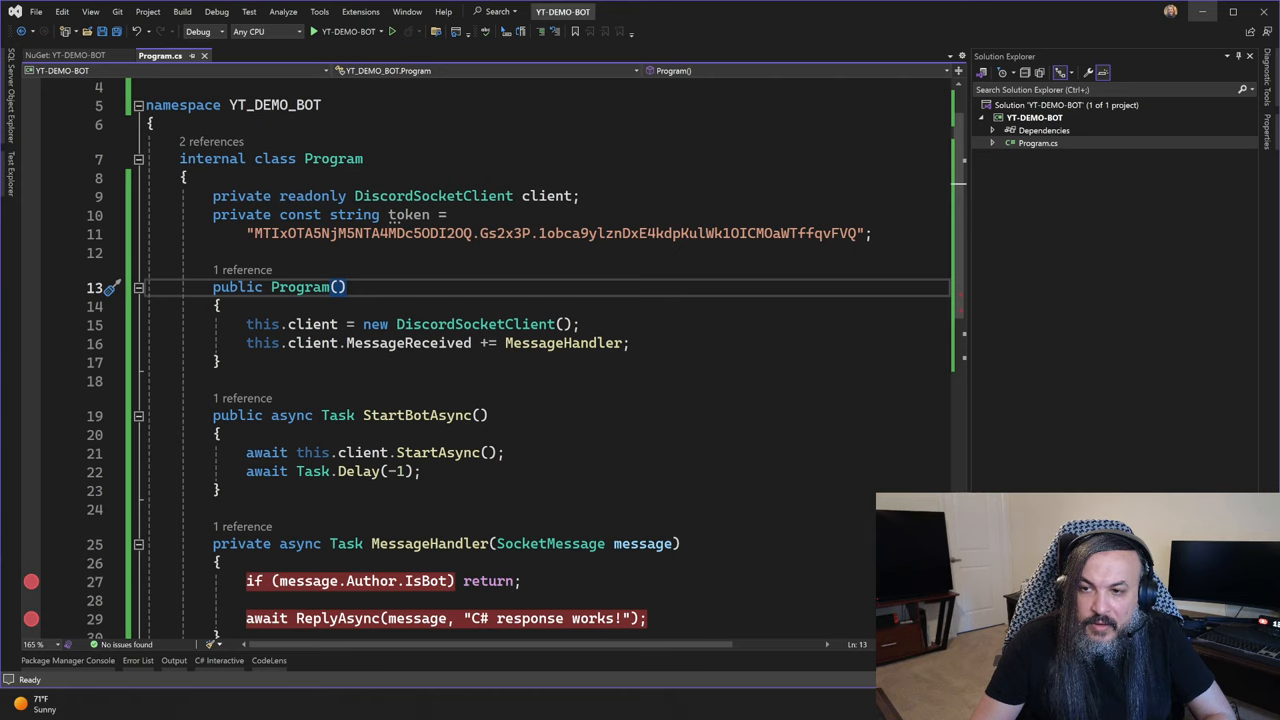
{"action": "scroll", "scroll_direction": "down", "scroll_amount": 3}
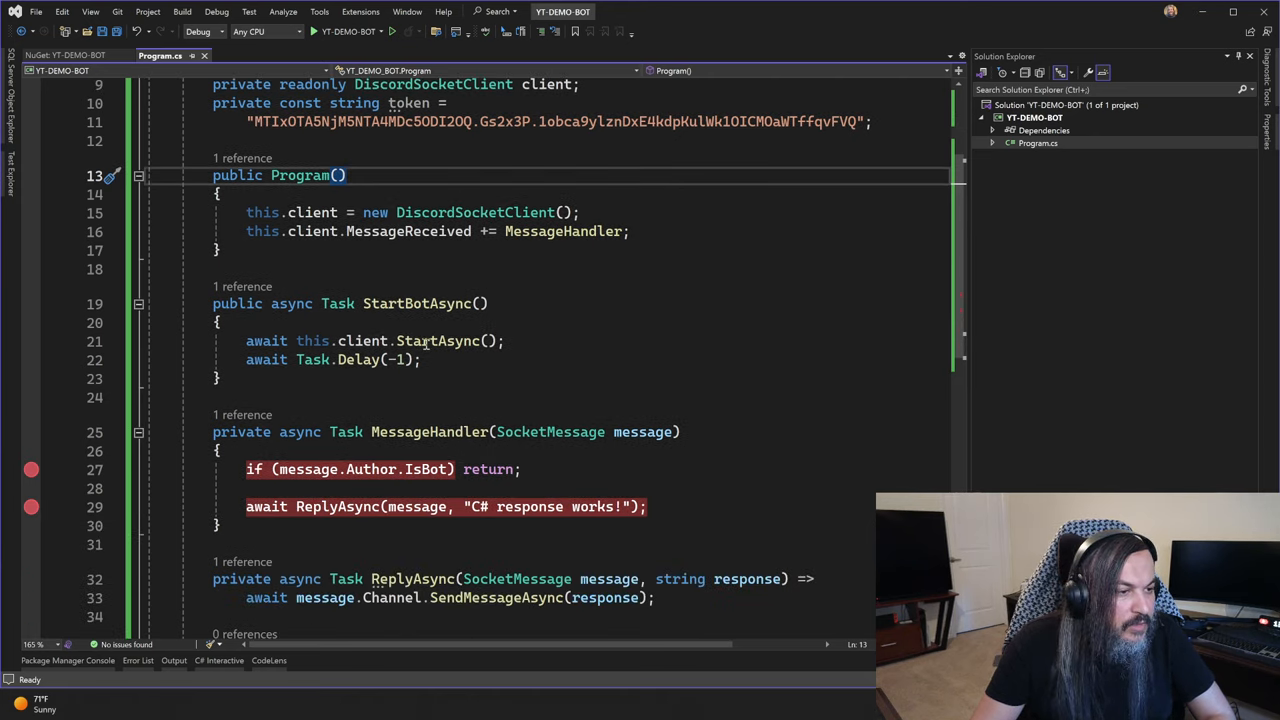
- Add await this.client.LoginAsync(Discord.TokenType.Bot, token) above StartAsync in StartBotAsync
{"action": "type", "text": "await this.client.LoginAsync(Discord.TokenType.Bot);"}
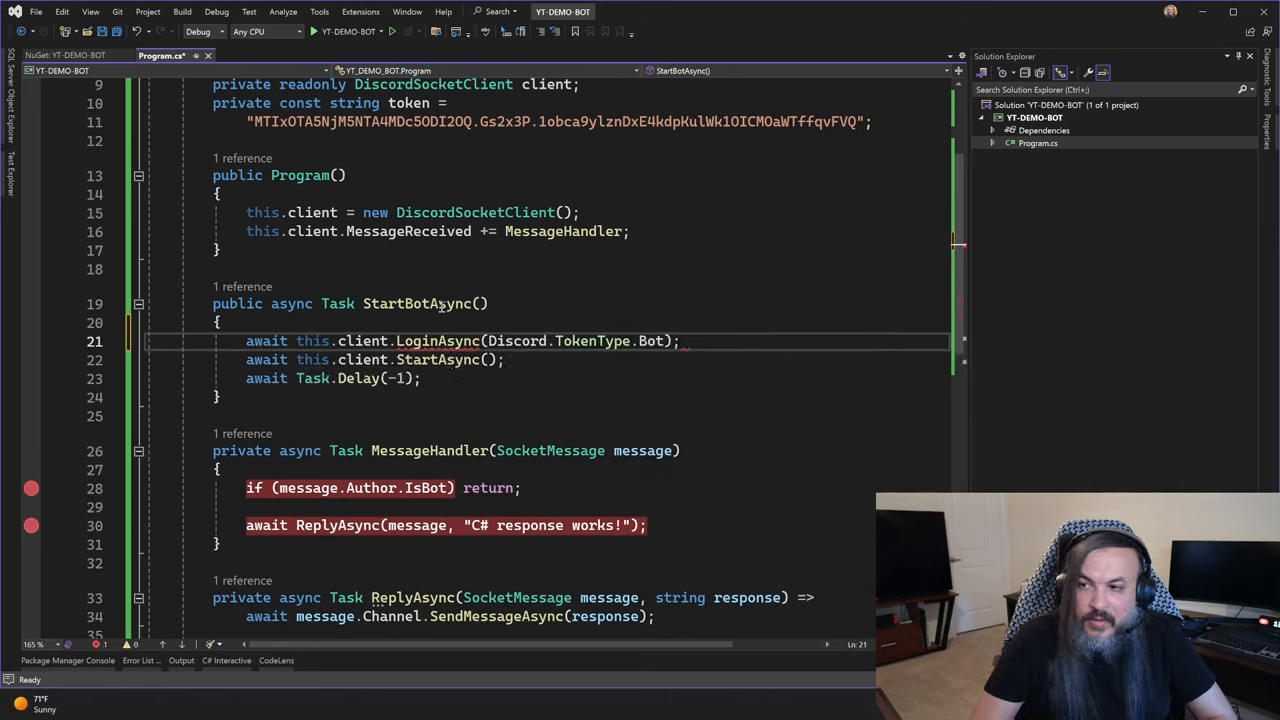
{"action": "type", "text": ", token"}
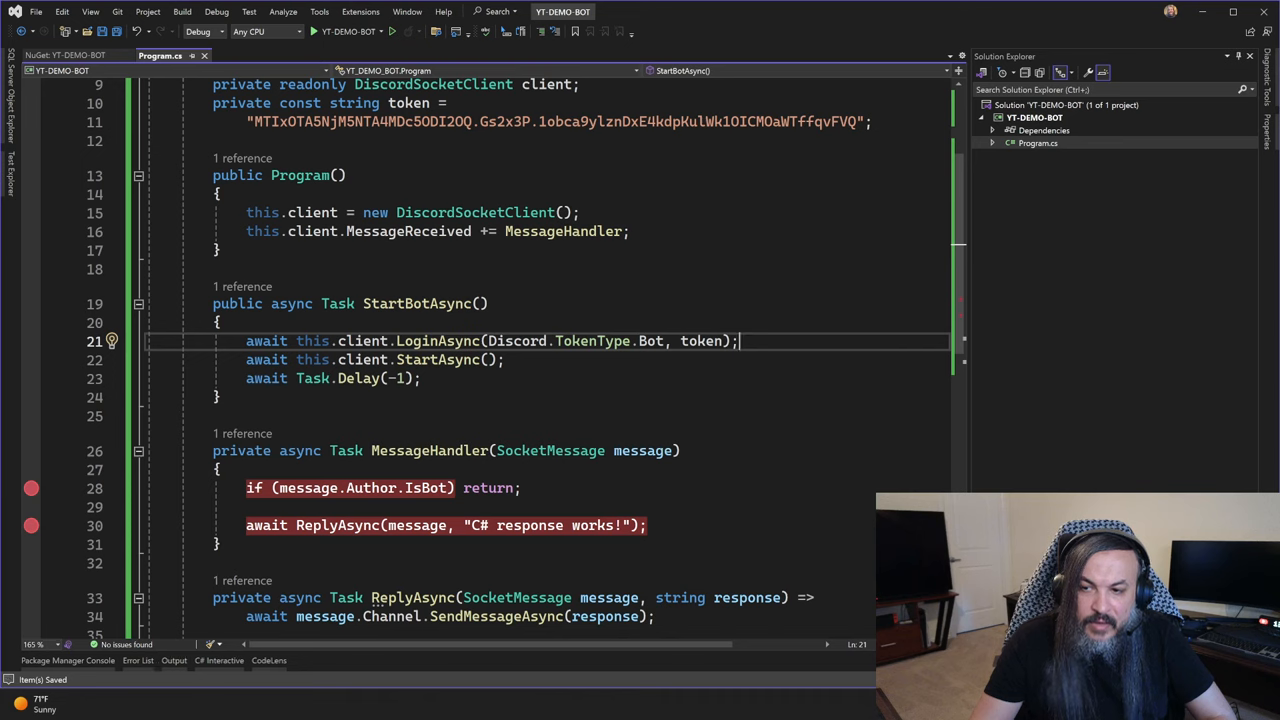
{"action": "mouse_move", "coordinate": [724, 446]}
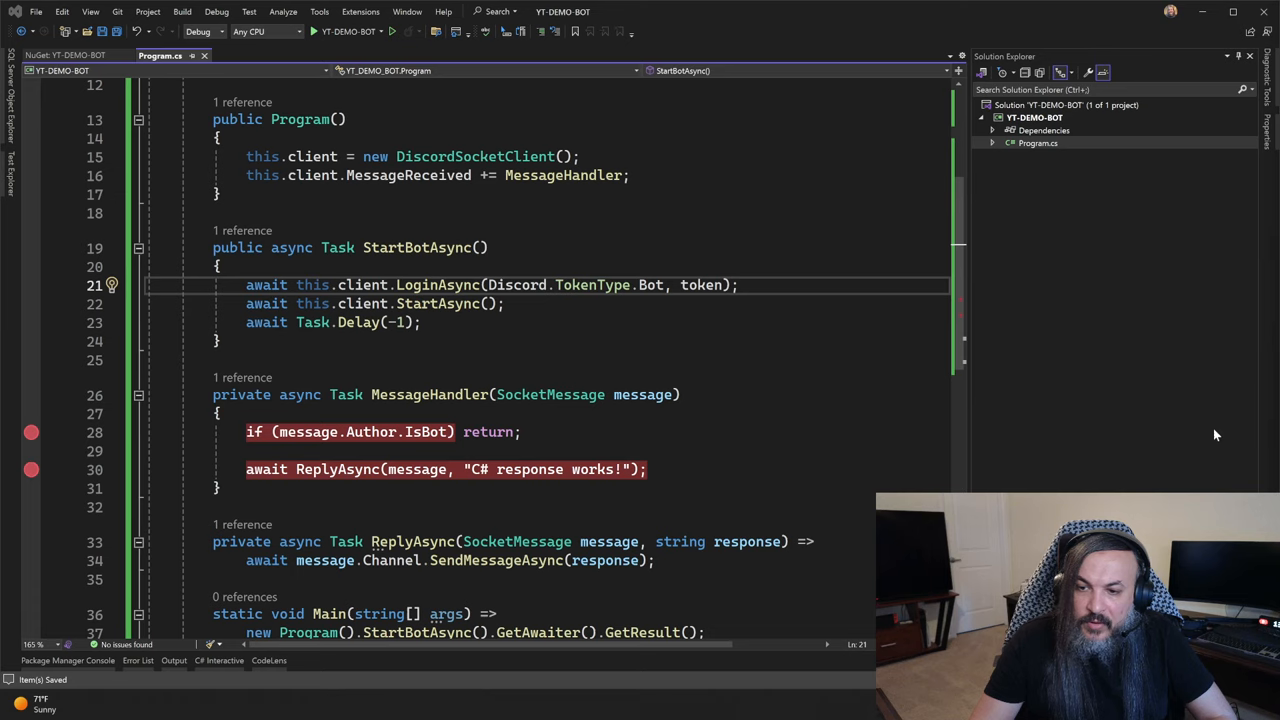
{"action": "mouse_move", "coordinate": [608, 370]}
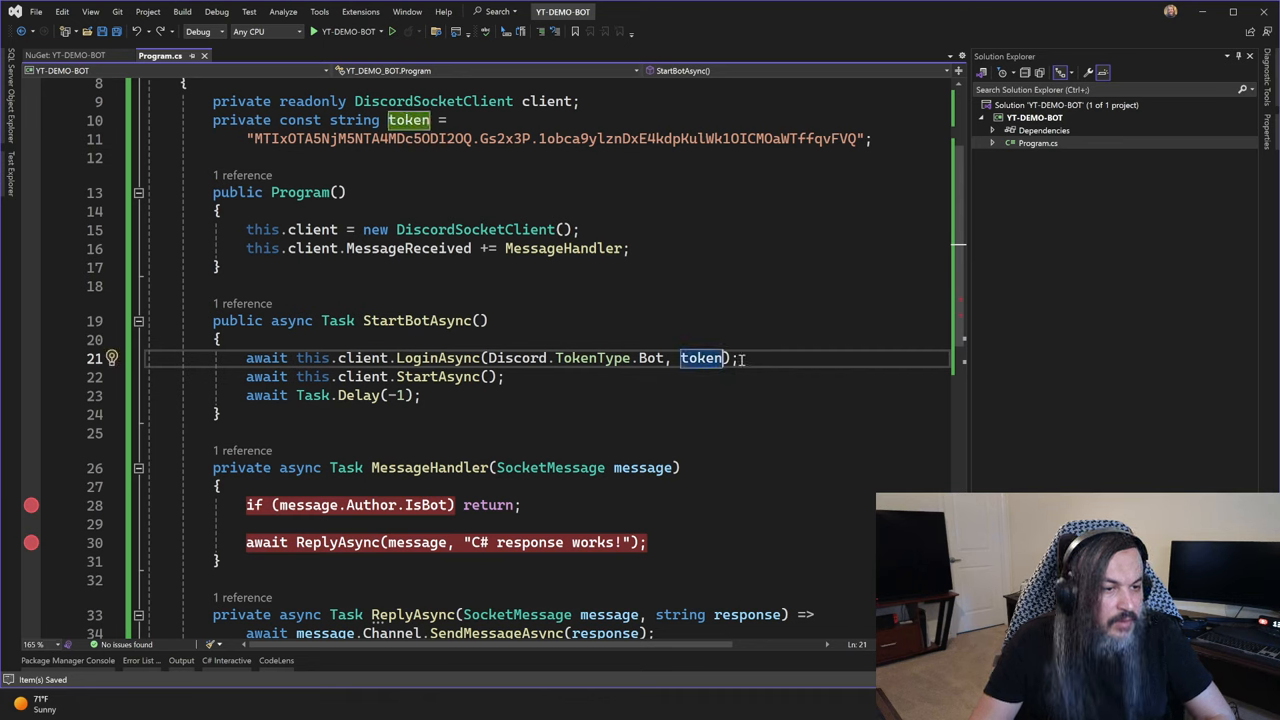
{"action": "type", "text": "HttpMethod method = HttpMethod.Get;"}
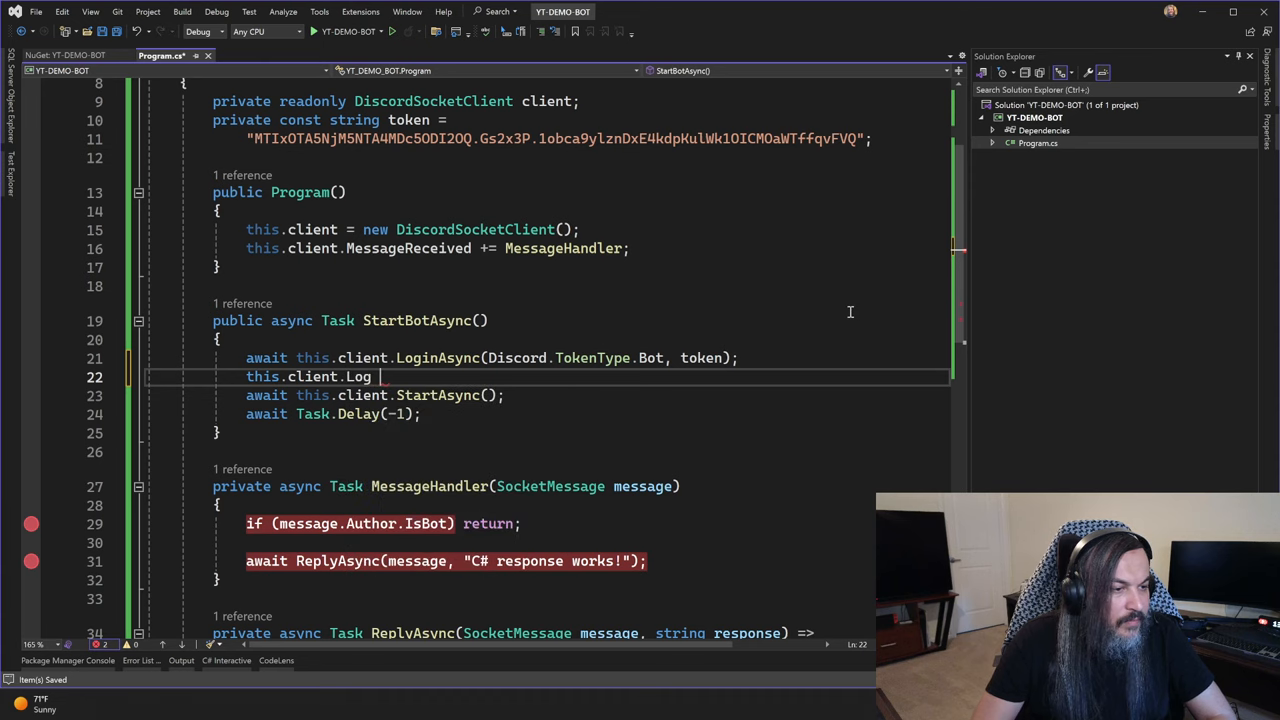
- Subscribe client.Log to a LogFuncAsync lambda returning Task
{"action": "type", "text": "+="}
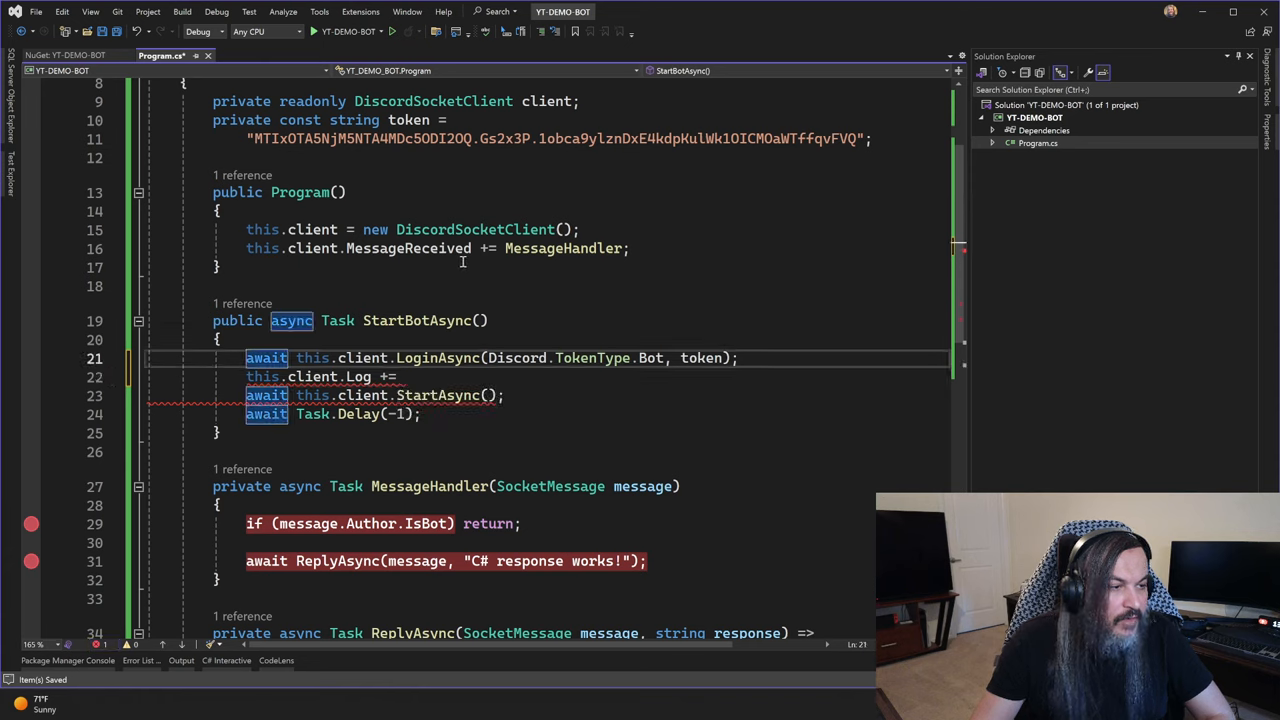
{"action": "type", "text": "const"}
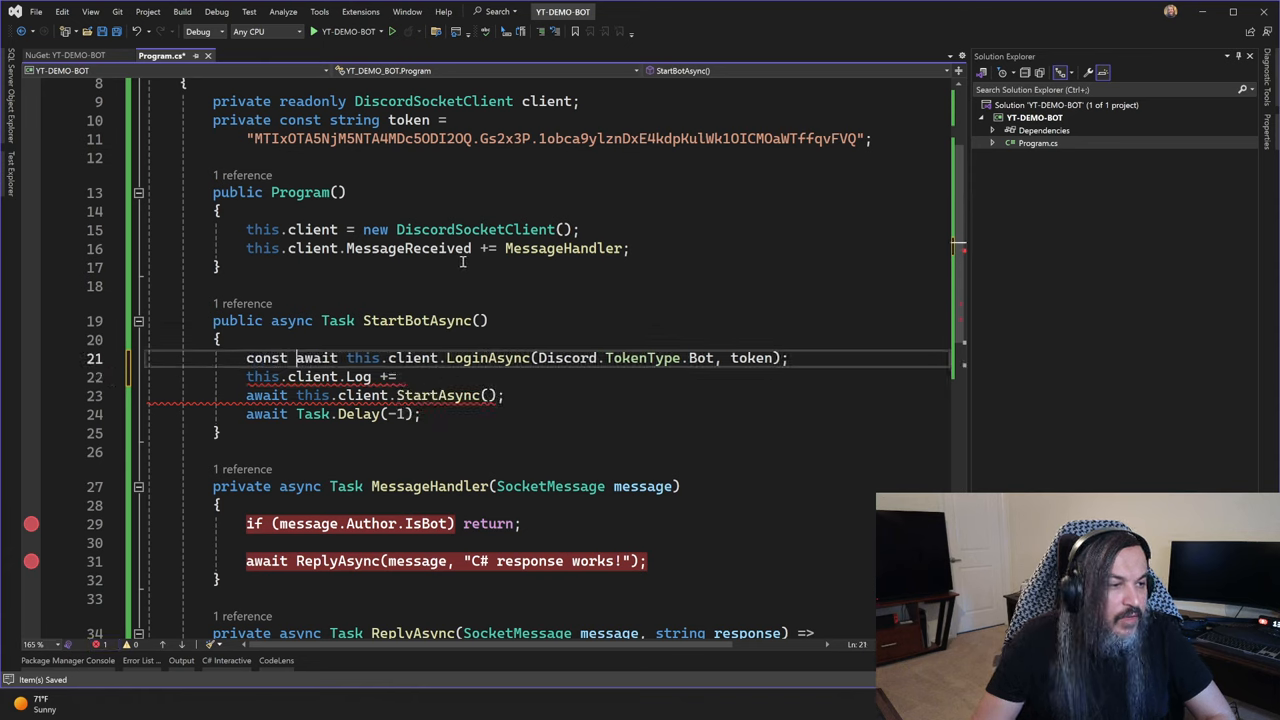
{"action": "type", "text": "LogFunc() =>"}
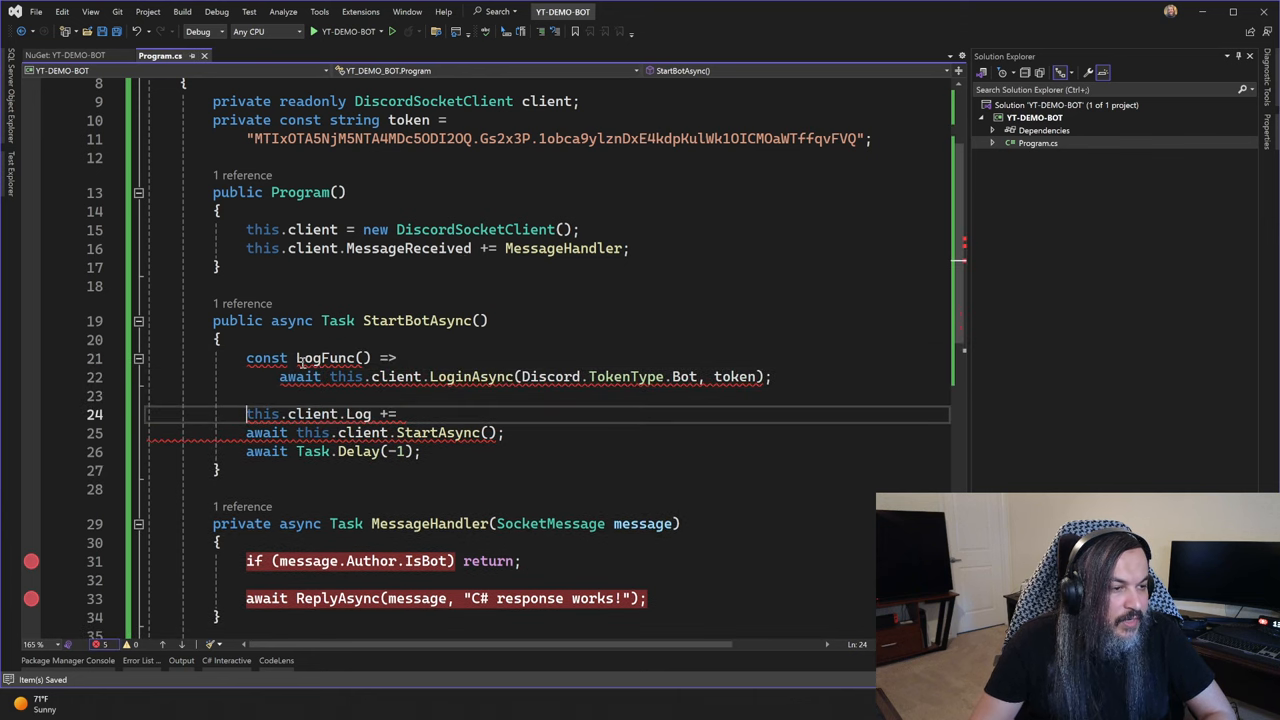
{"action": "type", "text": "void"}
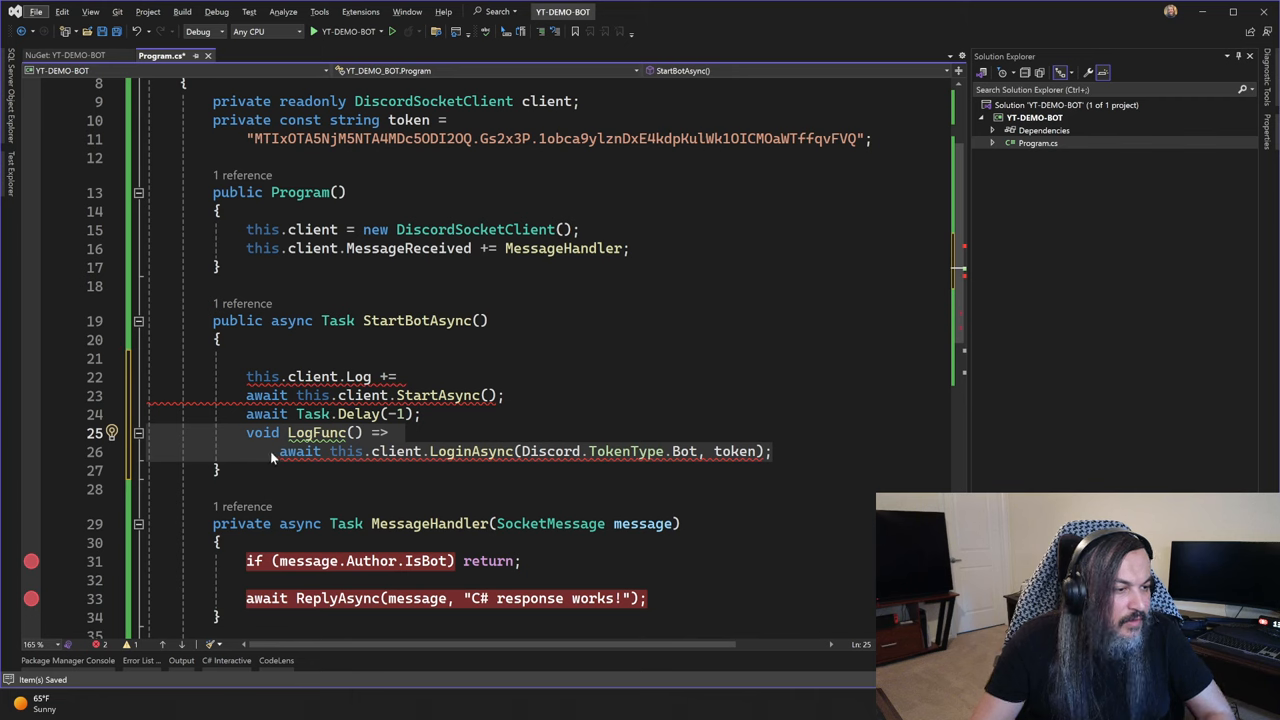
{"action": "type", "text": "Task"}
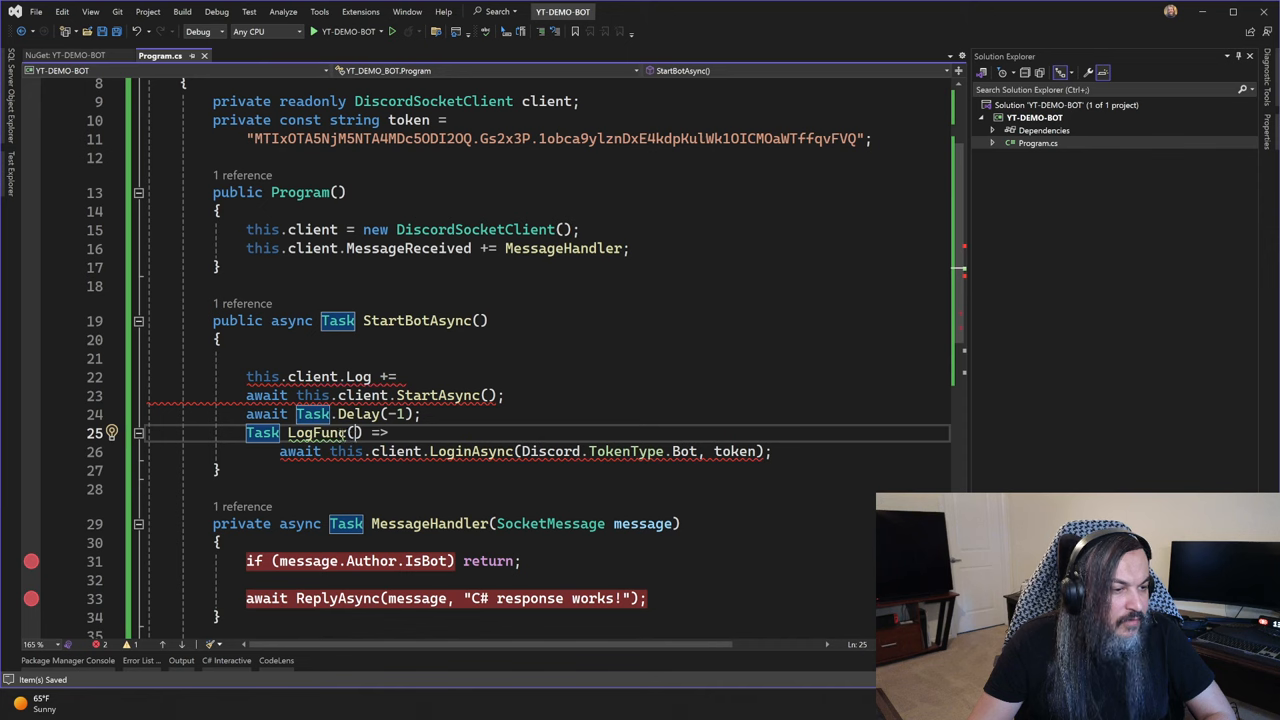
{"action": "type", "text": "Async"}
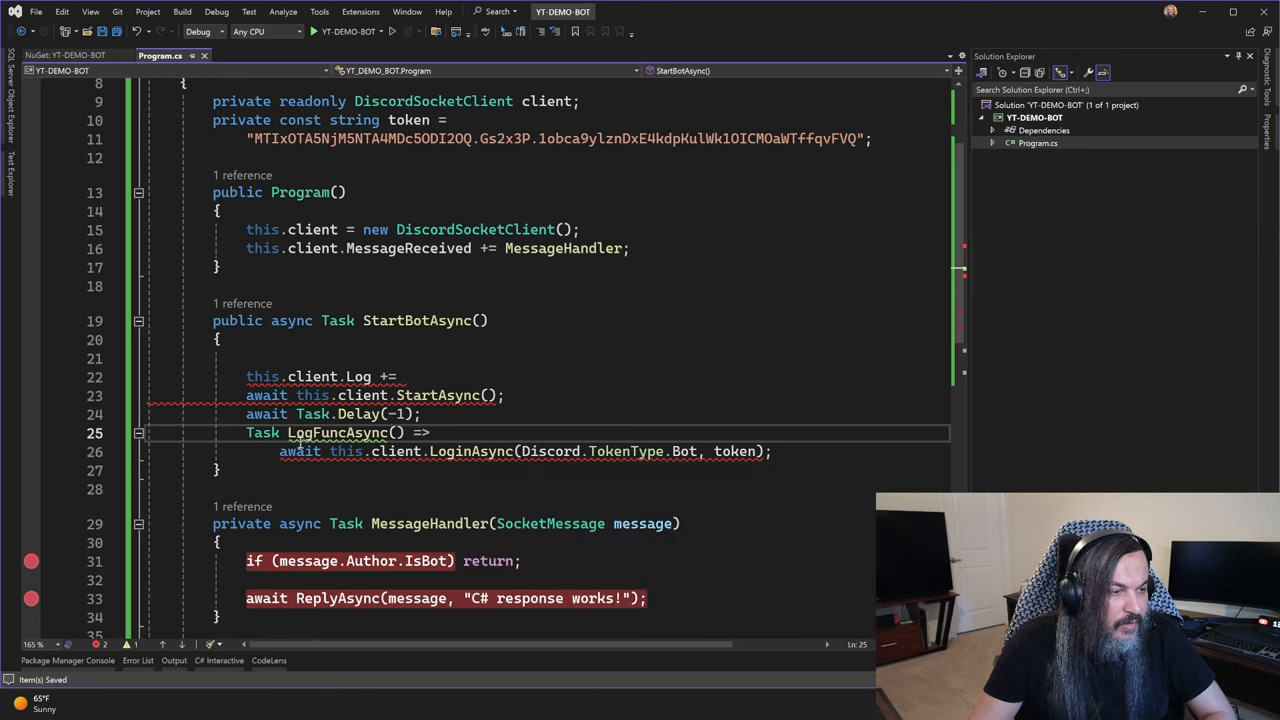
{"action": "type", "text": "async"}
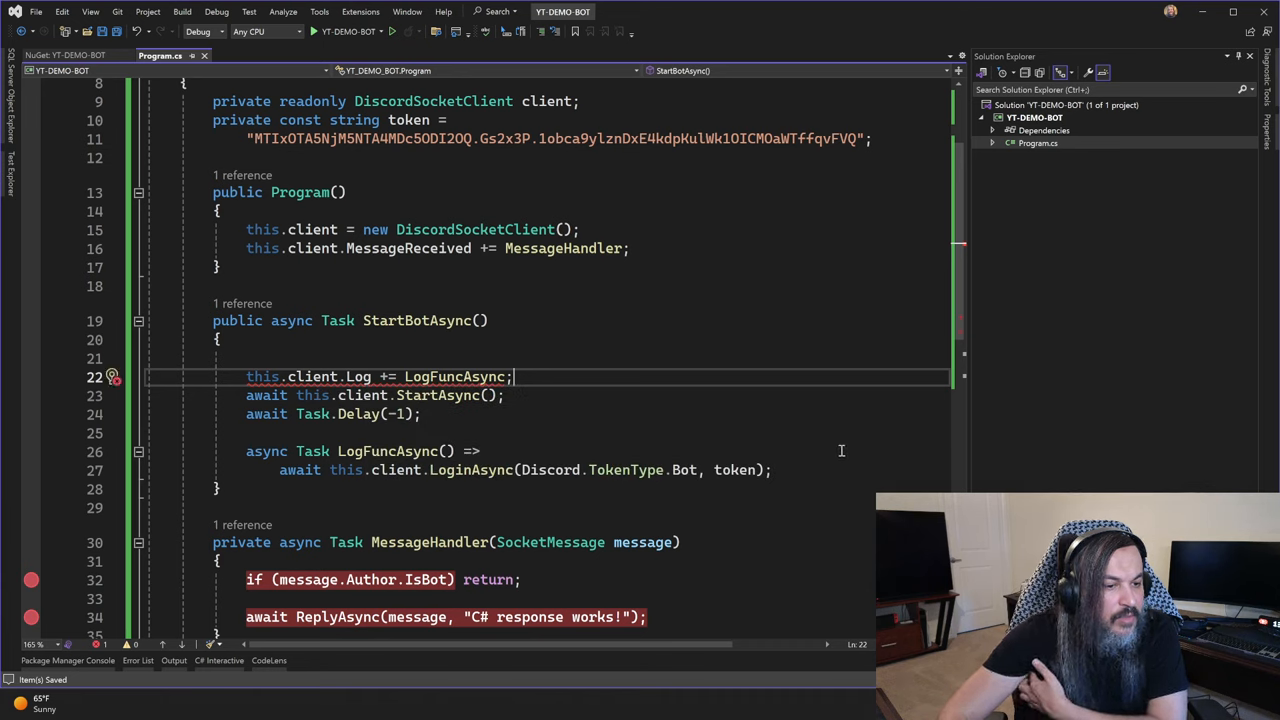
- Have LogFuncAsync write each message via Console.Write and log in with TokenType.Bot and the token
{"action": "type", "text": "LogMessage message"}
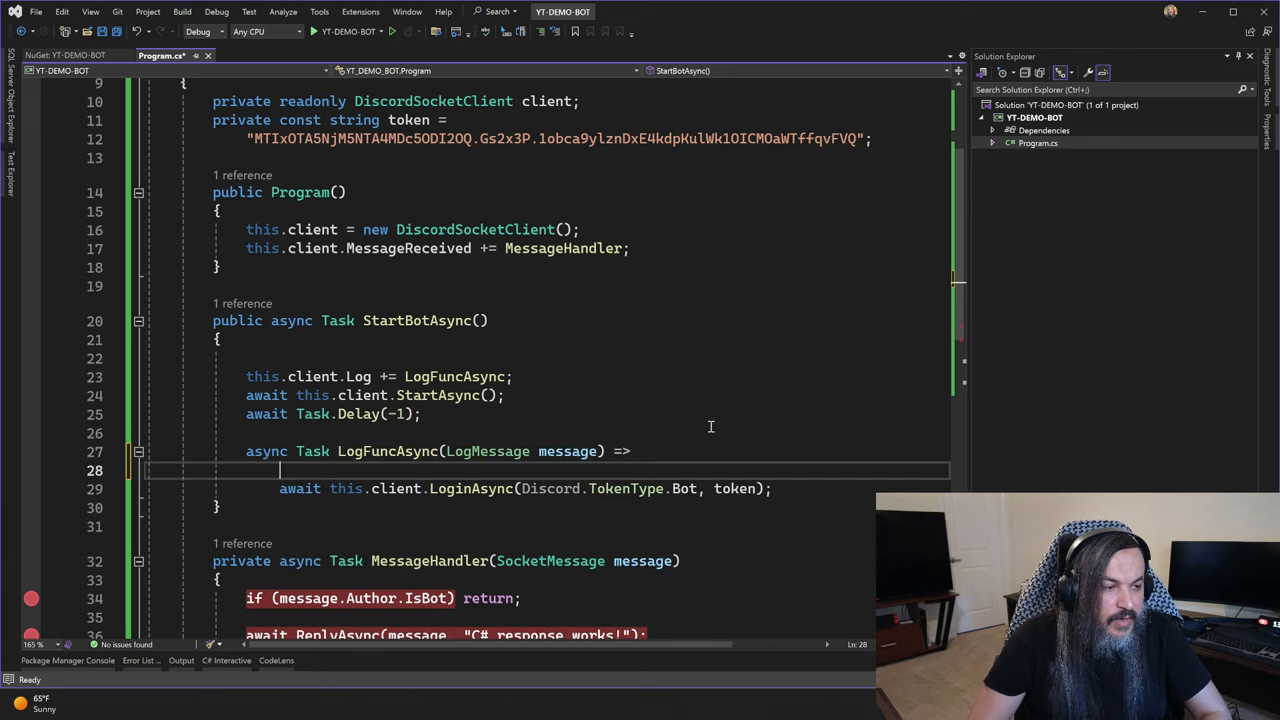
{"action": "type", "text": "Console"}
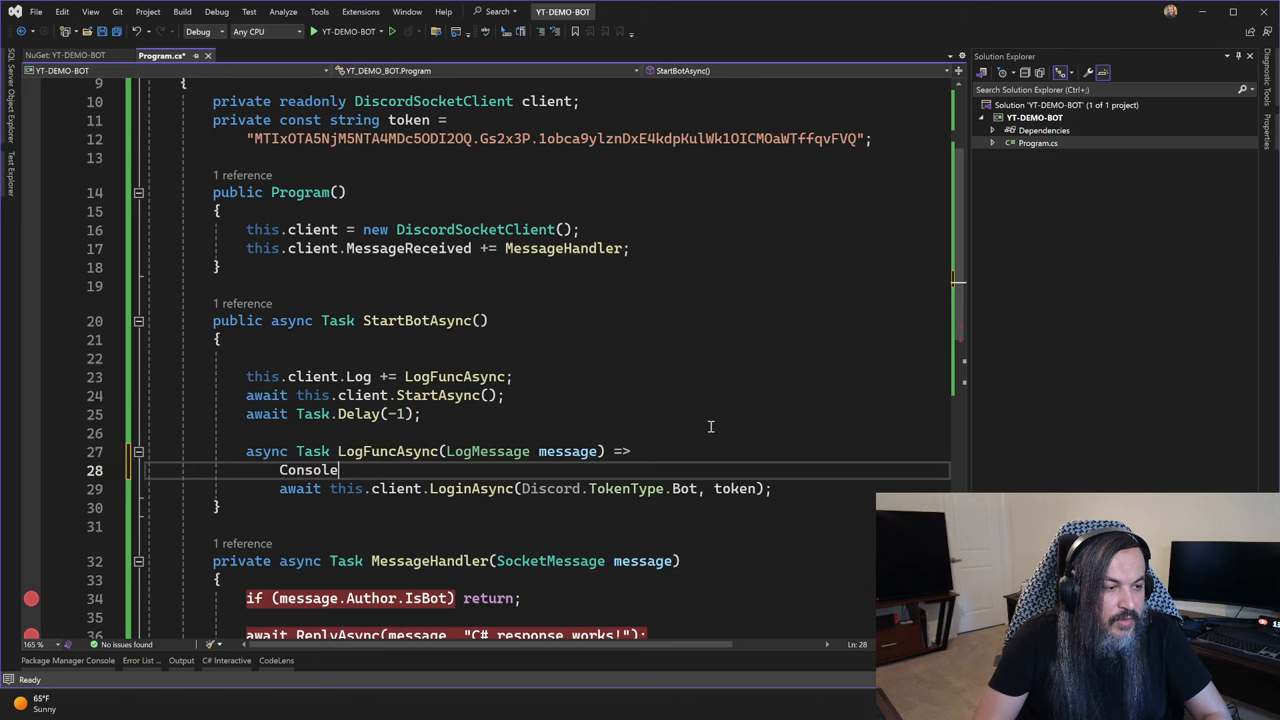
{"action": "type", "text": ".Write(message"}
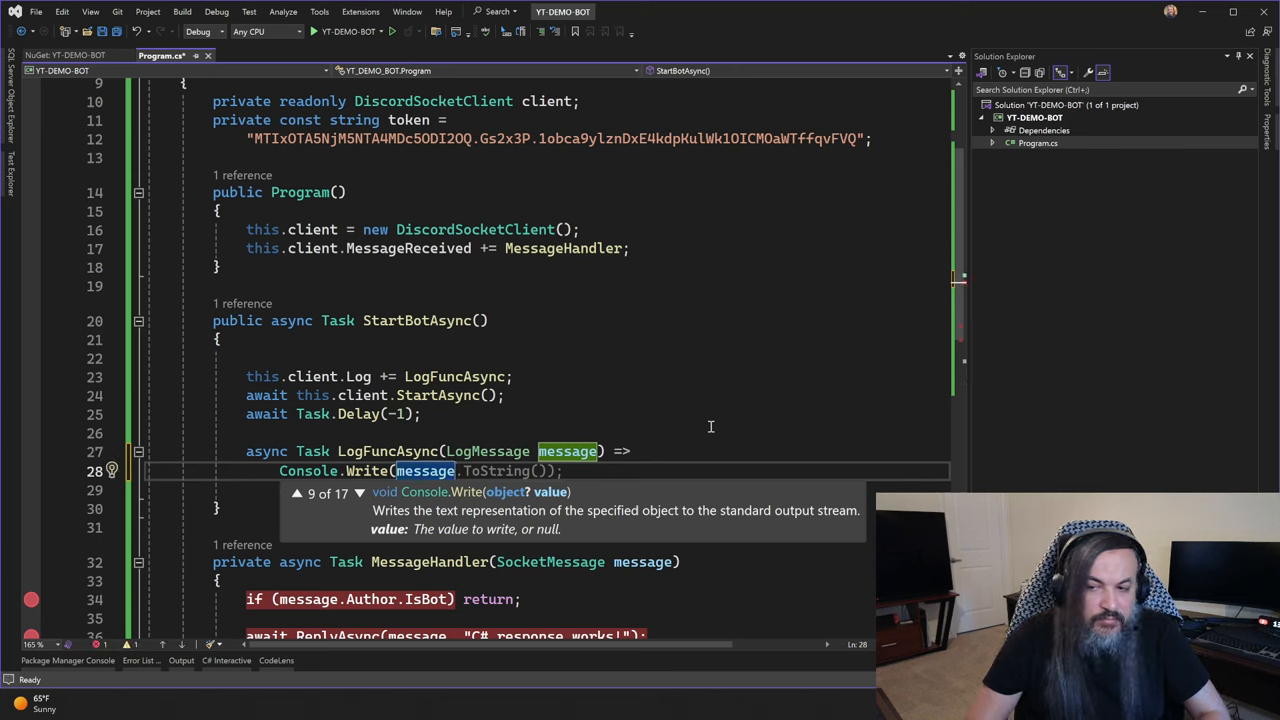
{"action": "type", "text": "await this.client.LoginAsync(Discord.TokenType.Bot, token);"}
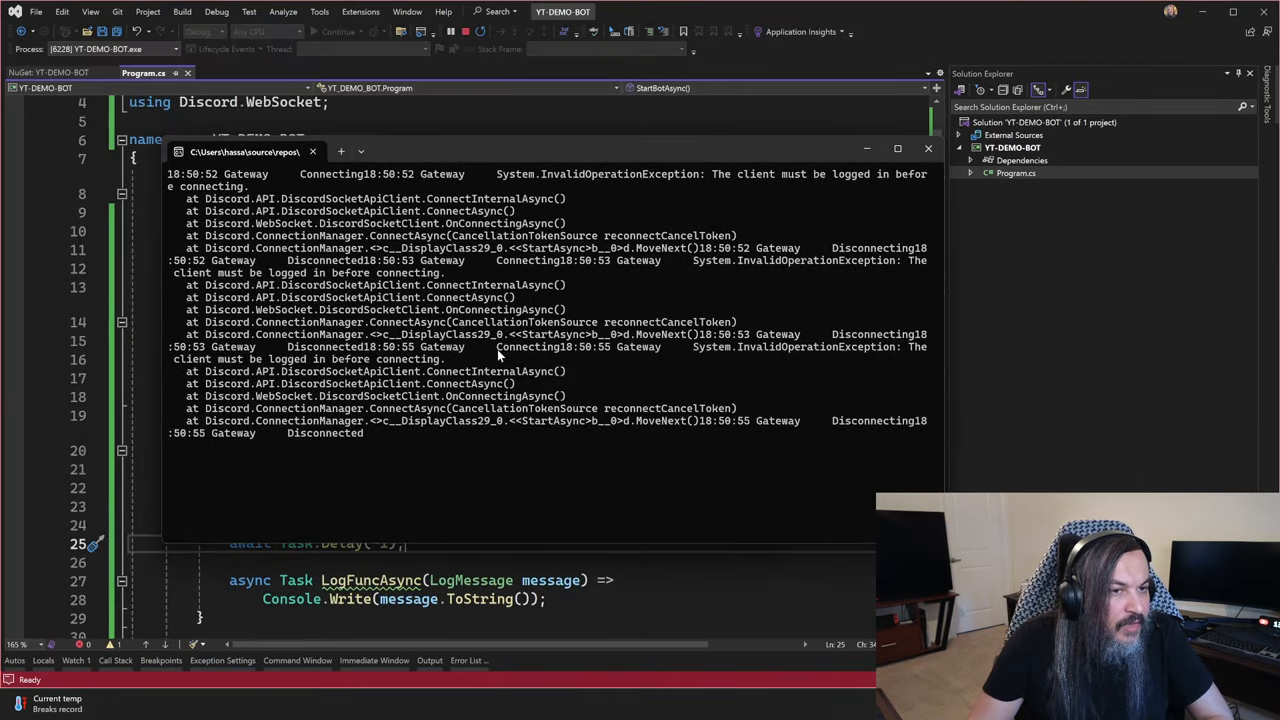
{"action": "mouse_move", "coordinate": [776, 248]}
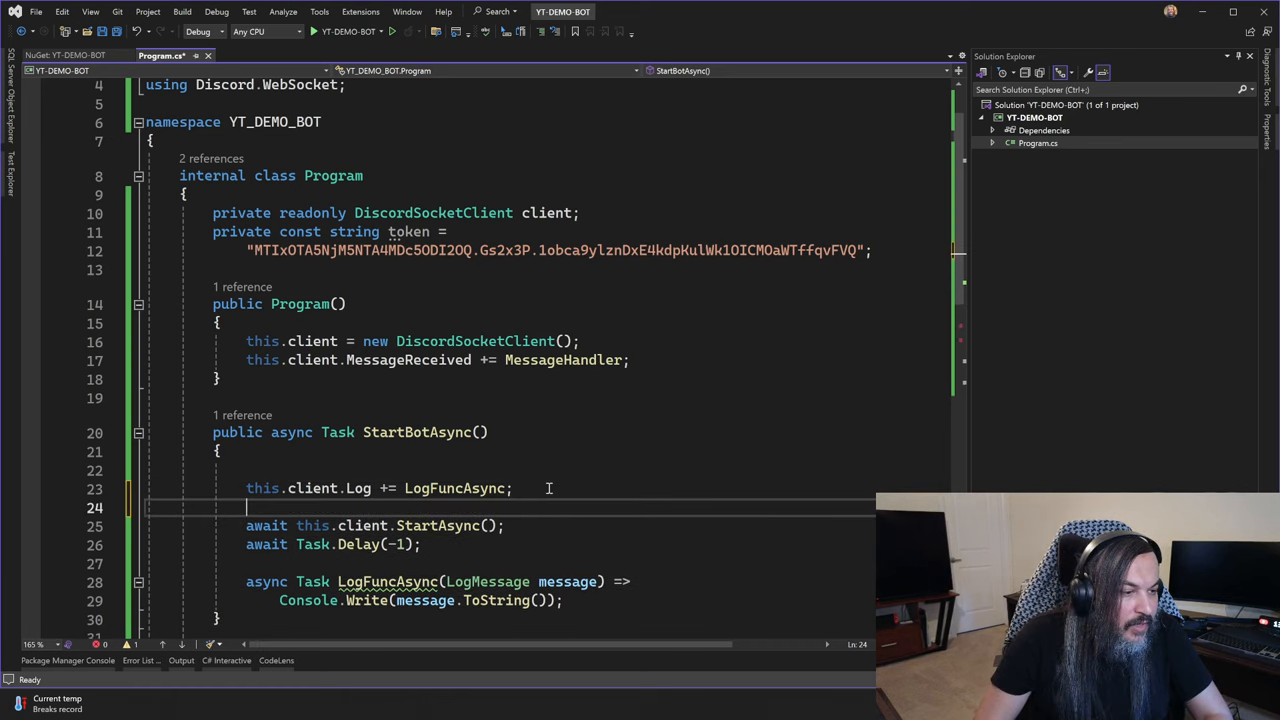
- Insert await this.client.LoginAsync(TokenType.Bot, token) before StartAsync and debug until the breakpoint hits
{"action": "type", "text": "await"}
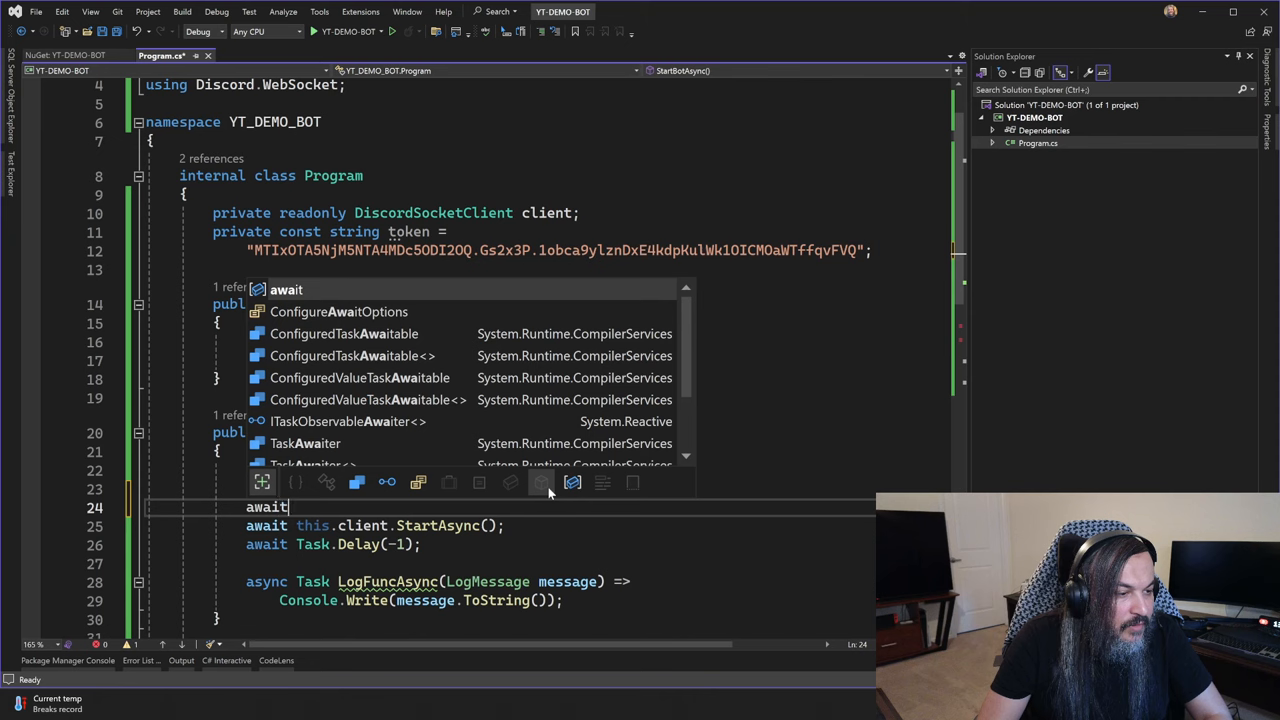
{"action": "type", "text": "this.client.LoginAsync("}
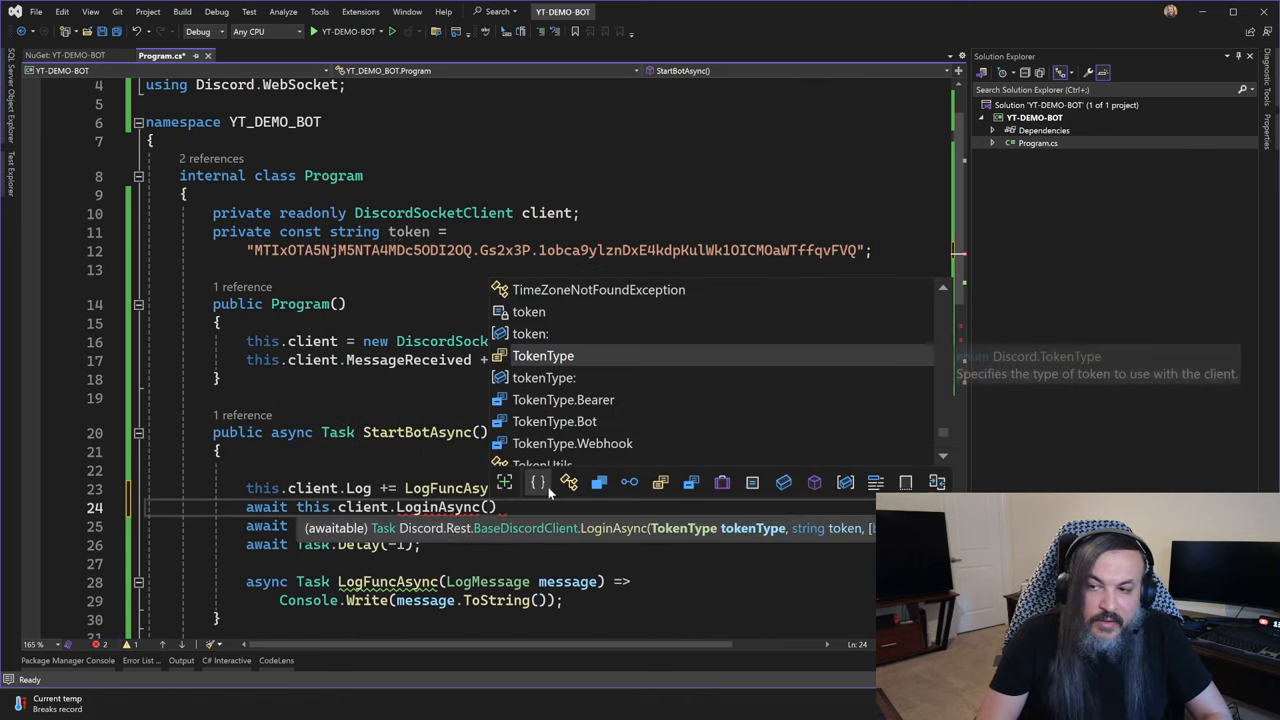
{"action": "type", "text": "token)"}
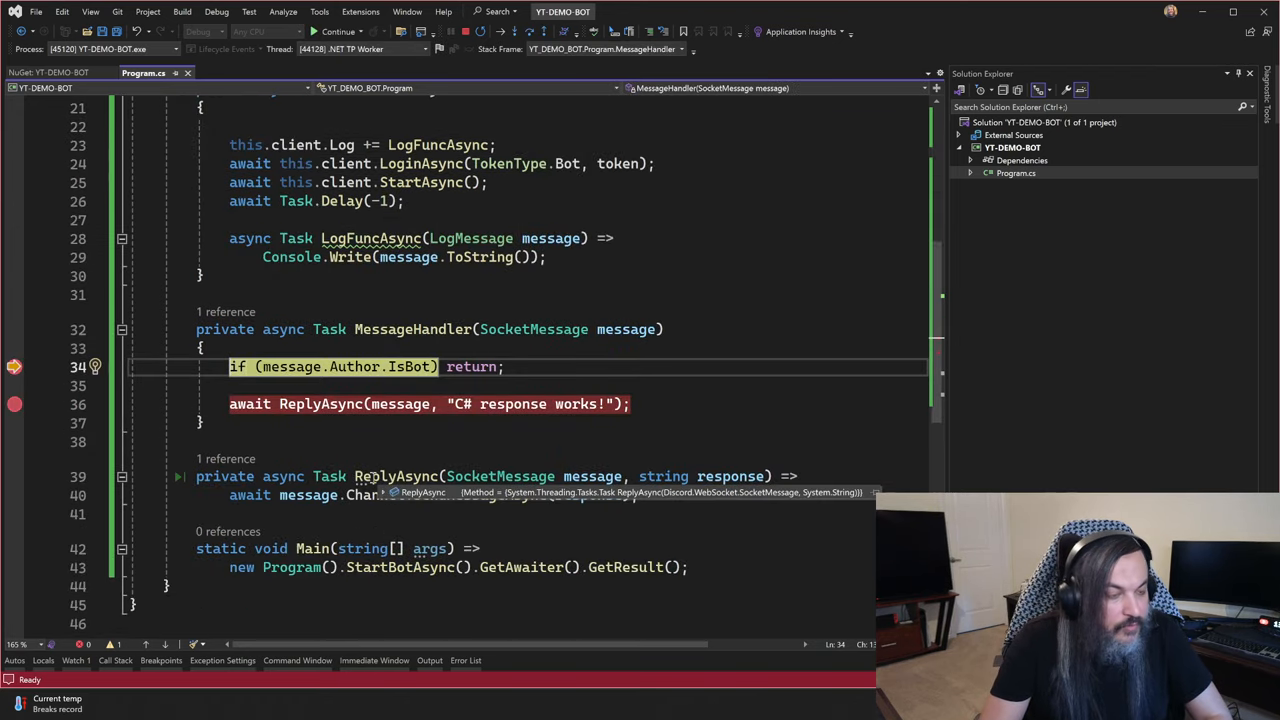
- Step over the ReplyAsync line, then let the bot continue running
{"action": "key", "text": "F10"}
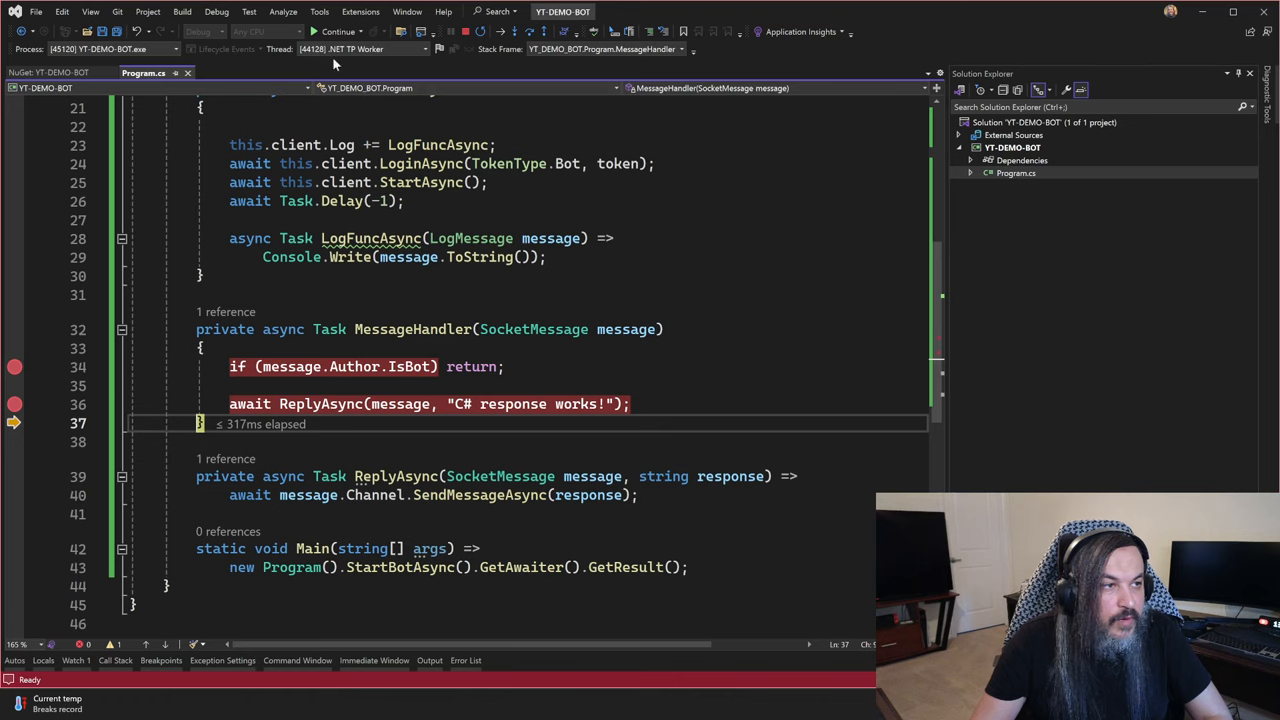
{"action": "left_click", "coordinate": [336, 32]}
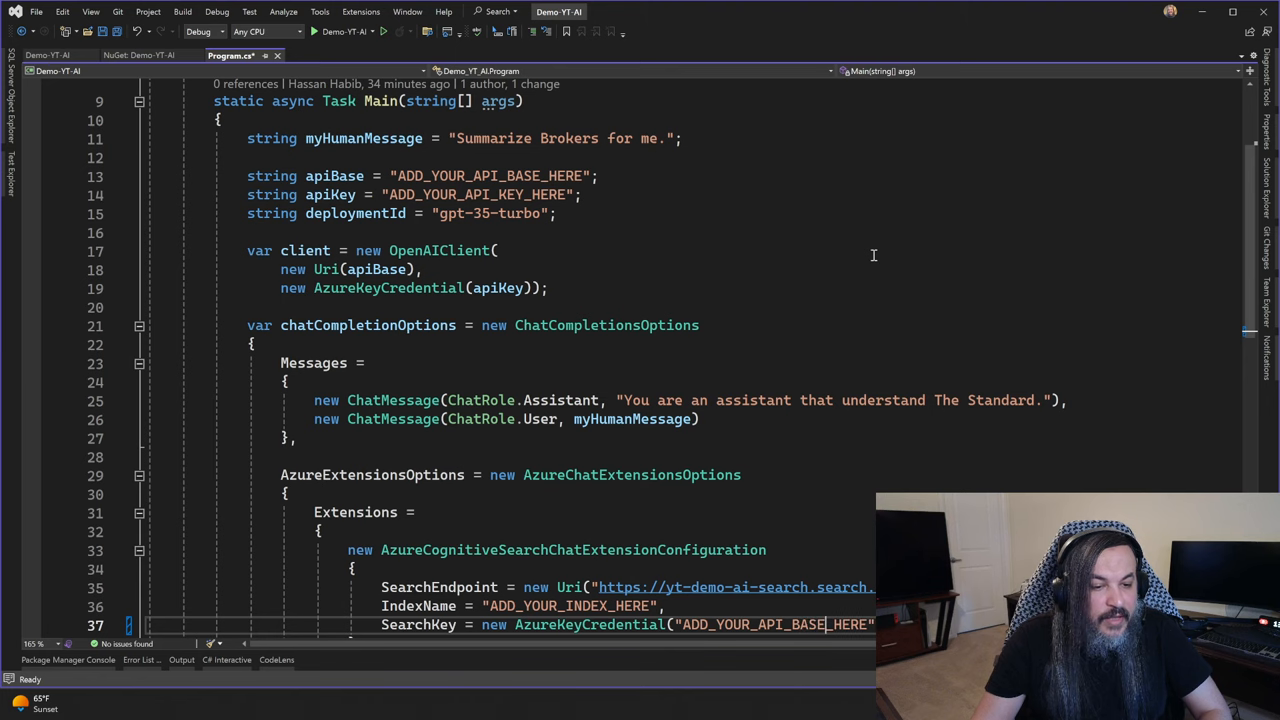
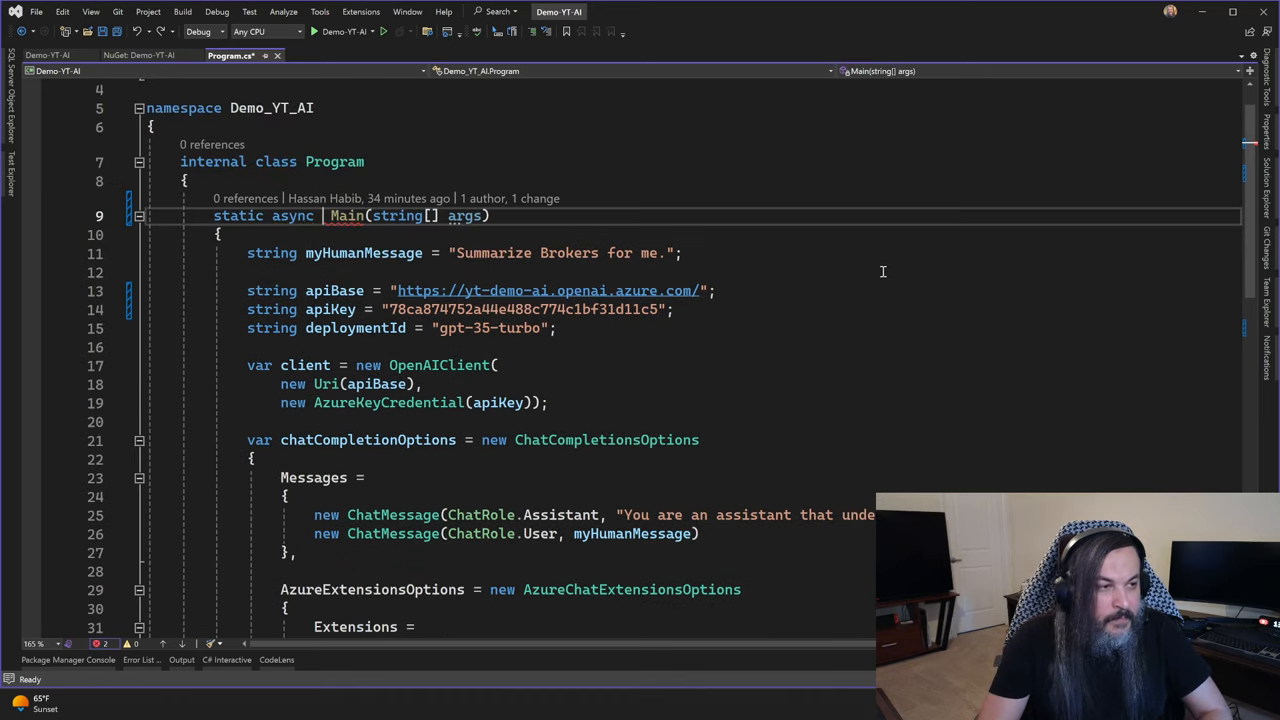
- Paste the Azure OpenAI API key into Demo_YT_AI's apiKey string and review Main
{"action": "scroll", "scroll_direction": "down", "scroll_amount": 3}
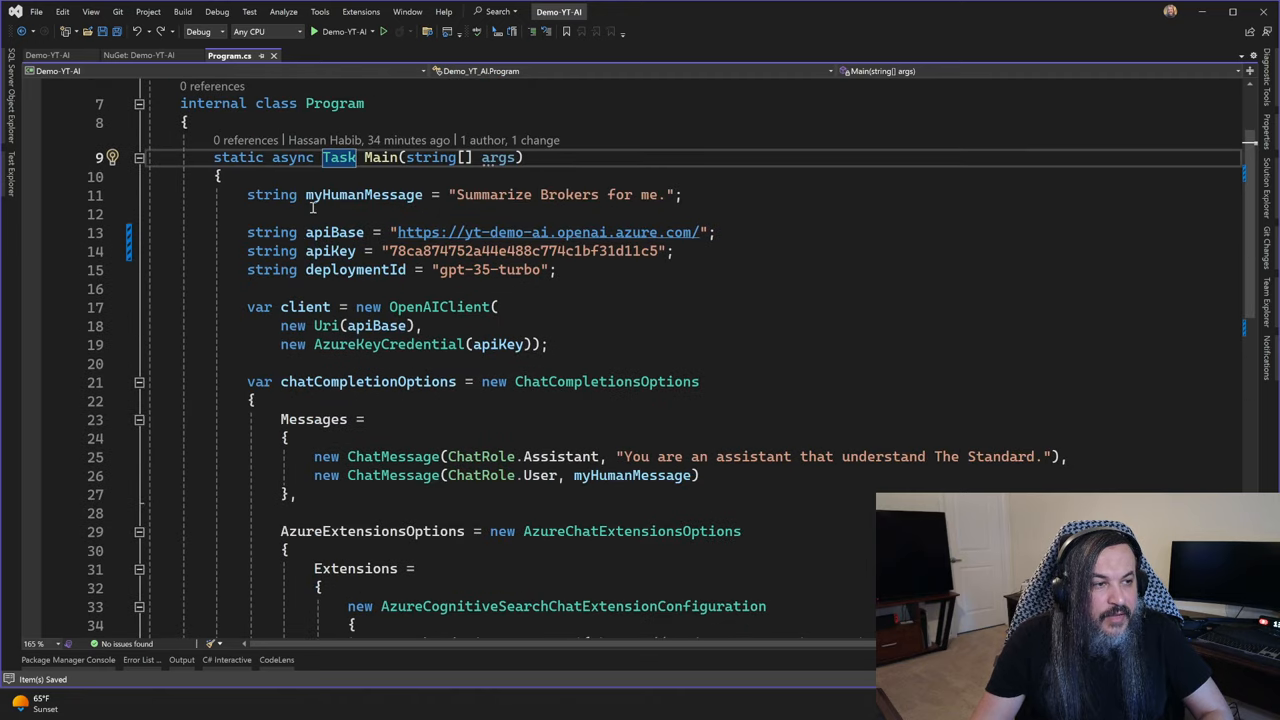
{"action": "scroll", "scroll_direction": "down", "scroll_amount": 3}
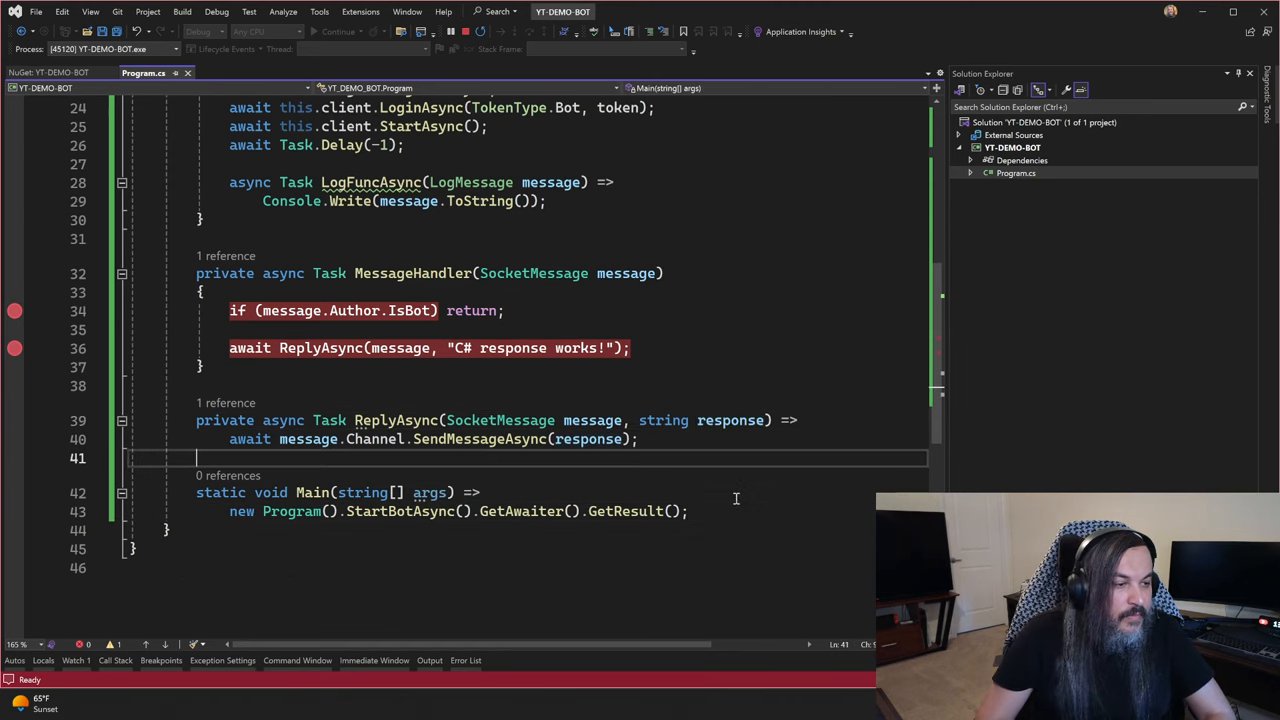
- Add a private async Task<string> GetAIResponse(string message) method holding the AI chat code
{"action": "type", "text": "private async Task<string> Get"}
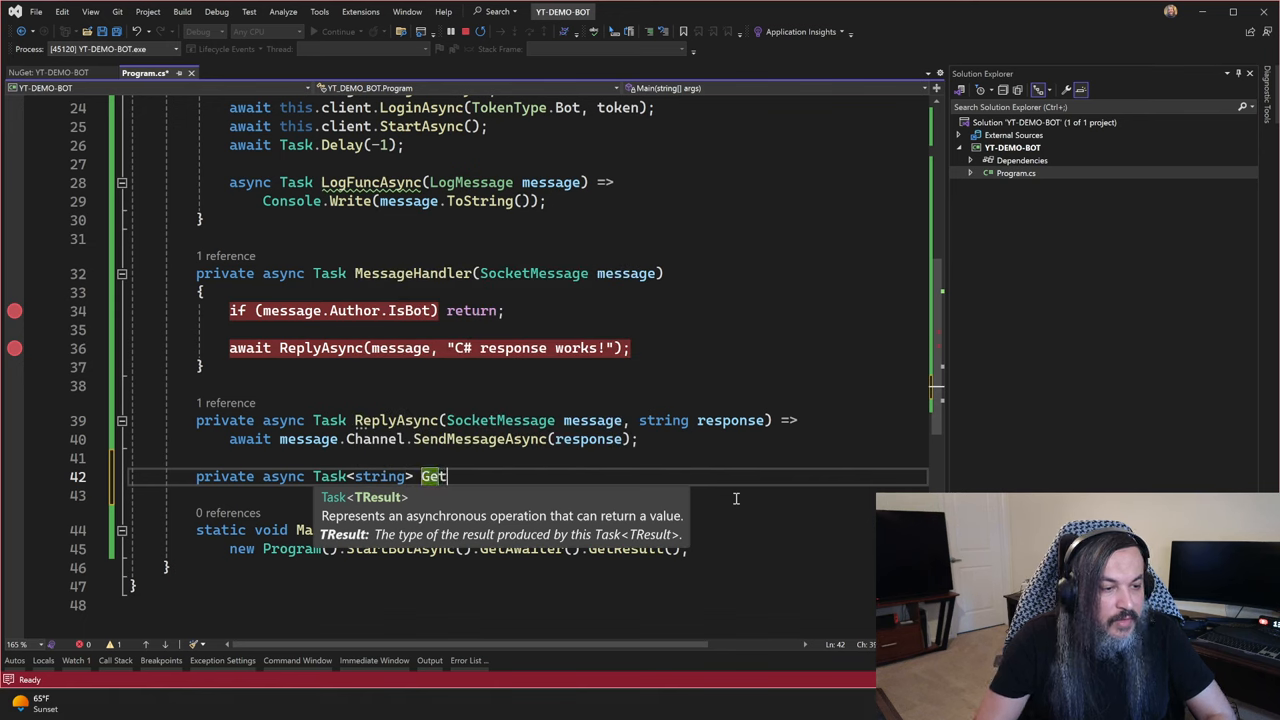
{"action": "type", "text": "AIResponse()"}
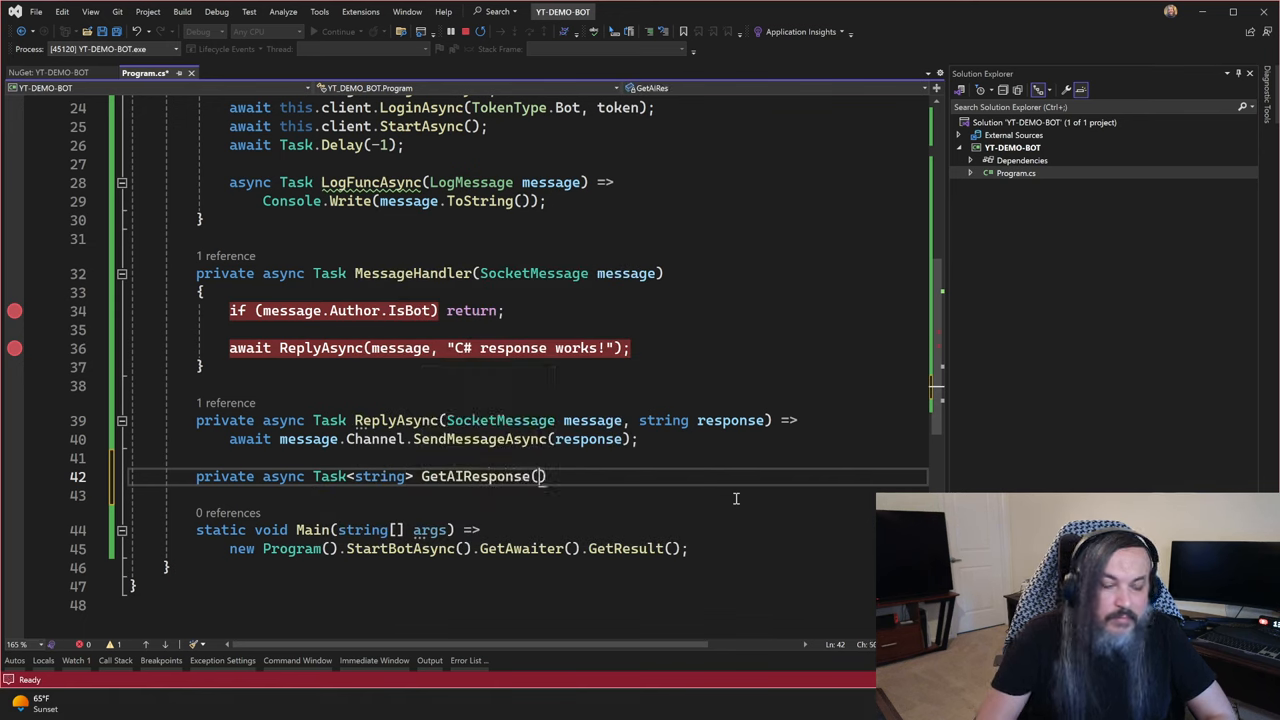
{"action": "type", "text": "string message"}
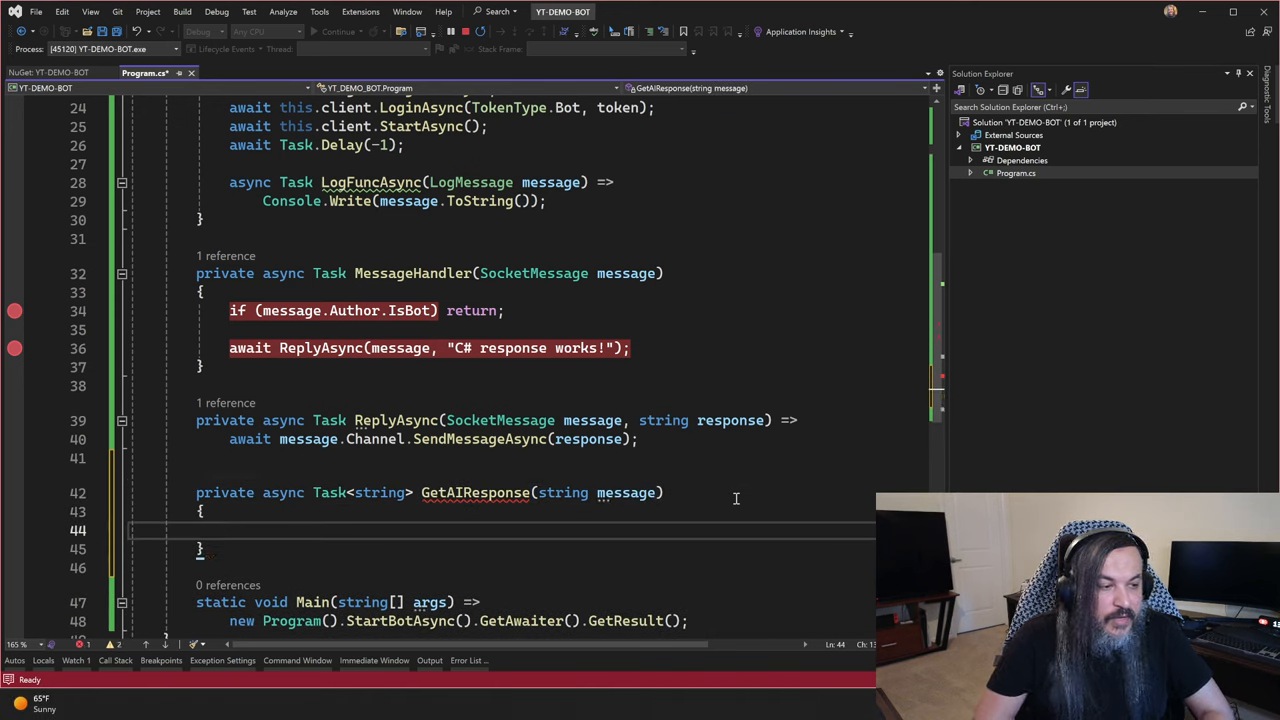
{"action": "scroll", "scroll_direction": "down", "scroll_amount": 3}
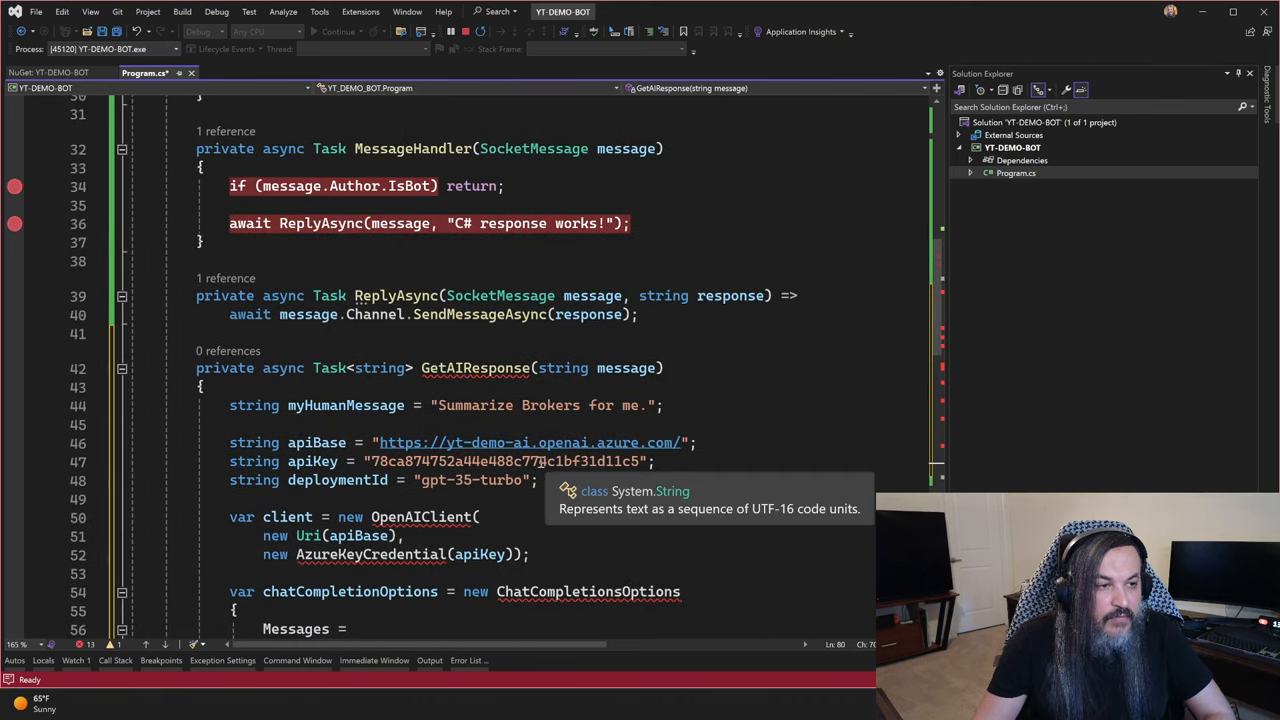
- Add the Azure.AI.OpenAI 1.0.0-beta.8 PackageReference to the bot's project file
{"action": "right_click", "coordinate": [1012, 148]}
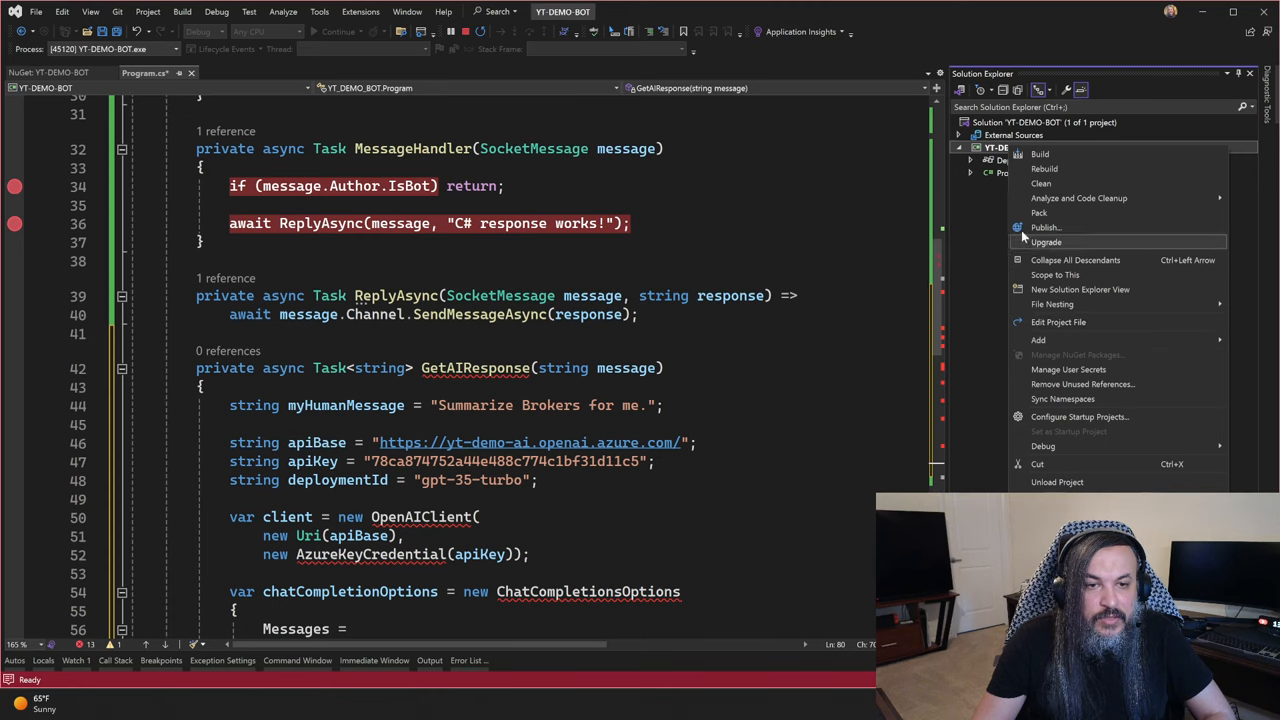
{"action": "left_click", "coordinate": [1058, 322]}
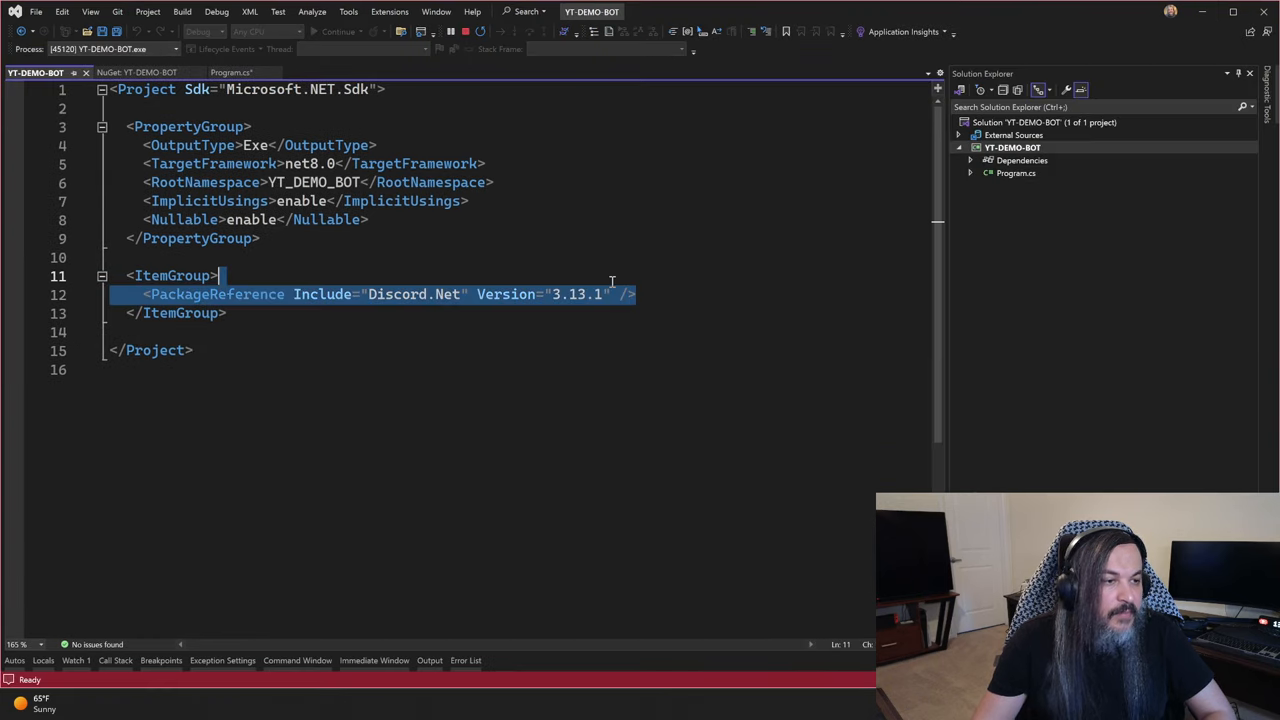
{"action": "type", "text": "<PackageReference Include=\"Azure.AI.OpenAI\" Version=\"1.0.0-beta.8\" />"}
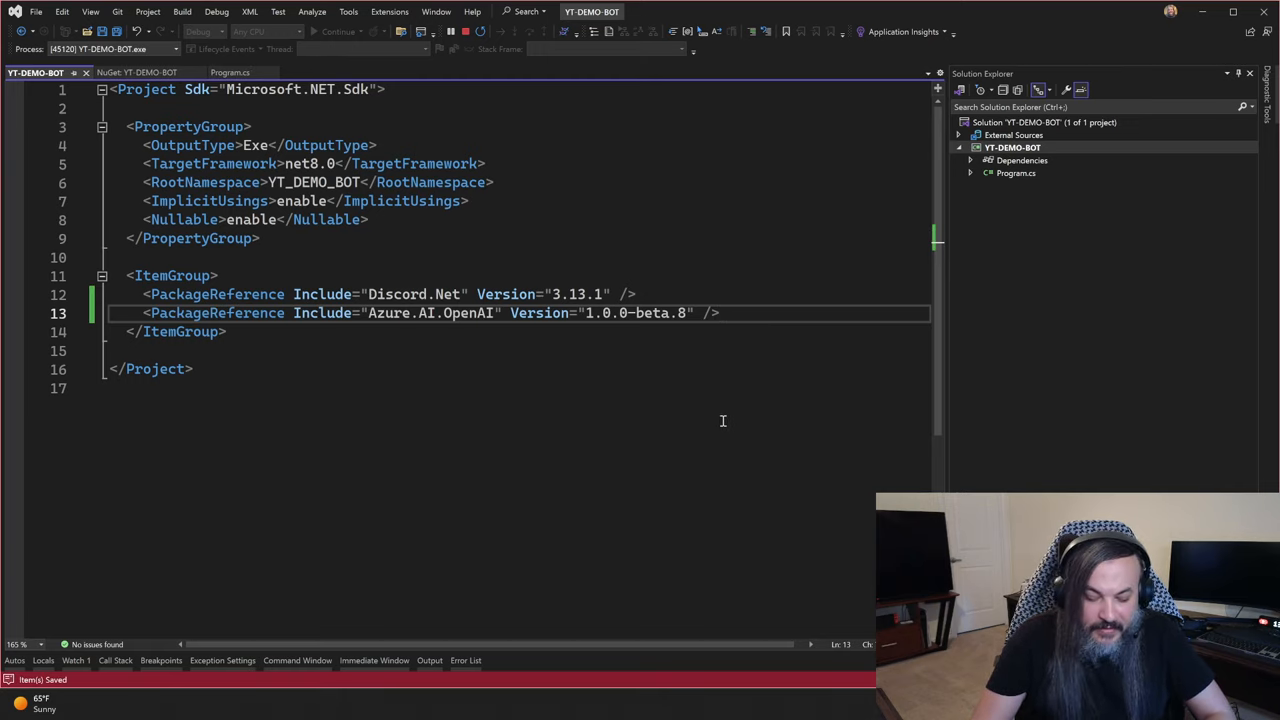
{"action": "left_click", "coordinate": [230, 72]}
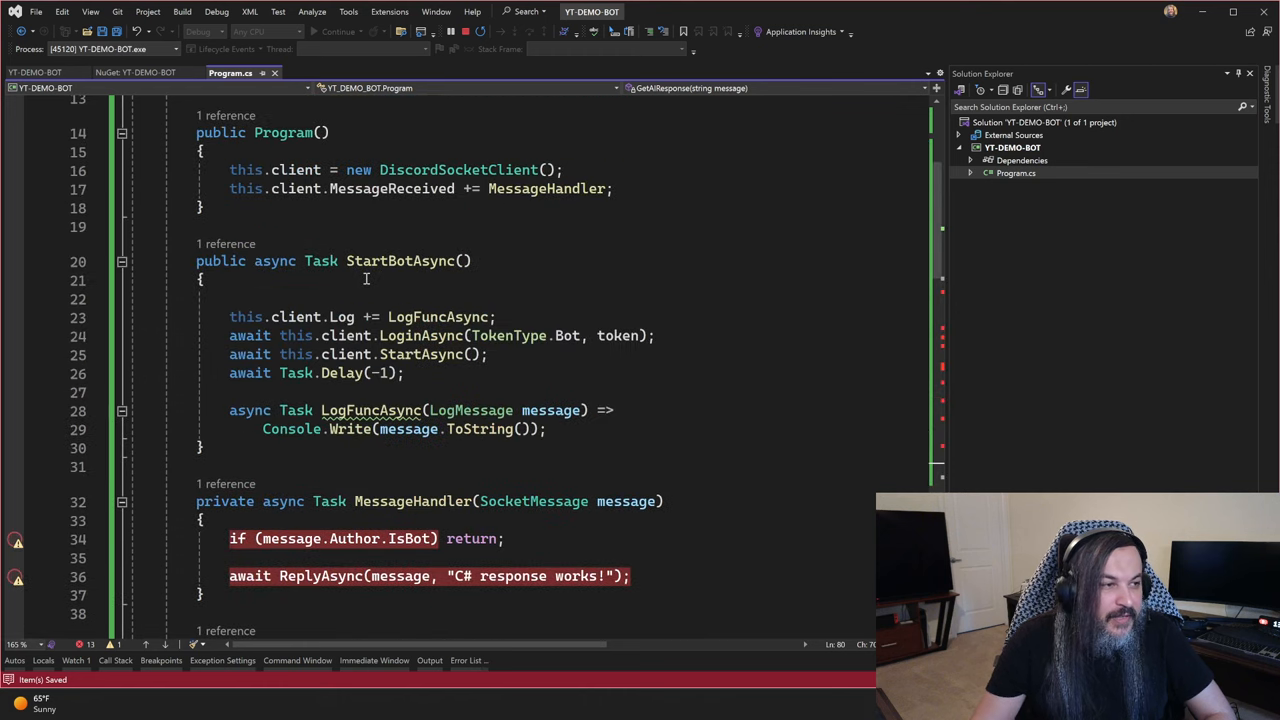
{"action": "scroll", "scroll_direction": "down", "scroll_amount": 3}
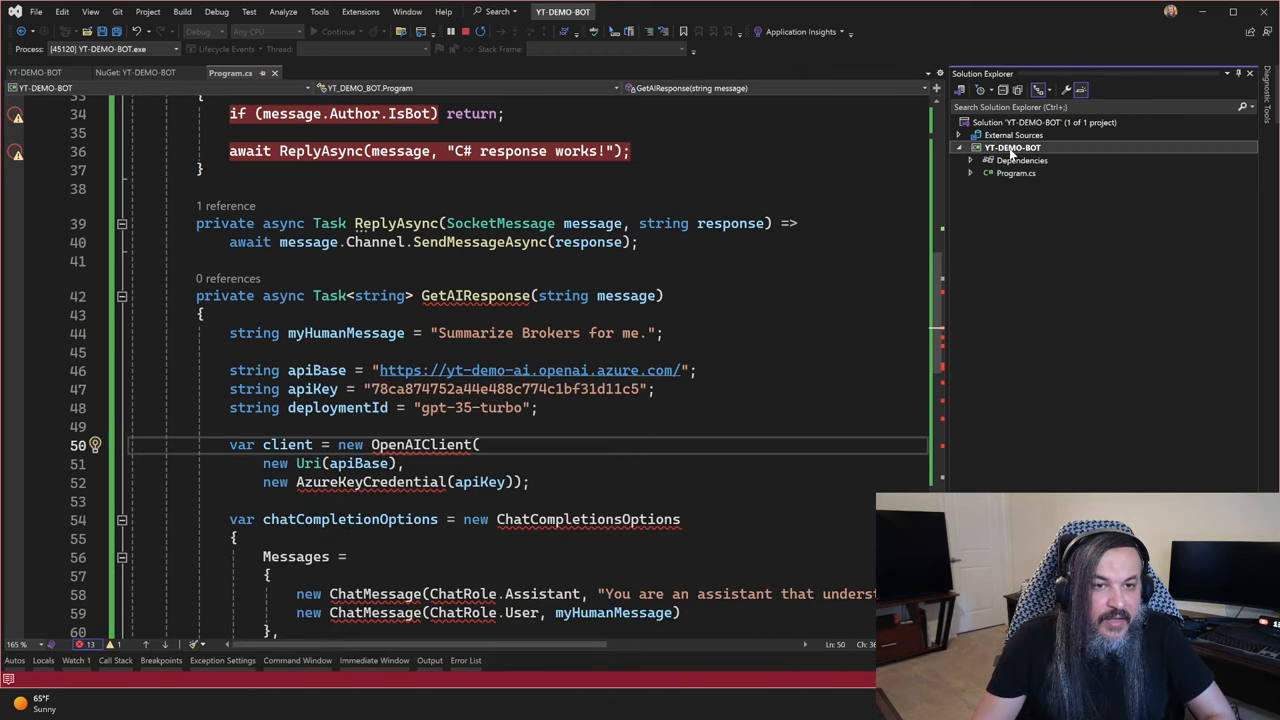
- Import Azure.OpenAI via quick fix and confirm the package under the project's dependencies
{"action": "right_click", "coordinate": [1012, 148]}
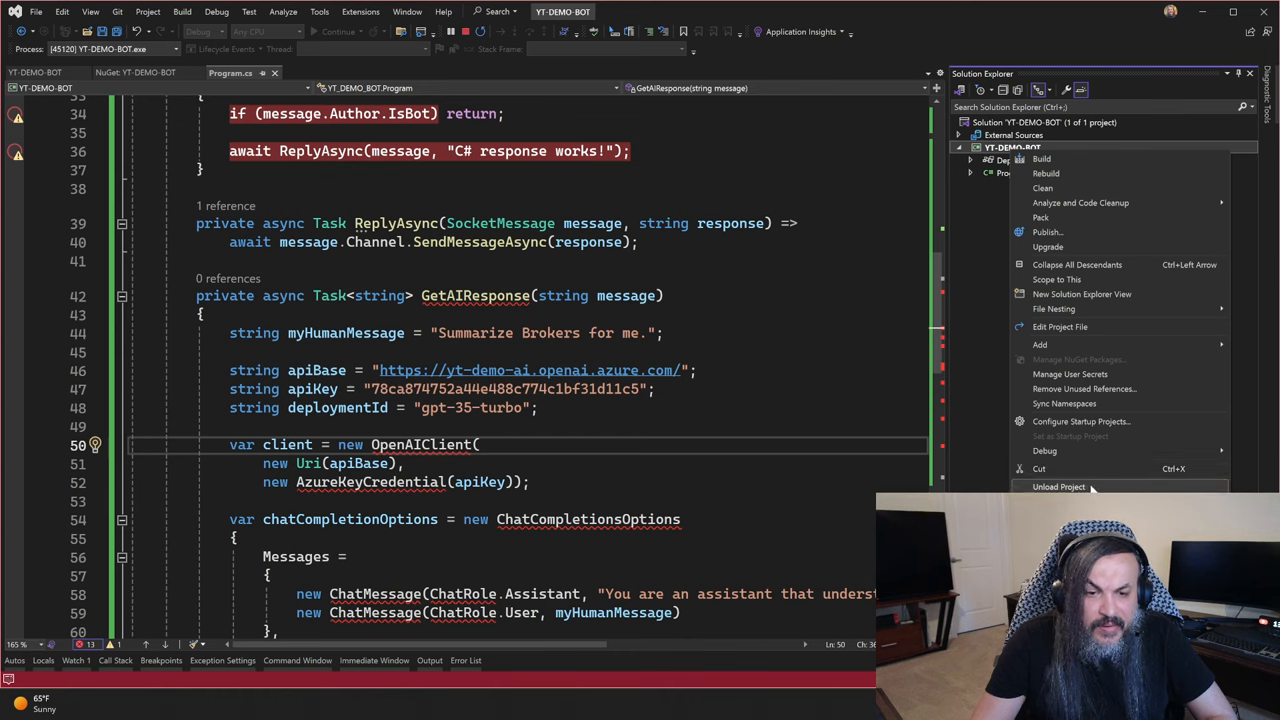
{"action": "left_click", "coordinate": [540, 456]}
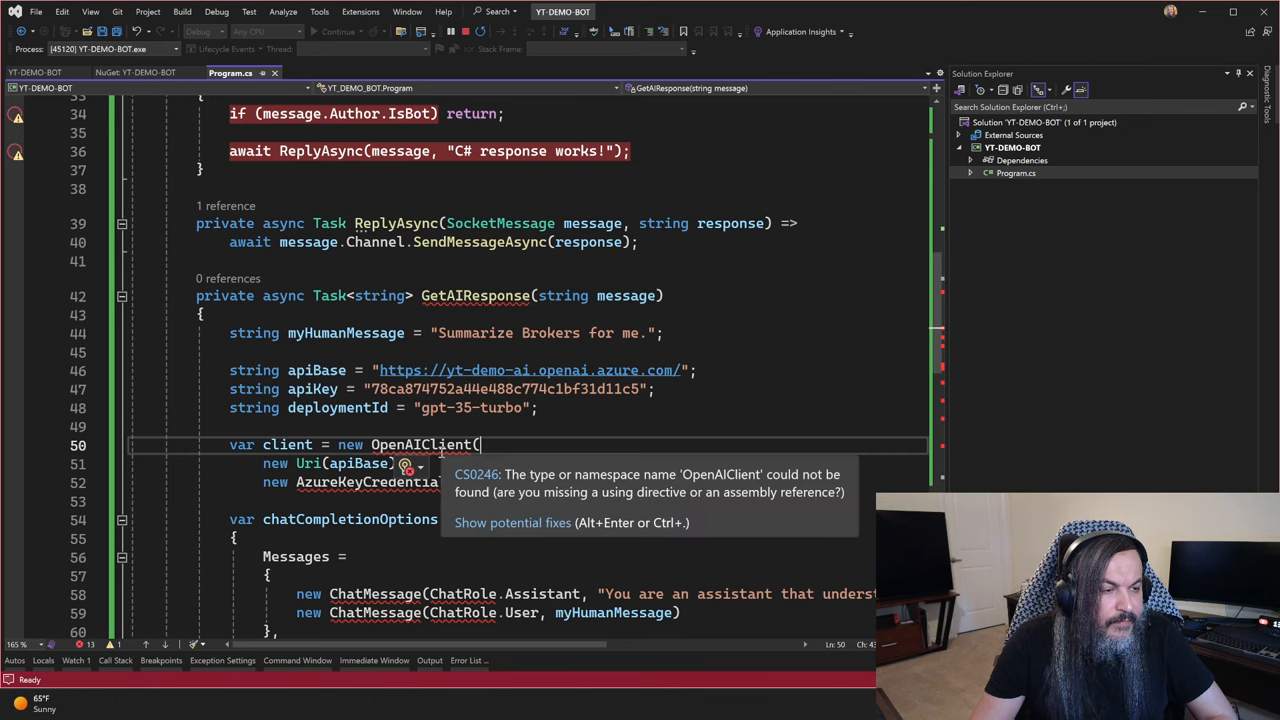
{"action": "left_click", "coordinate": [512, 522]}
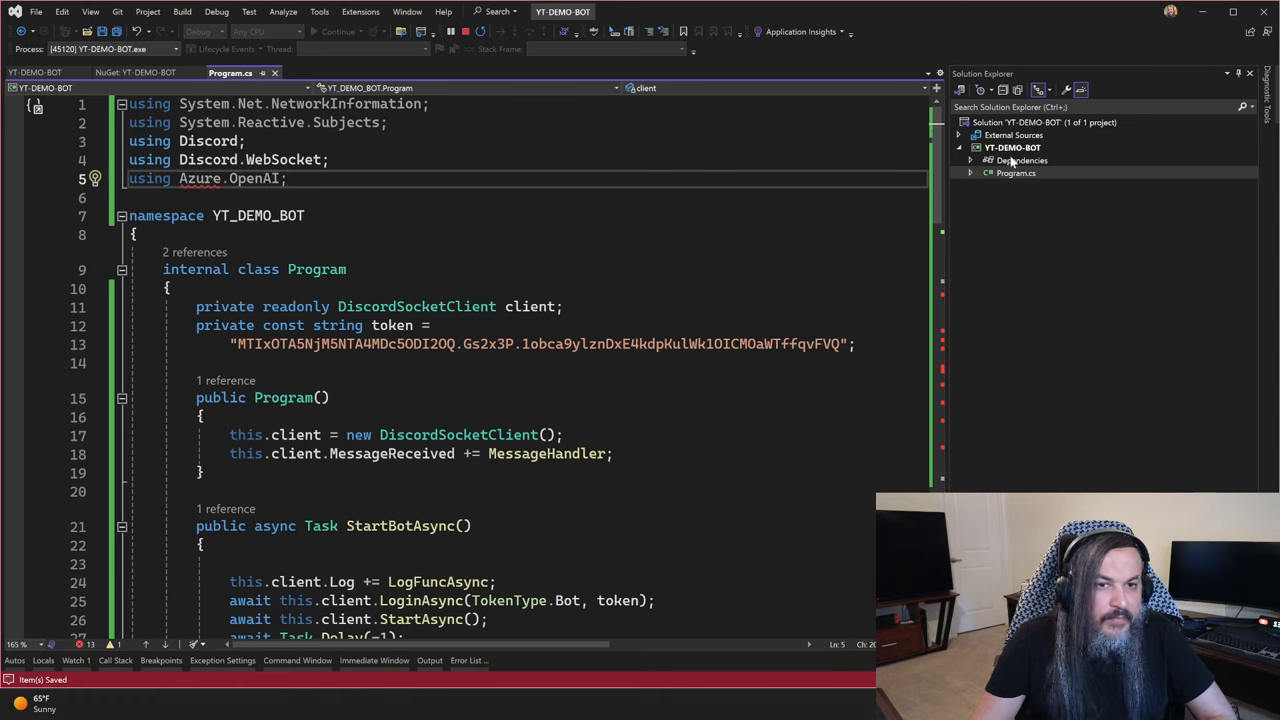
{"action": "left_click", "coordinate": [968, 160]}
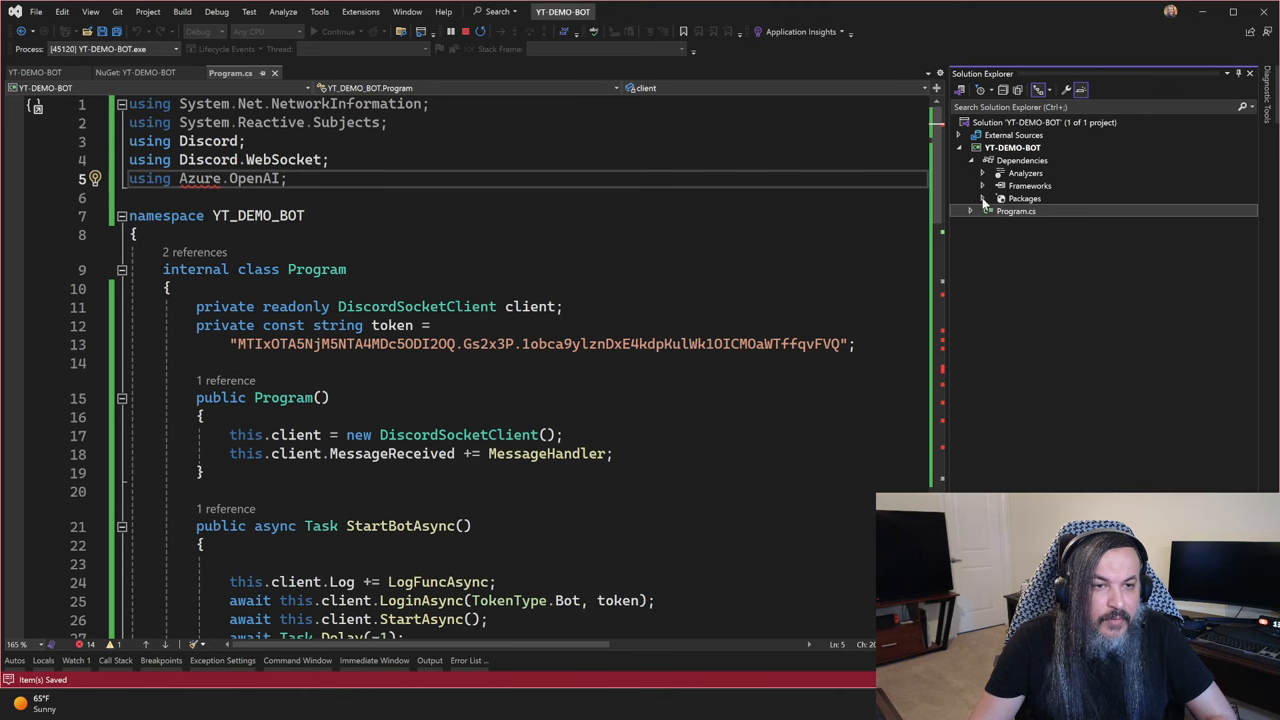
{"action": "left_click", "coordinate": [1000, 198]}
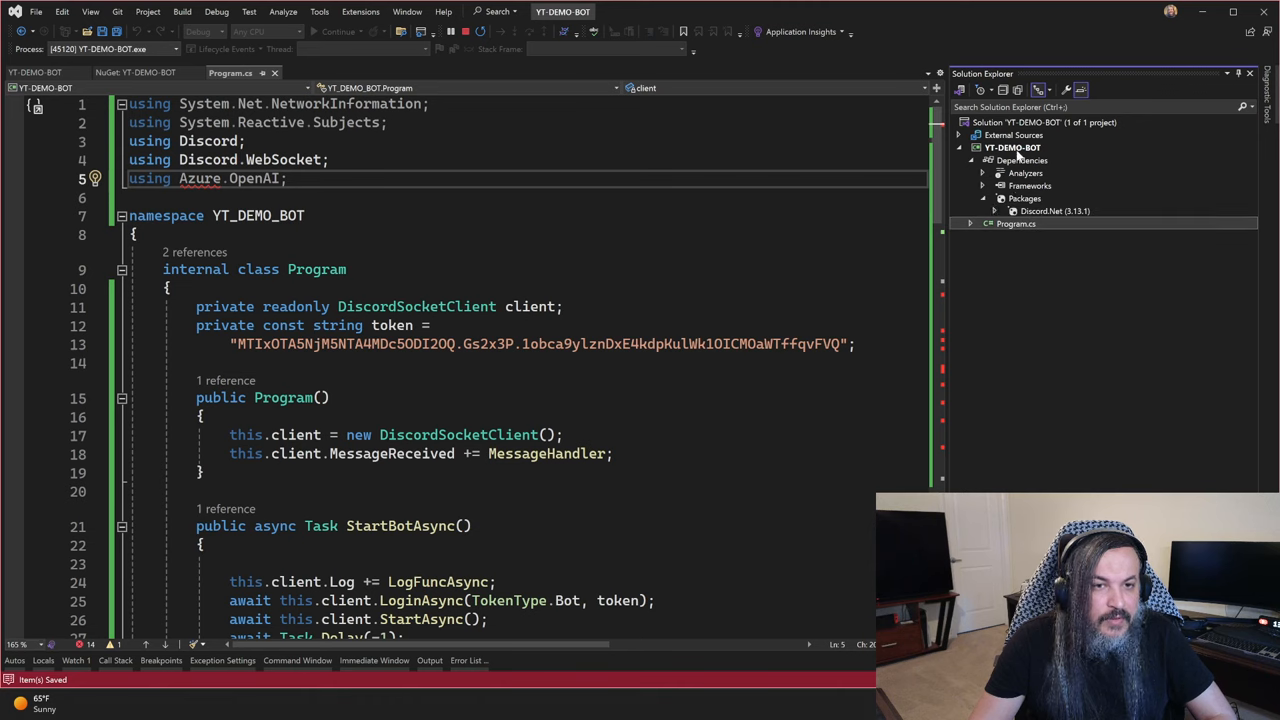
{"action": "right_click", "coordinate": [1012, 148]}
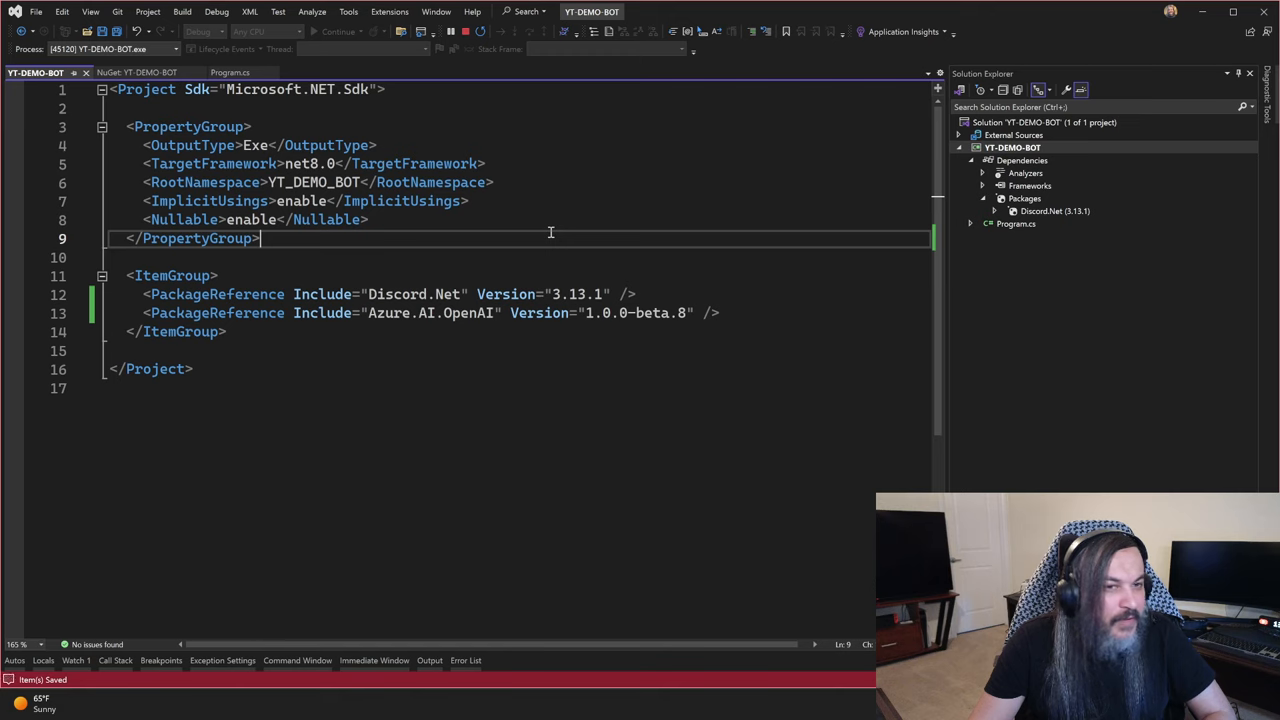
{"action": "right_click", "coordinate": [1012, 148]}
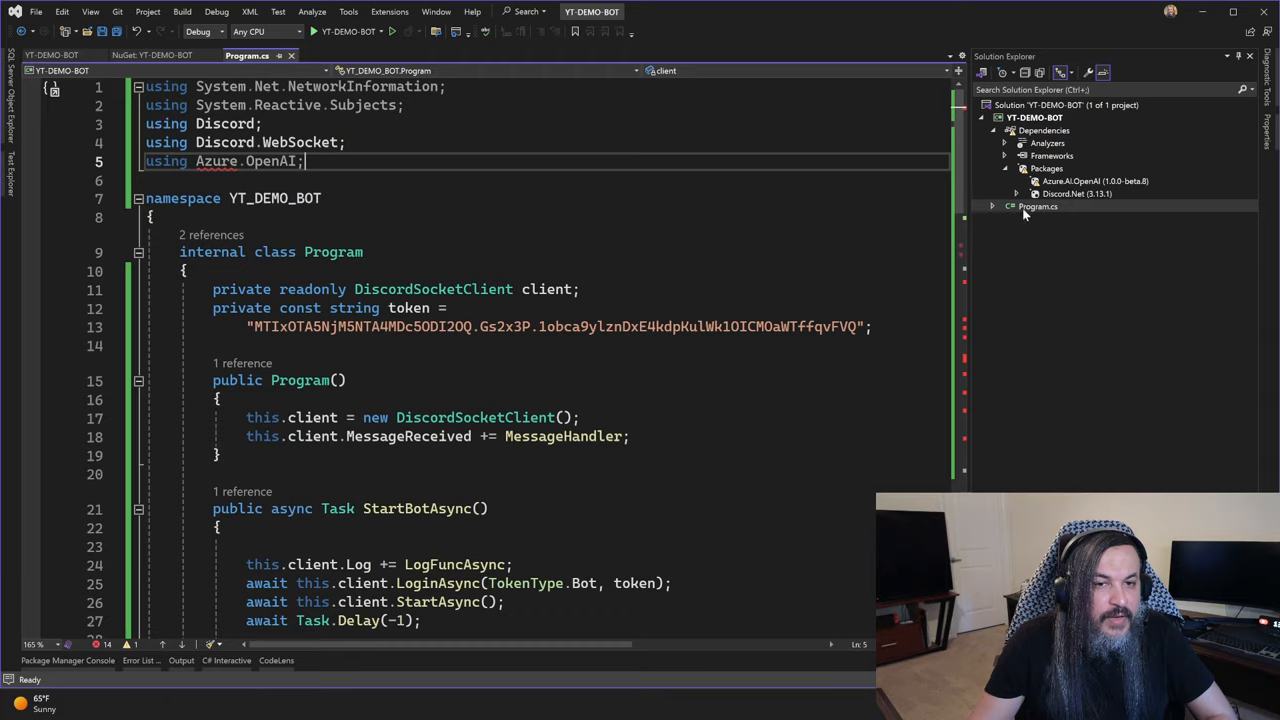
- Make GetAIResponse return the AI answer instead of writing it to the console
{"action": "scroll", "scroll_direction": "down", "scroll_amount": 3}
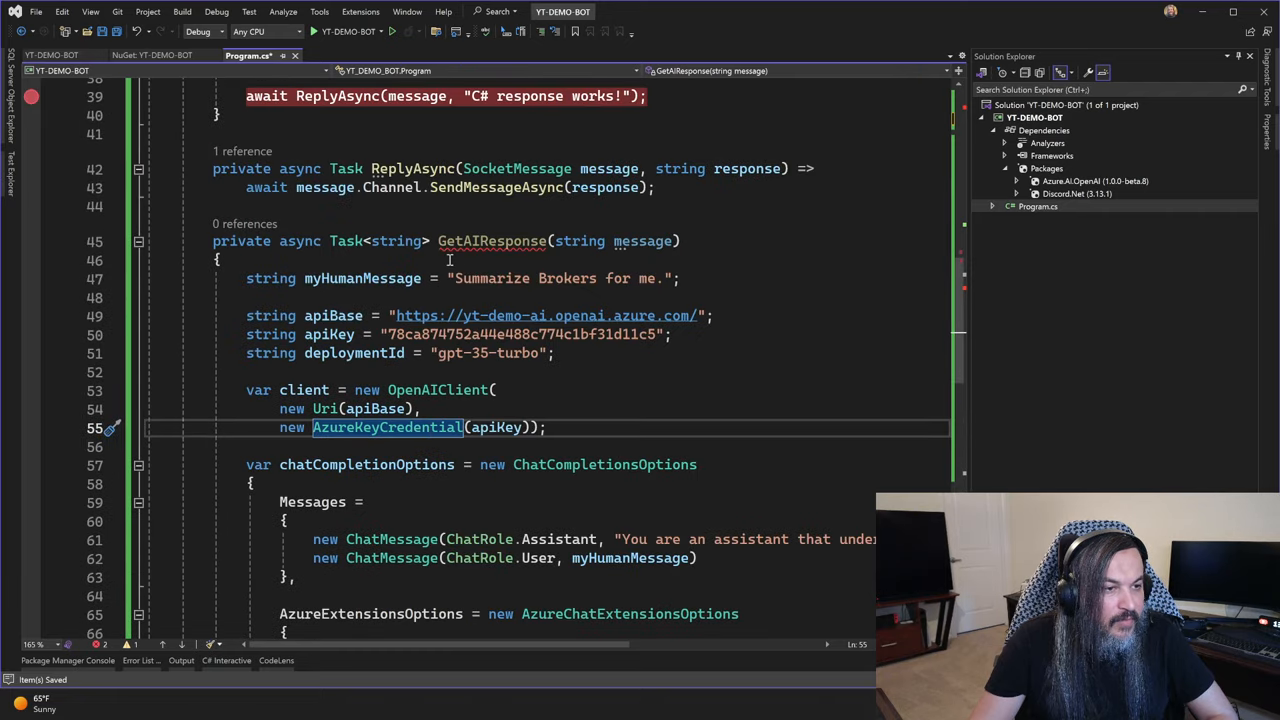
{"action": "scroll", "scroll_direction": "down", "scroll_amount": 3}
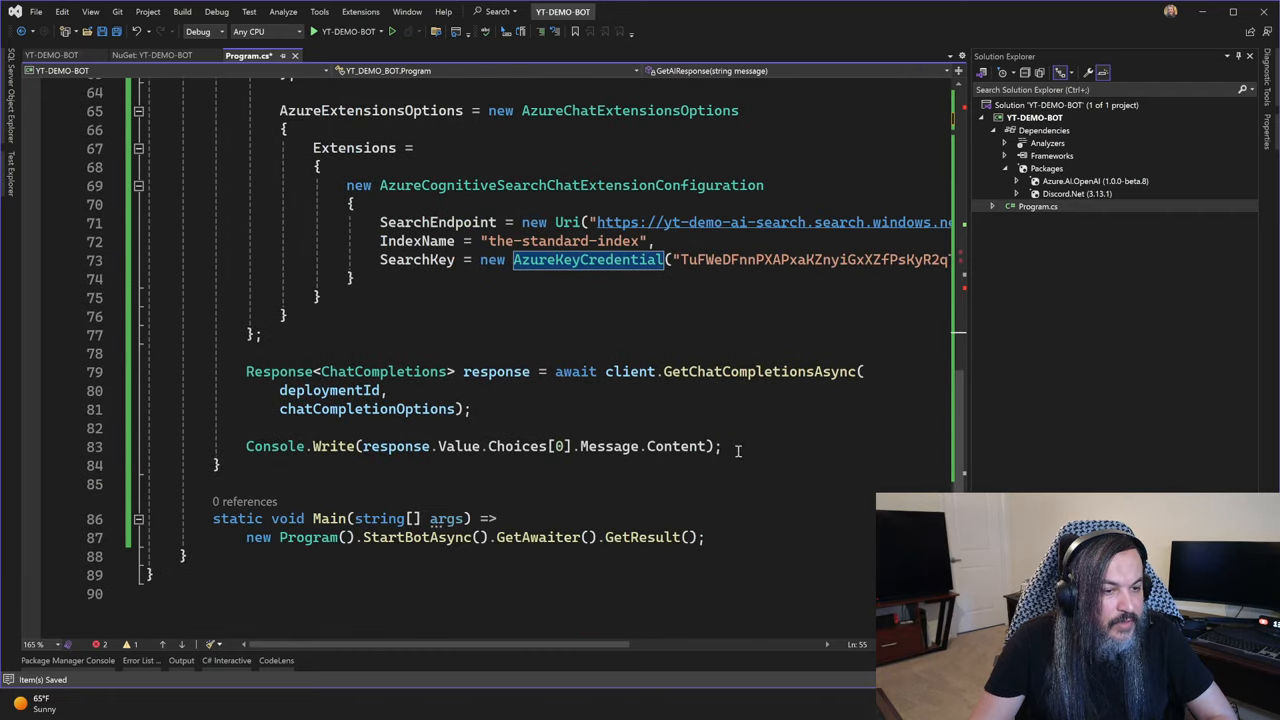
{"action": "double_click", "coordinate": [274, 446]}
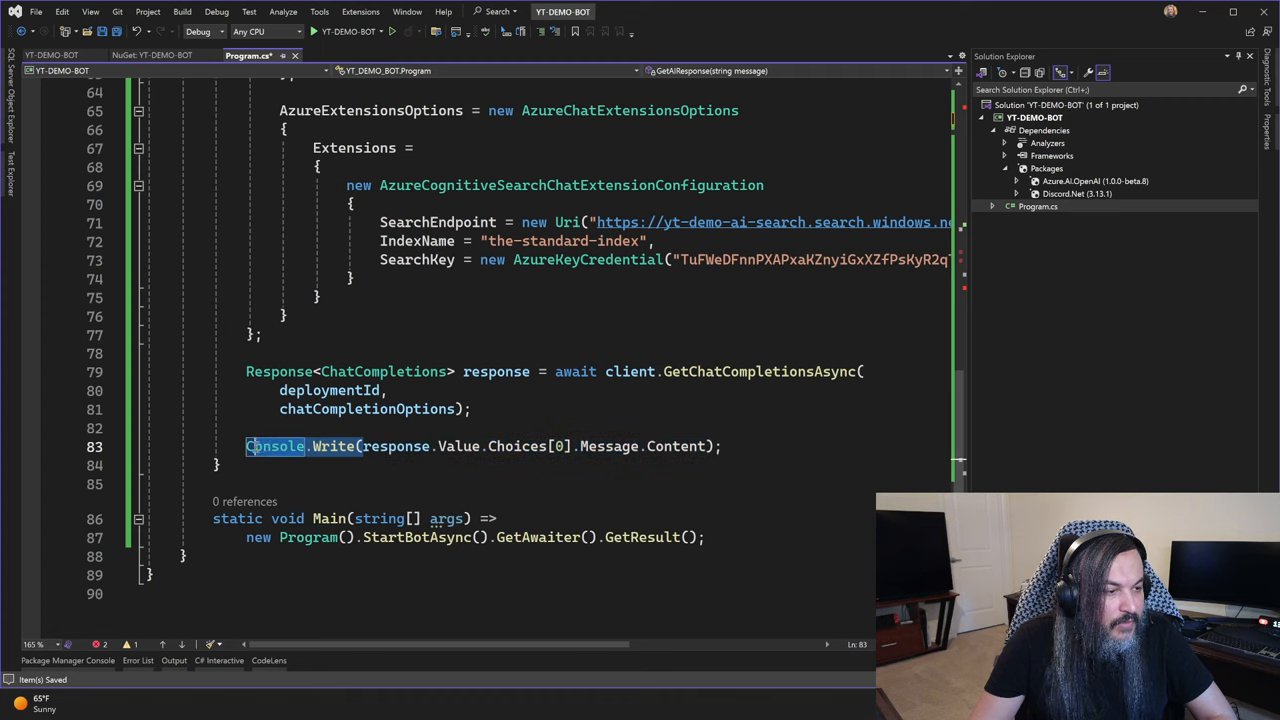
{"action": "type", "text": "return"}
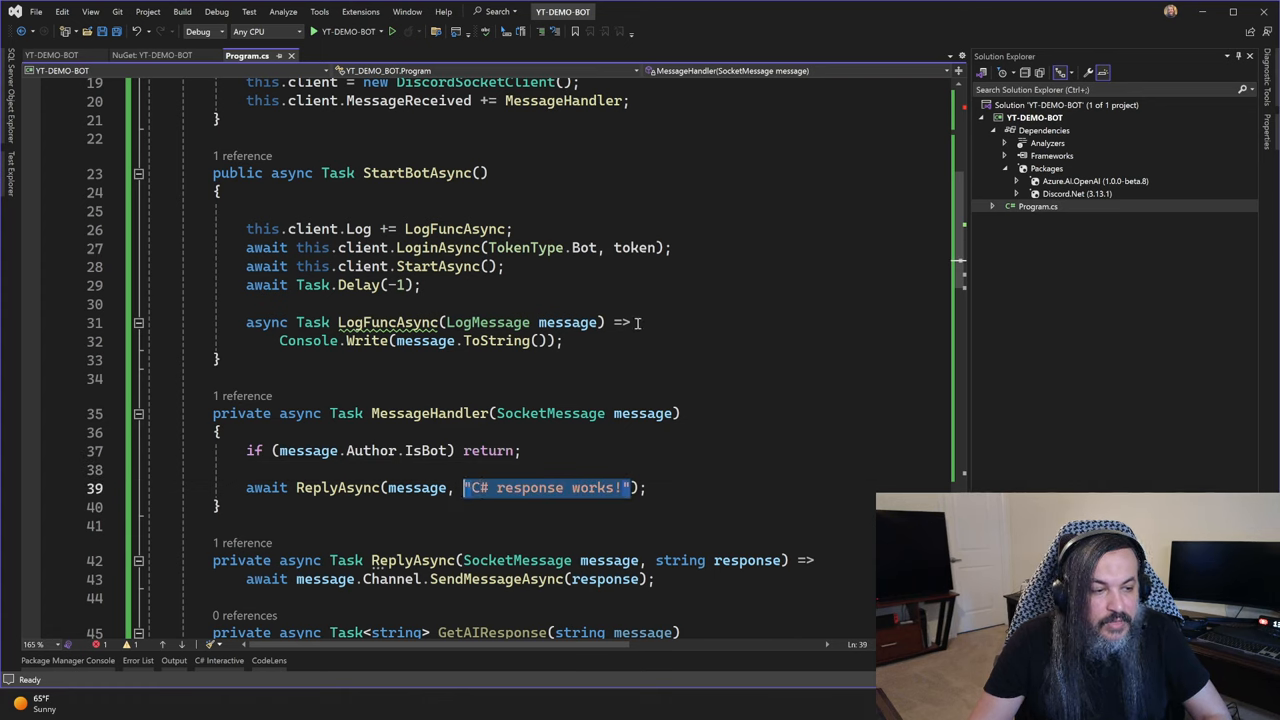
- Have the message handler reply with await GetAIResponse(message.Content)
{"action": "type", "text": "GetAIR"}
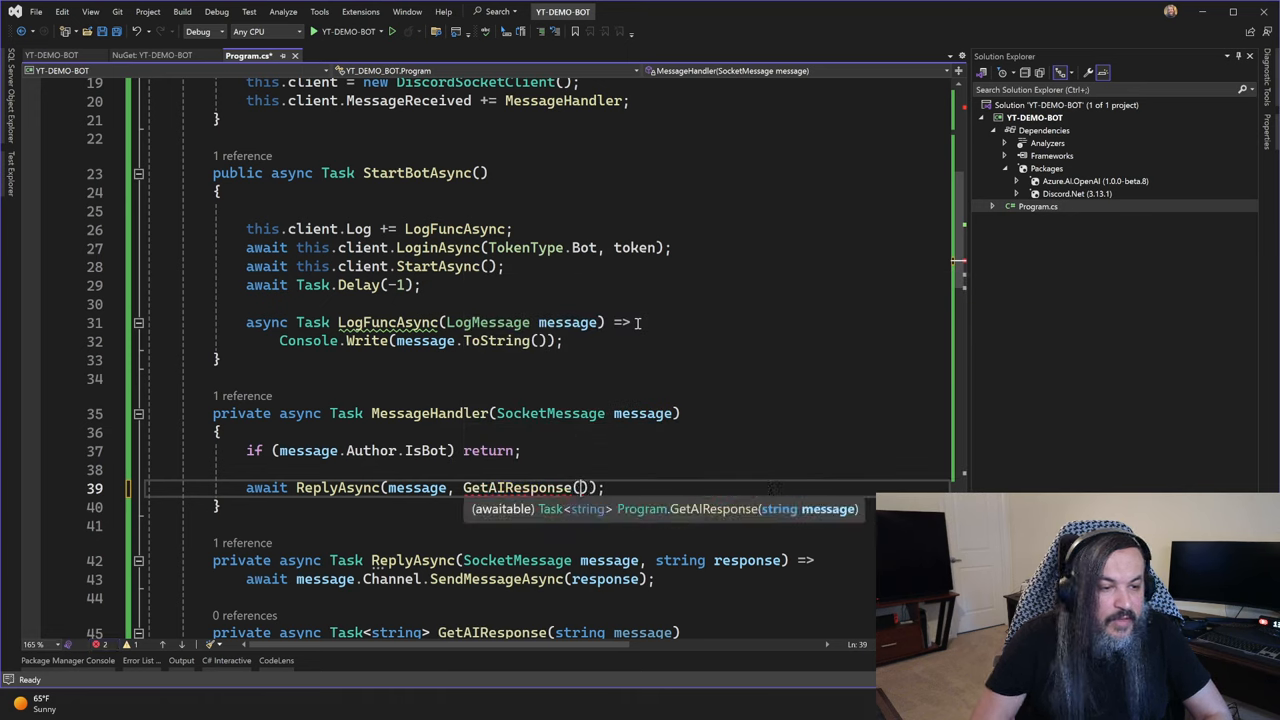
{"action": "type", "text": "message"}
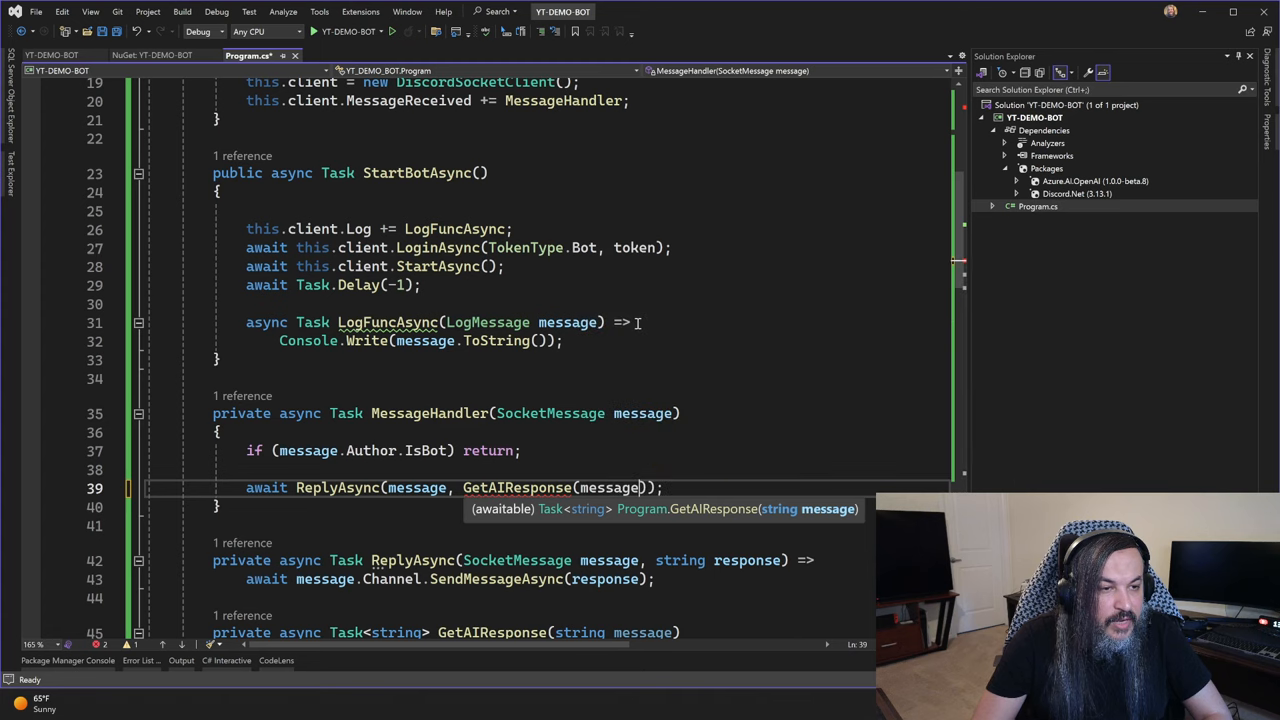
{"action": "type", "text": ".Content"}
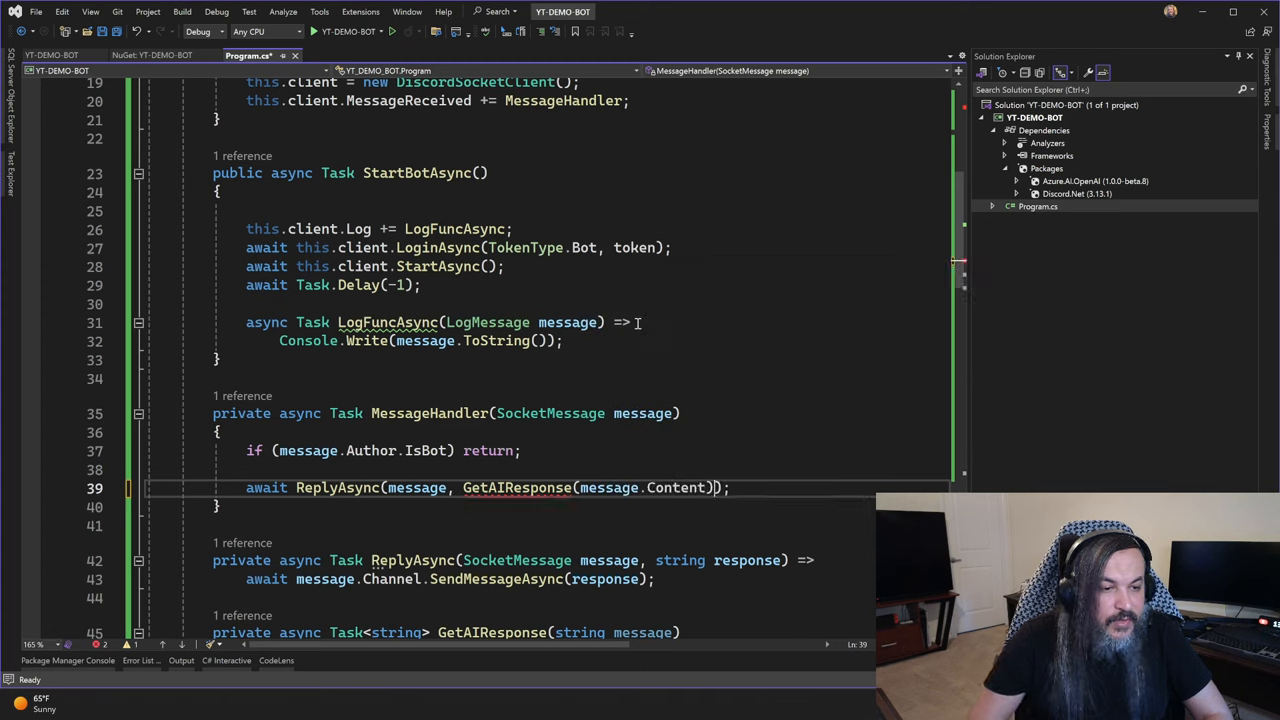
{"action": "type", "text": ",a"}
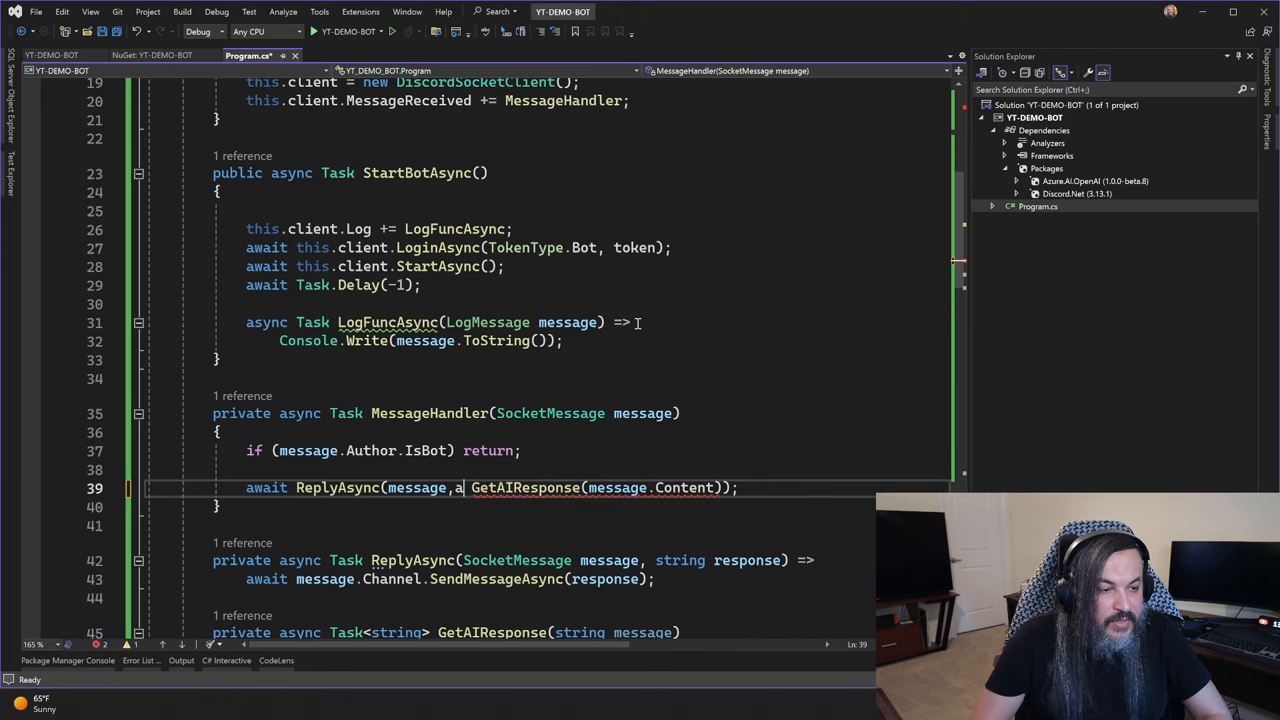
{"action": "type", "text": "wait"}
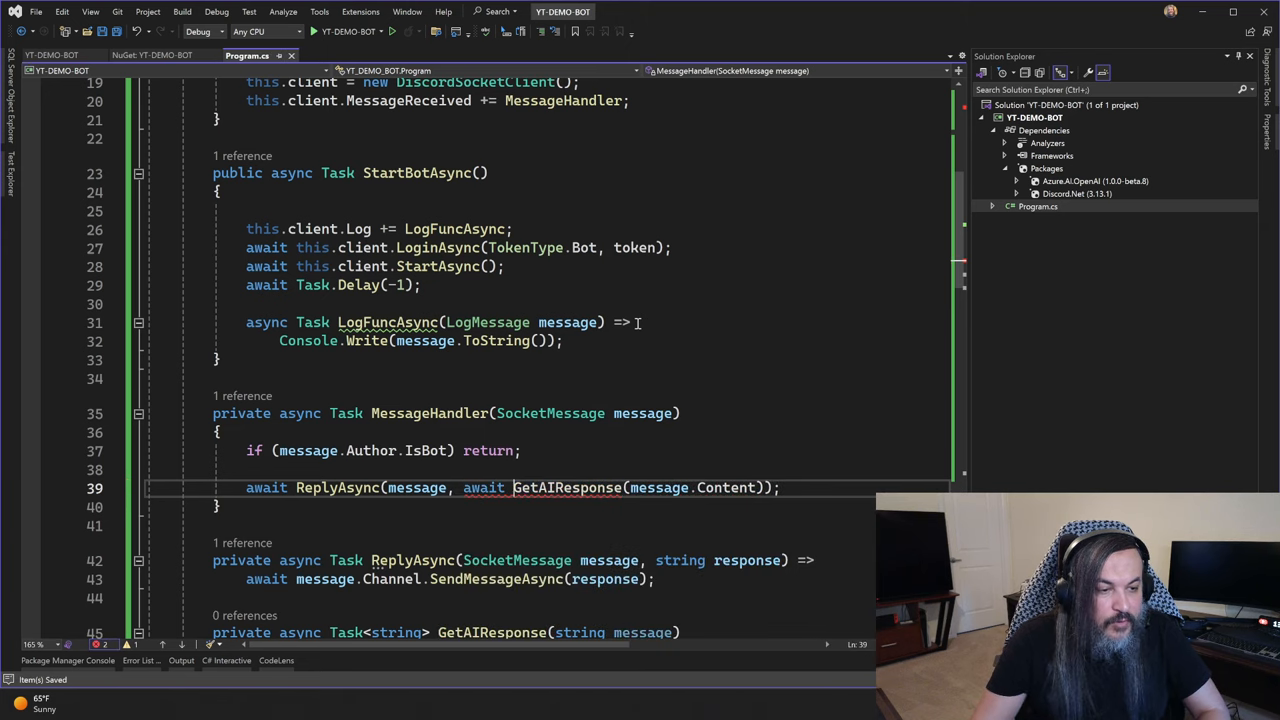
{"action": "scroll", "scroll_direction": "down", "scroll_amount": 3}
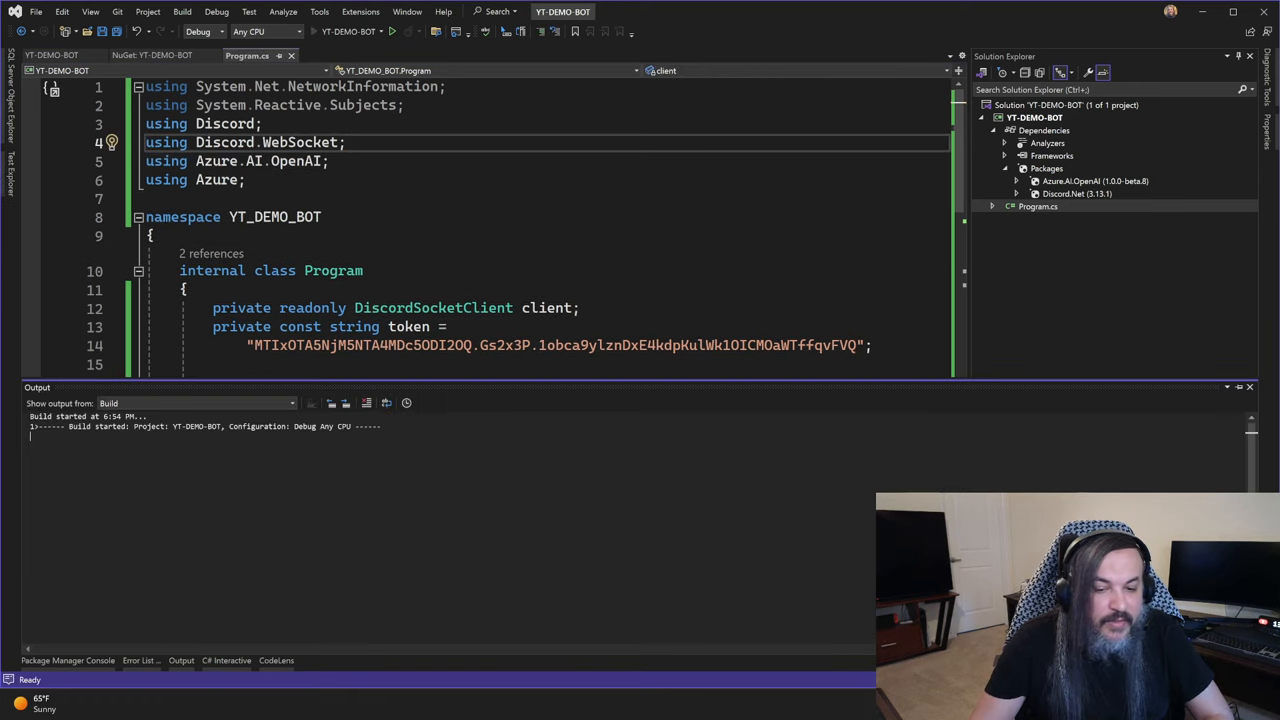
- Send 'Summarize The Standard to me.' to the bot in its DM
{"action": "left_click", "coordinate": [392, 32]}
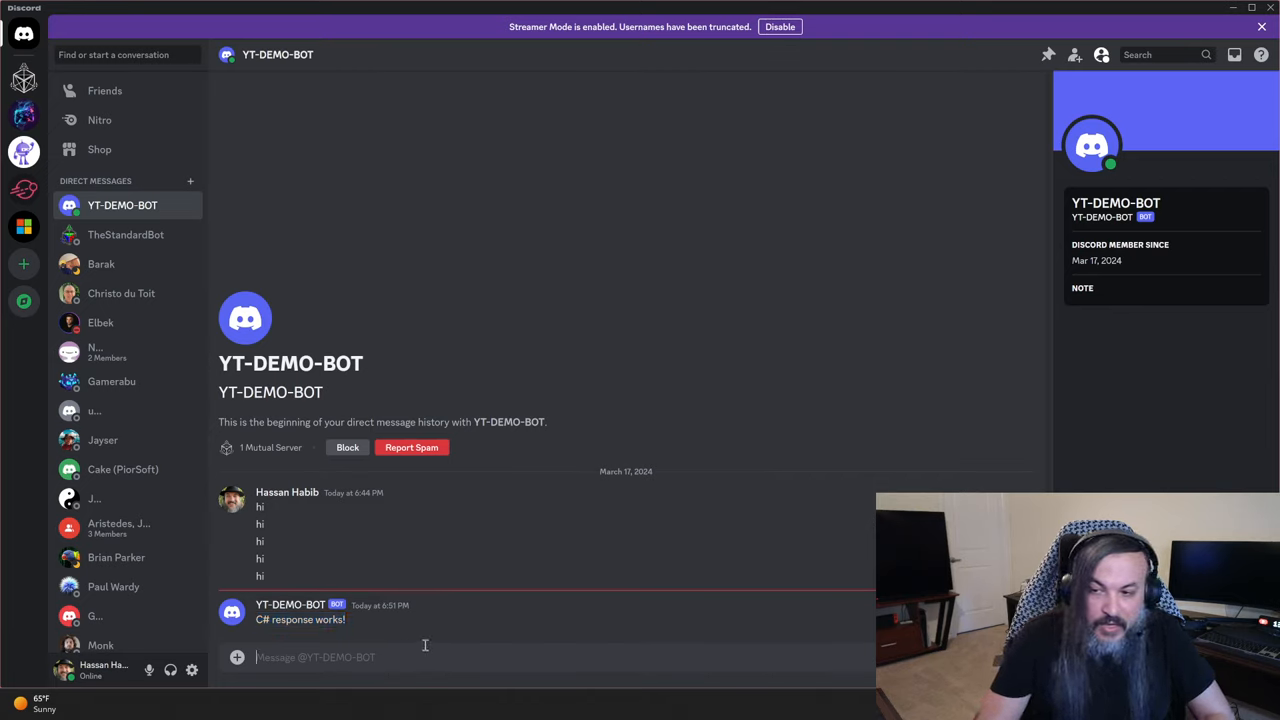
{"action": "type", "text": "Summarize The Standard to m"}
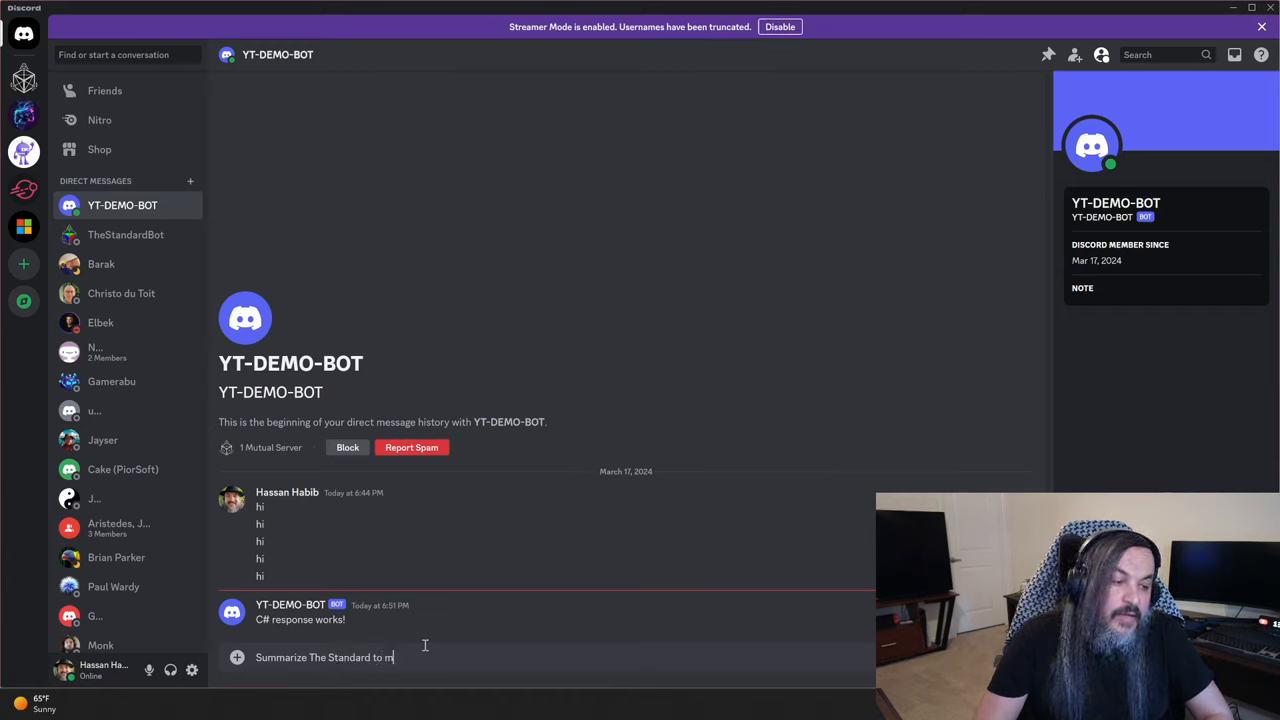
{"action": "key", "text": "enter"}
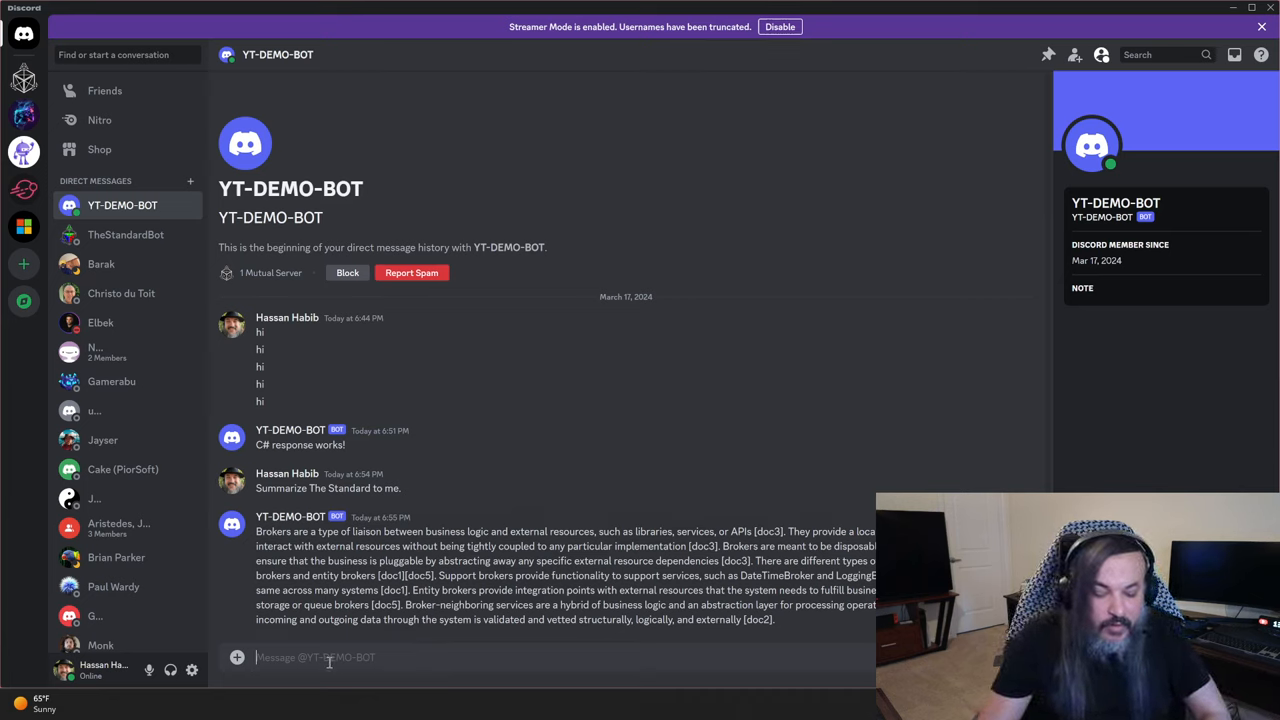
- Ask the bot for a C# code example of a test method for adding a student
{"action": "type", "text": "Write some"}
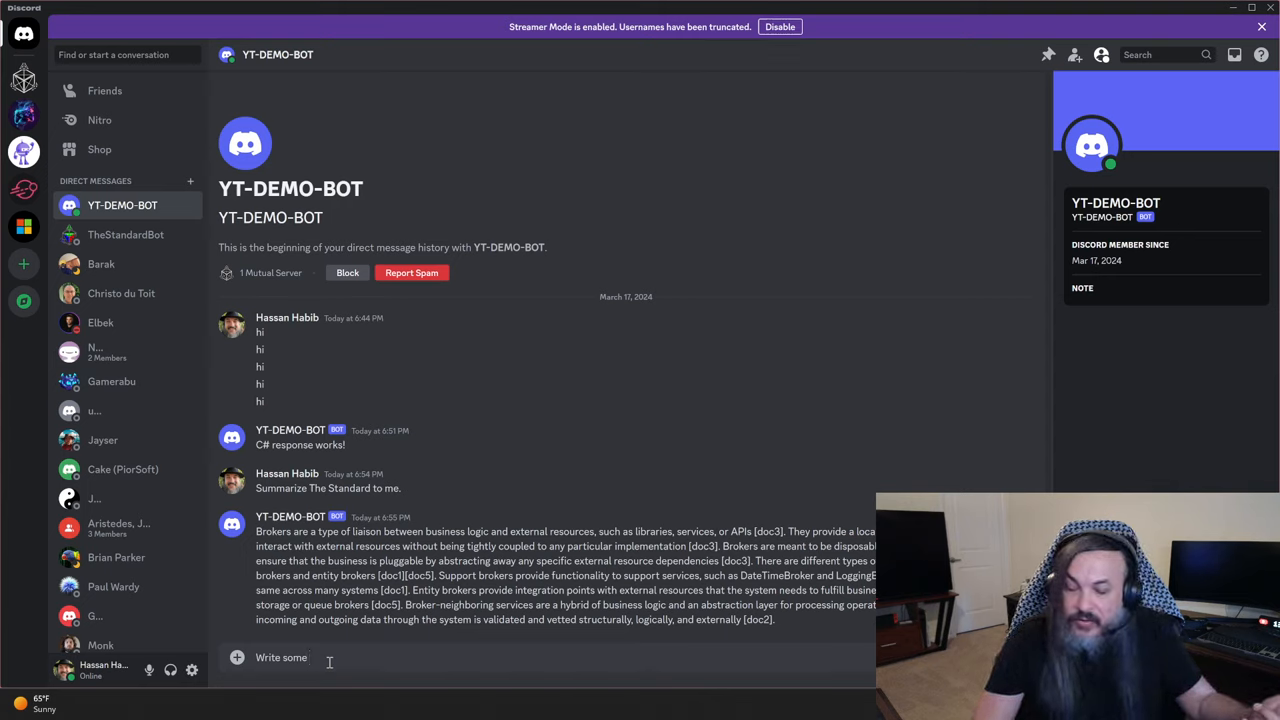
{"action": "type", "text": "code"}
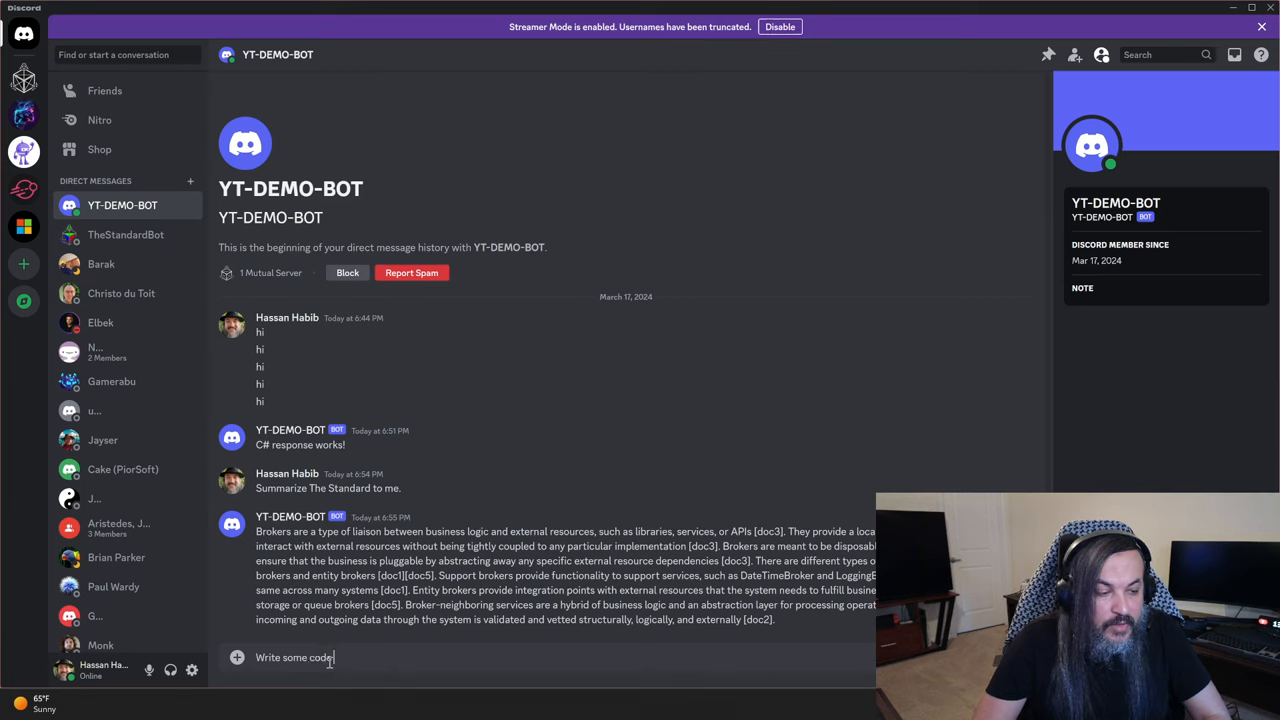
{"action": "type", "text": "example in C# that shows a t"}
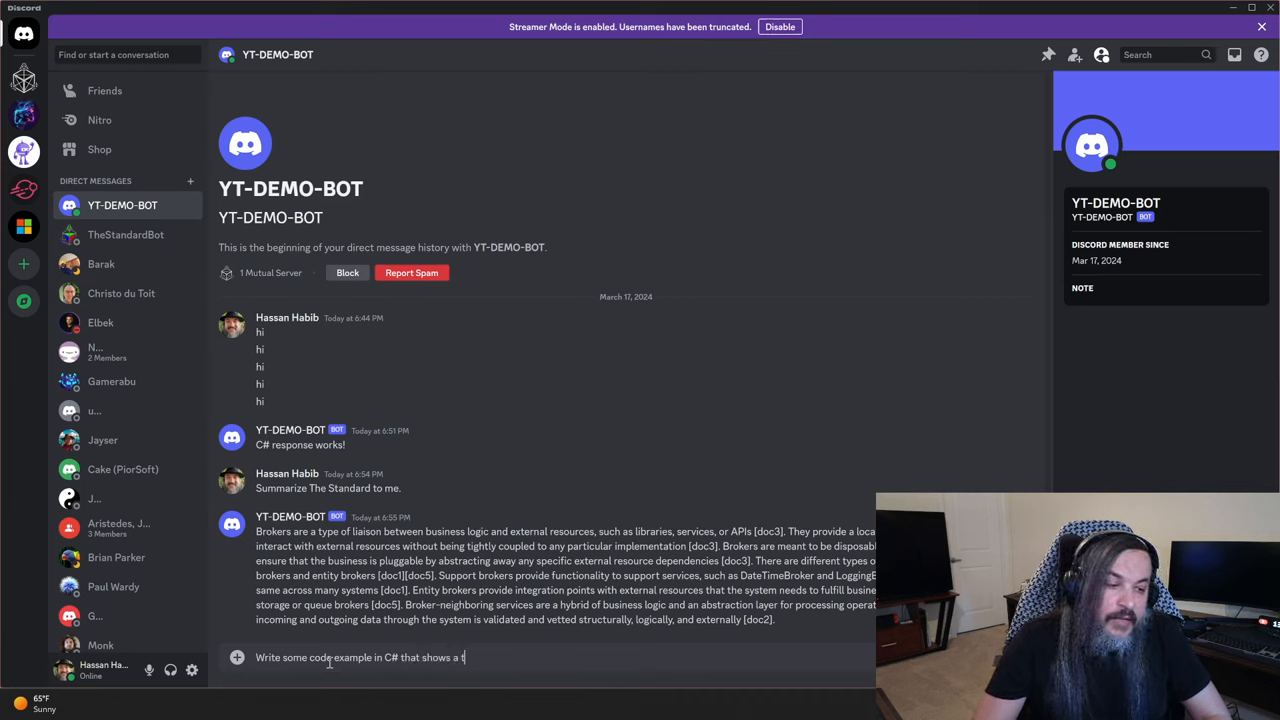
{"action": "type", "text": "est method for"}
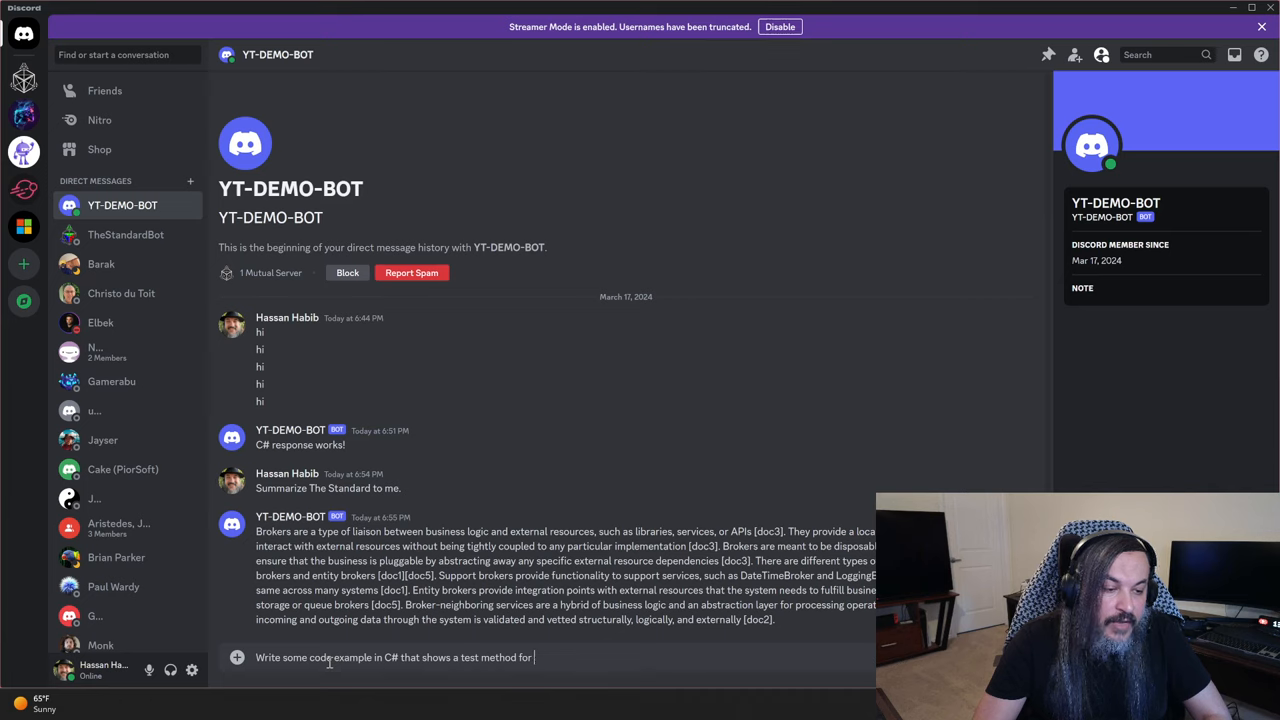
{"action": "type", "text": "adding a stud"}
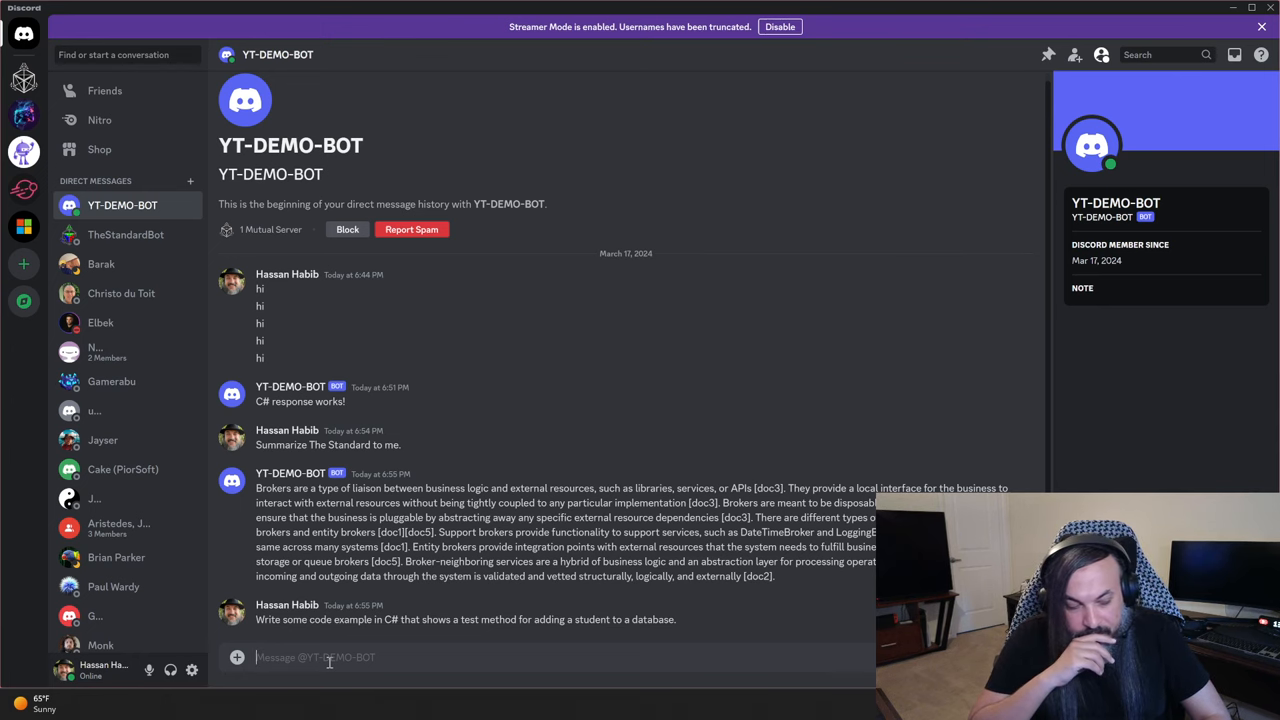
{"action": "scroll", "scroll_direction": "down", "scroll_amount": 3}
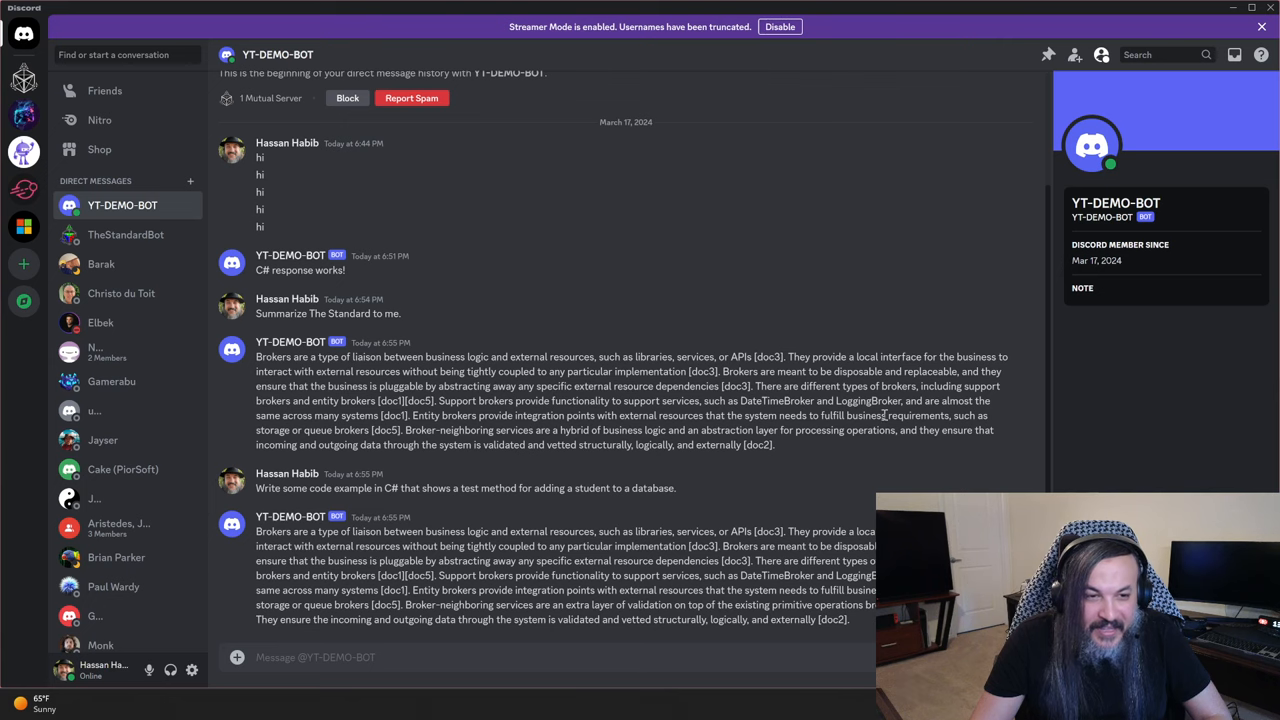
{"action": "mouse_move", "coordinate": [740, 616]}
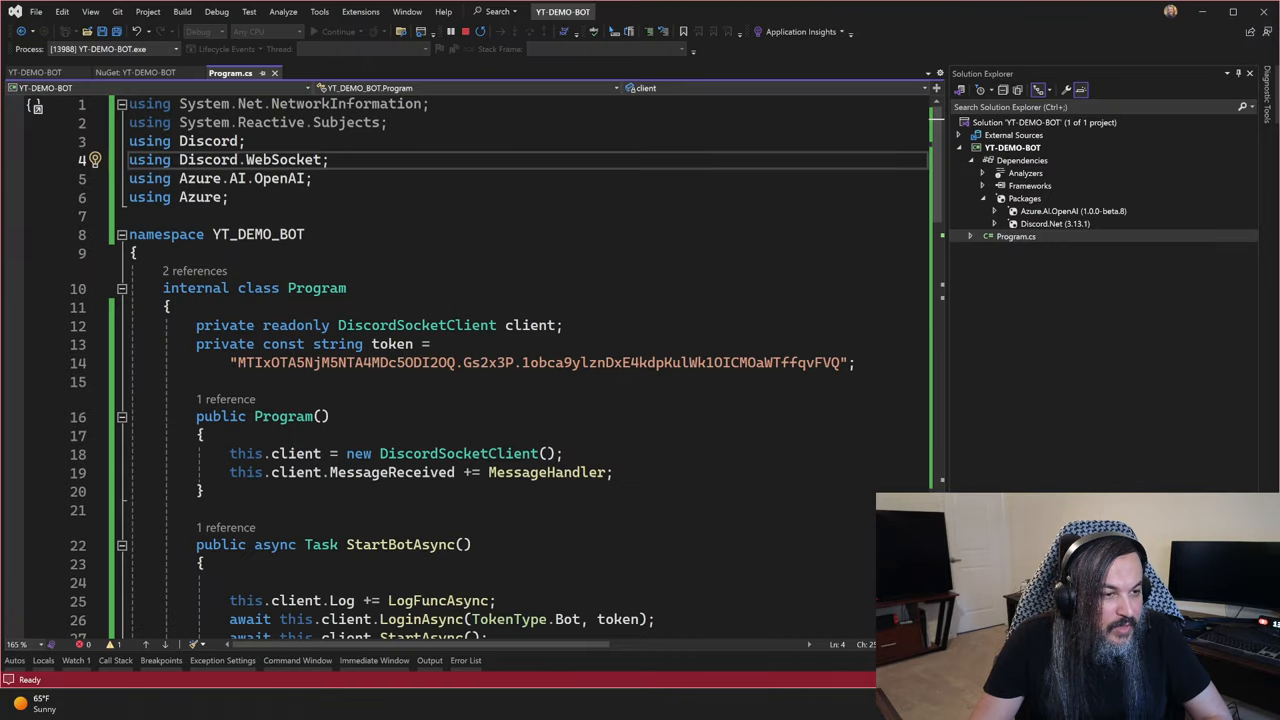
- Replace GetAIResponse's hard-coded myHumanMessage prompt with the message parameter
{"action": "scroll", "scroll_direction": "down", "scroll_amount": 3}
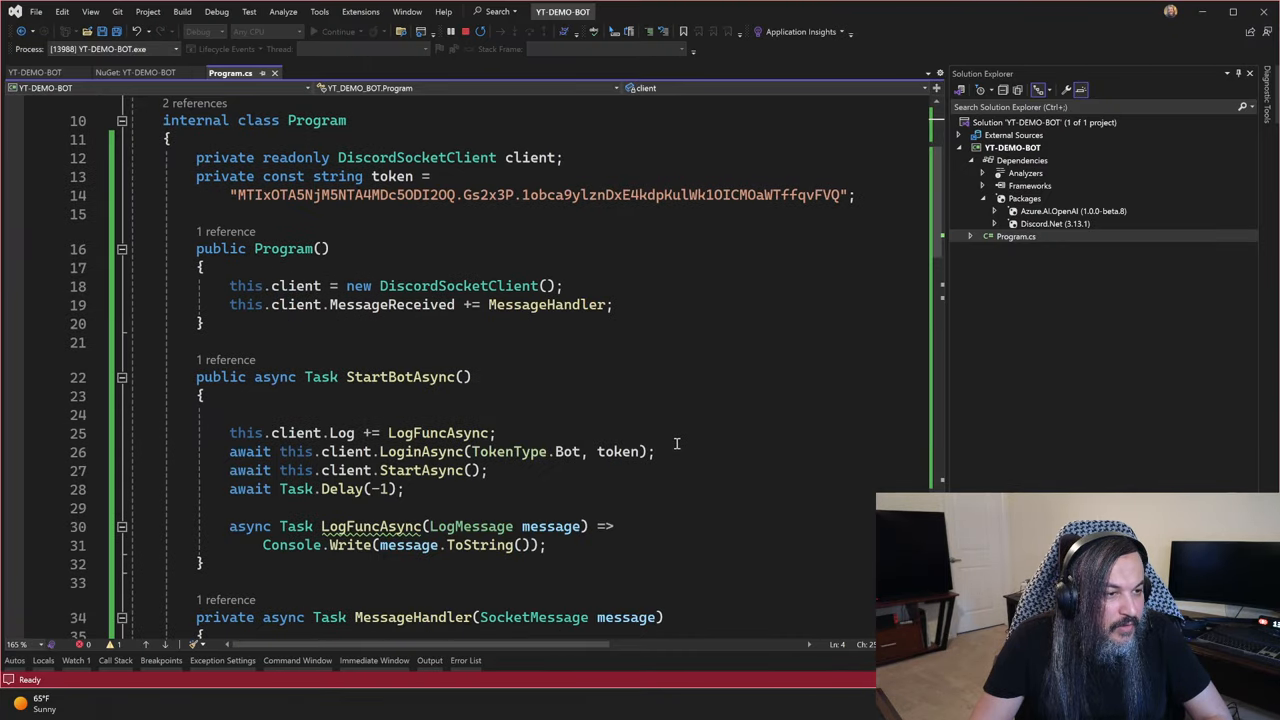
{"action": "scroll", "scroll_direction": "down", "scroll_amount": 3}
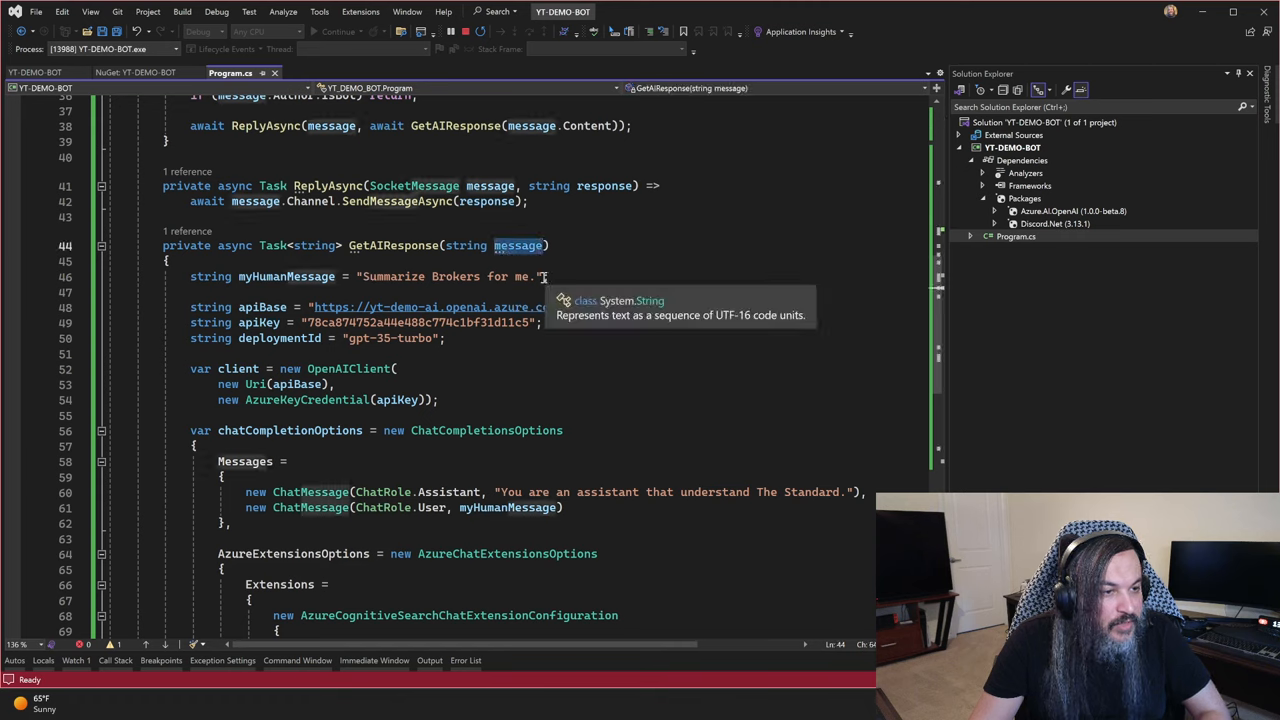
{"action": "type", "text": "message"}
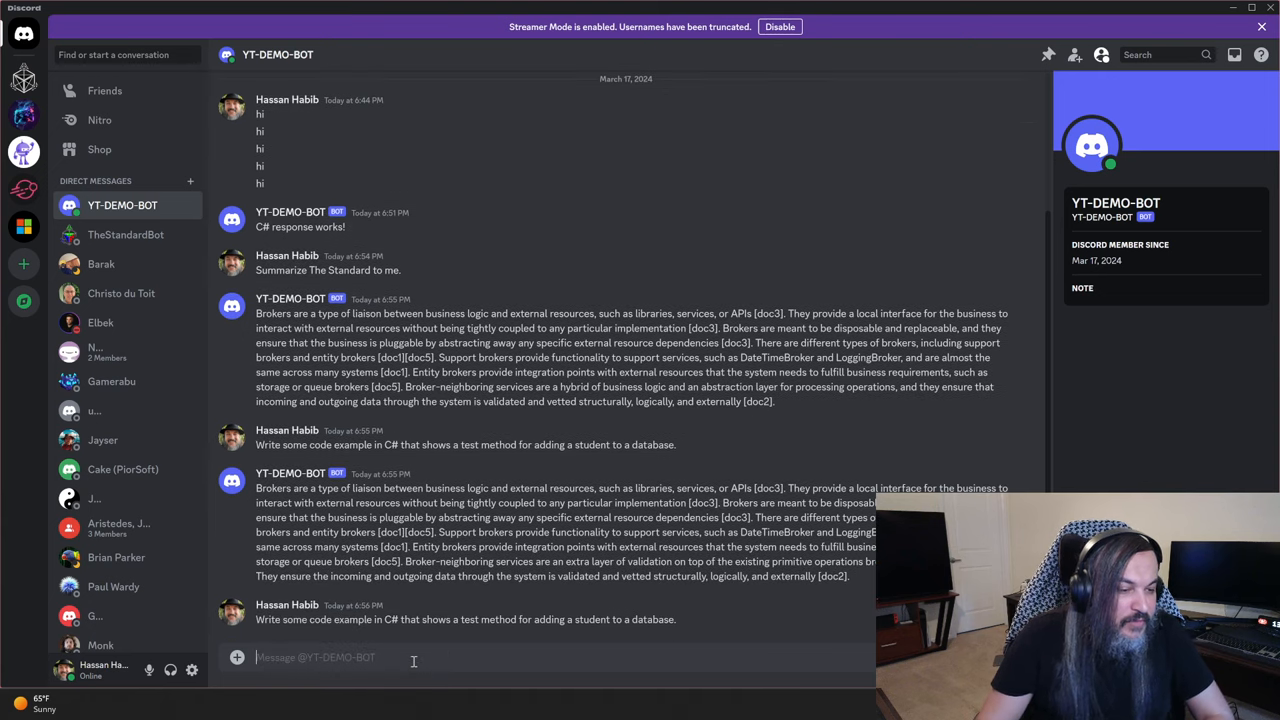
{"action": "mouse_move", "coordinate": [624, 516]}
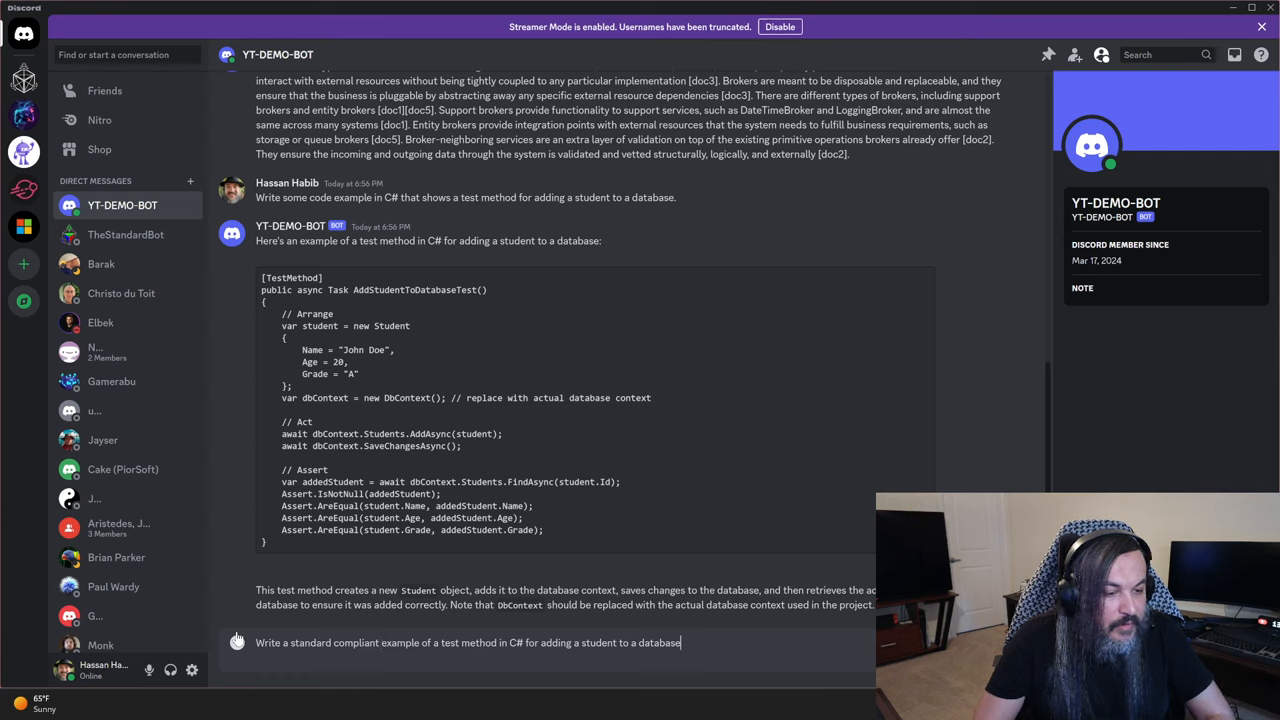
- Request a Standard-compliant test through a broker and review the returned ShouldAddStudentAsync code
{"action": "type", "text": "through a"}
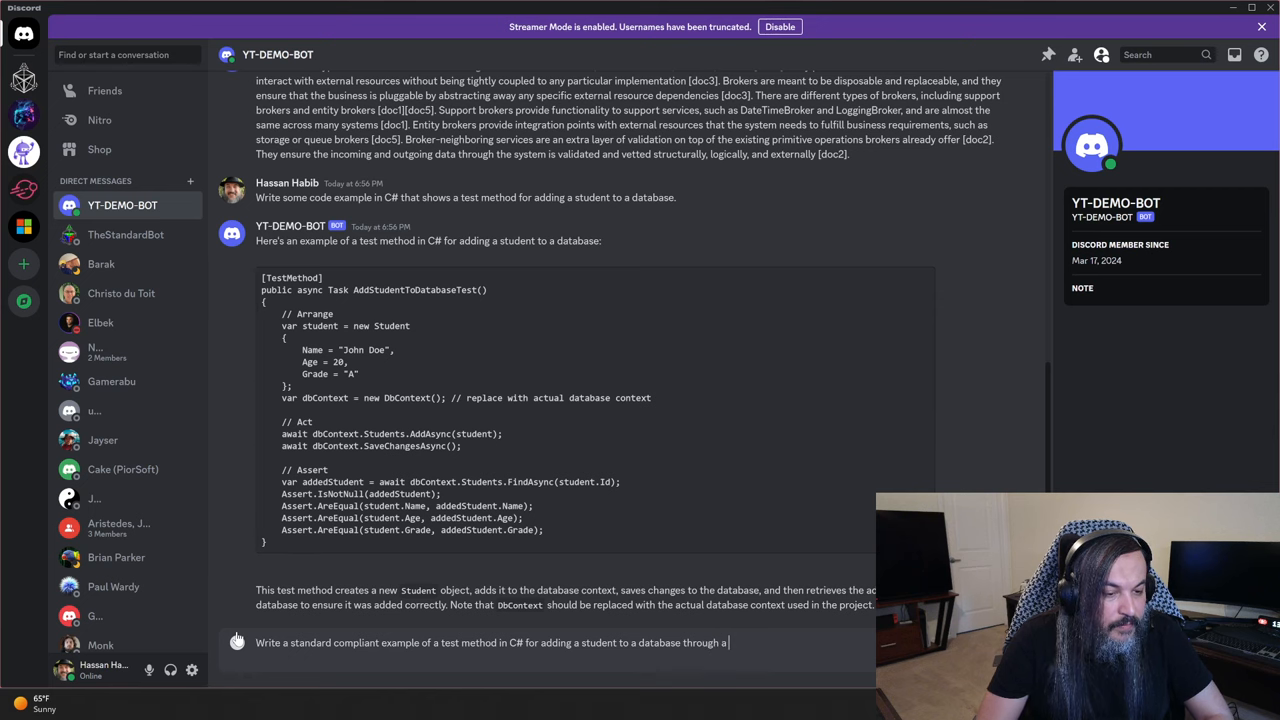
{"action": "key", "text": "enter"}
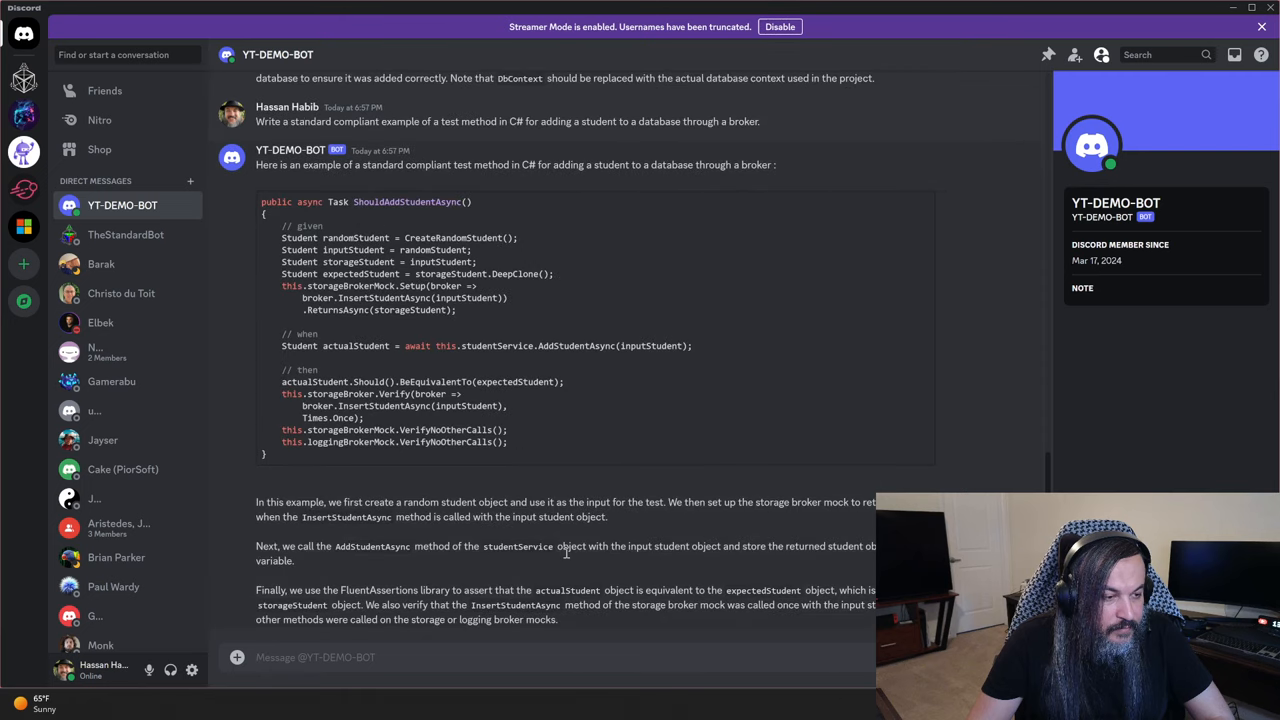
{"action": "left_click_drag", "start_coordinate": [284, 238], "coordinate": [508, 442]}
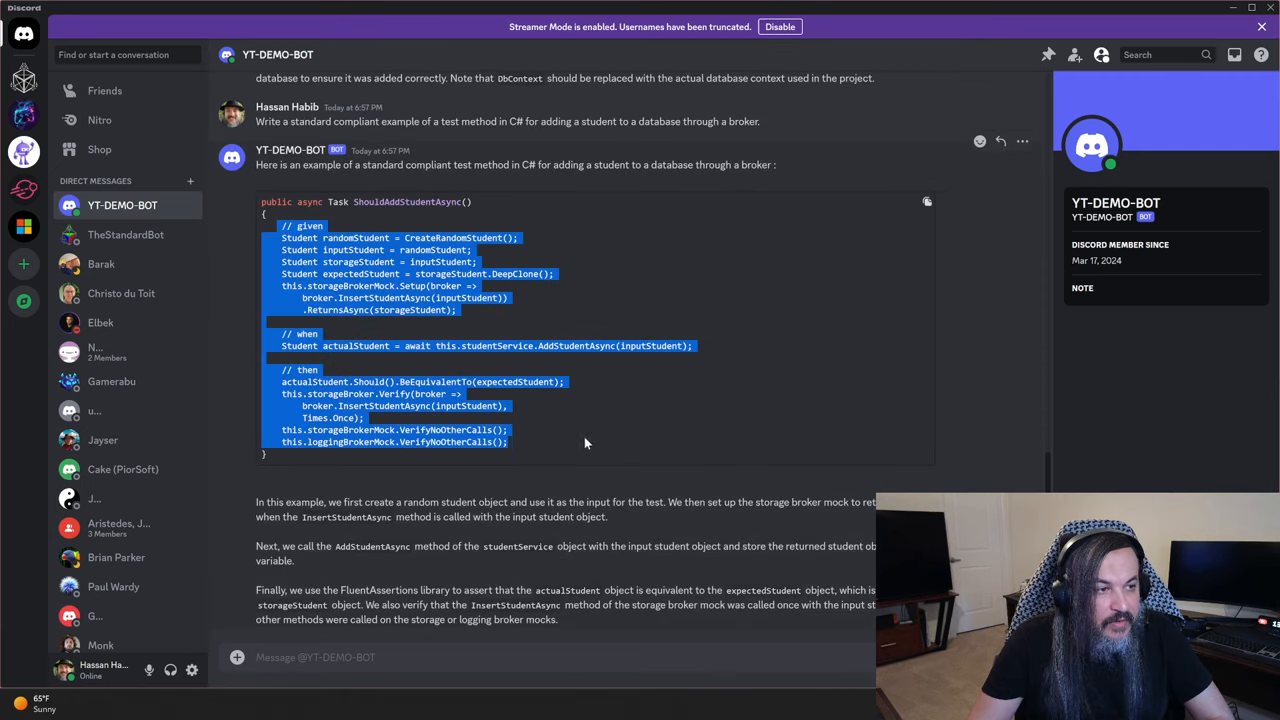
{"action": "left_click", "coordinate": [600, 572]}
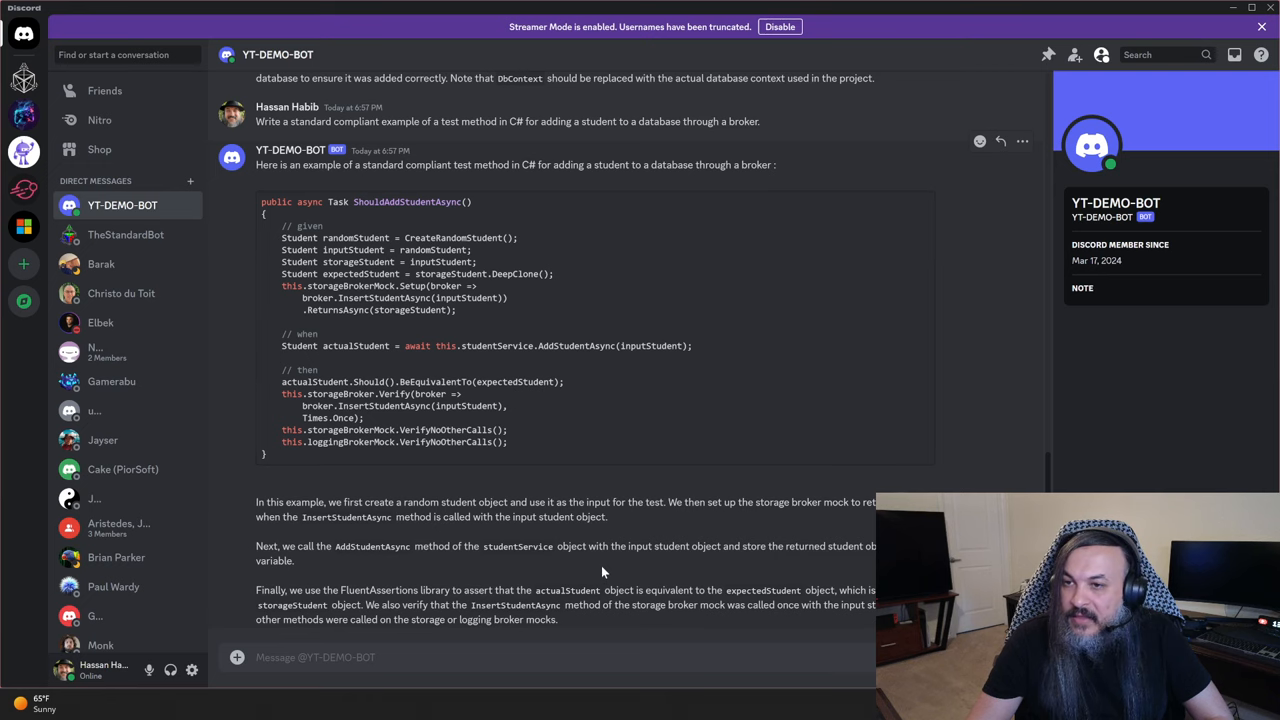